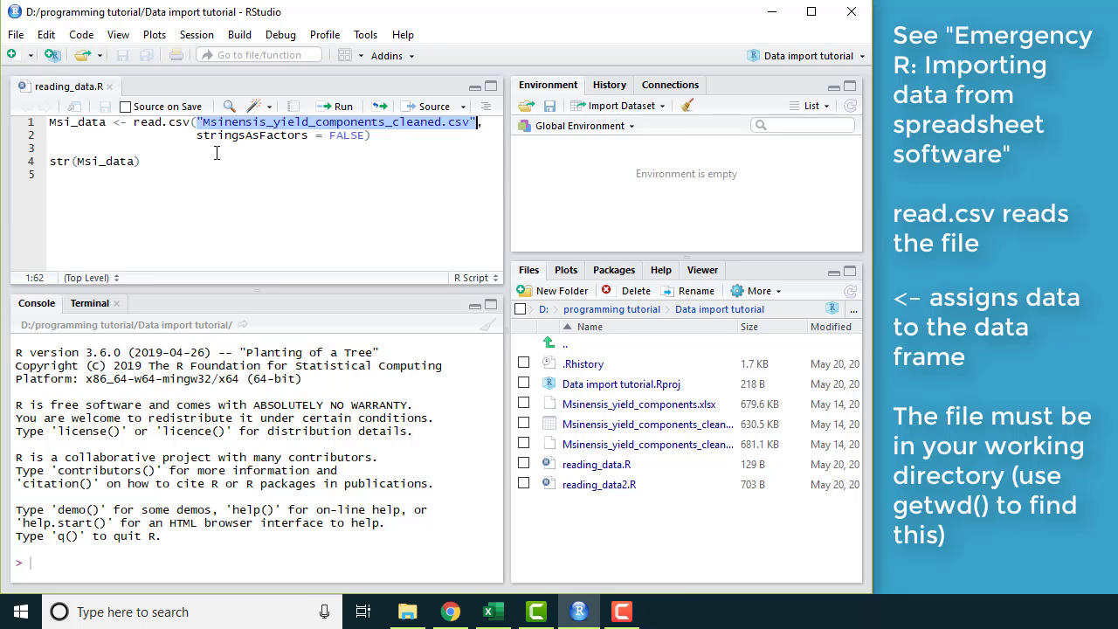
mouse_move(168, 176)
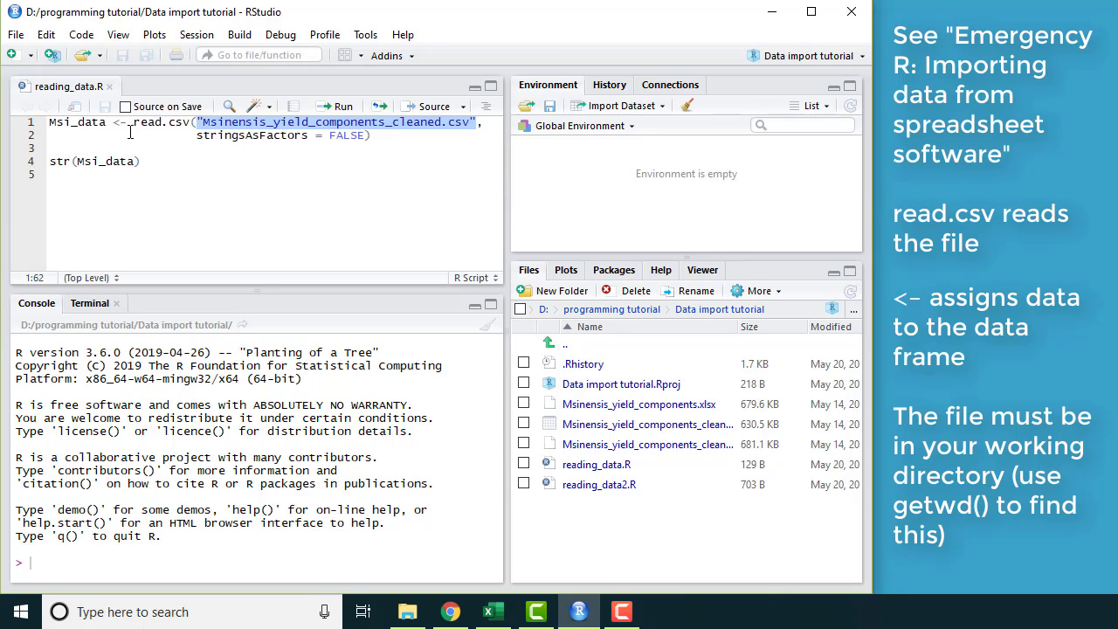
Open a new Untitled1 R script tab.
left_click(11, 55)
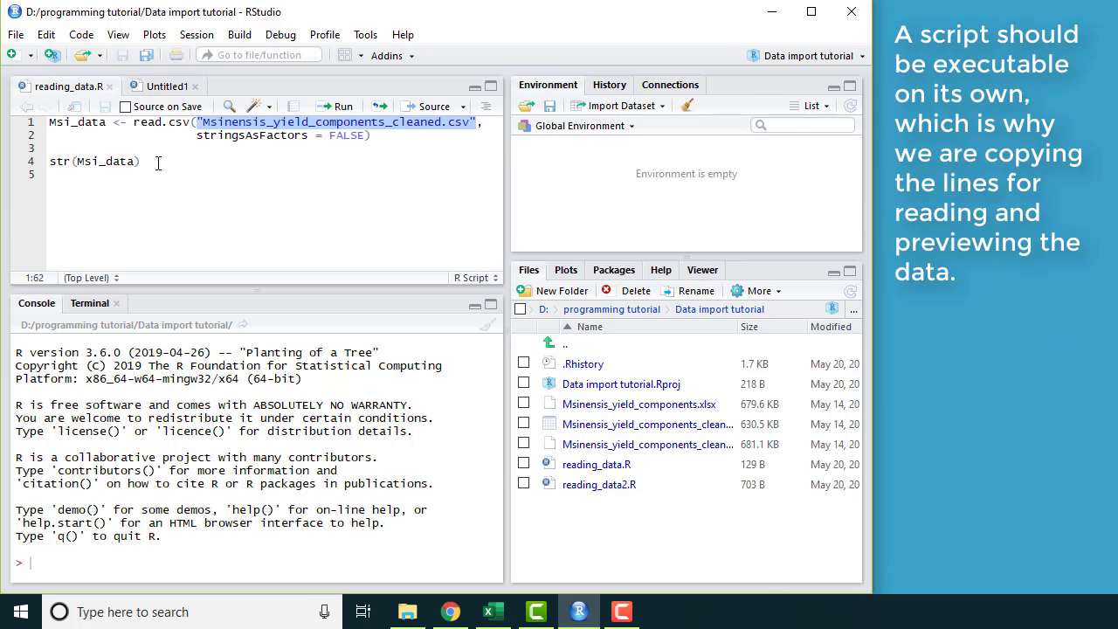
Paste the Msi_data reading lines and add install.packages() lines for ggplot2 and viridis.
key("ctrl+a")
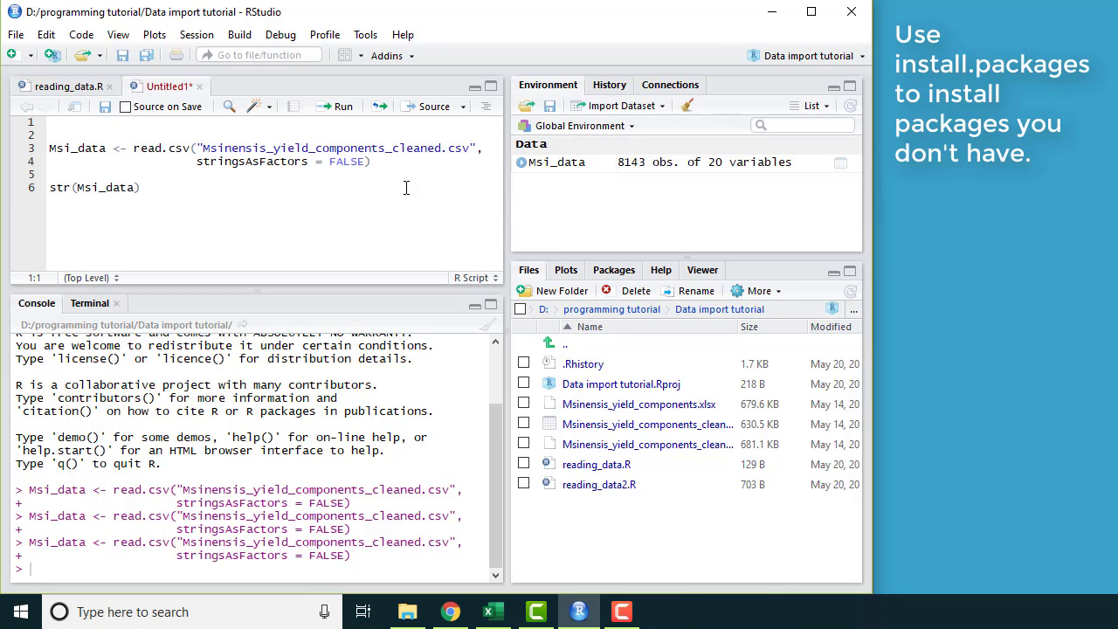
type("in")
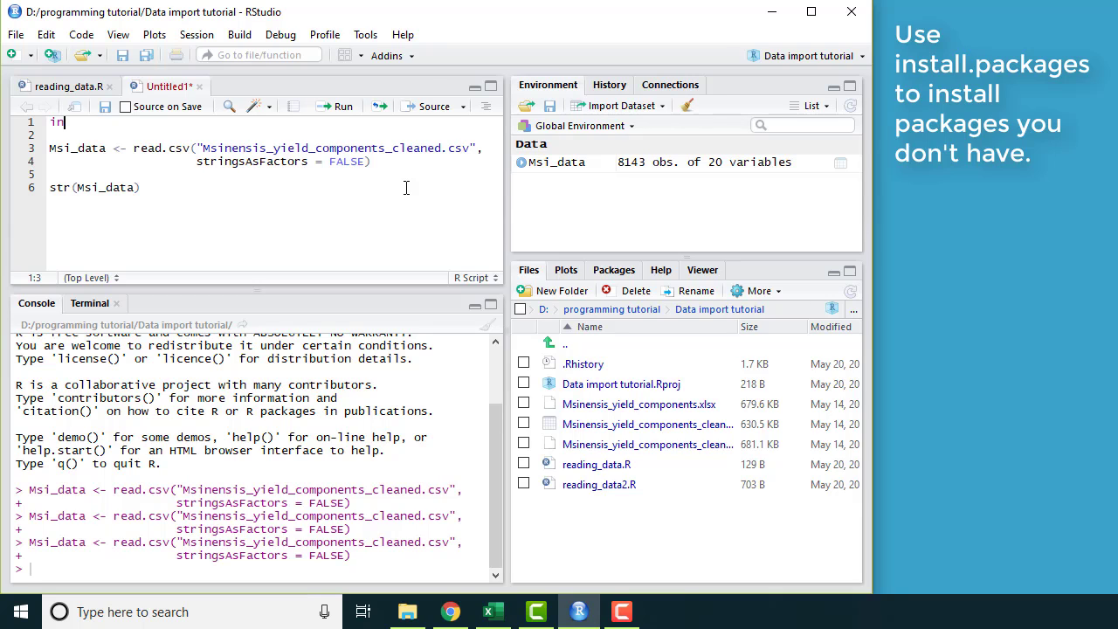
type("stall.")
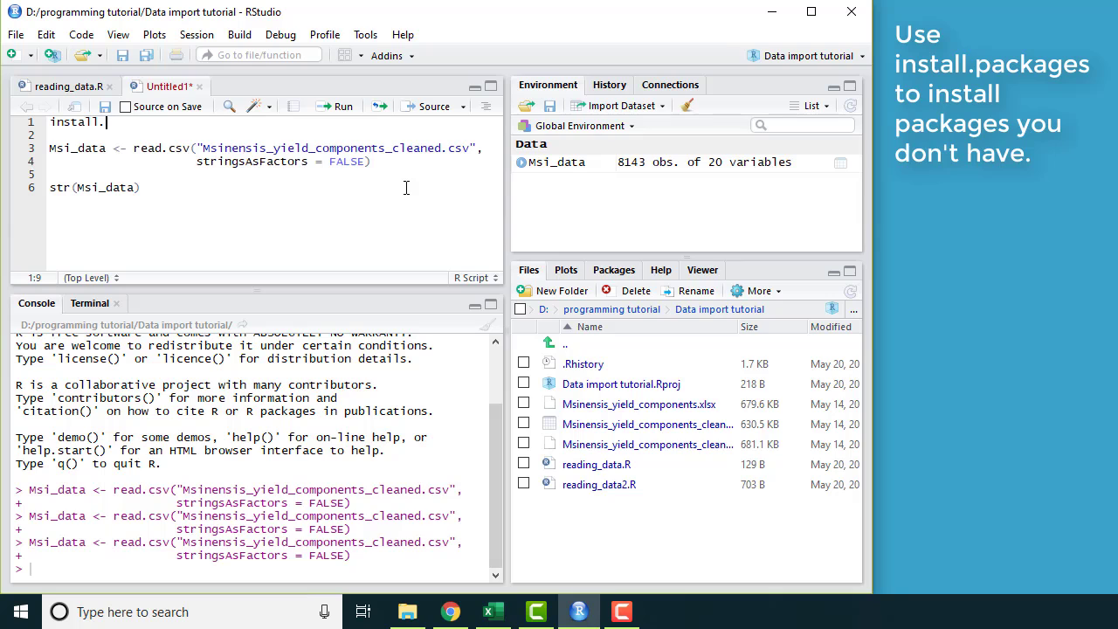
type("packages(\"")
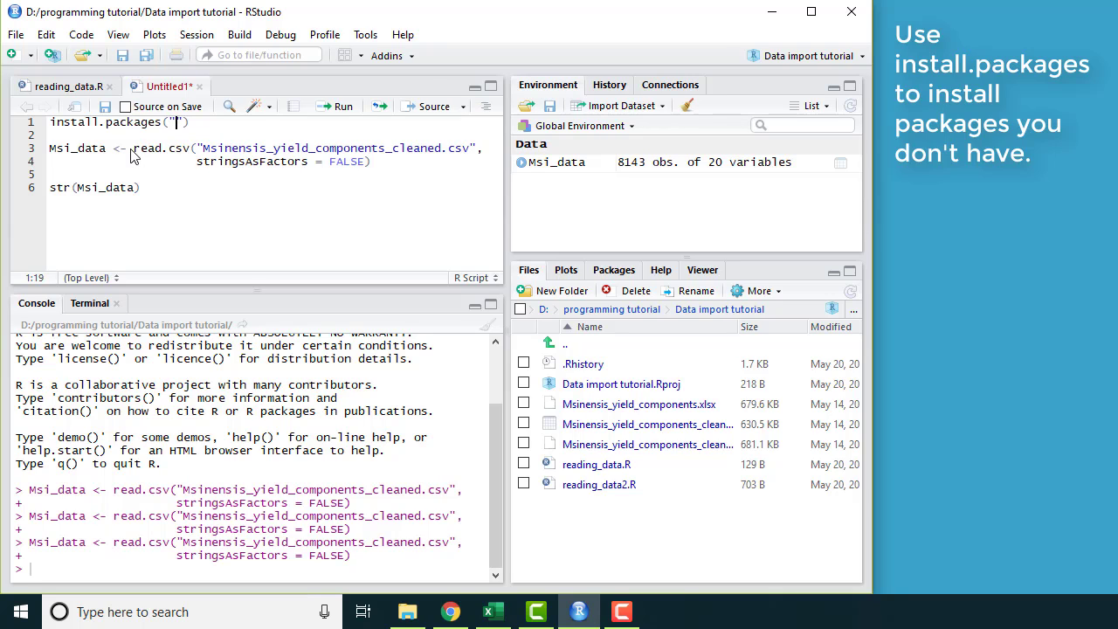
type("ggp")
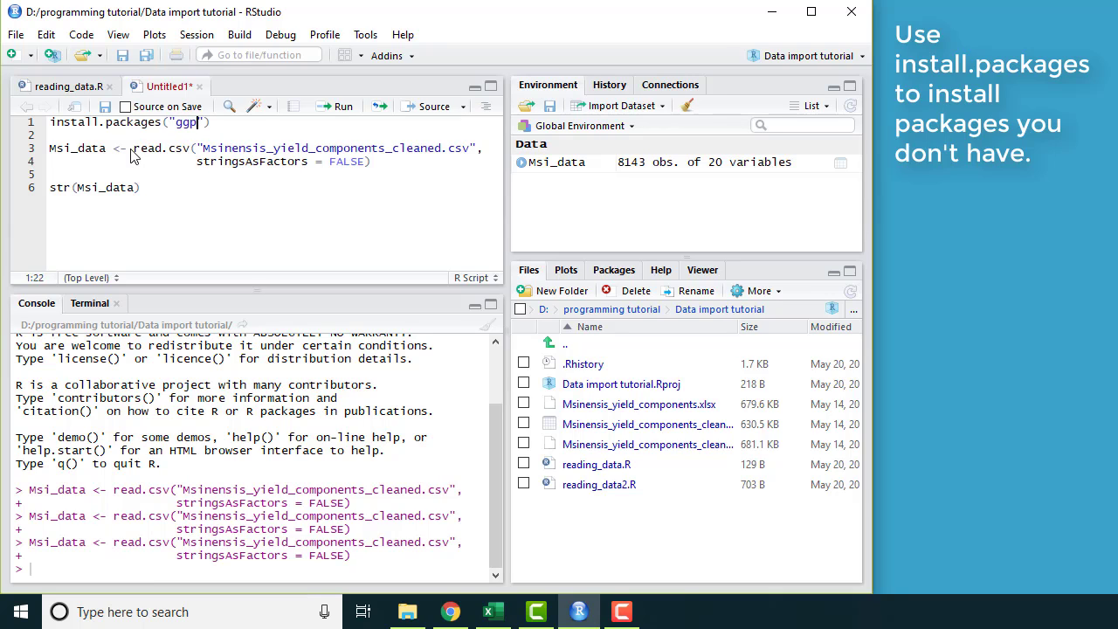
type("lot")
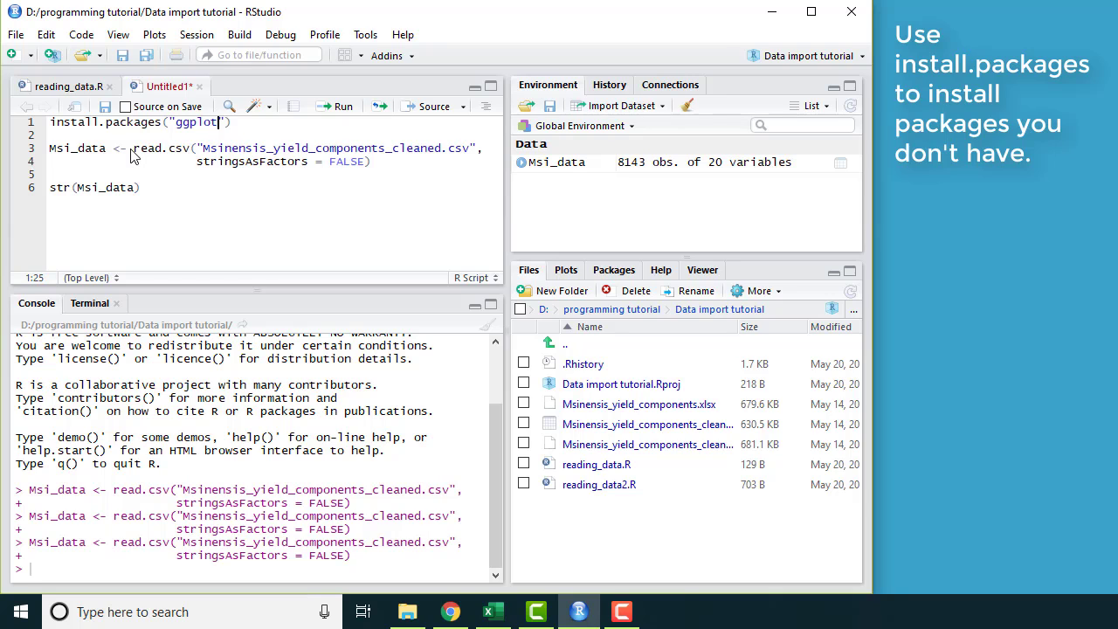
type("2")
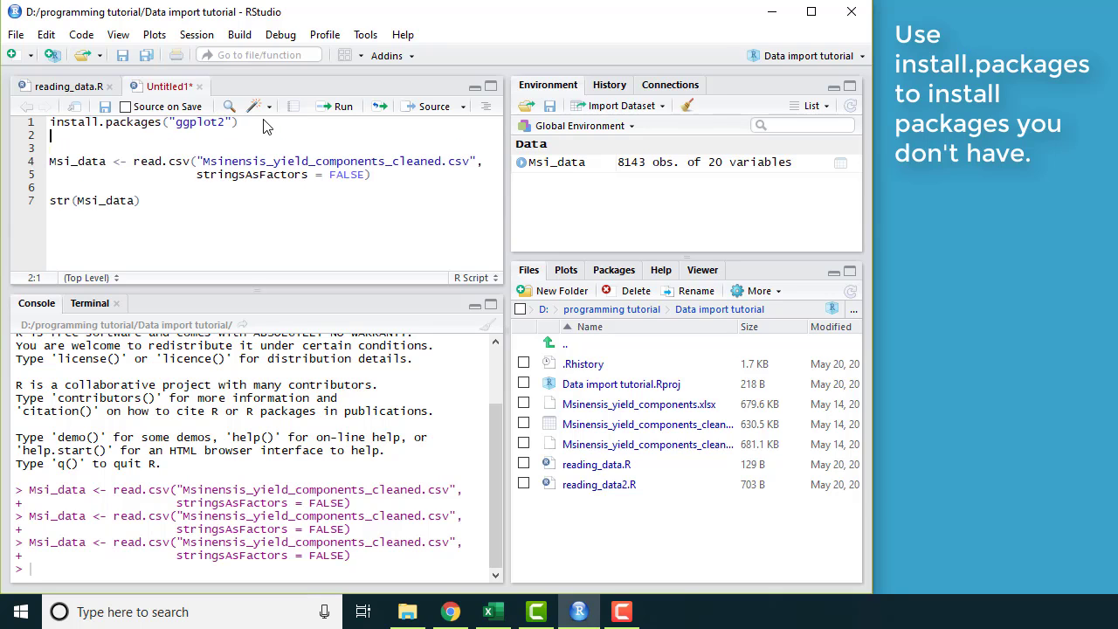
type("install.packages(\"ggplot2\")")
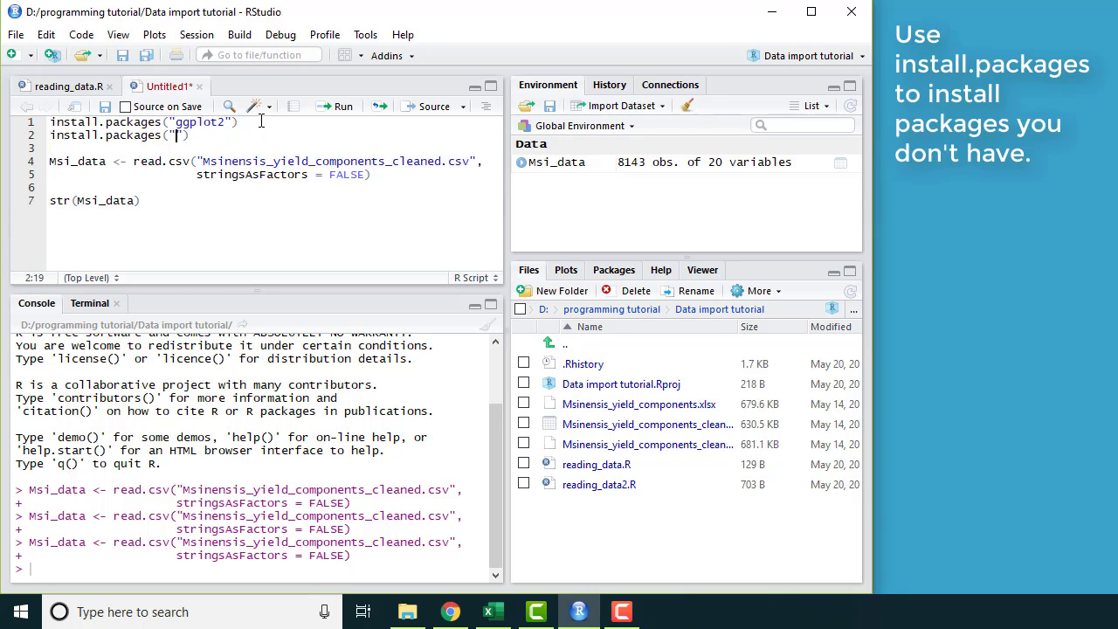
type("viridis")
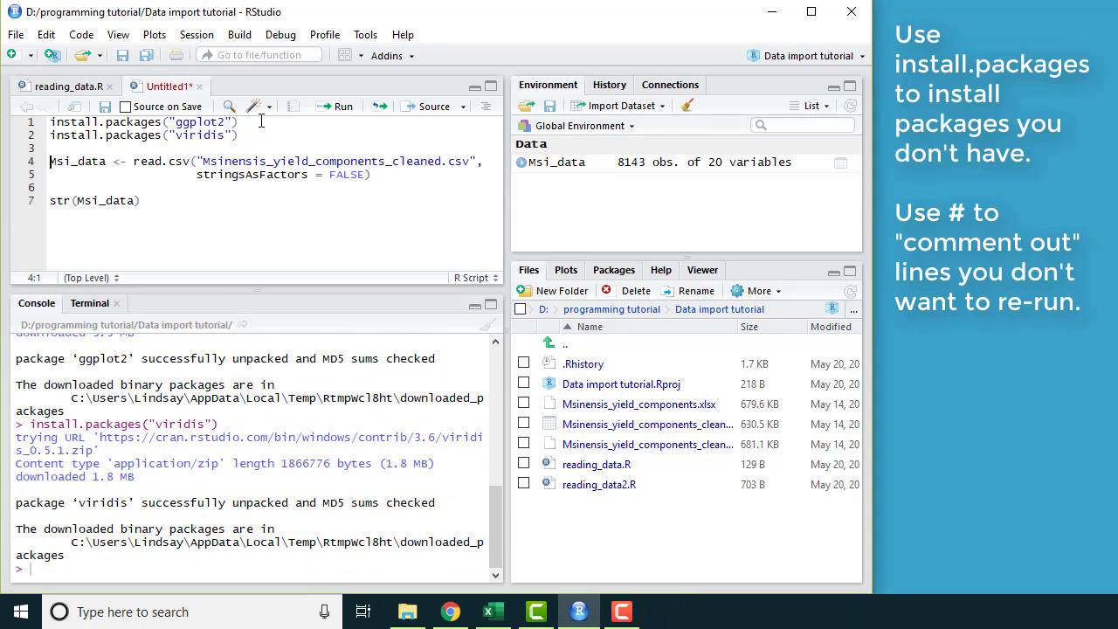
Comment out both install.packages() lines with #.
left_click(51, 121)
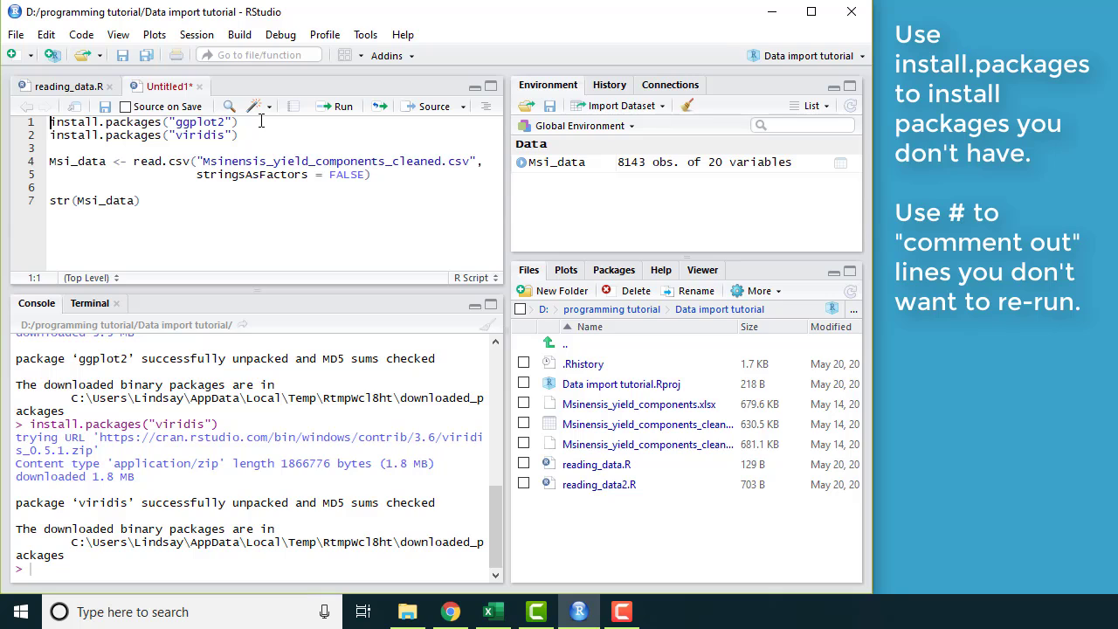
type("#")
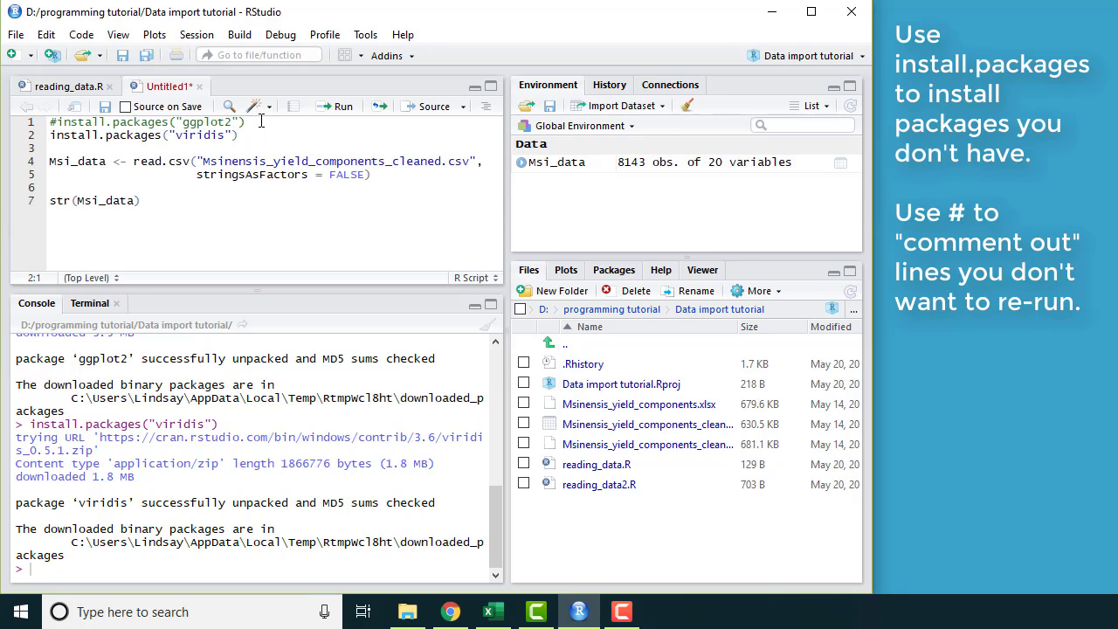
type("#")
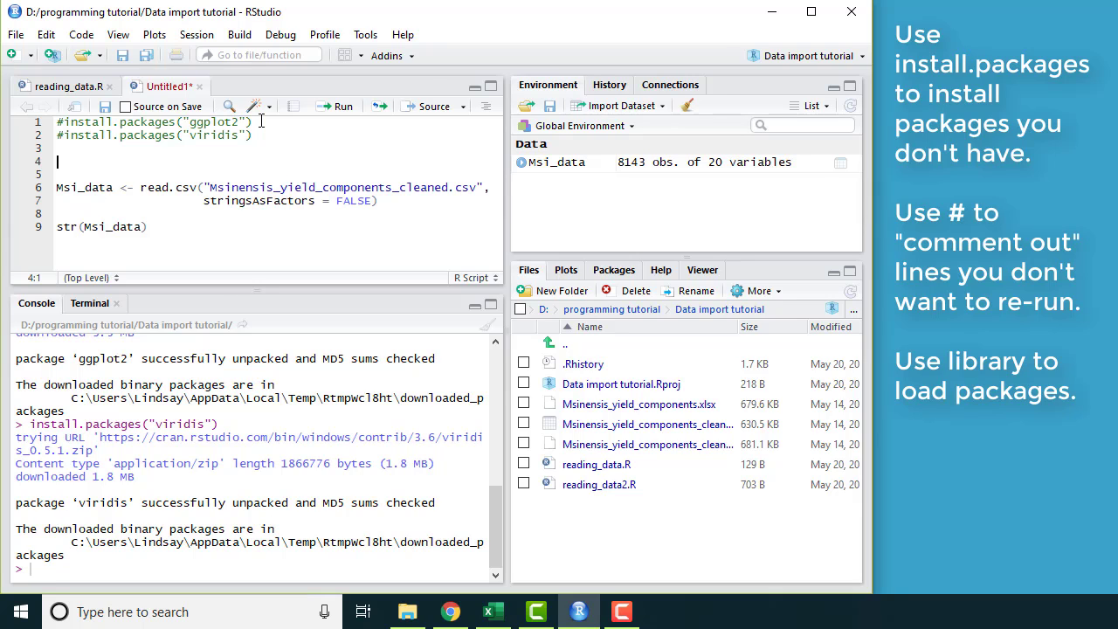
Add library(ggplot2) and library(viridis) calls to load the packages.
type("library")
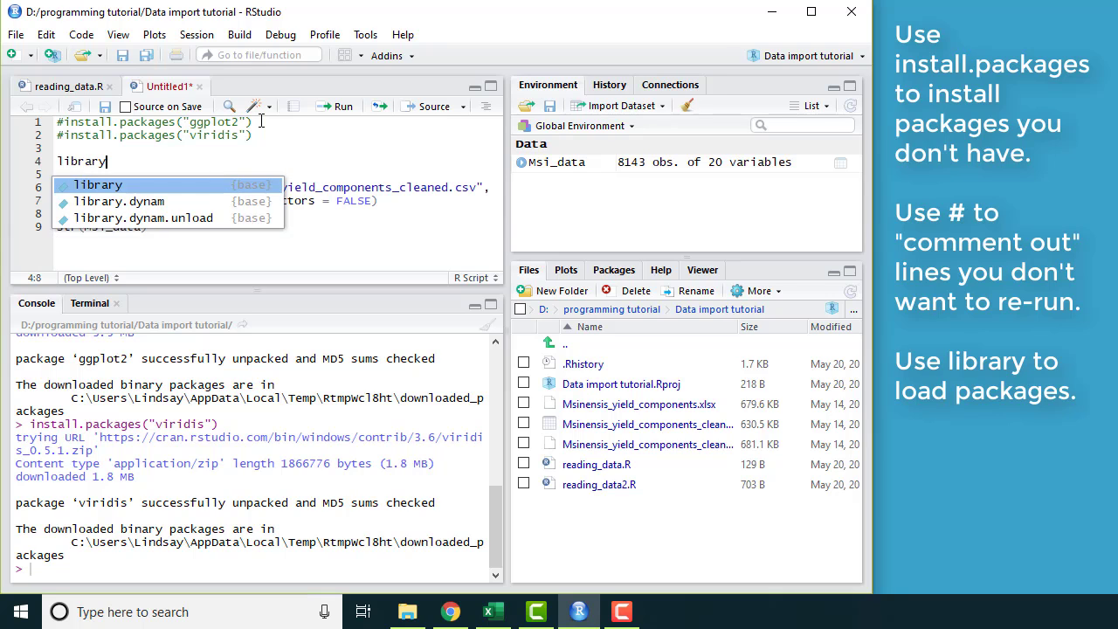
type("(ggplot2")
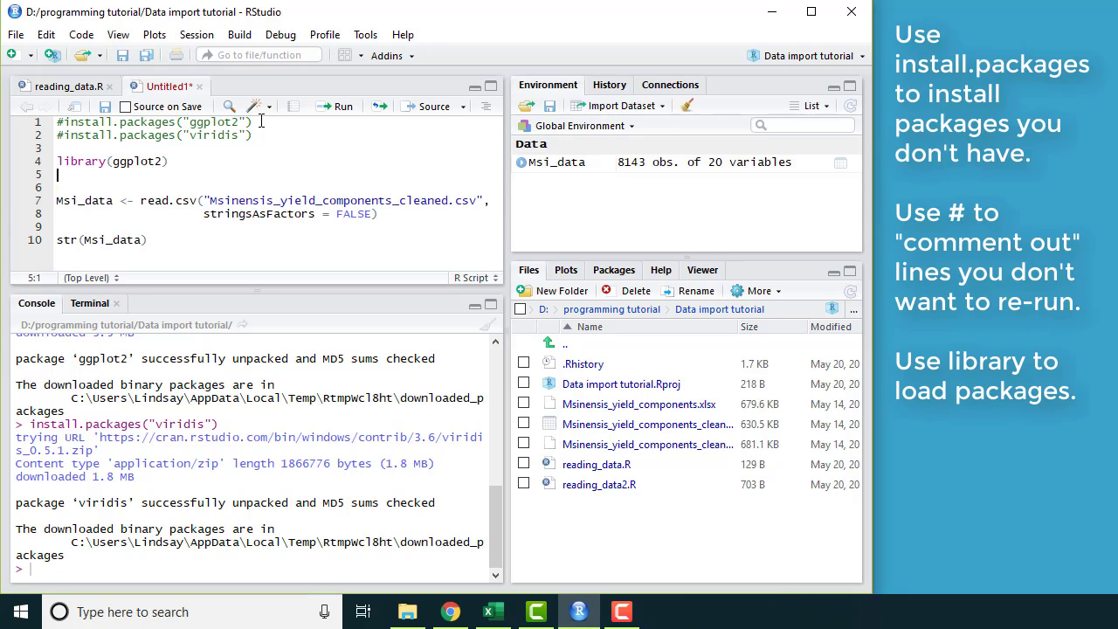
type("l")
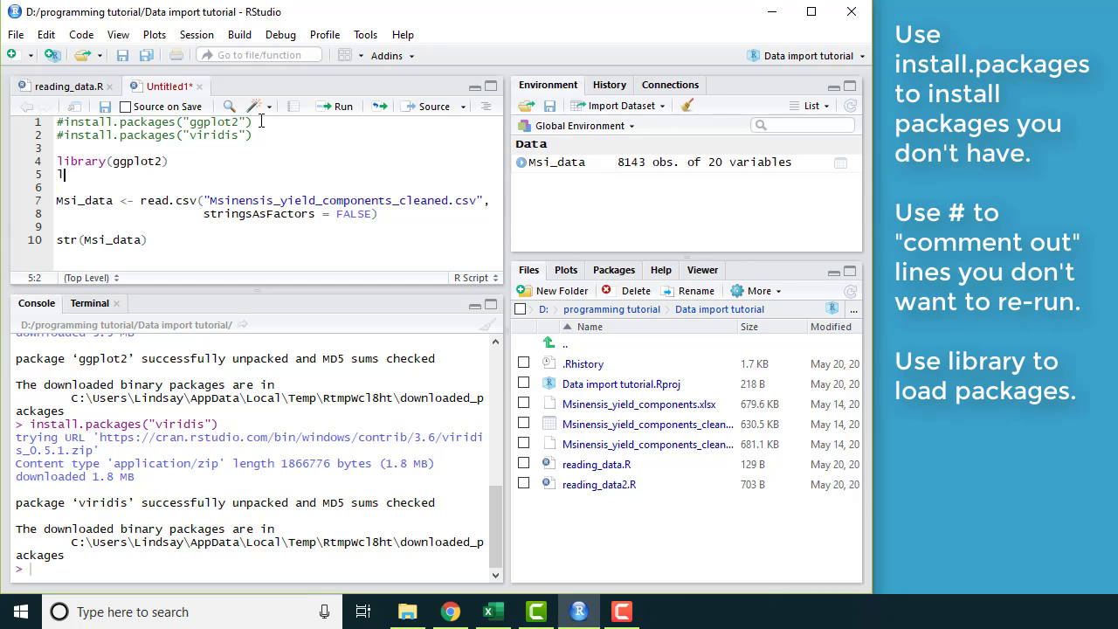
type("library(")
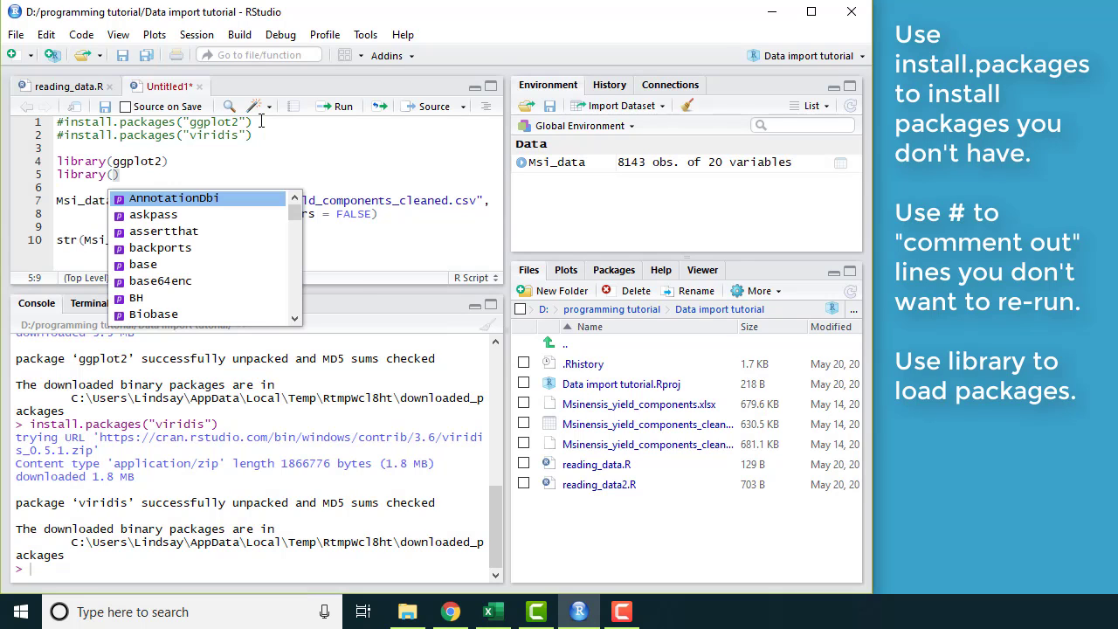
type("viridis")
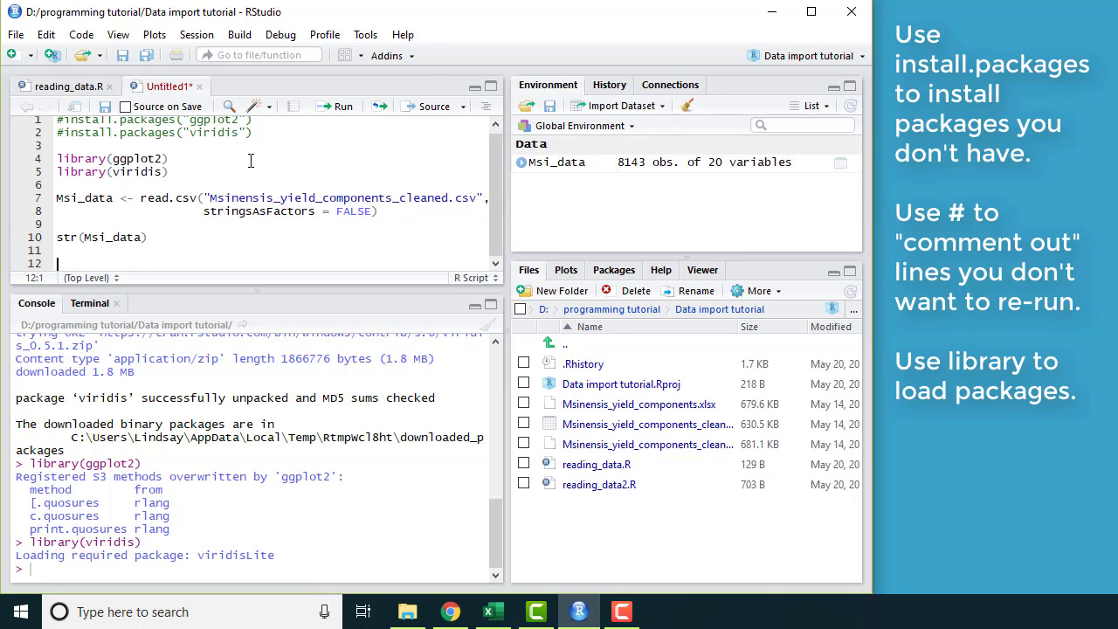
Add a '# simple scatter plot' comment and start ggplot(Msi_data, ...).
type("# simple")
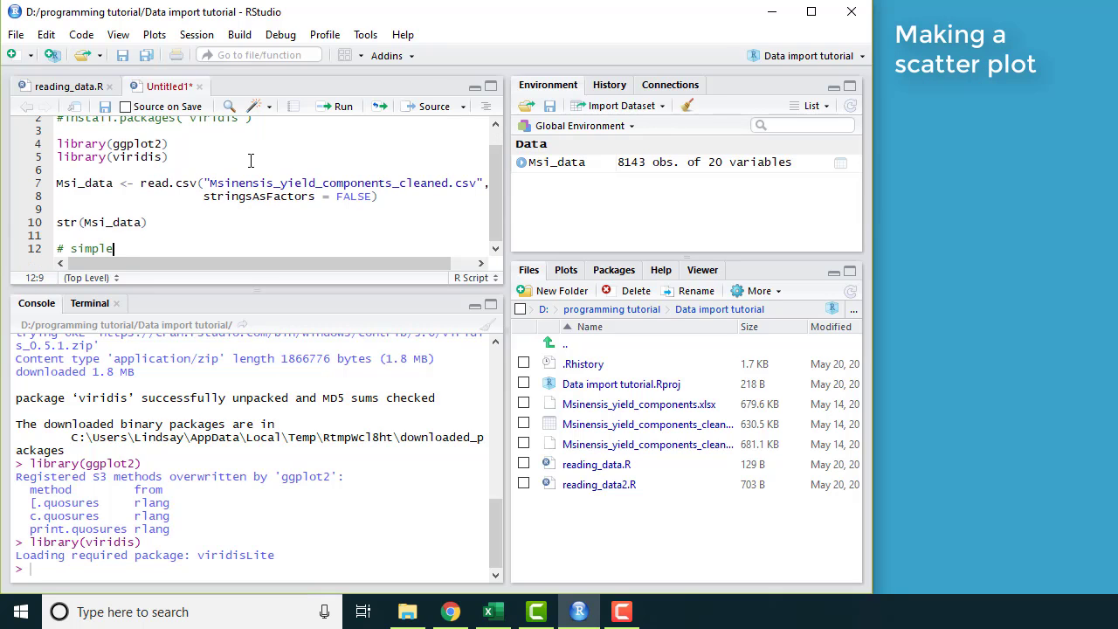
type("scatter plot")
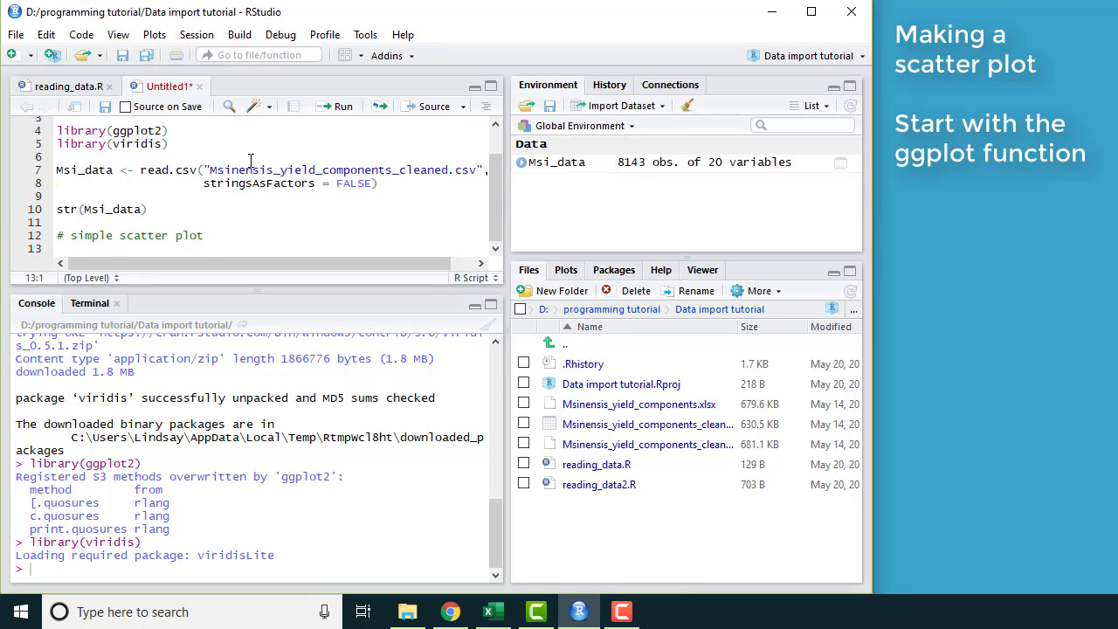
type("ggplo")
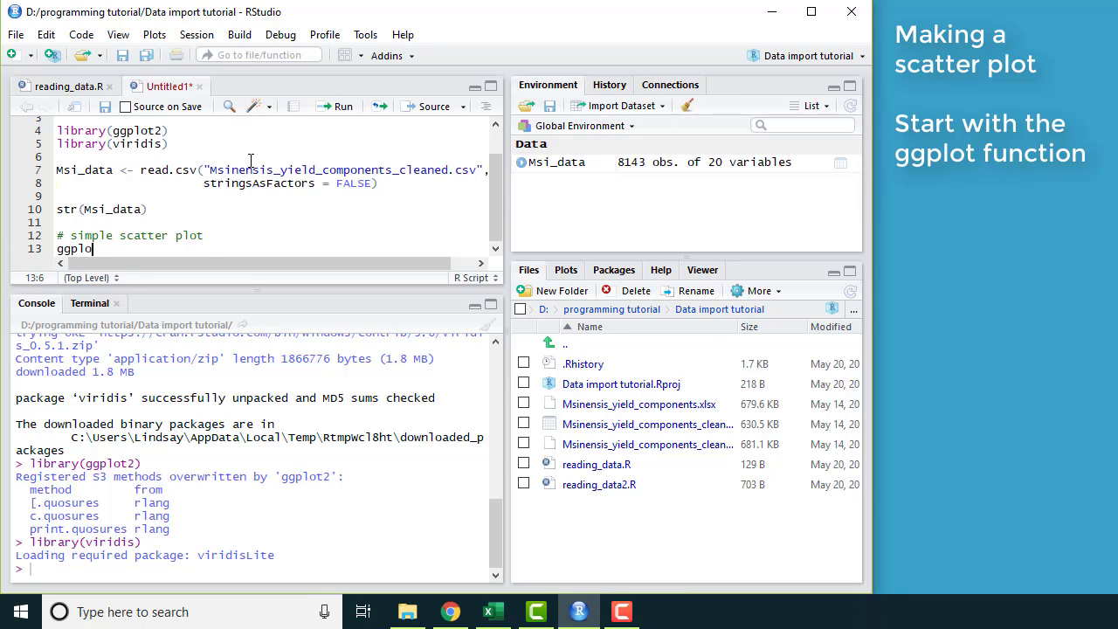
type("t(")
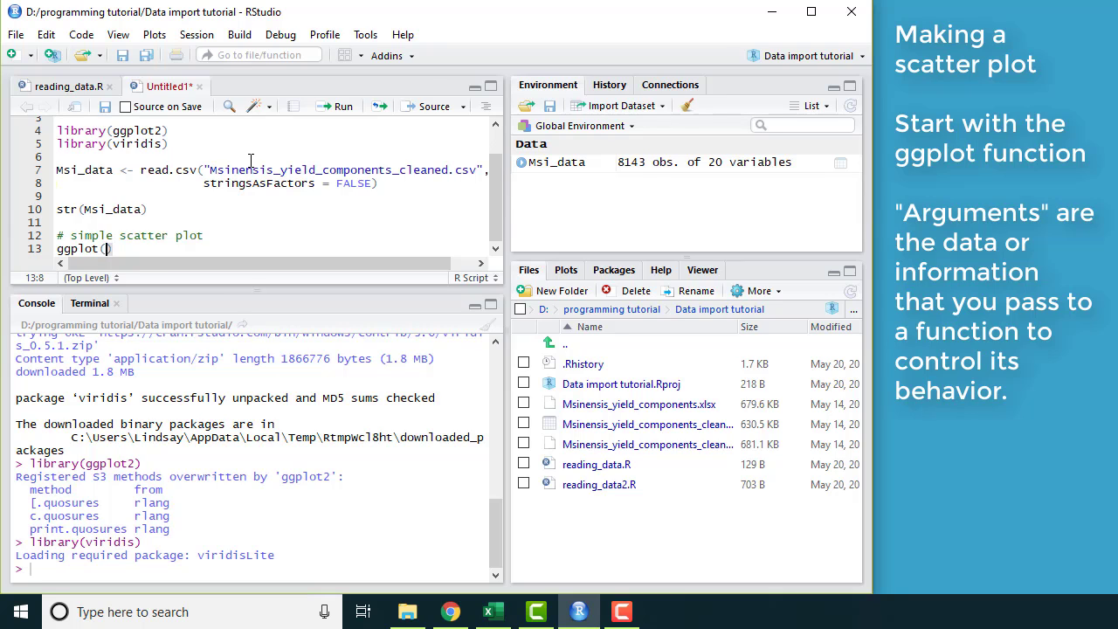
type("Msi_")
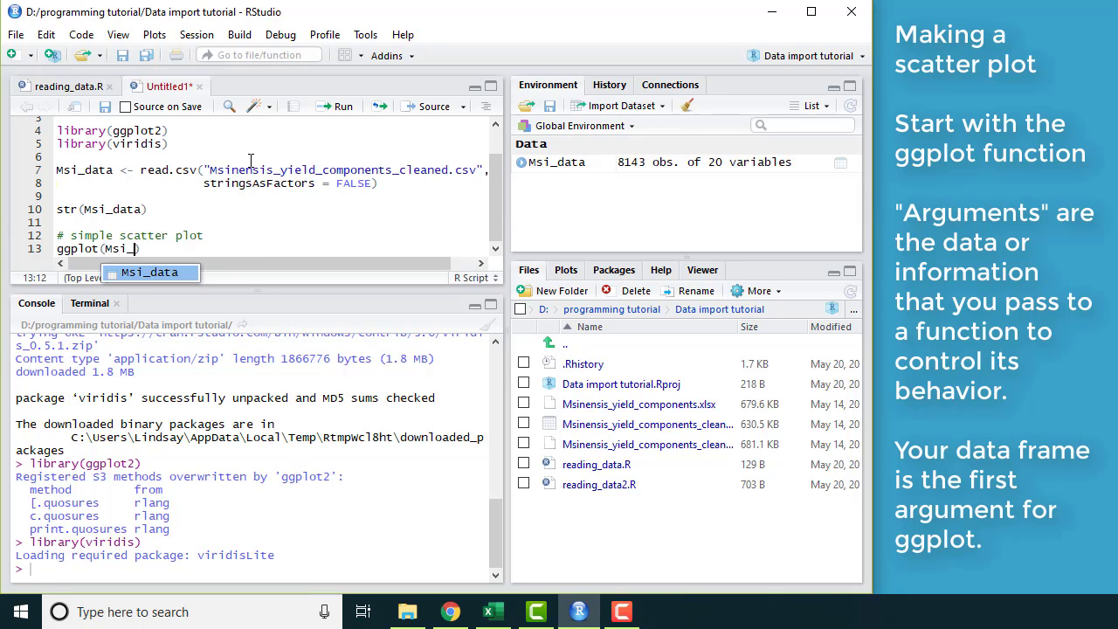
key("Tab")
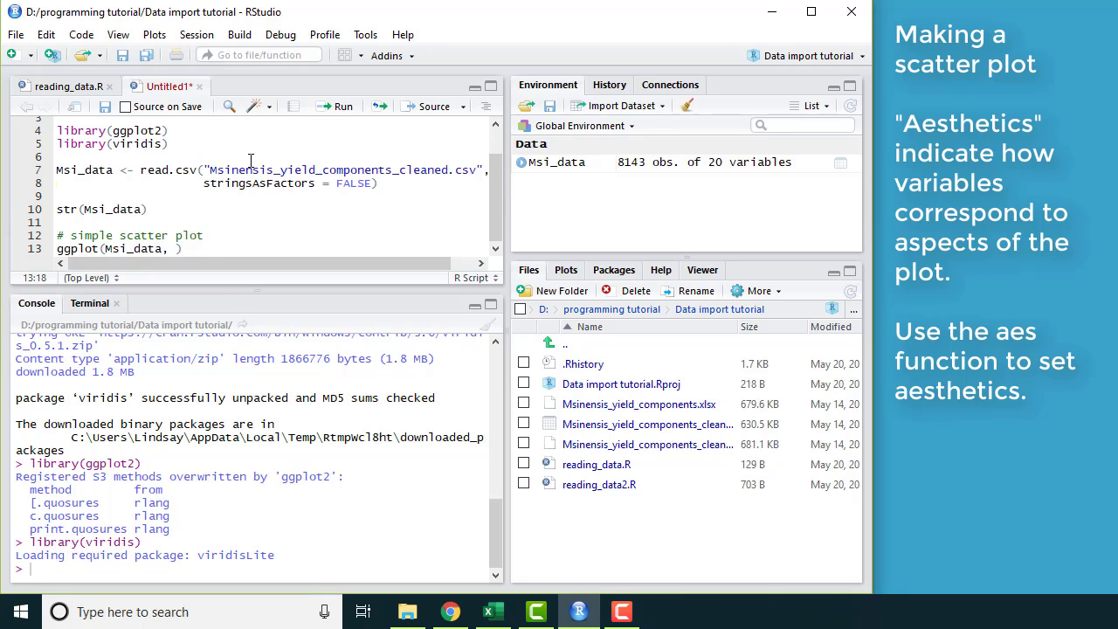
Map x = CmD_1 and y = Height inside aes().
type("aes(")
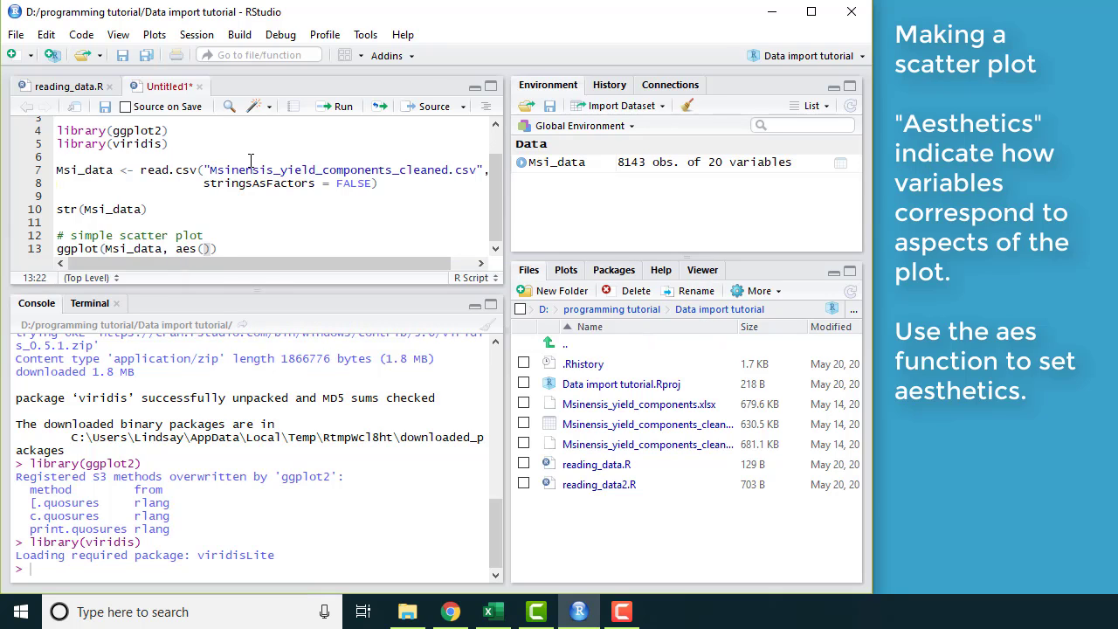
type("x =")
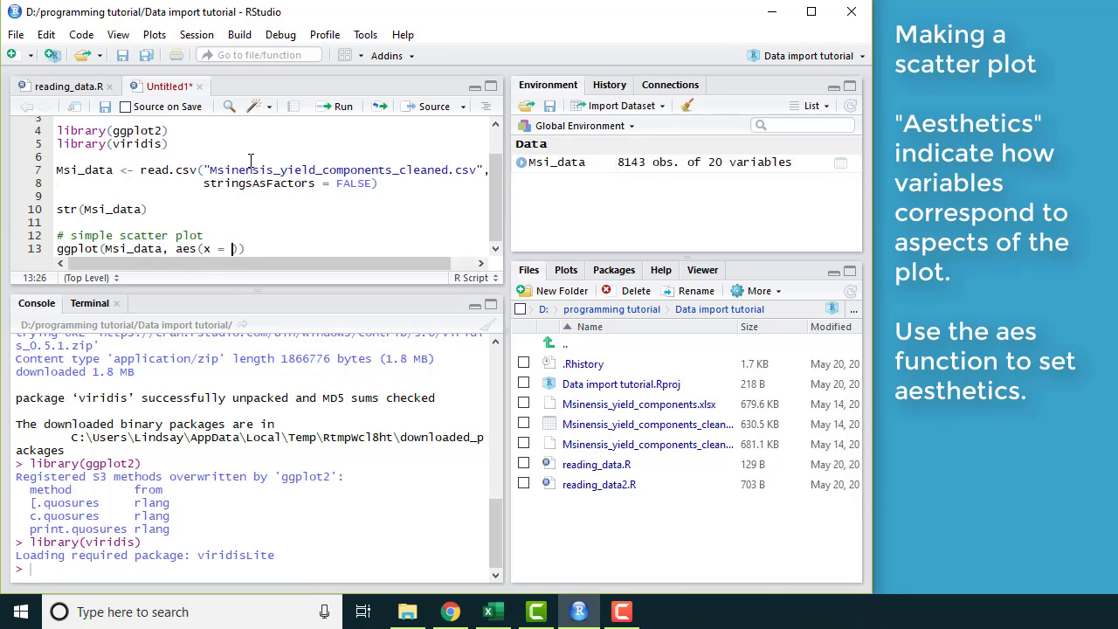
type("CmD_")
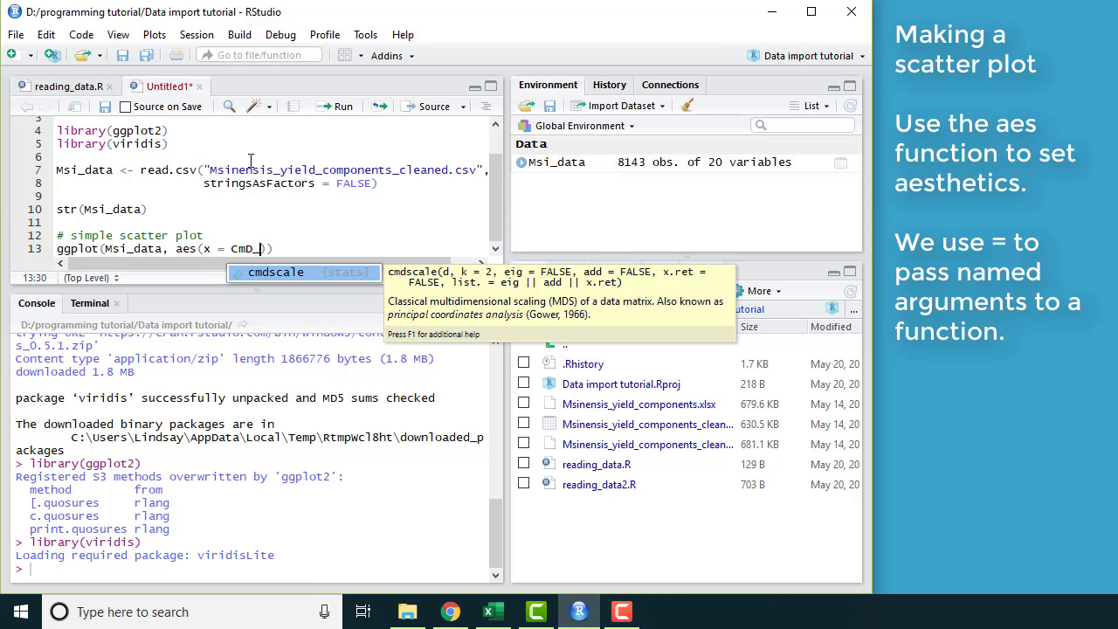
type("1,")
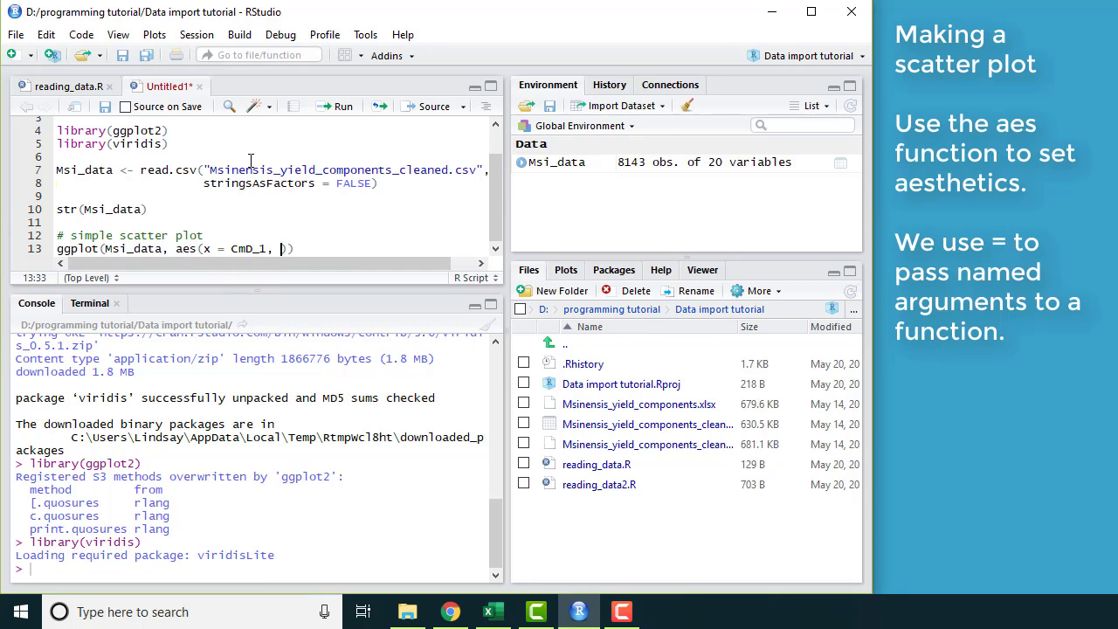
type("y =")
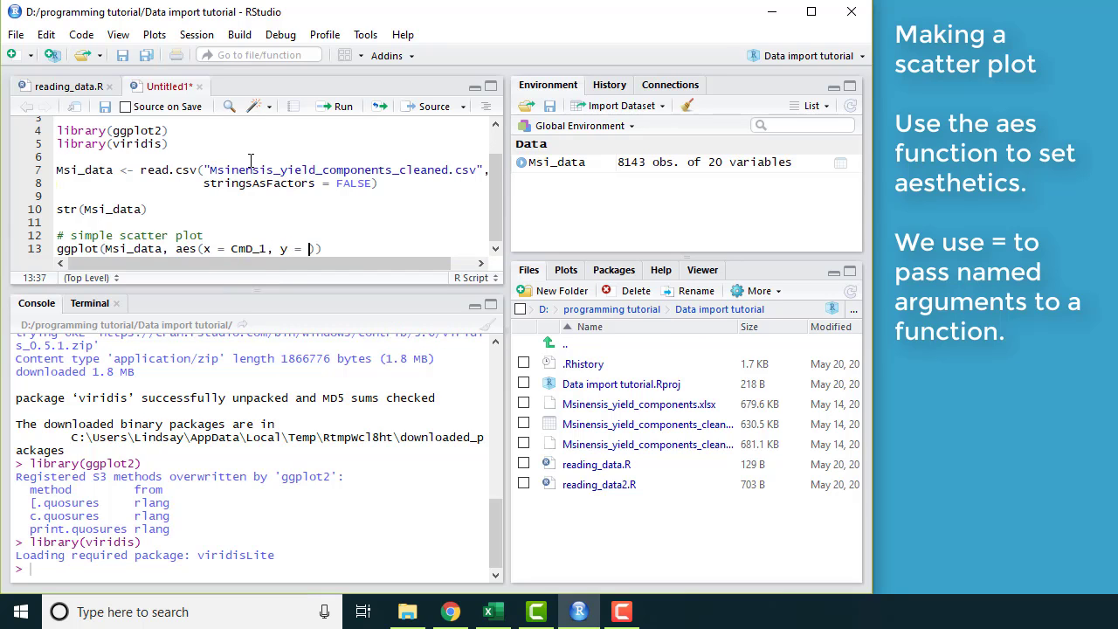
type("Height")
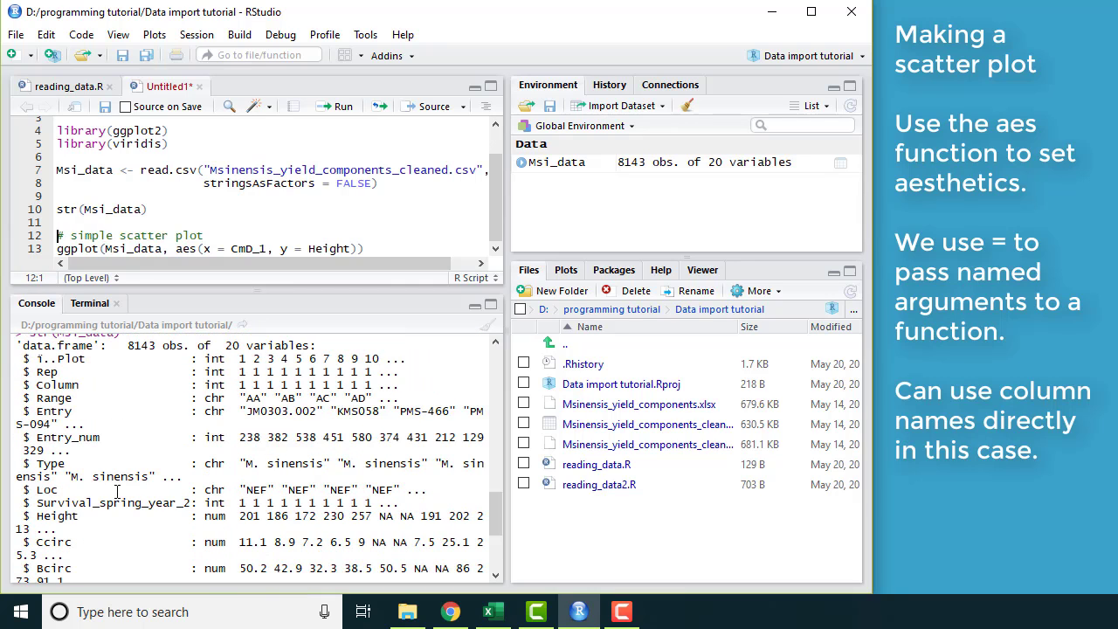
Add a Msi_data$CmD_1 line above the plot section and select CmD_1 in ggplot.
scroll("down", 3)
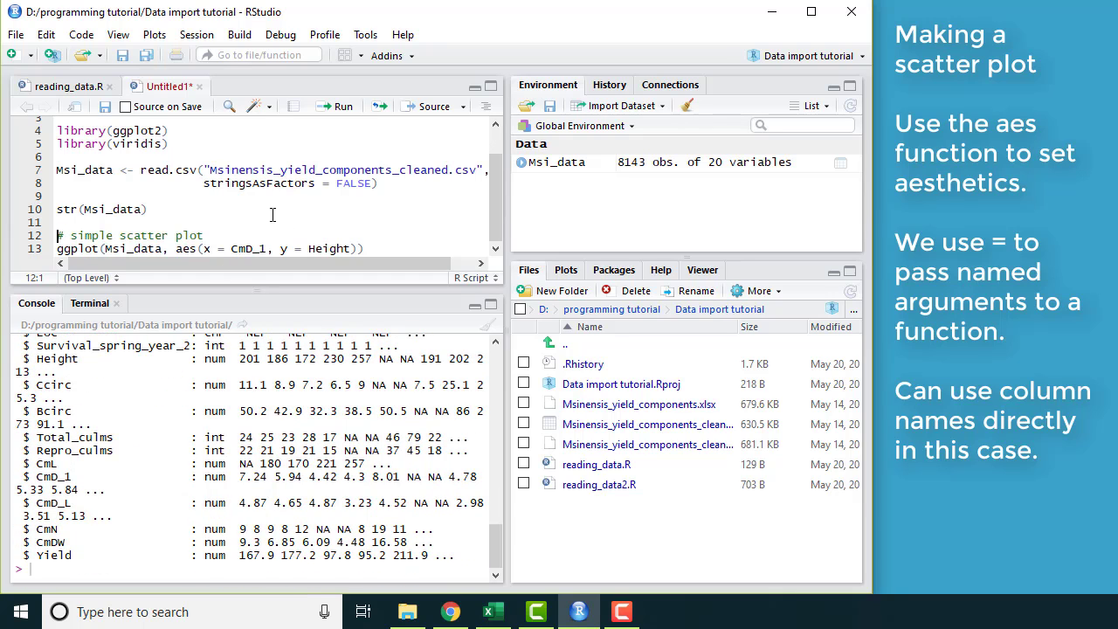
left_click(371, 249)
type(" +")
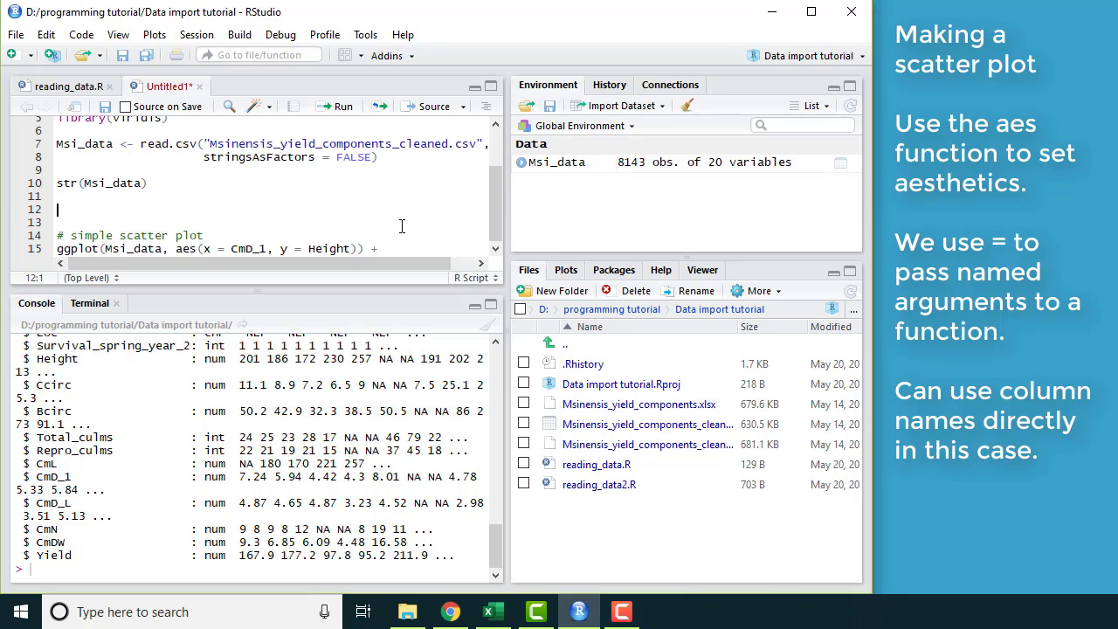
type("M")
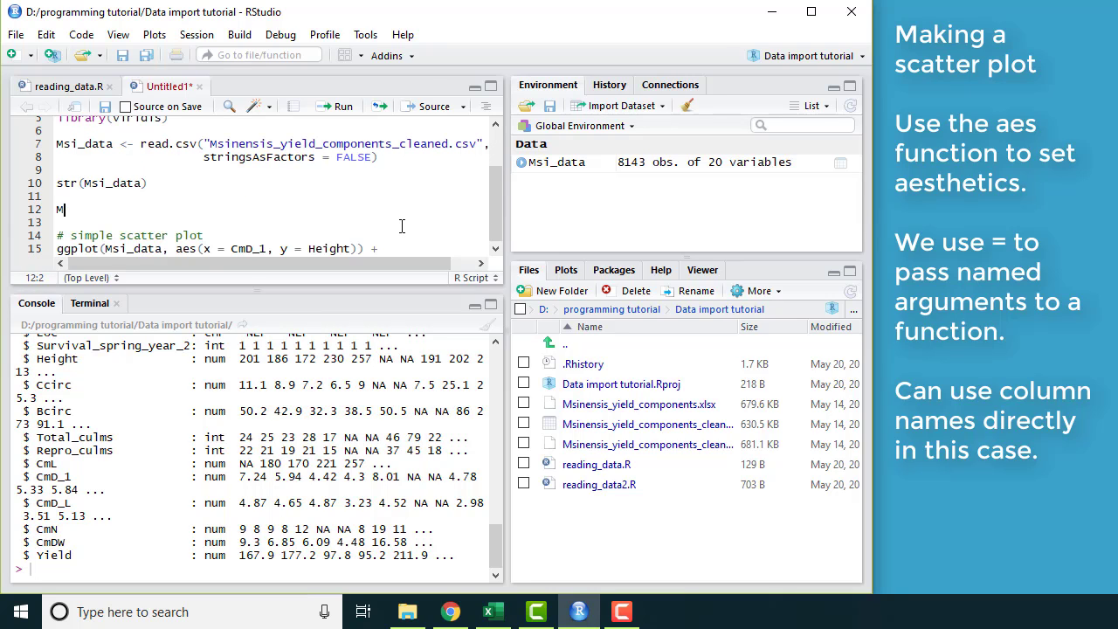
type("si_data")
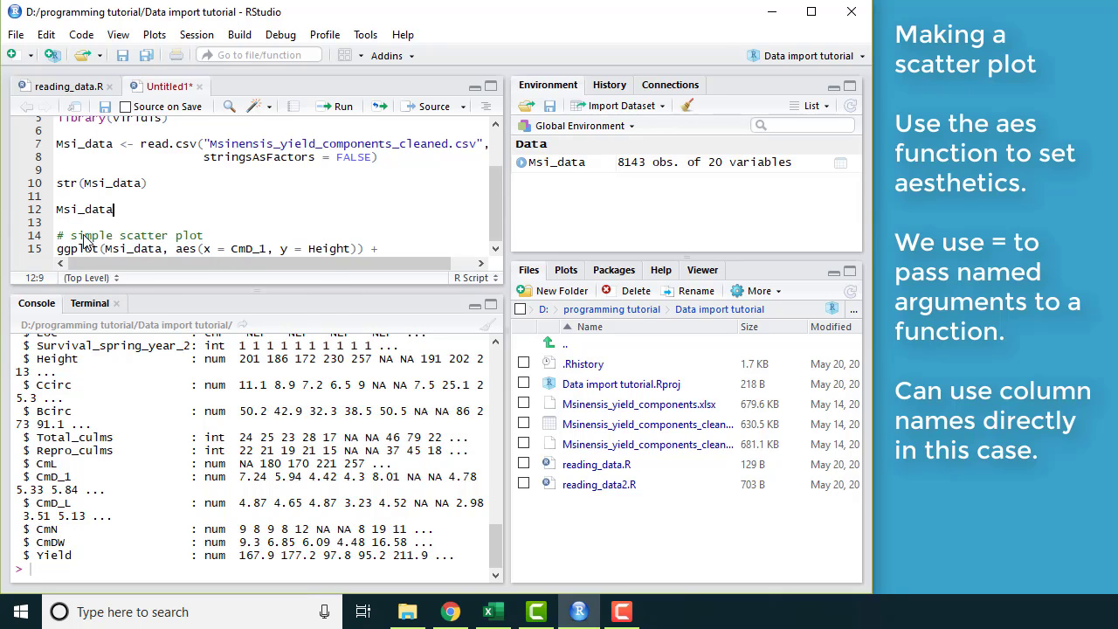
type("$")
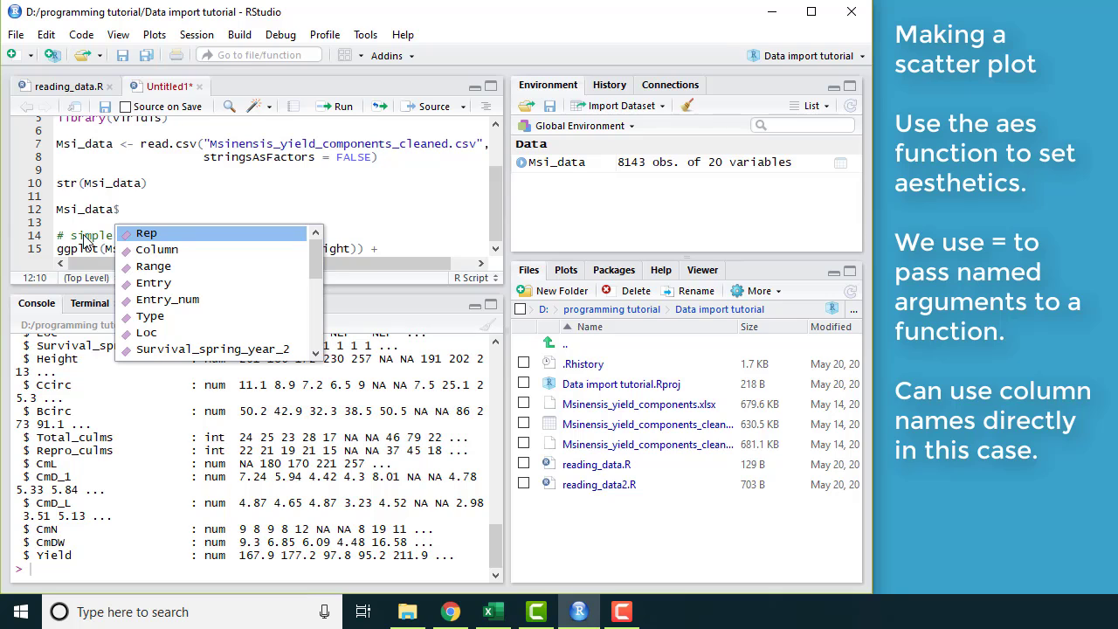
type("Cm")
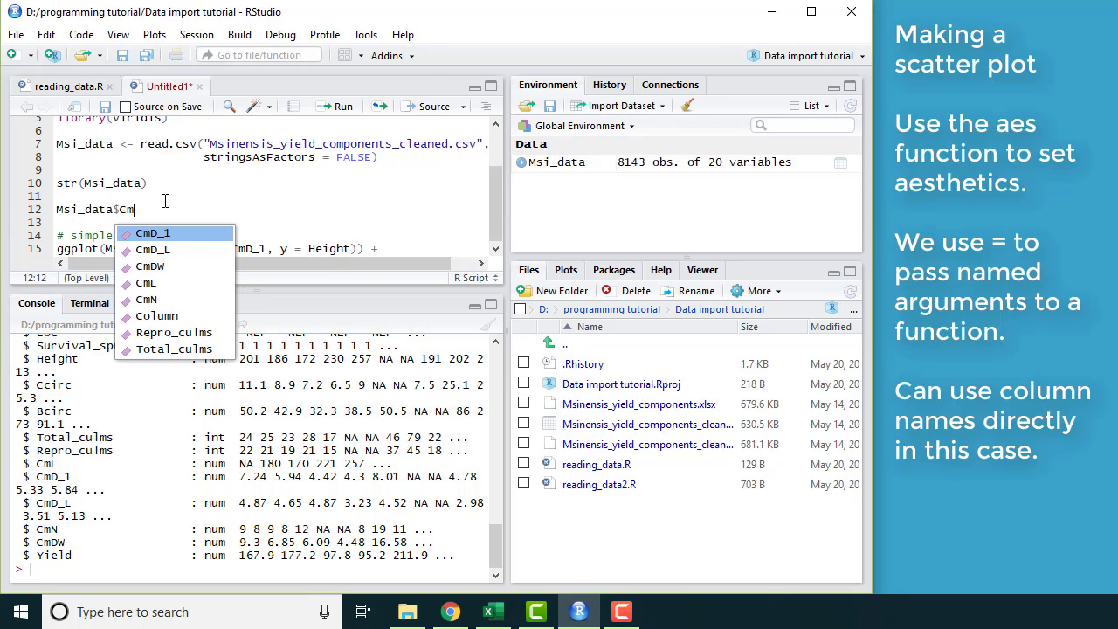
left_click(153, 233)
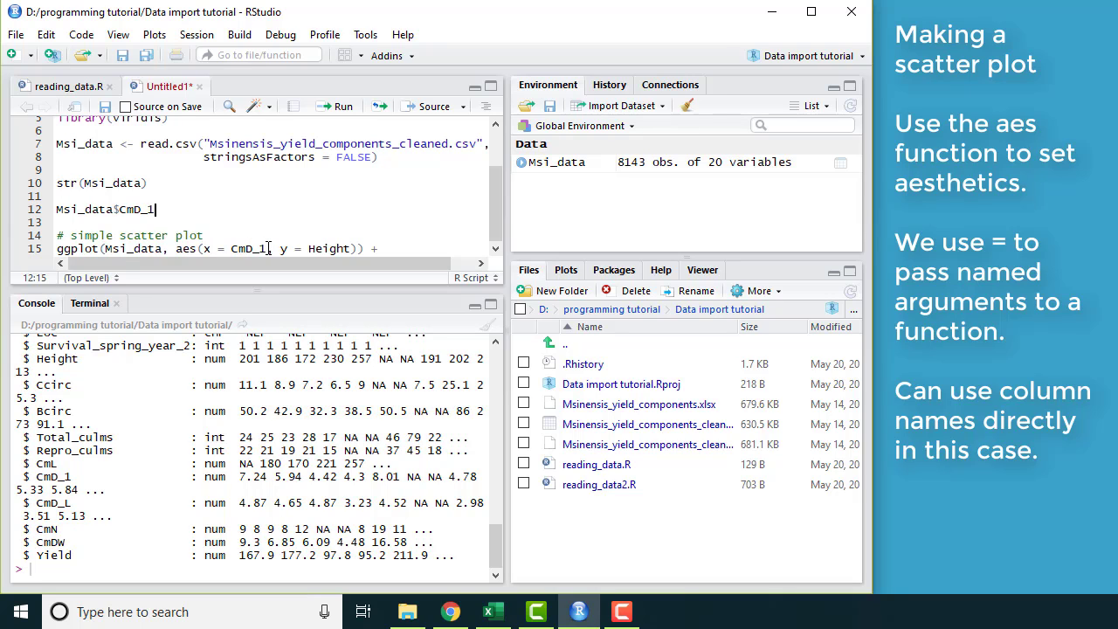
double_click(247, 248)
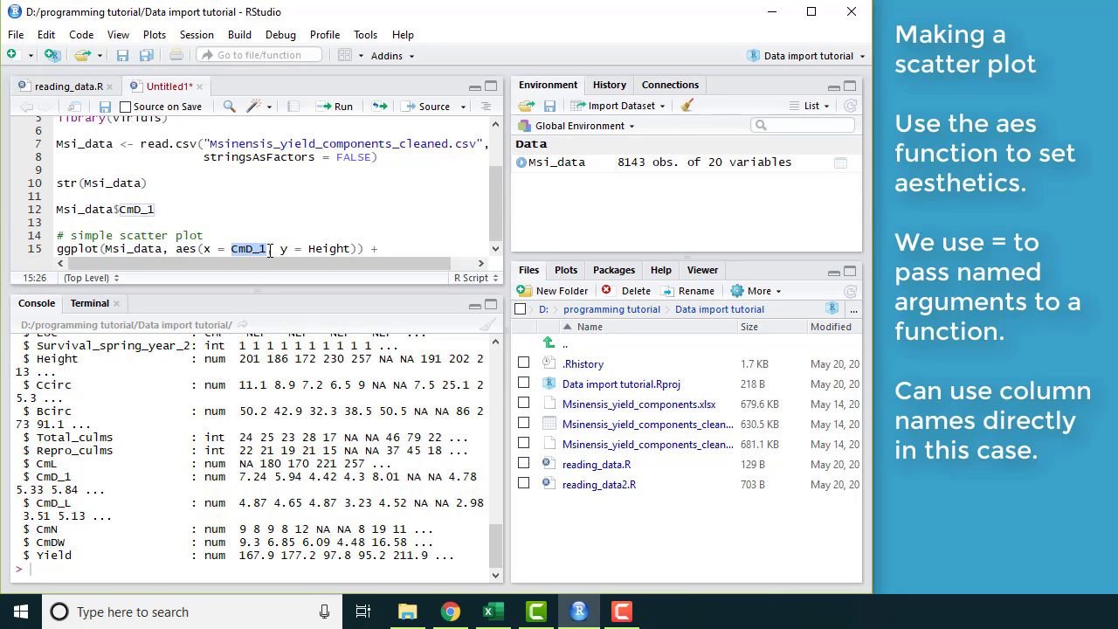
mouse_move(325, 253)
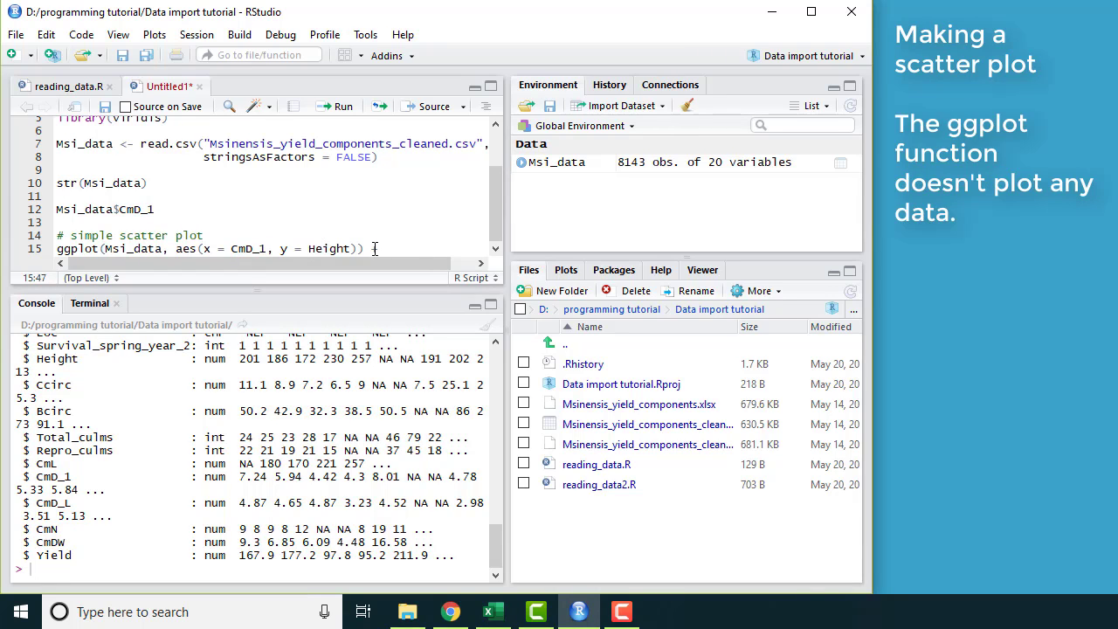
Add a geom_point() layer to the ggplot call and run it to draw the plot.
type("+")
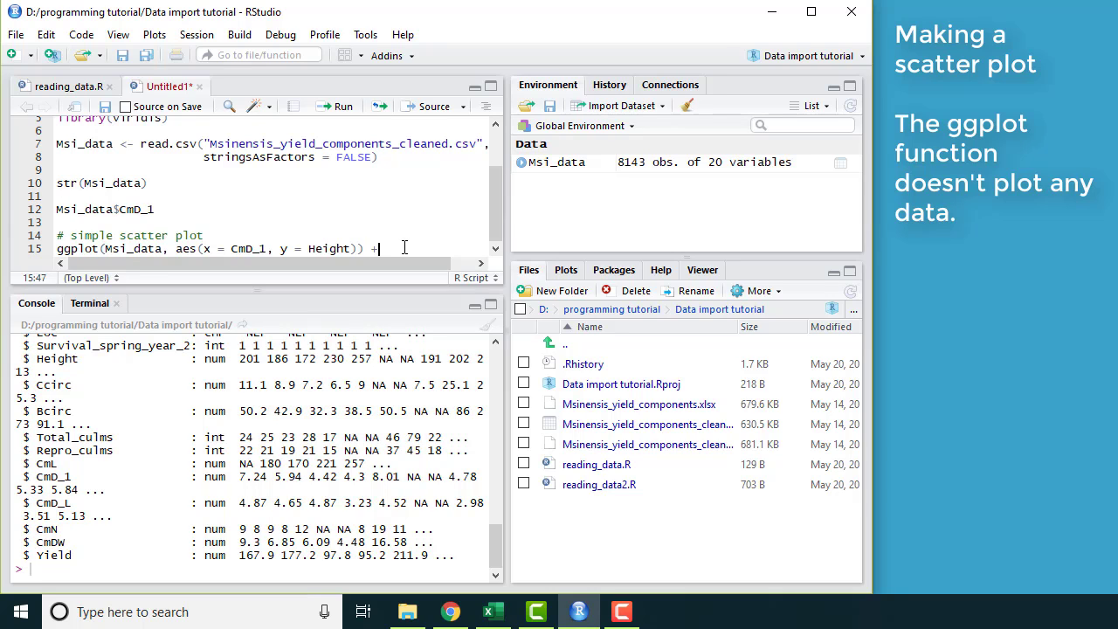
key("BackSpace")
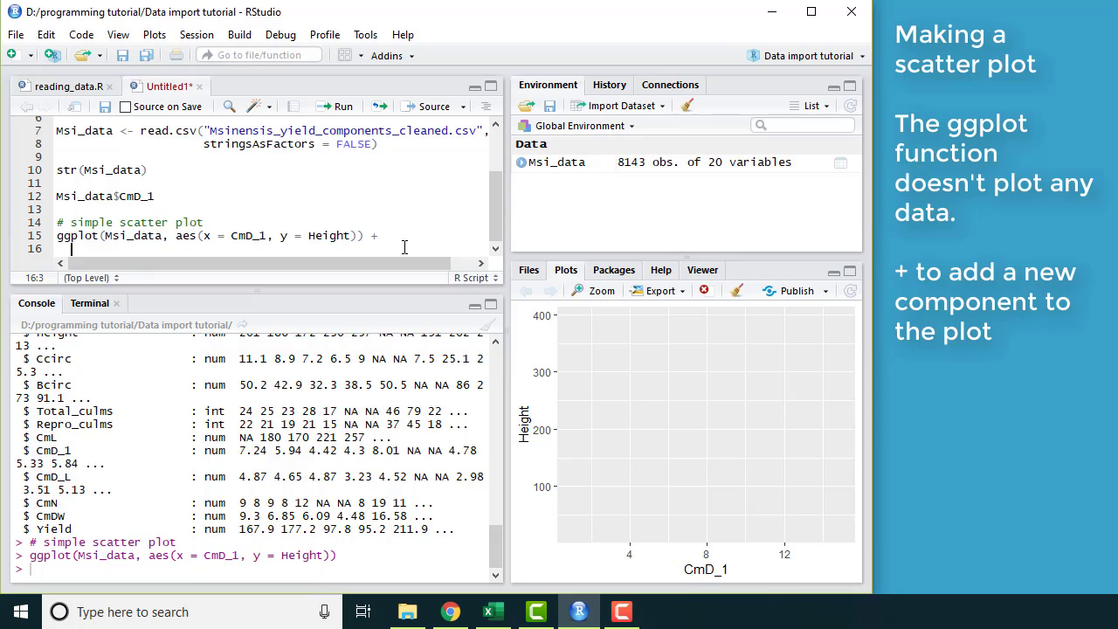
type("g")
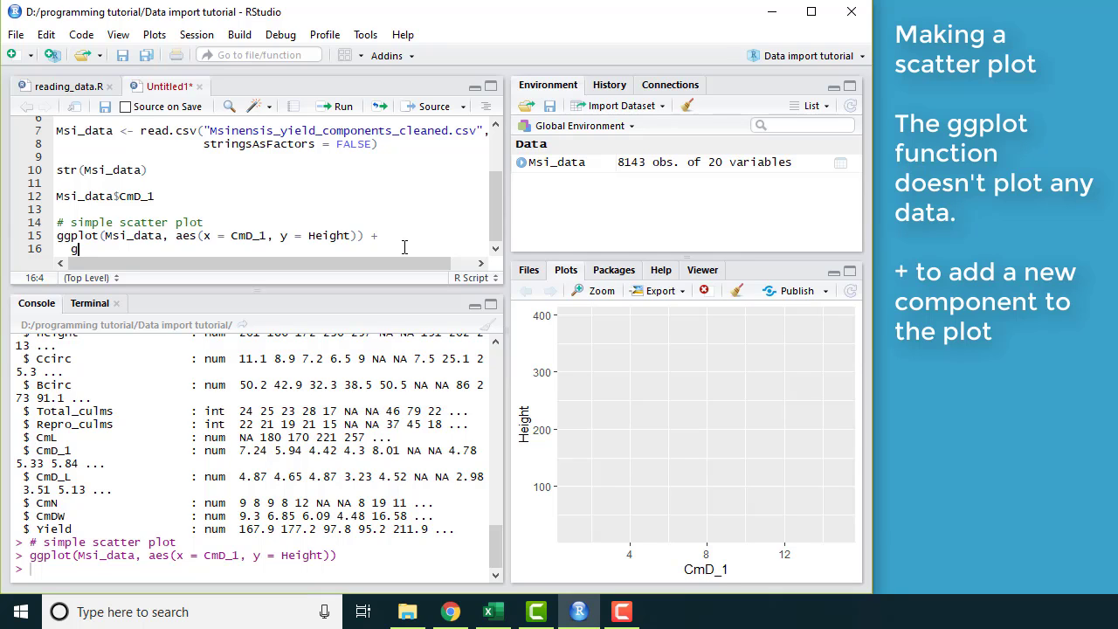
type("eom")
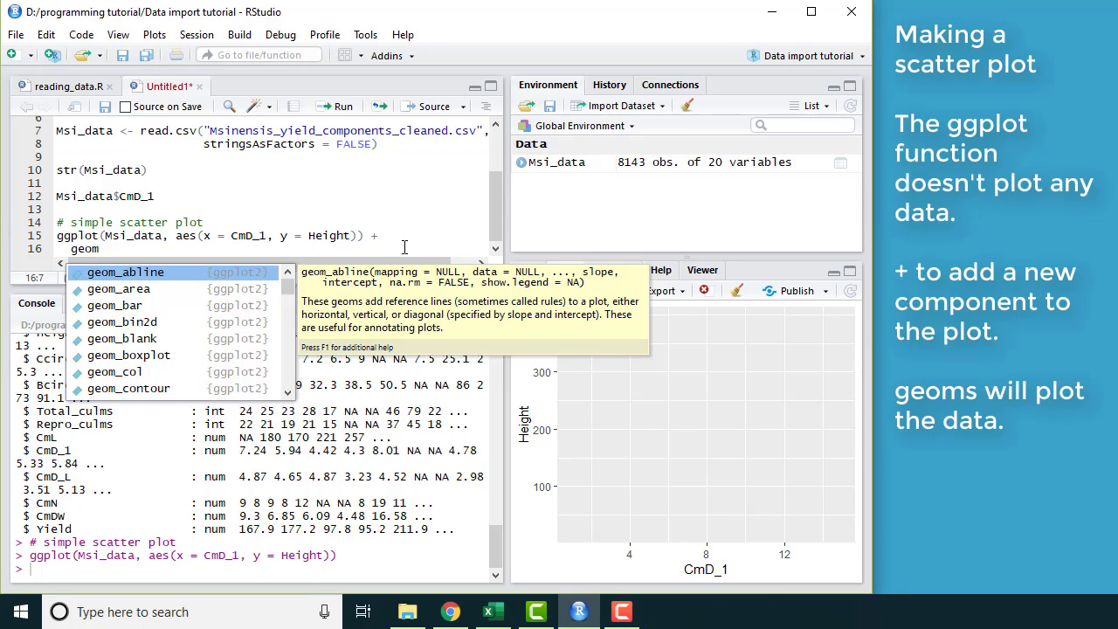
type("_poin")
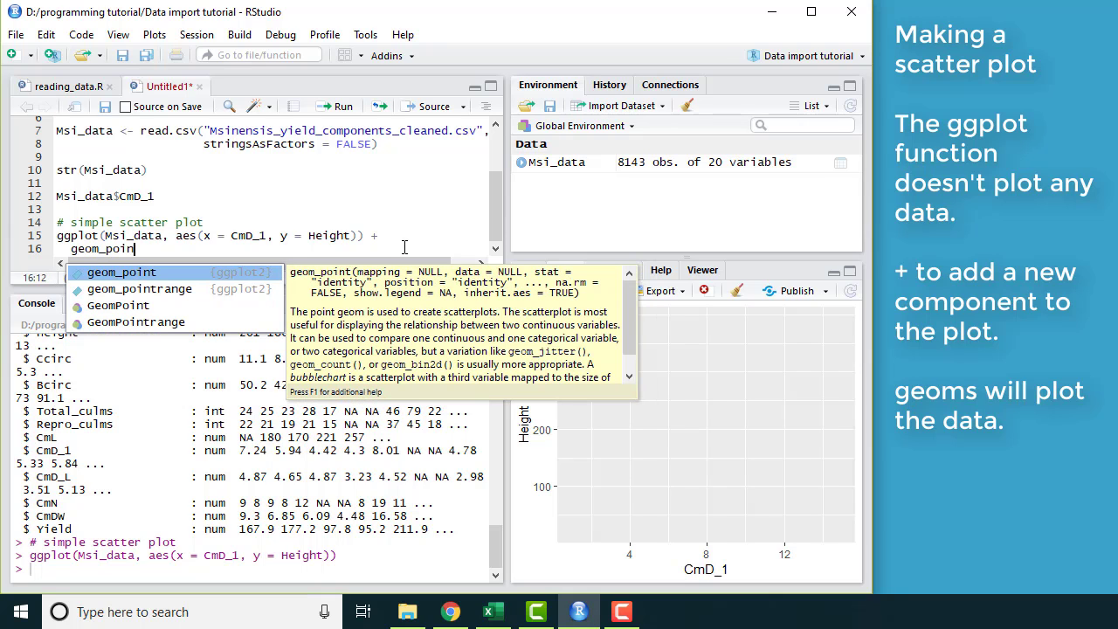
type("t(")
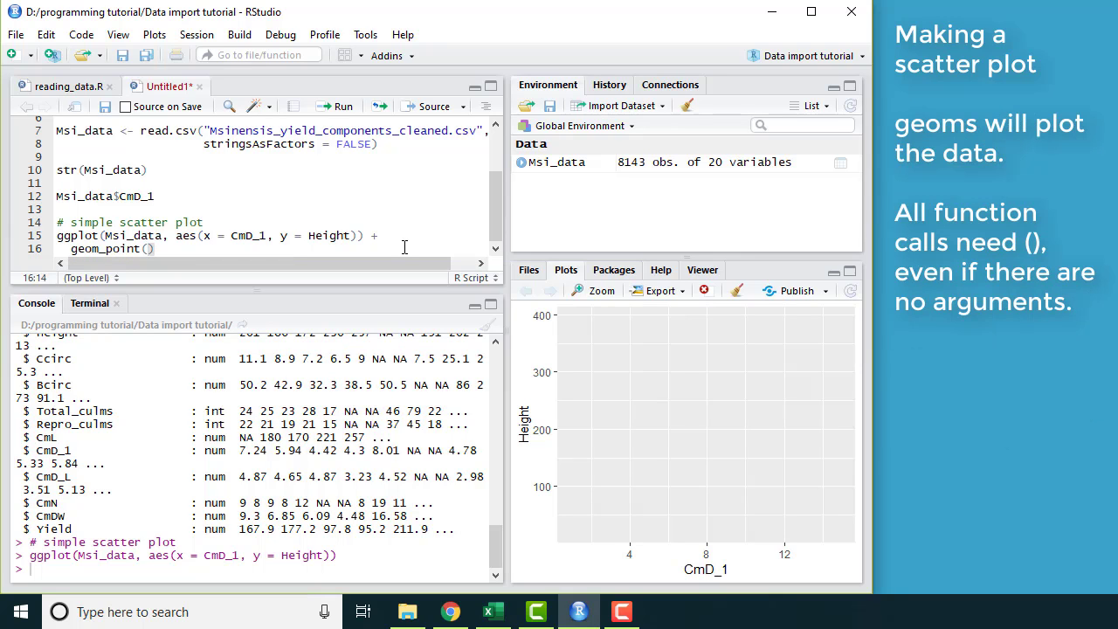
left_click(149, 249)
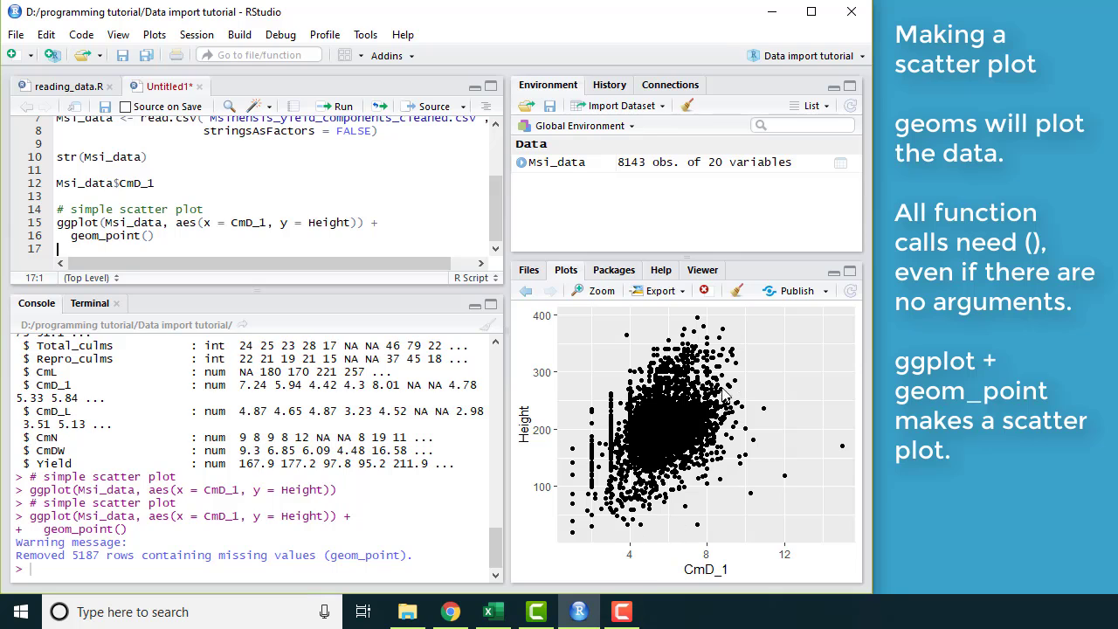
mouse_move(587, 511)
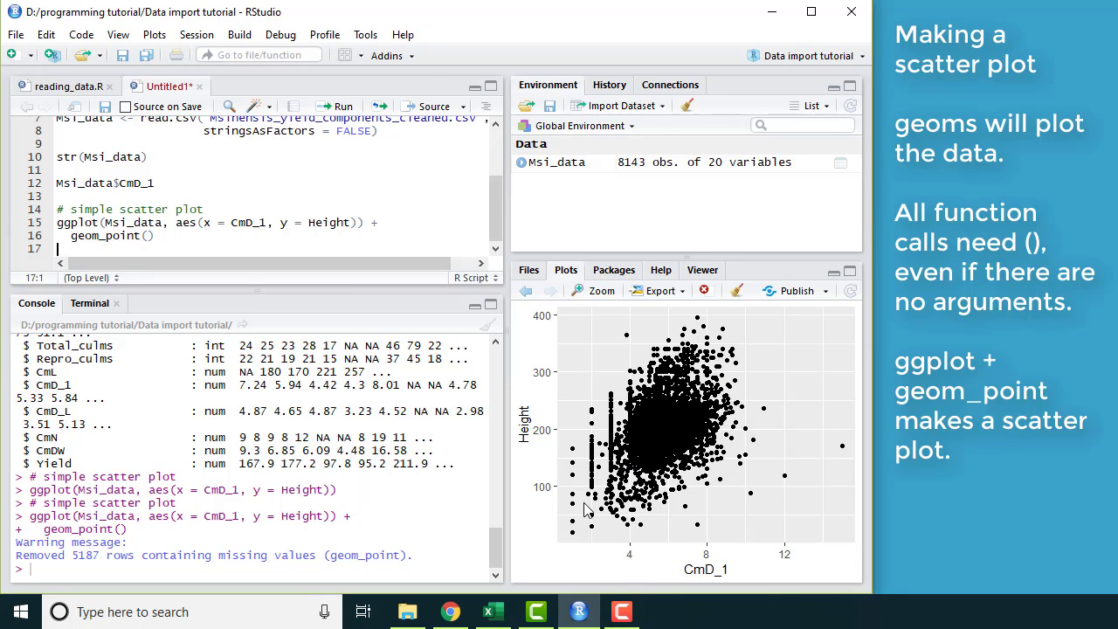
mouse_move(574, 492)
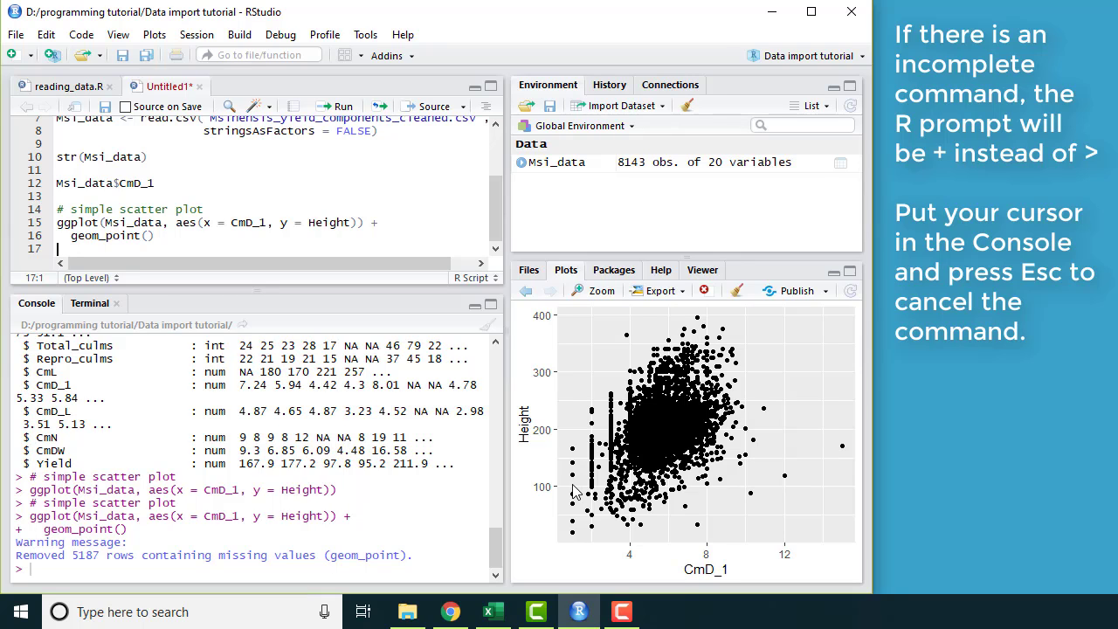
mouse_move(588, 456)
type("#  ")
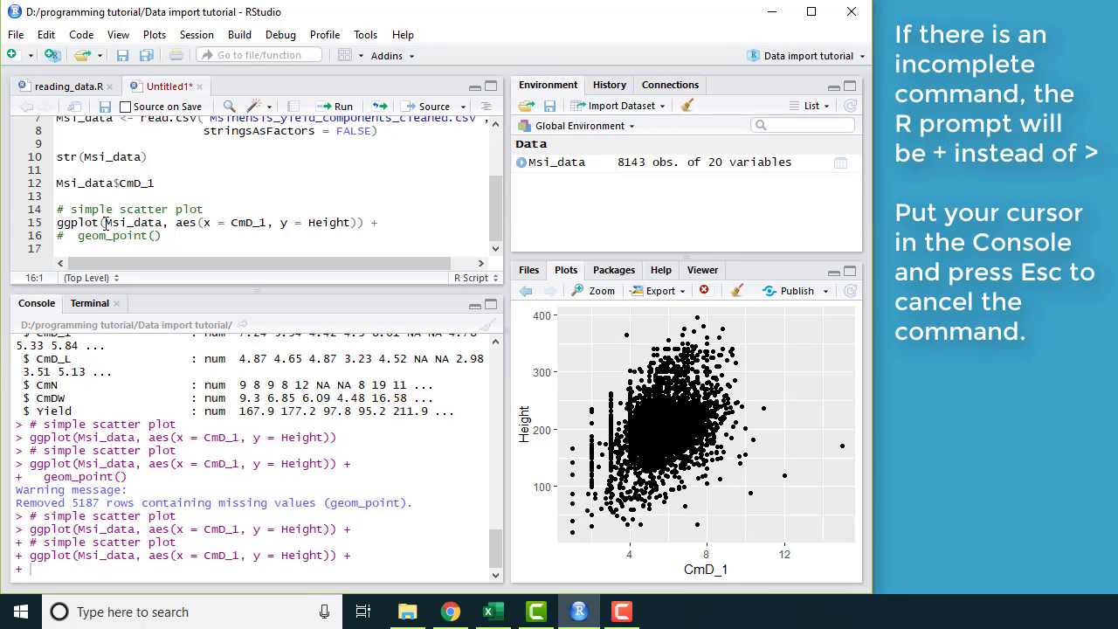
mouse_move(140, 350)
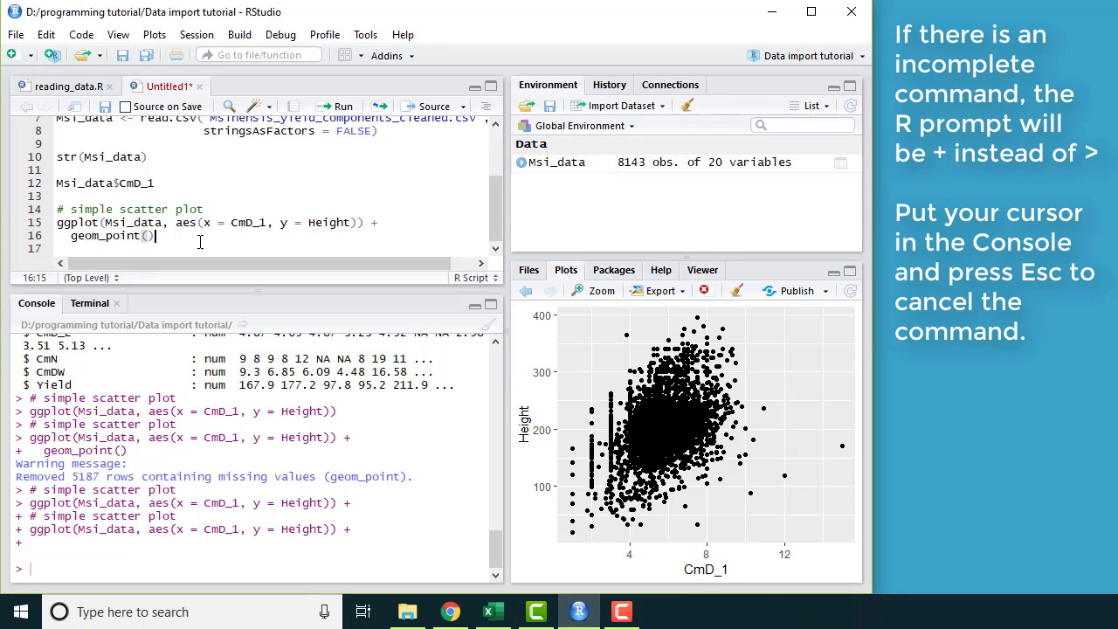
left_click(385, 223)
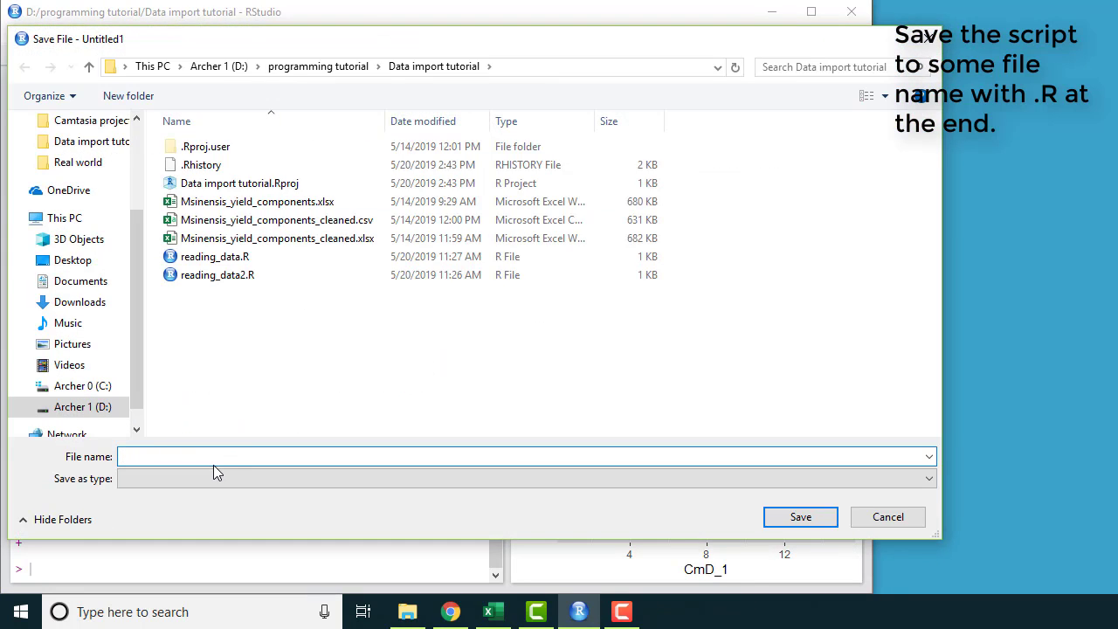
Enter learning_ggplot.R as the file name and confirm the save.
type("learning_ggplo")
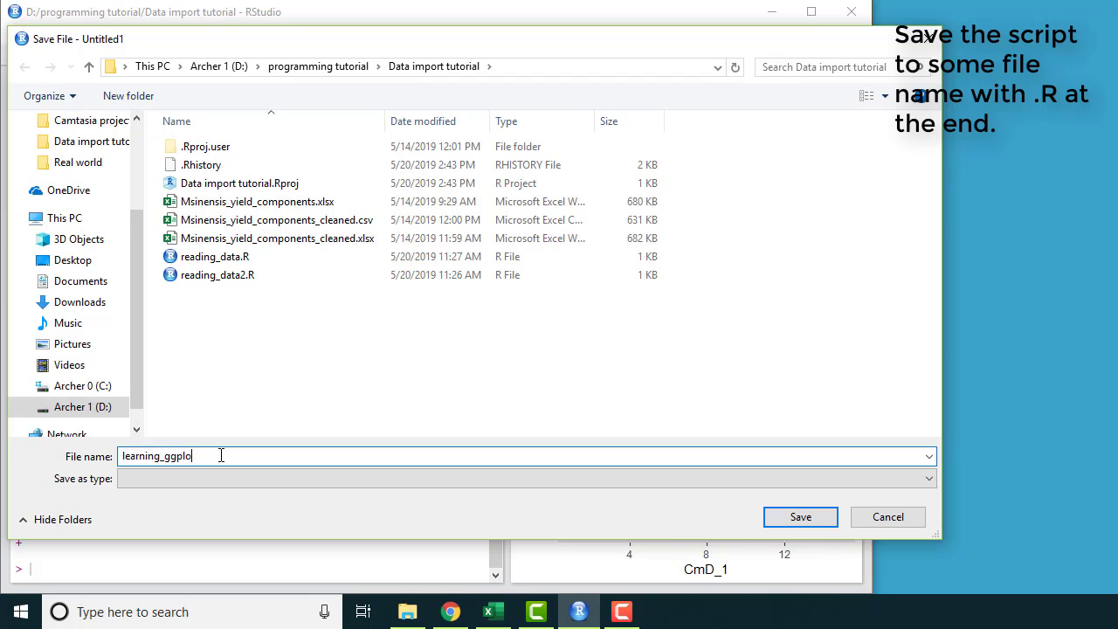
type("t.R")
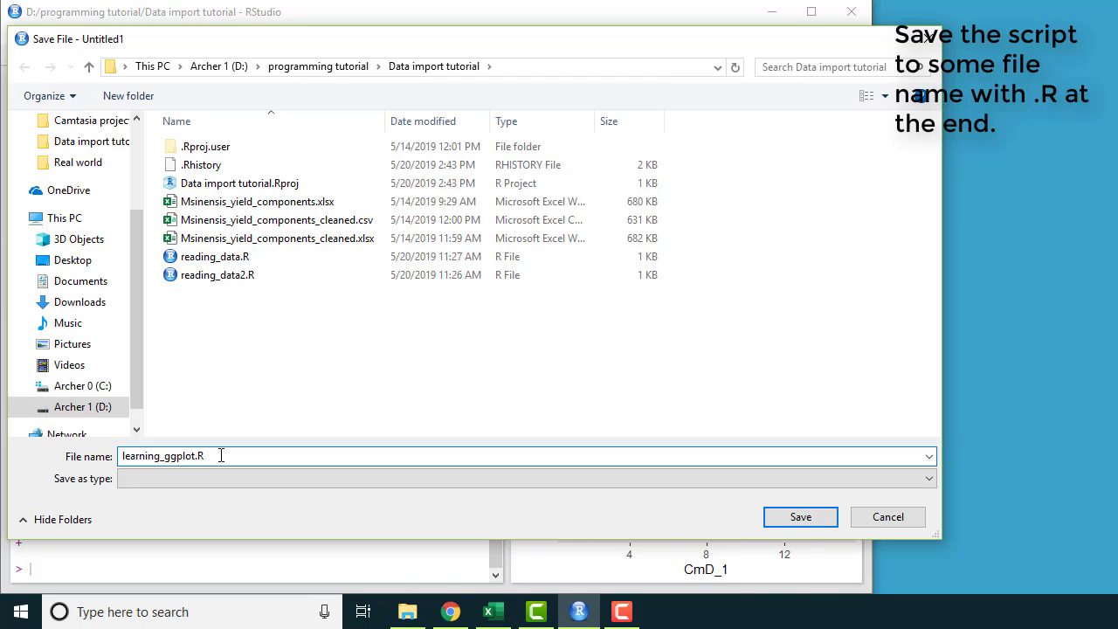
left_click(800, 516)
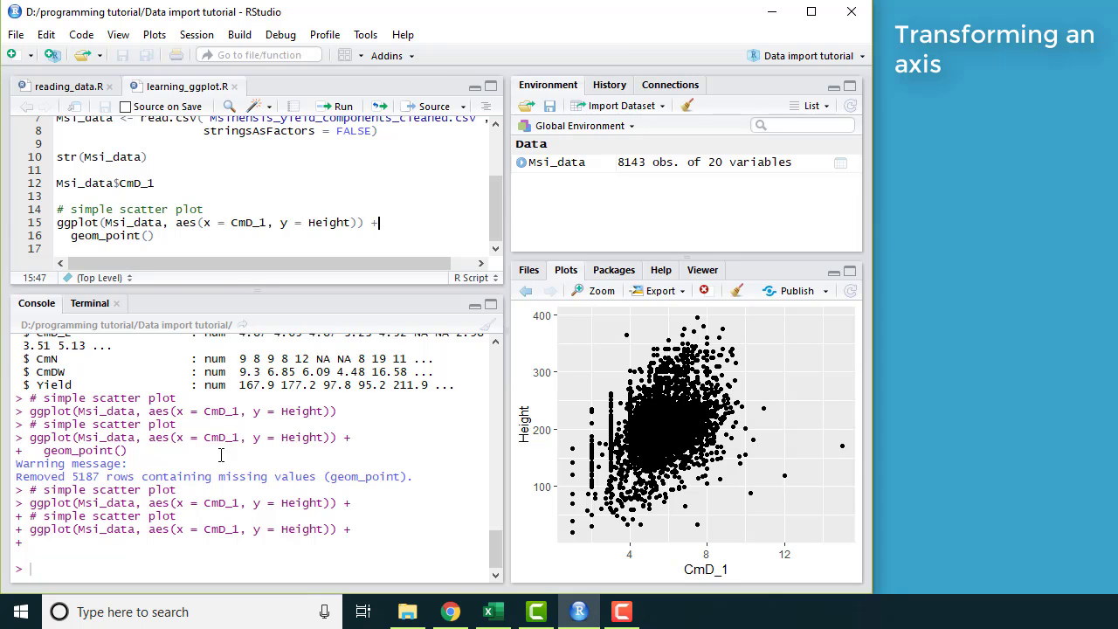
mouse_move(180, 177)
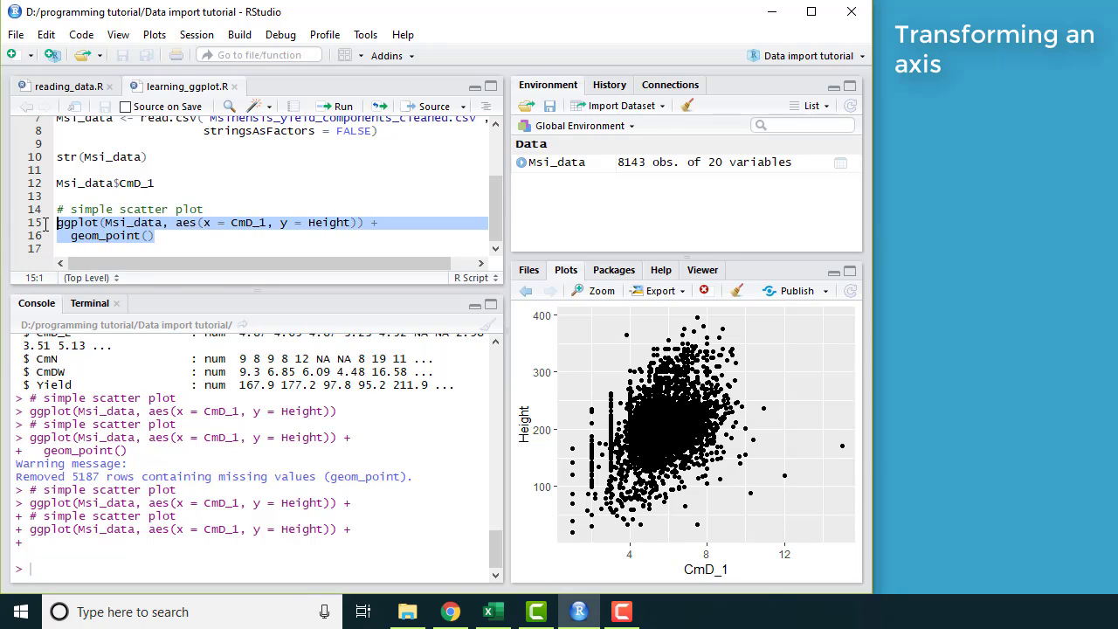
Paste the duplicated plot code below and change Height to Yield.
left_click(221, 240)
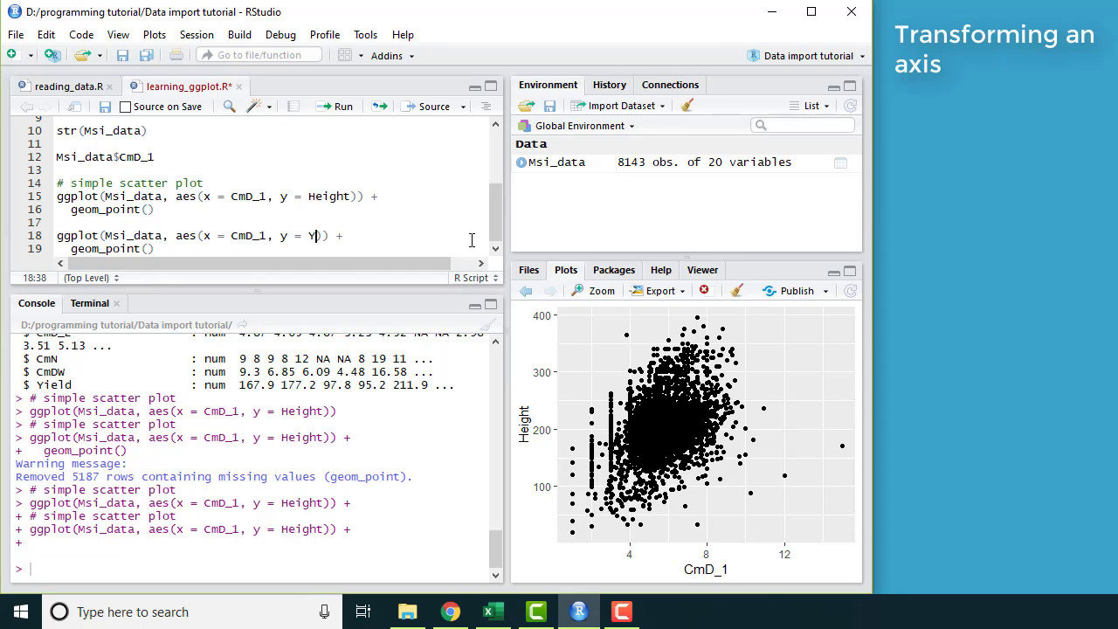
type("ield")
left_click(263, 248)
type(" +")
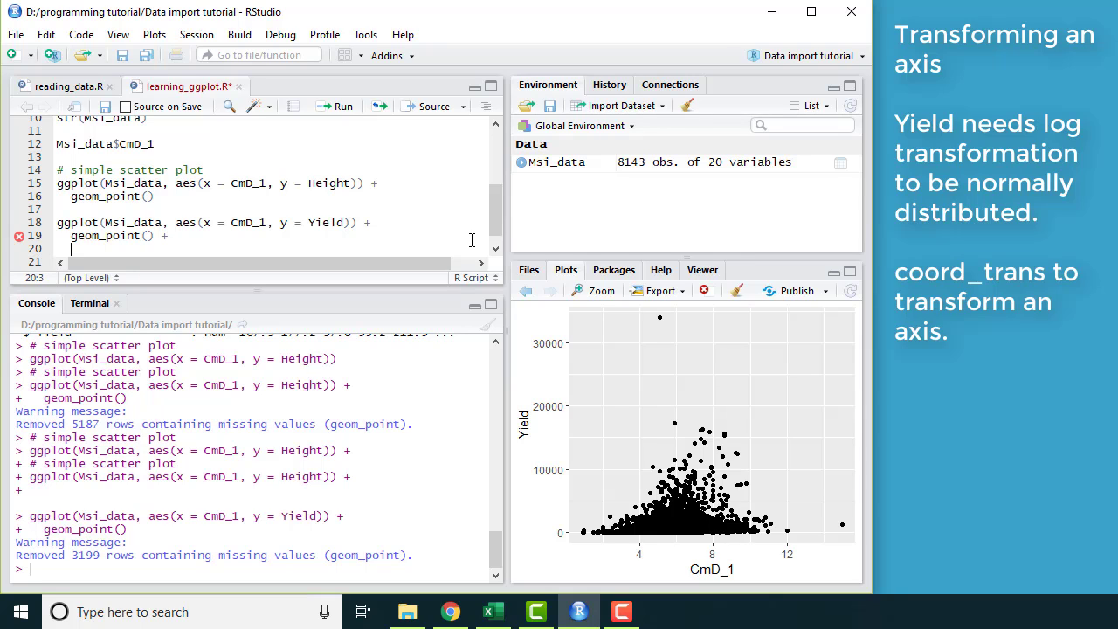
Append coord_trans(y = "log") to the Yield plot code.
type("coor")
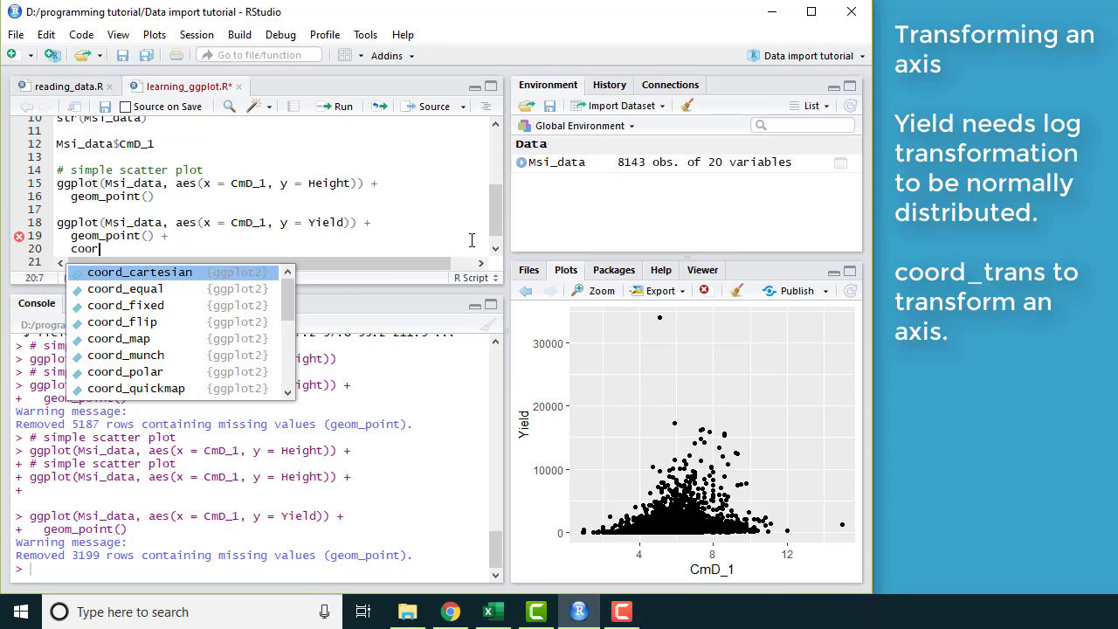
type("d")
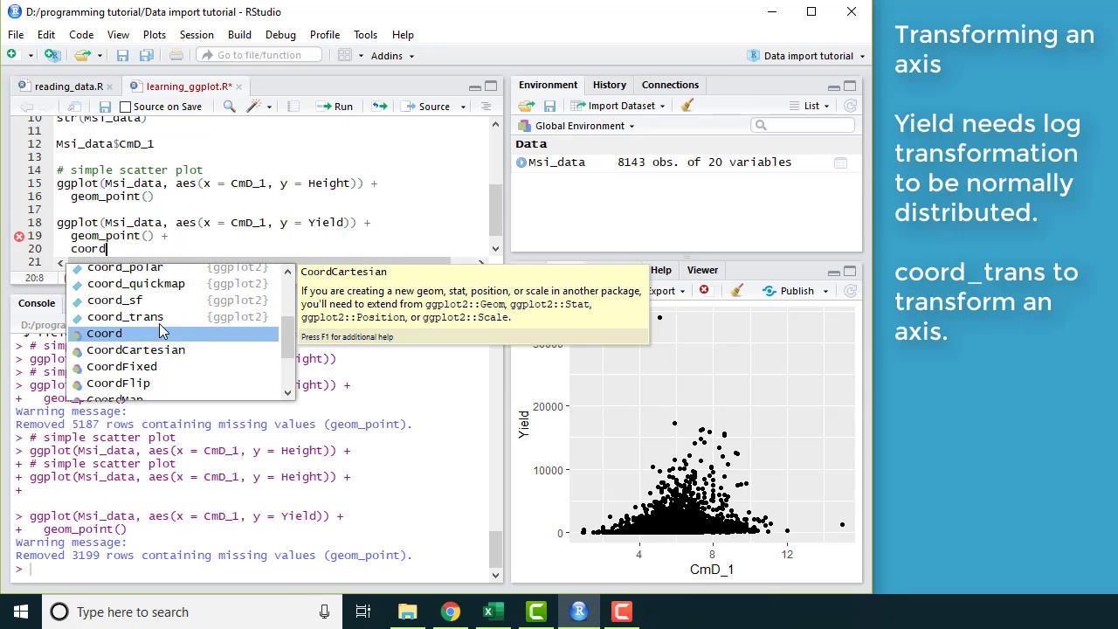
mouse_move(125, 316)
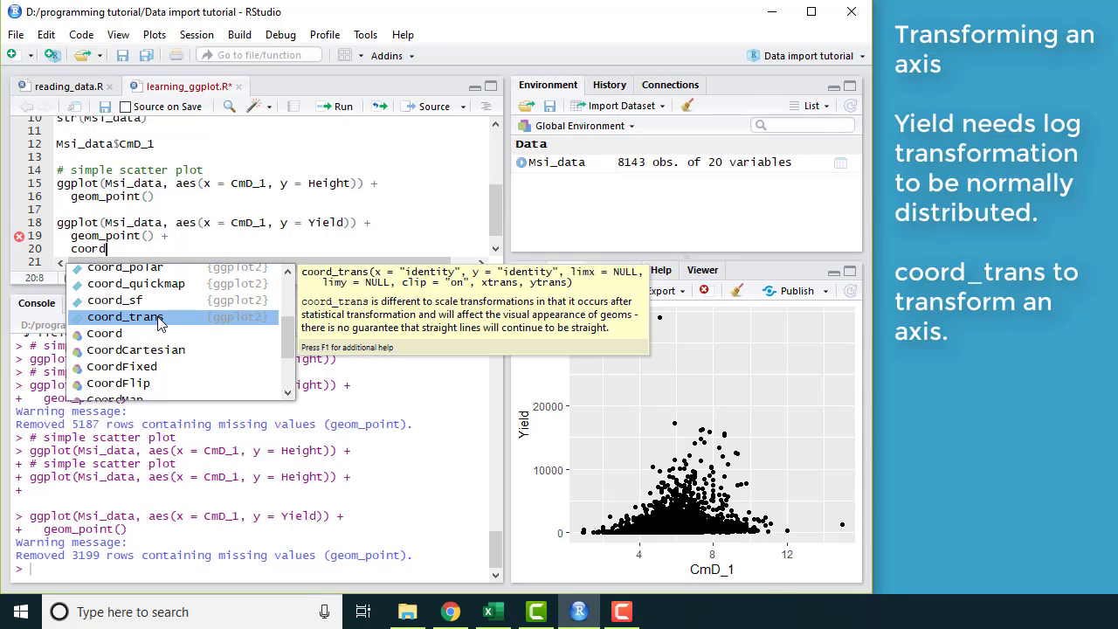
left_click(126, 316)
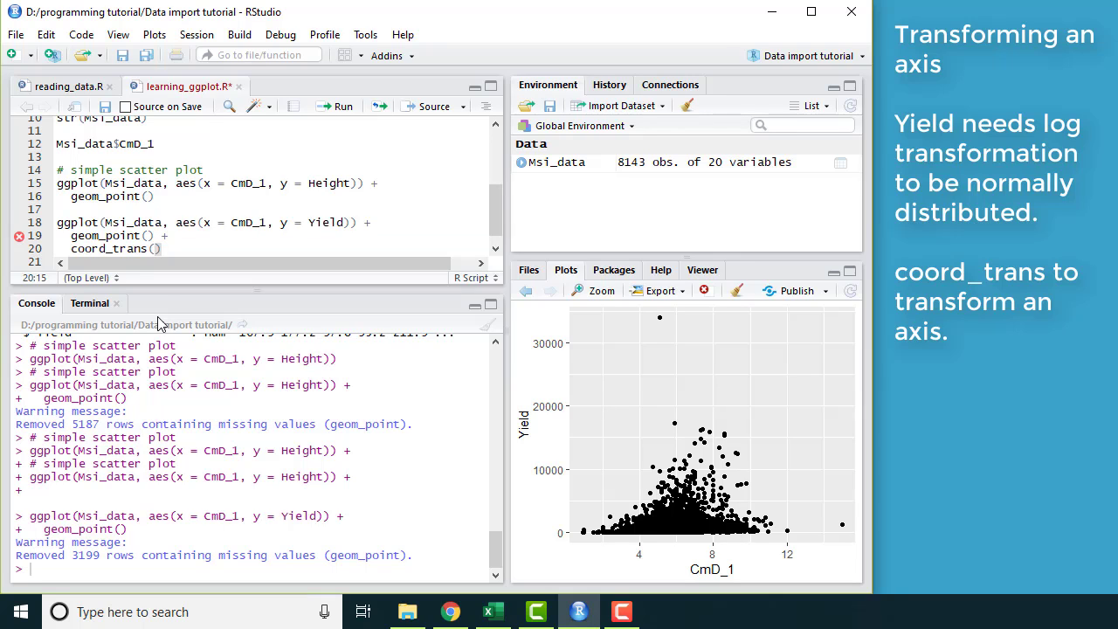
type("y = \"l")
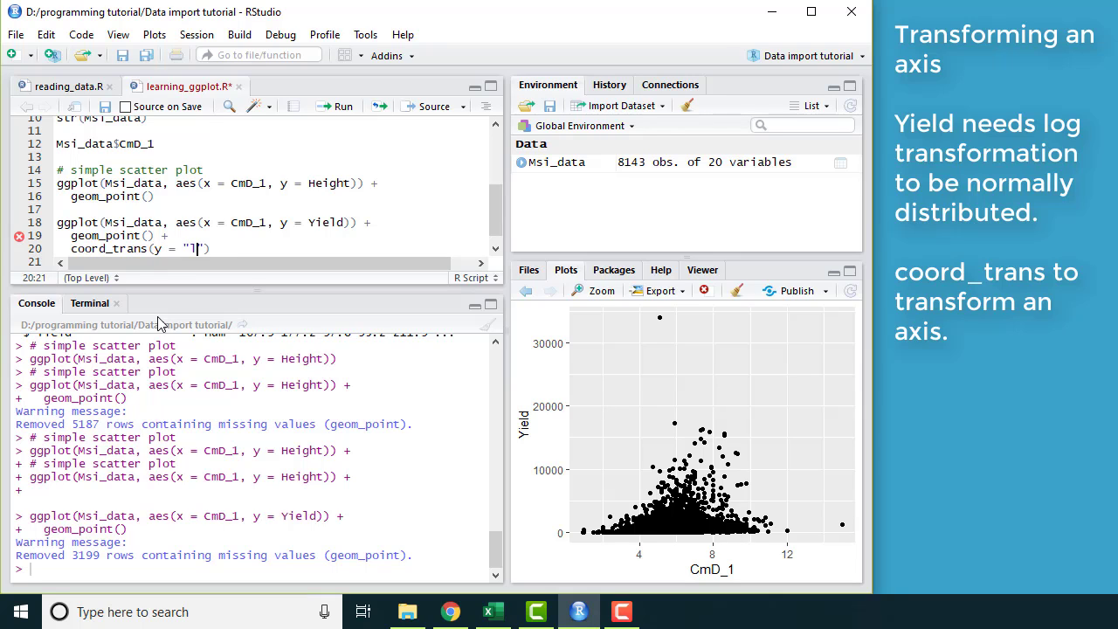
type("og")
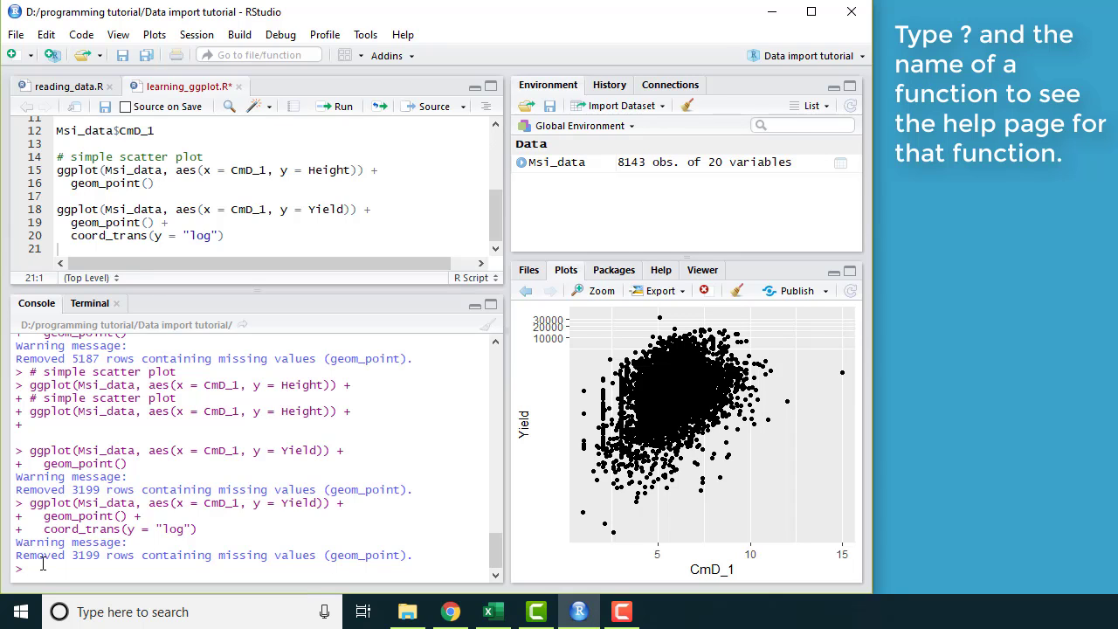
Open the coord_trans help page with ?coord_trans and scroll through it.
type("?c")
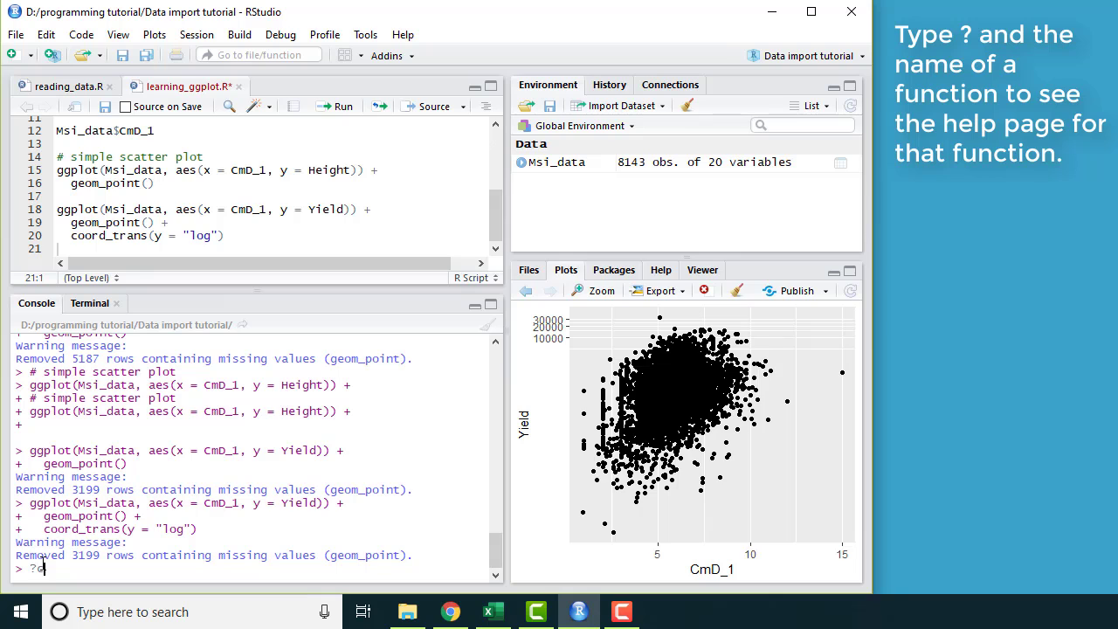
type("coord")
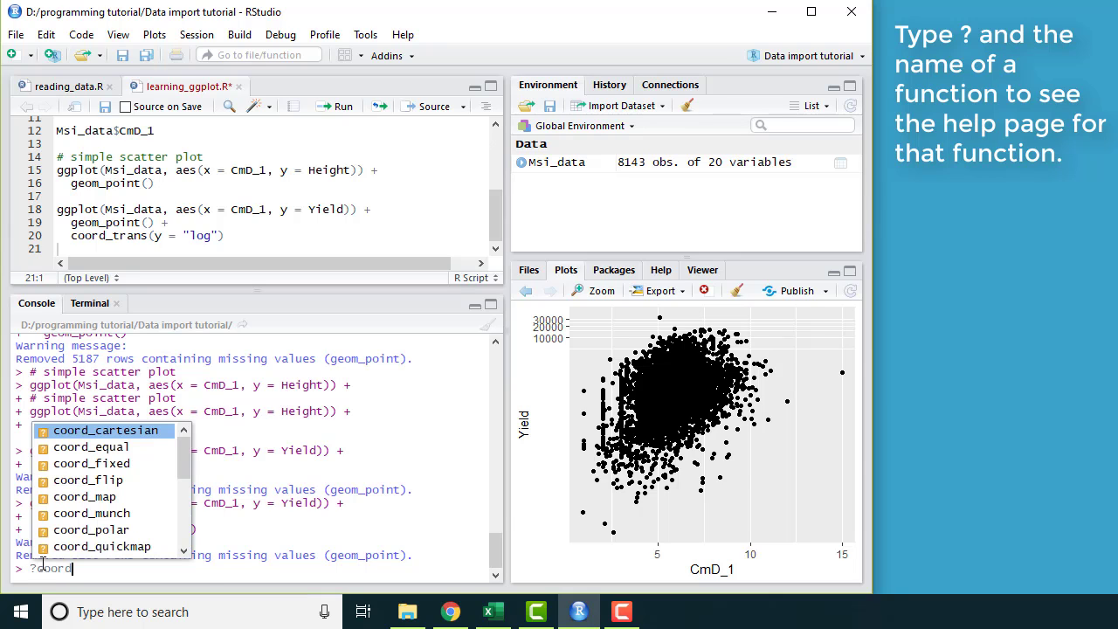
type("_trans")
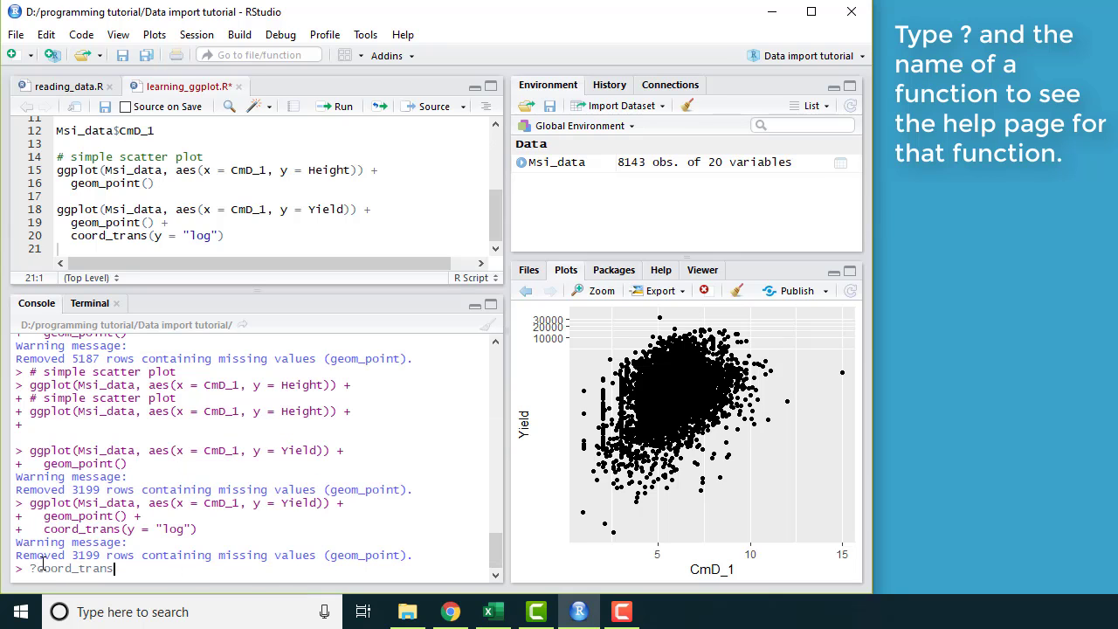
key("Return")
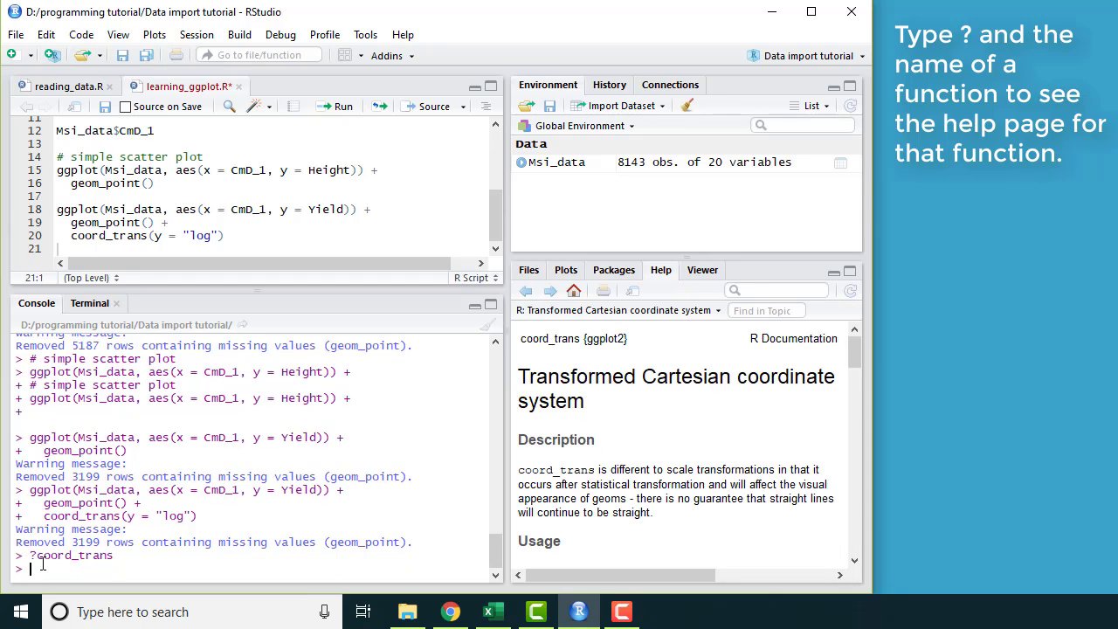
mouse_move(680, 424)
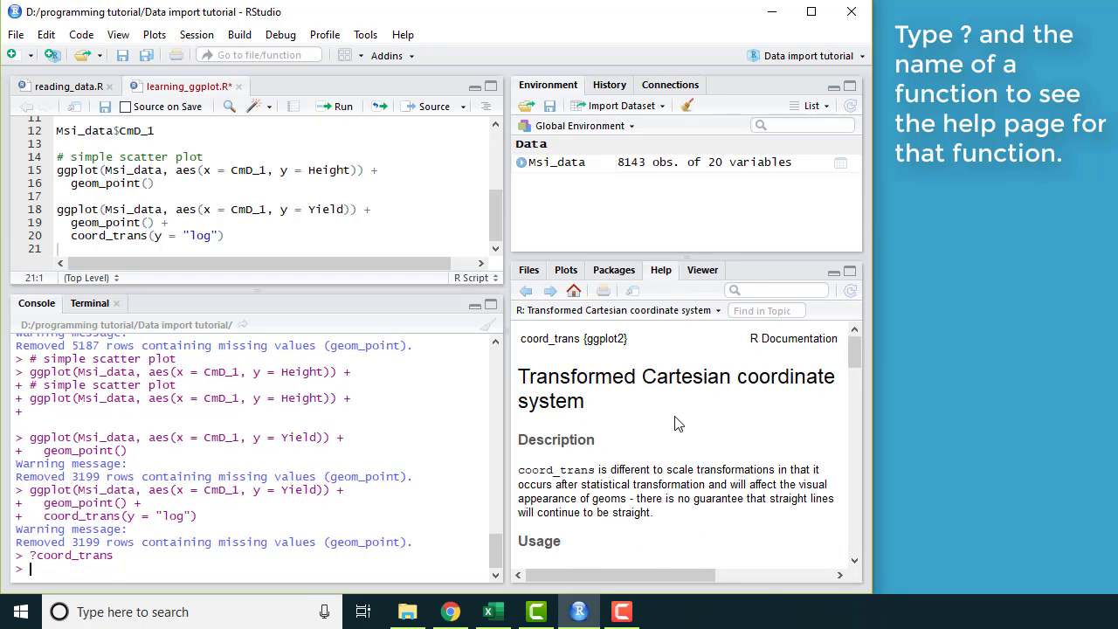
scroll("down", 3)
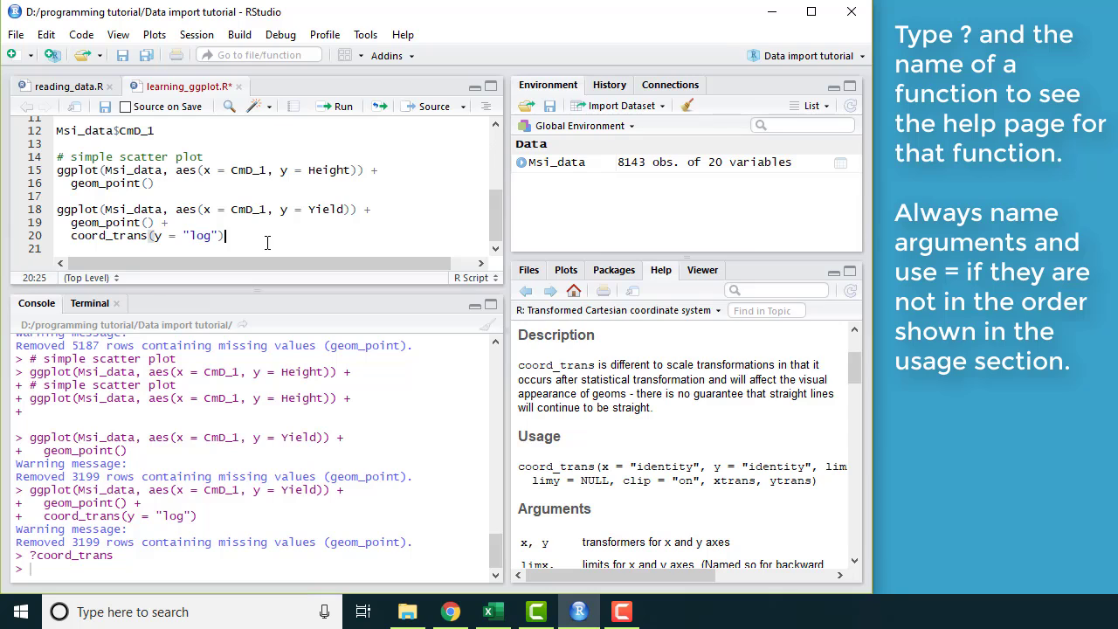
mouse_move(674, 480)
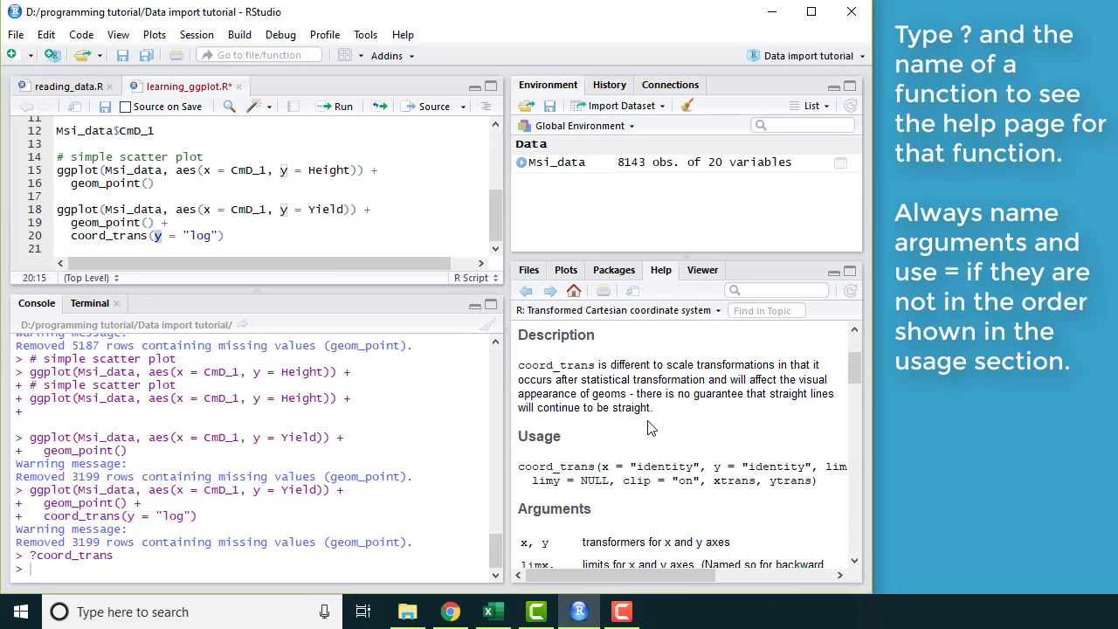
scroll("down", 3)
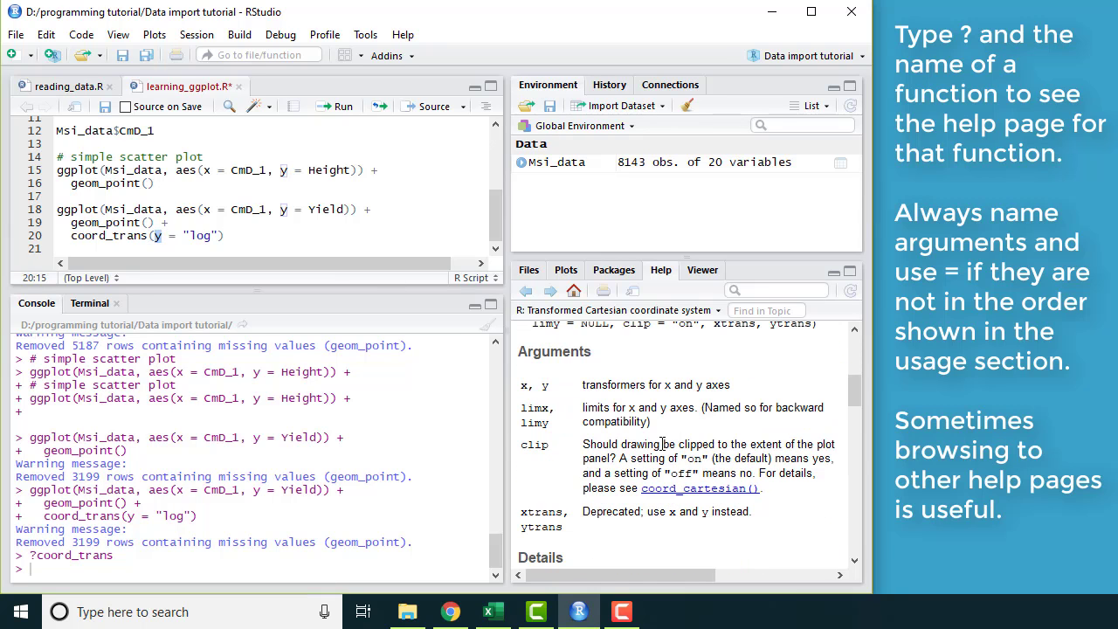
scroll("down", 3)
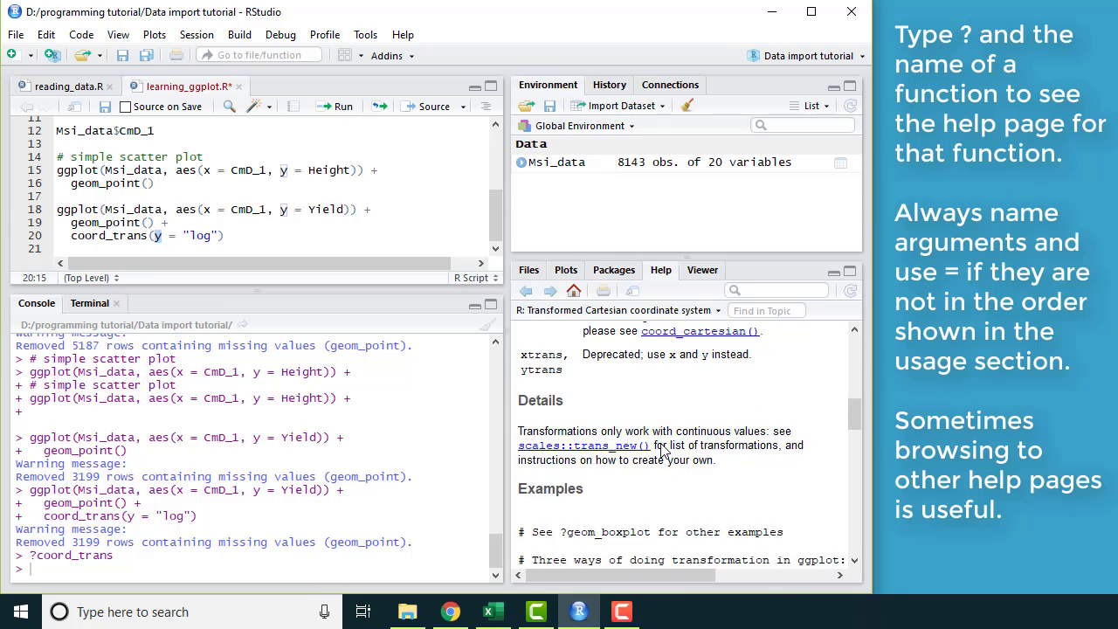
scroll("down", 3)
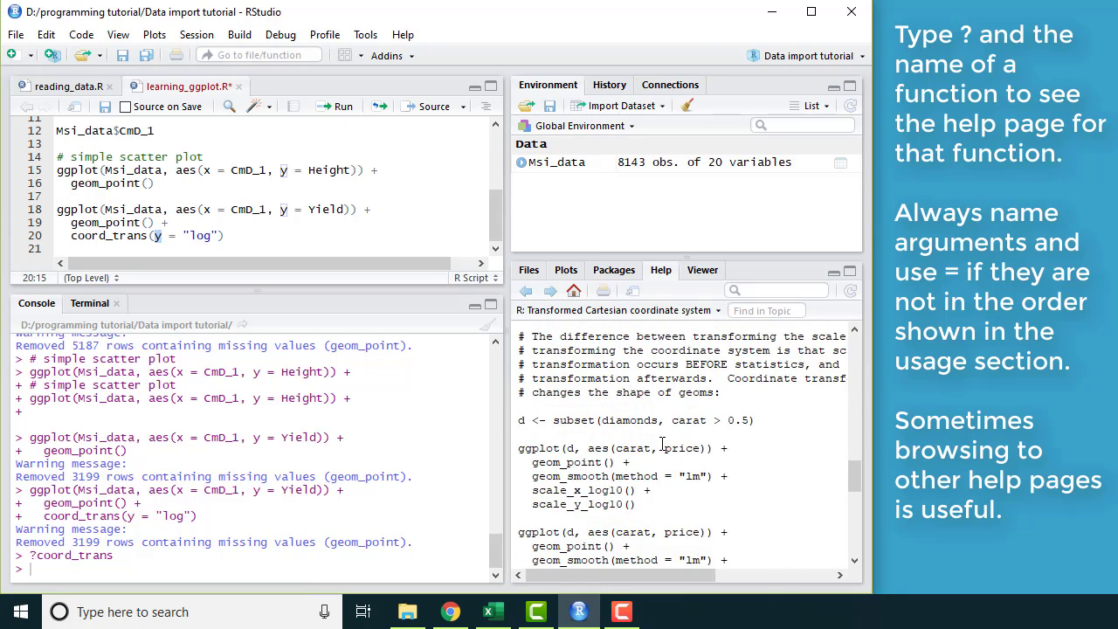
scroll("down", 3)
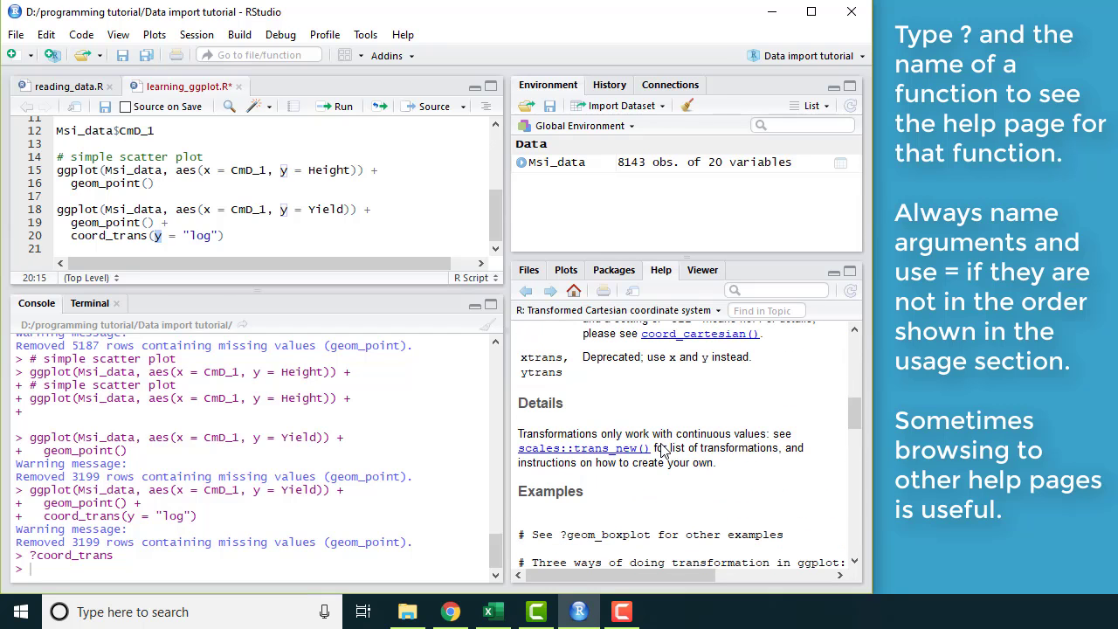
mouse_move(637, 452)
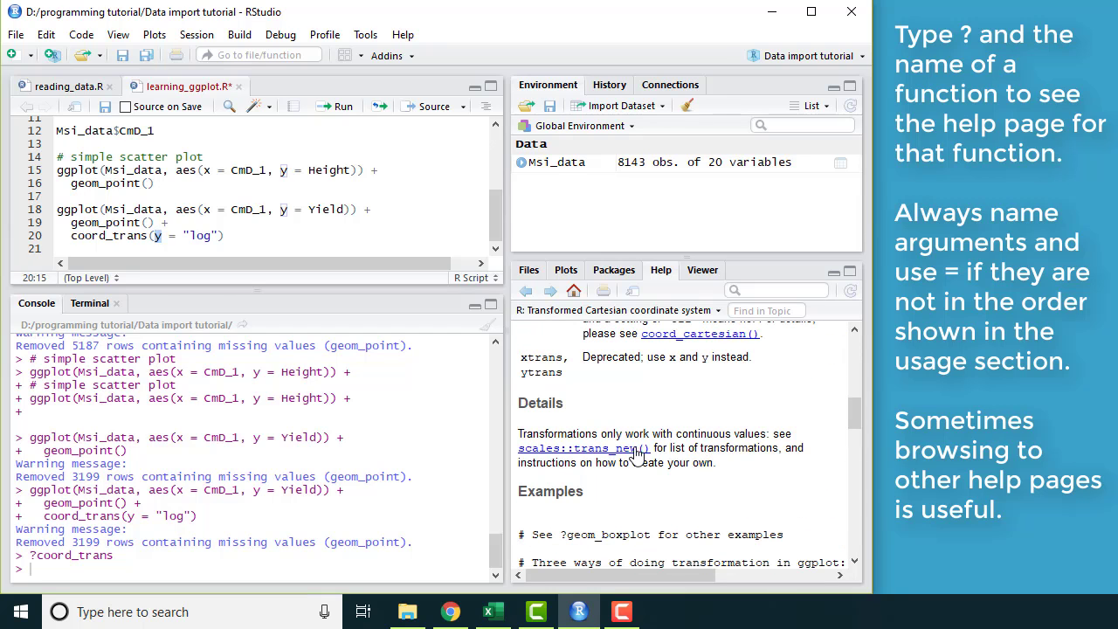
mouse_move(610, 456)
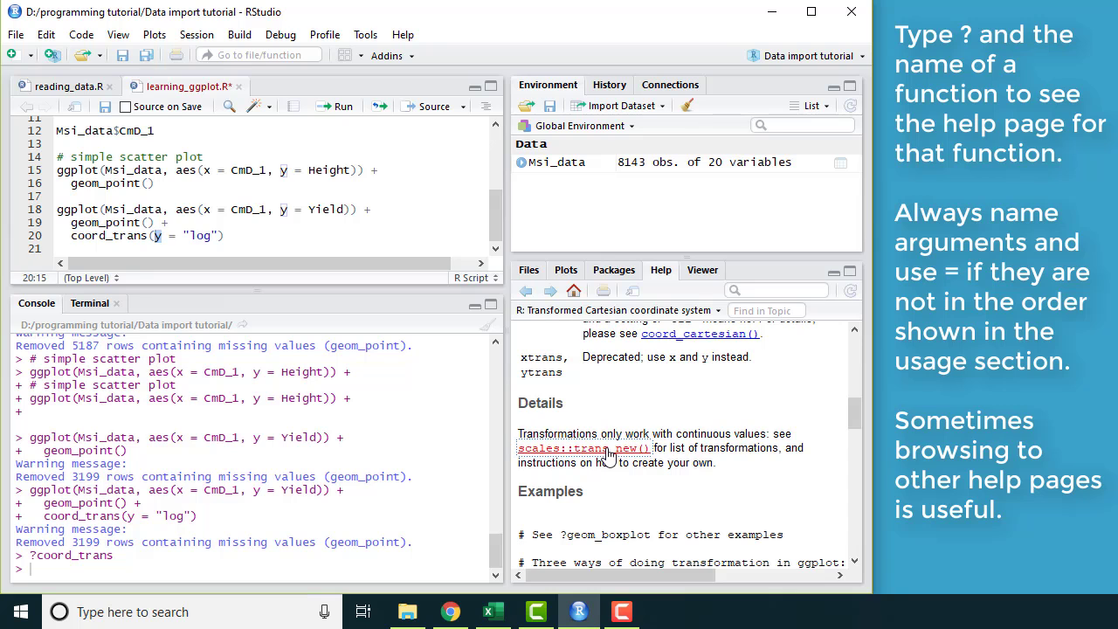
Follow the scales::trans_new() link and scroll through its help page.
left_click(583, 448)
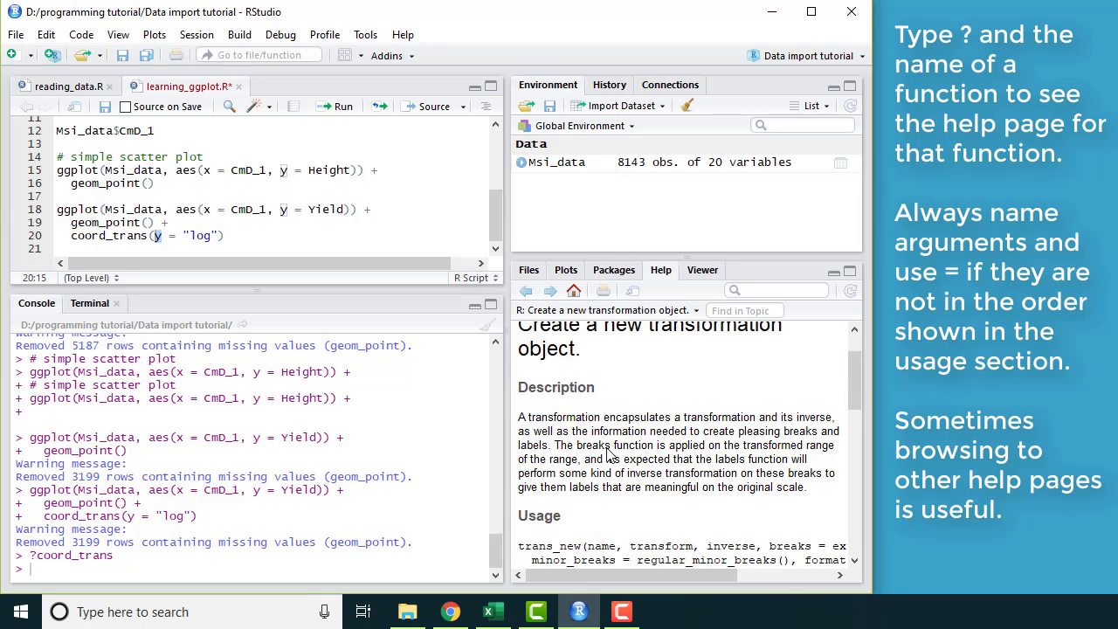
scroll("down", 3)
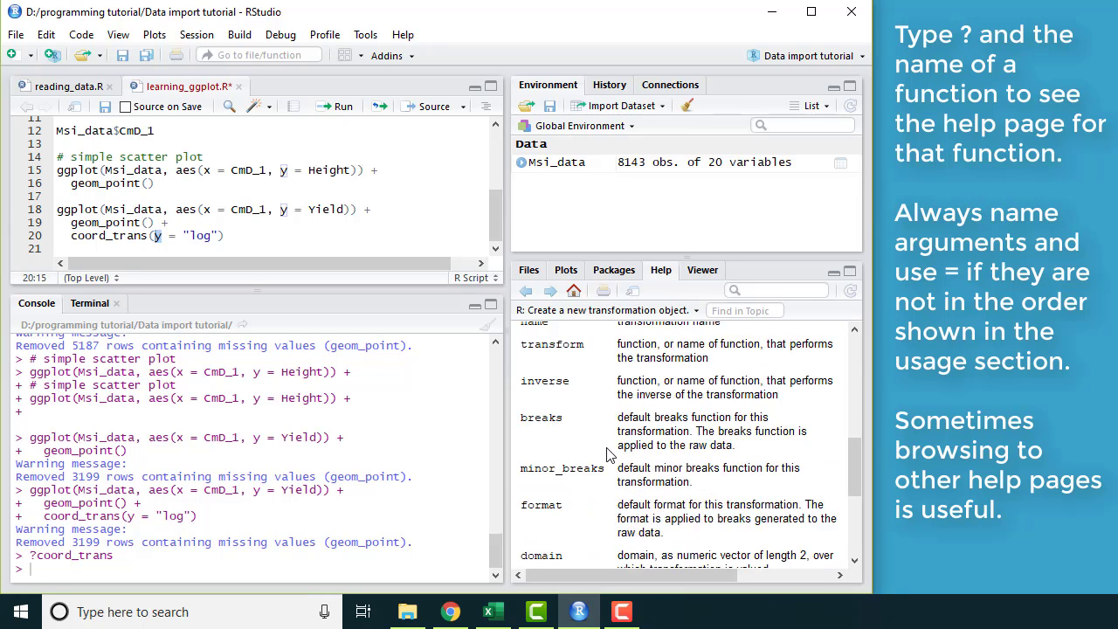
scroll("down", 3)
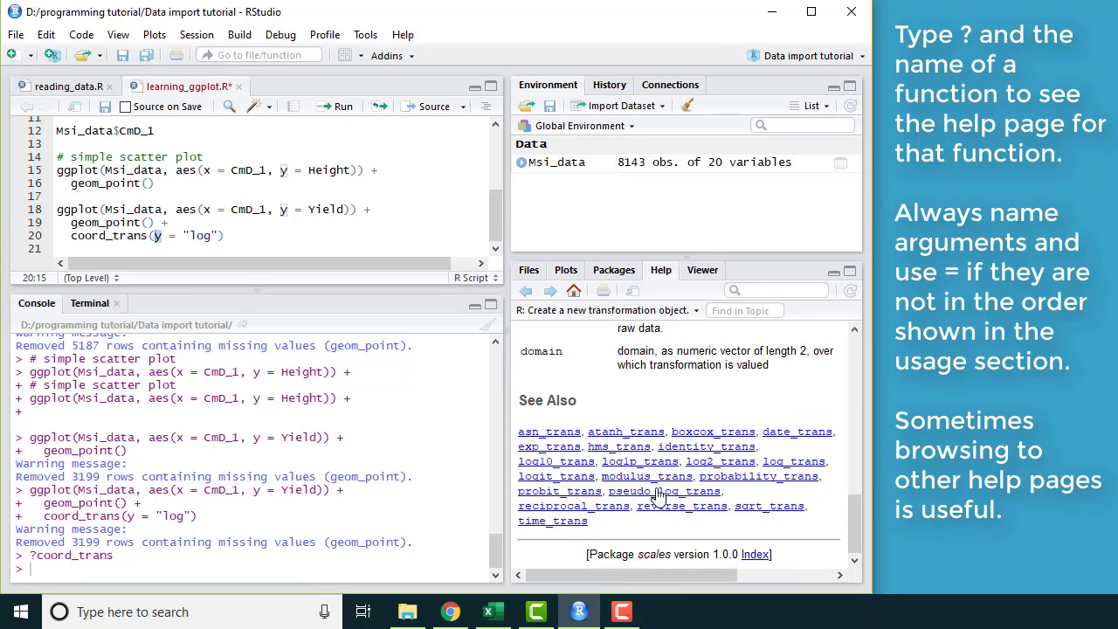
mouse_move(632, 404)
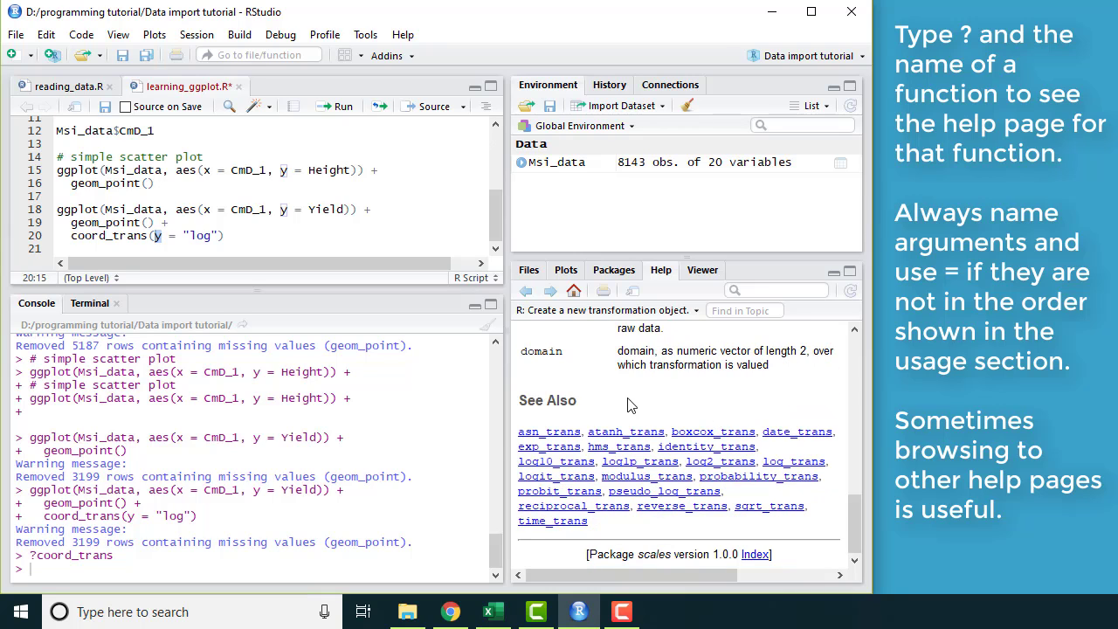
mouse_move(609, 530)
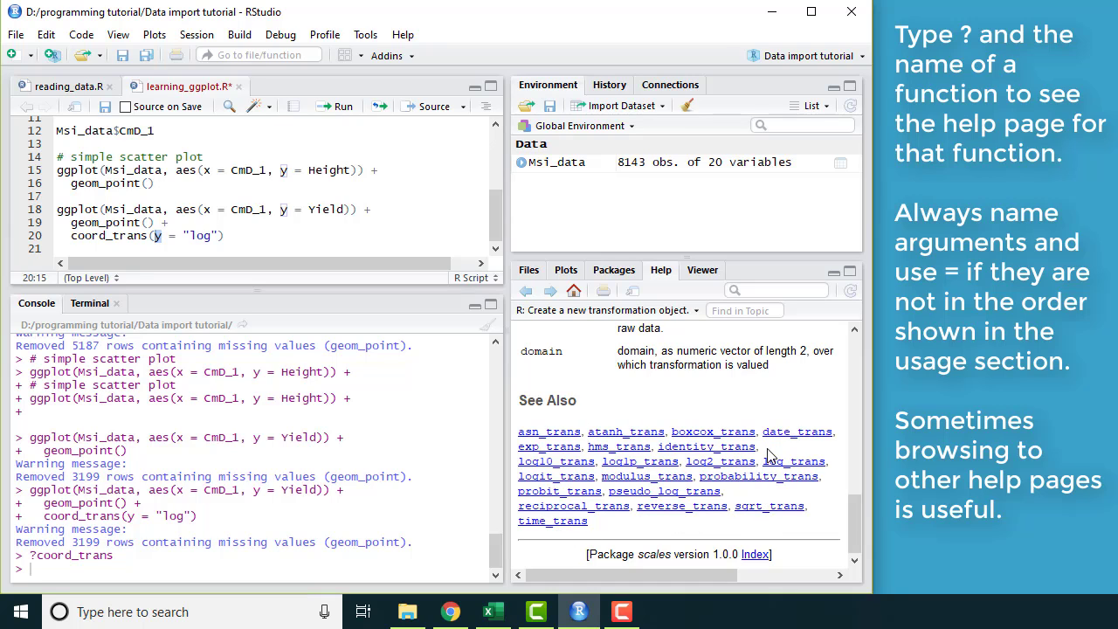
mouse_move(710, 466)
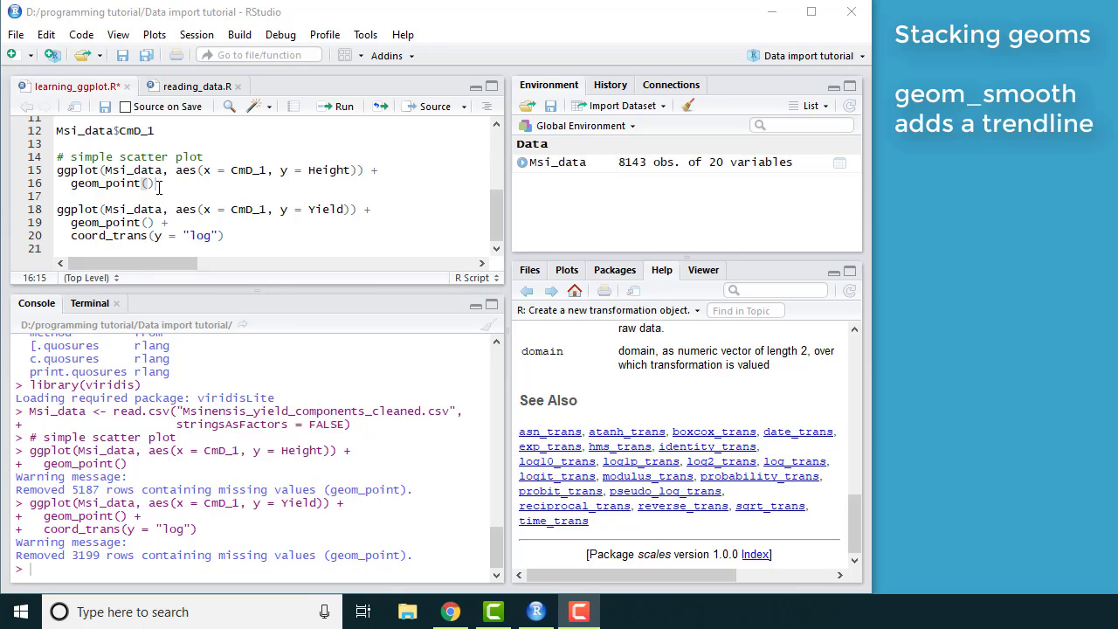
Add a '# adding a trendline' copy of the Height plot with + geom_smooth(), run it, and look up ?geom_smooth.
left_click_drag(57, 171, 155, 182)
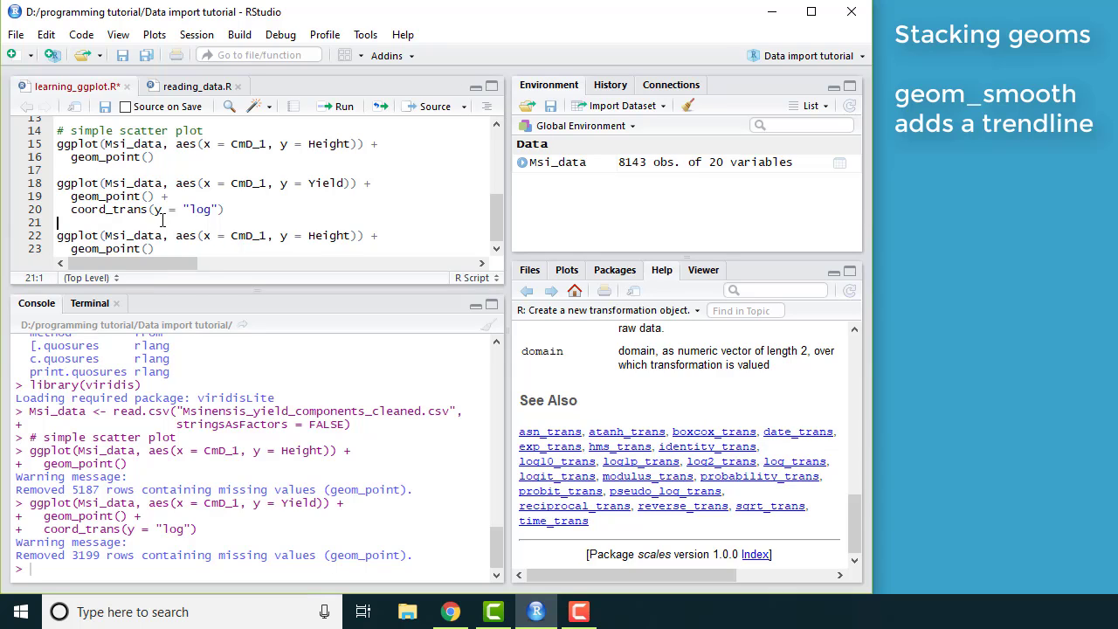
type("# addi")
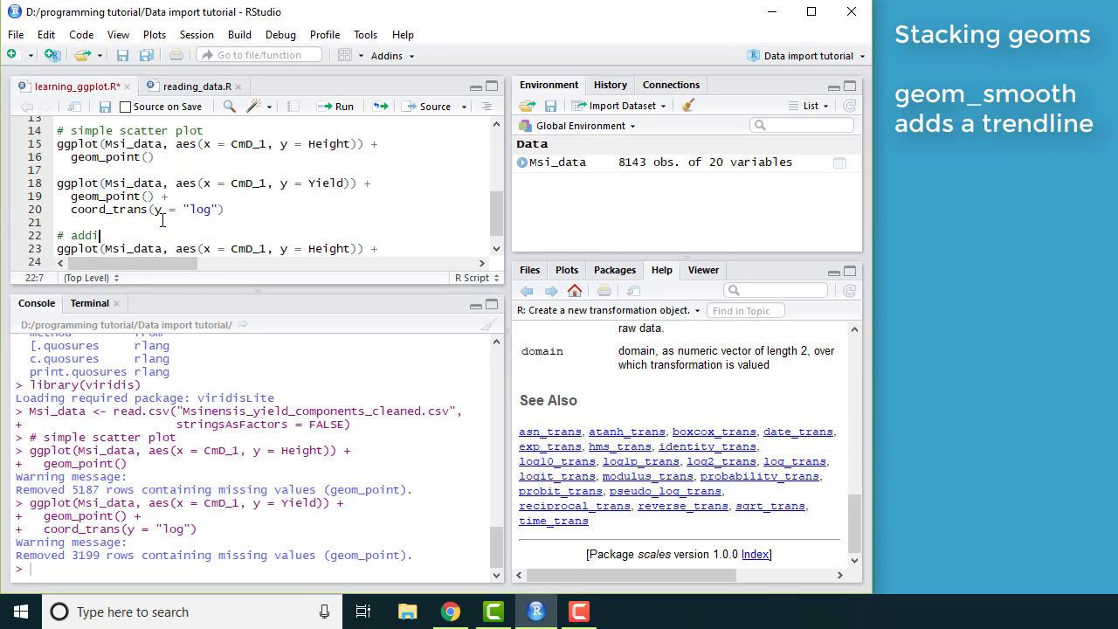
type("ng a trendline")
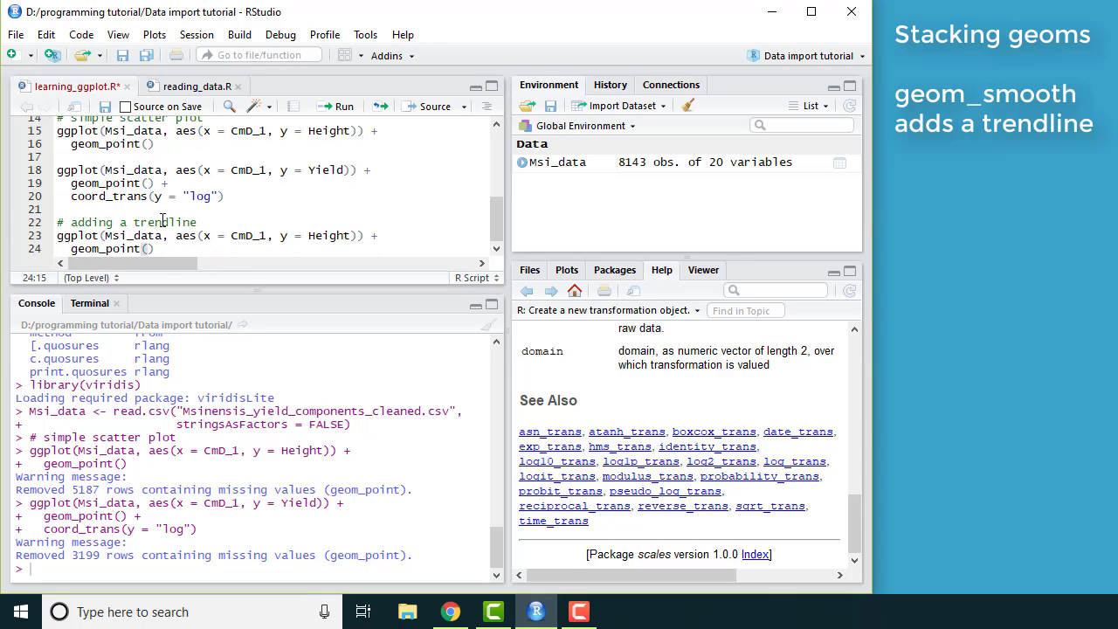
type("+")
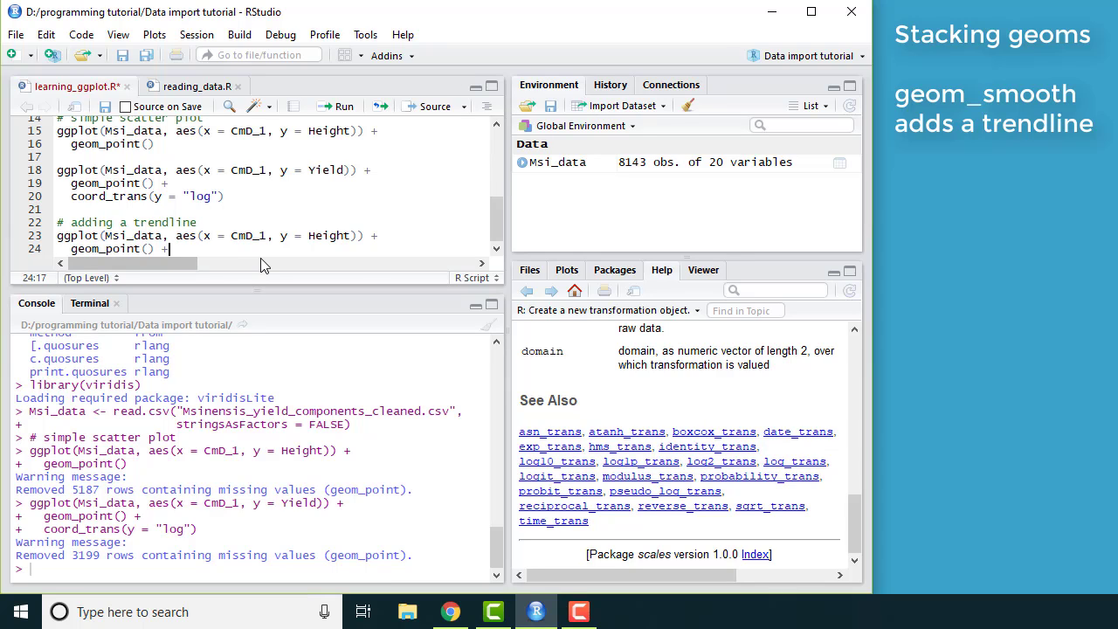
type("g")
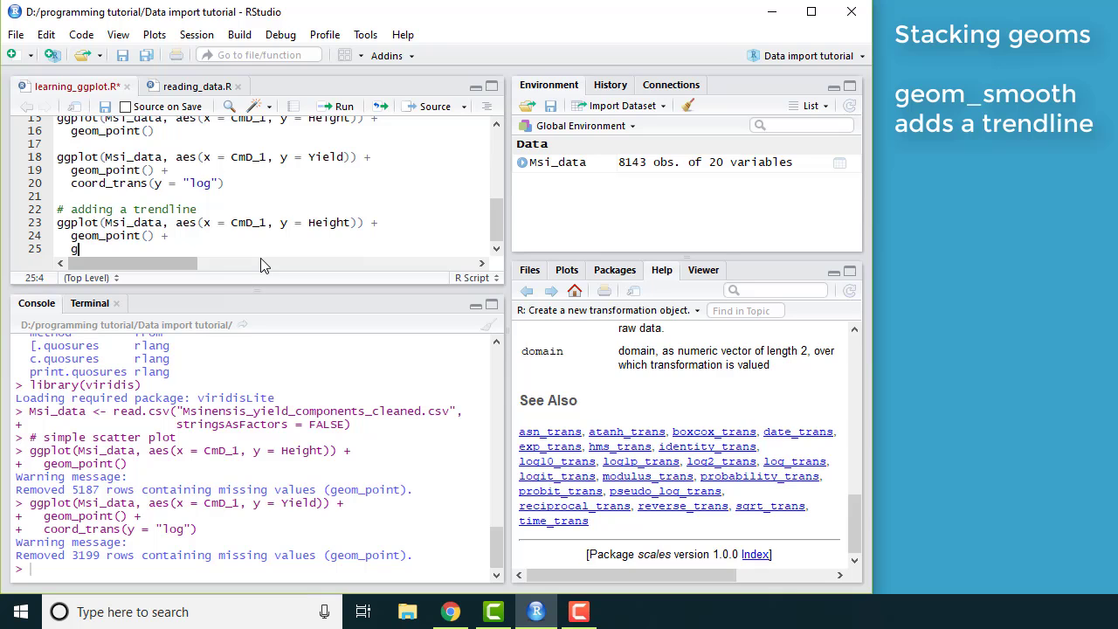
type("eom_")
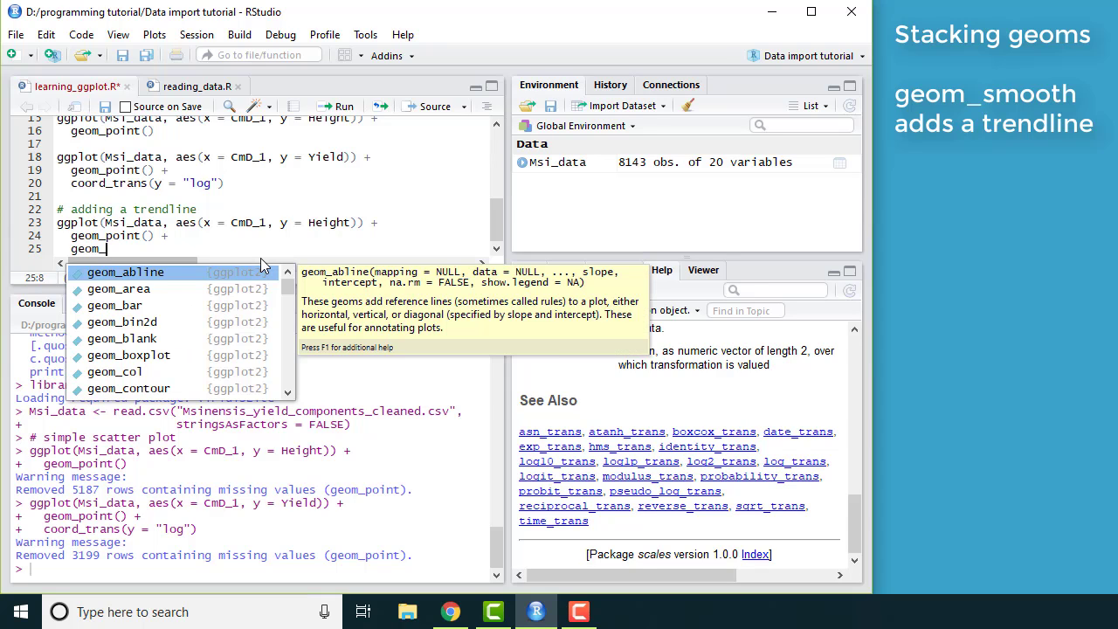
type("smooth")
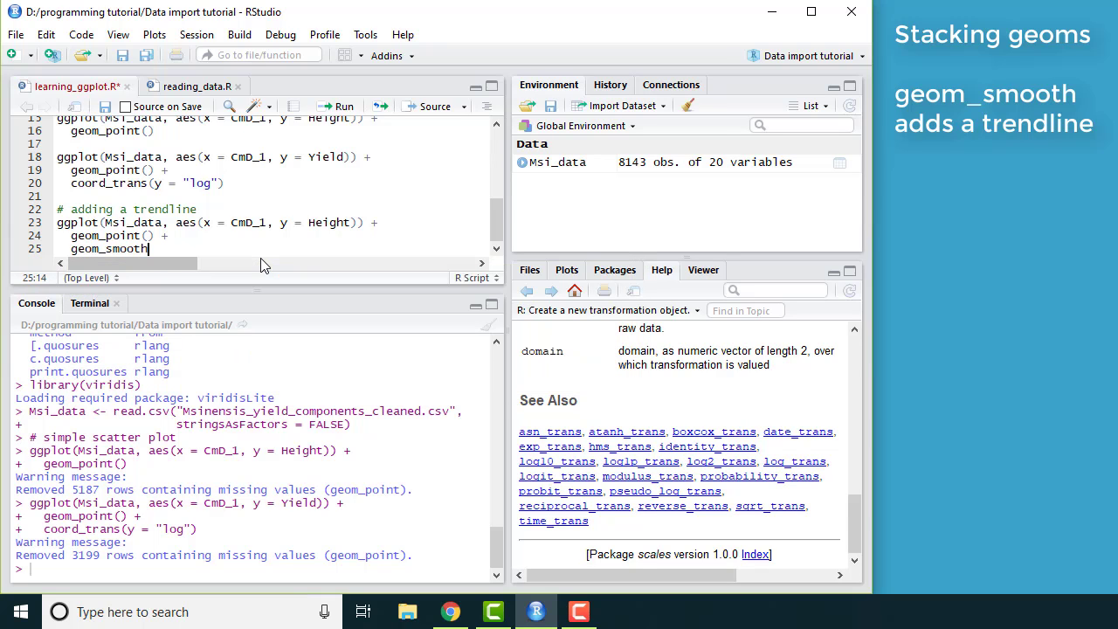
type("()")
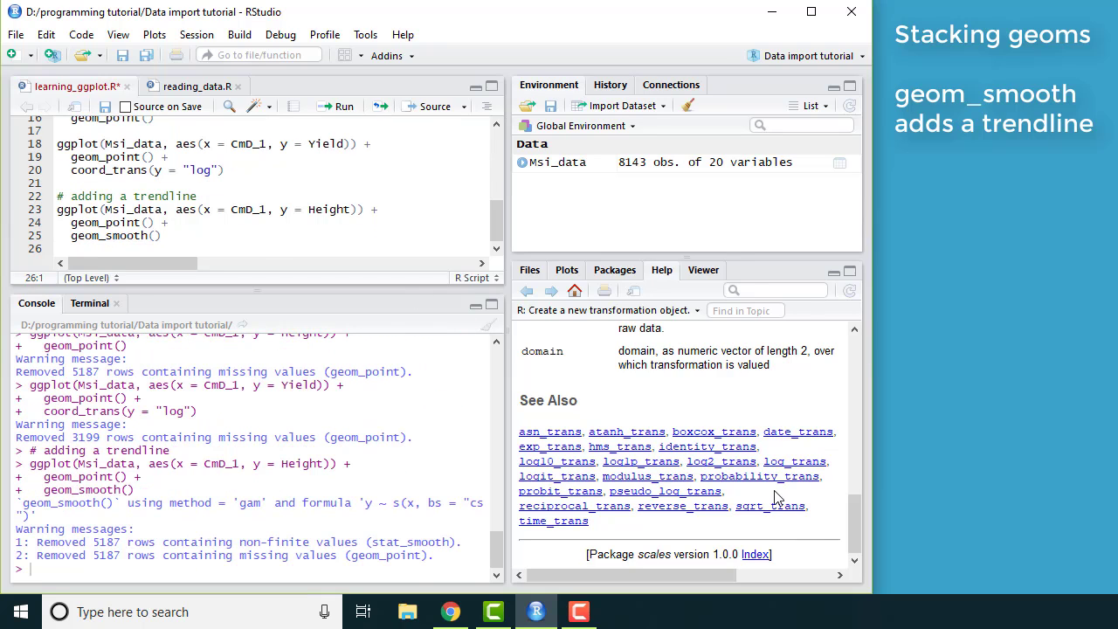
left_click(566, 269)
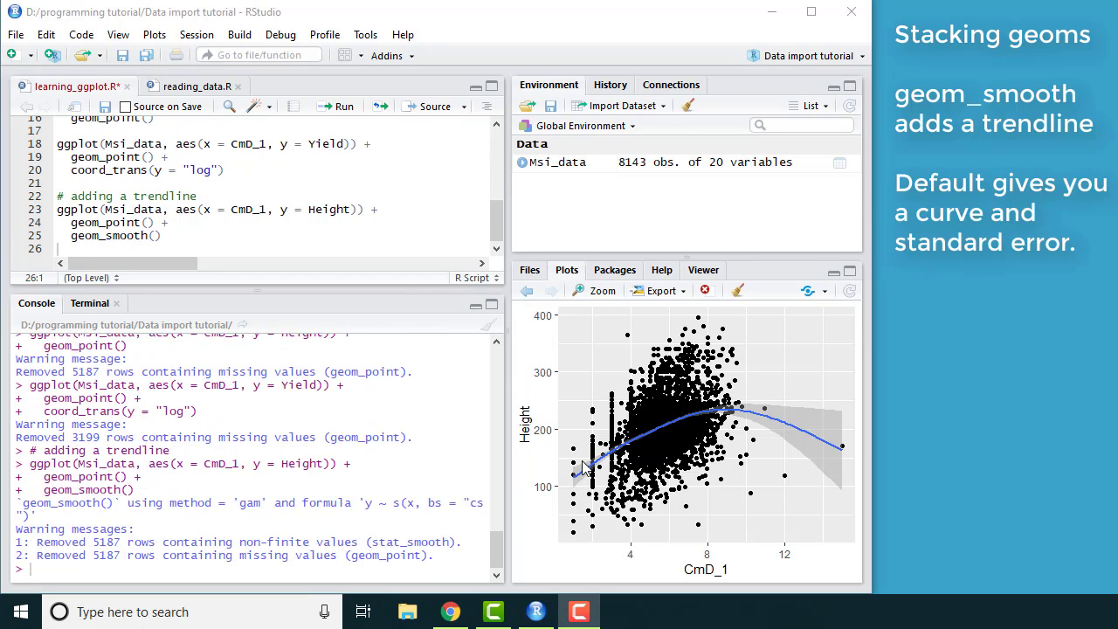
mouse_move(810, 425)
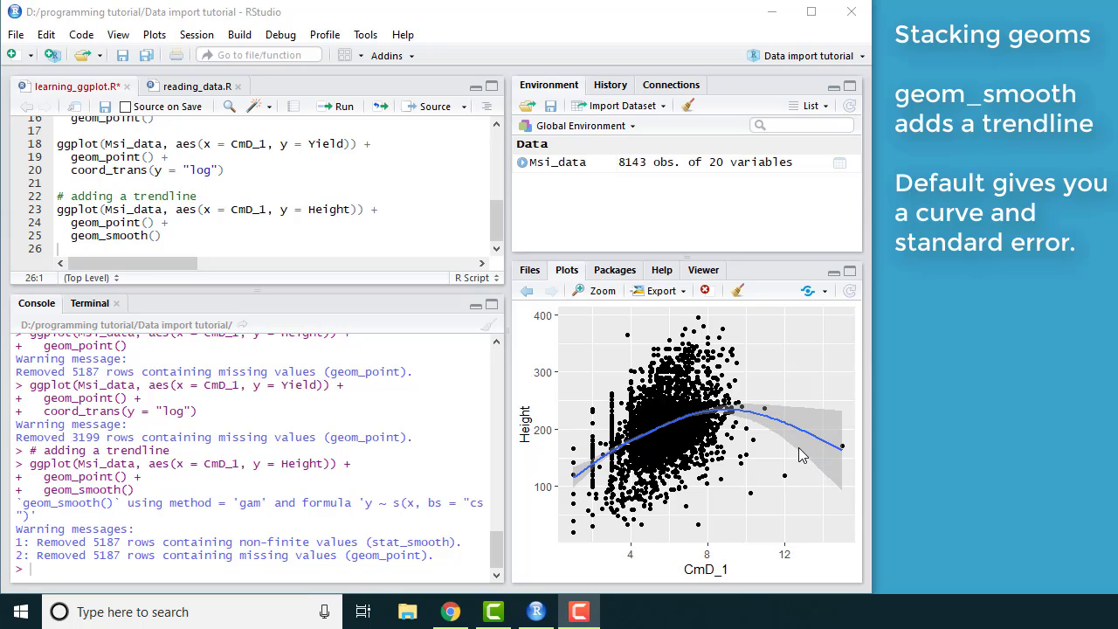
mouse_move(653, 452)
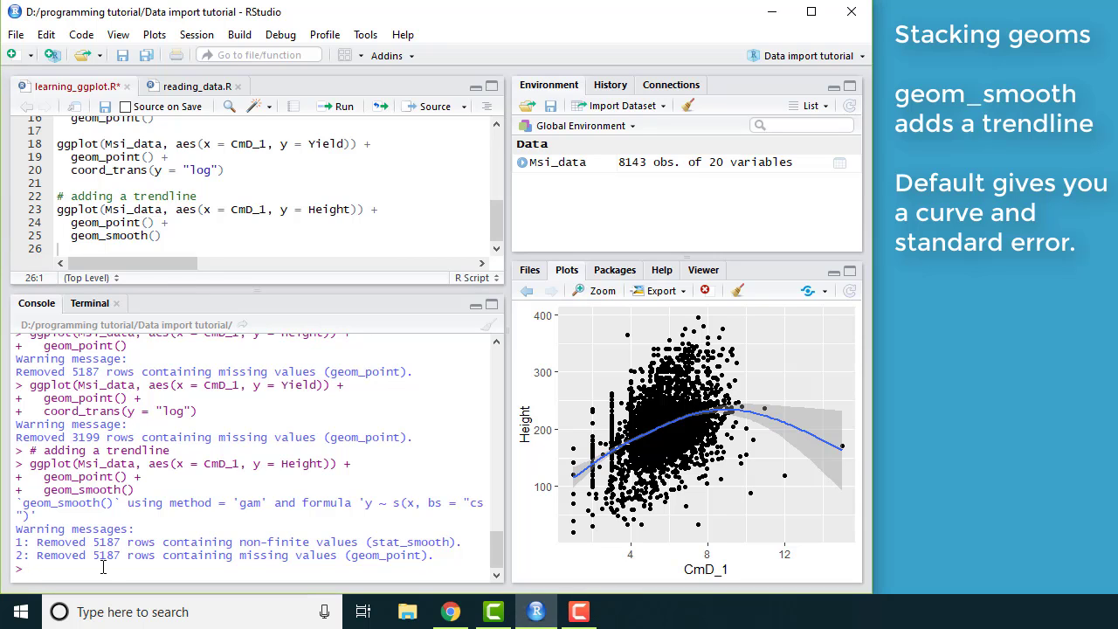
type("?geom_smooth")
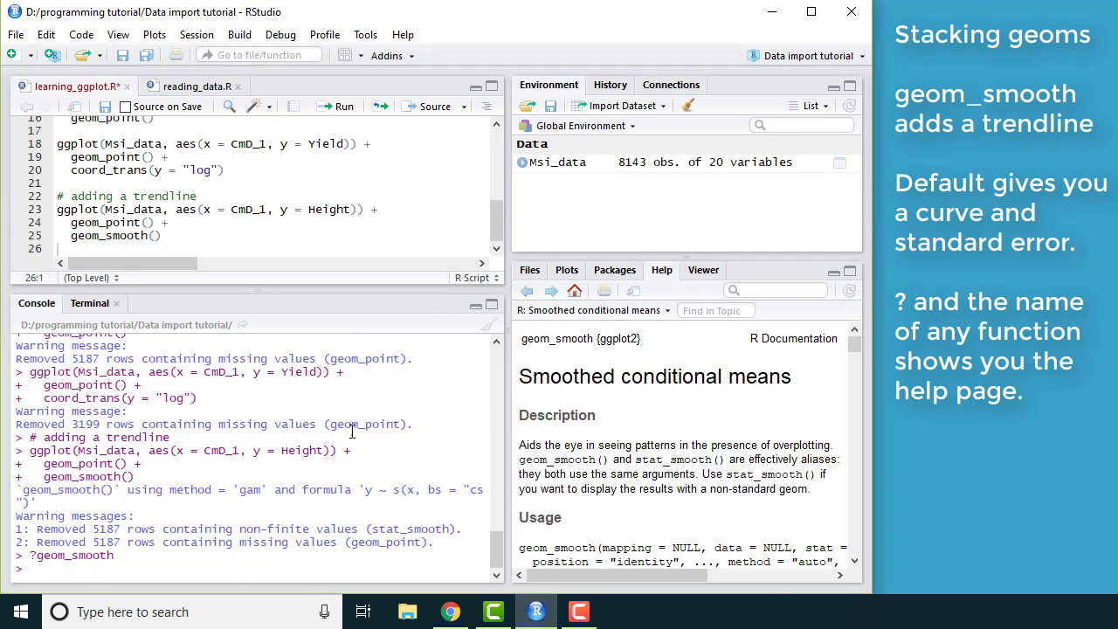
Scroll the geom_smooth help page to the method argument options lm, glm, gam and loess.
scroll("down", 3)
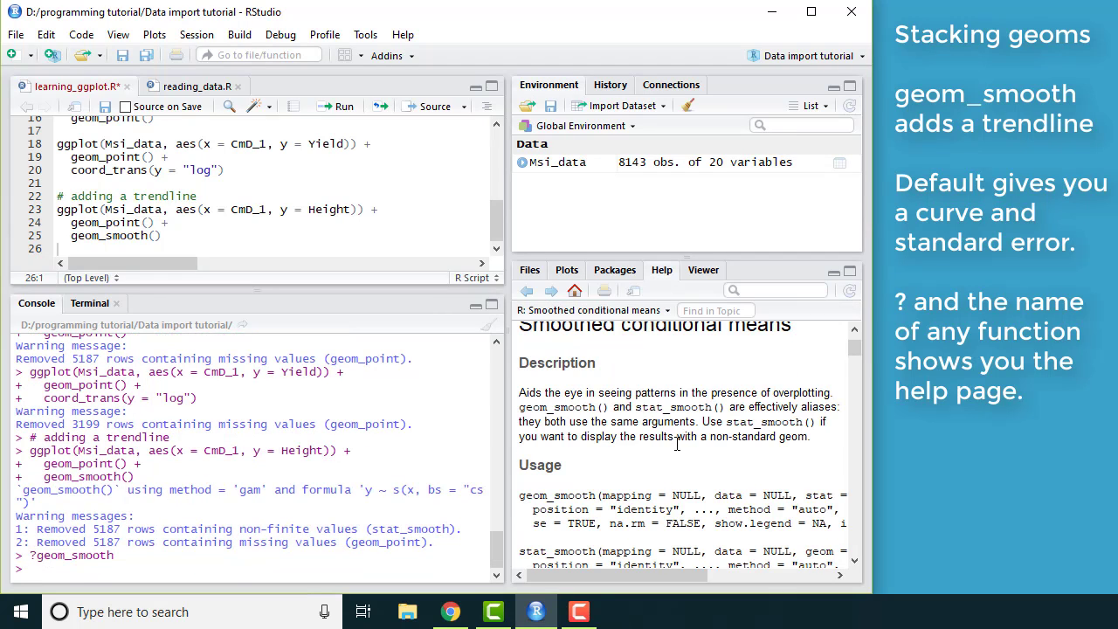
scroll("down", 3)
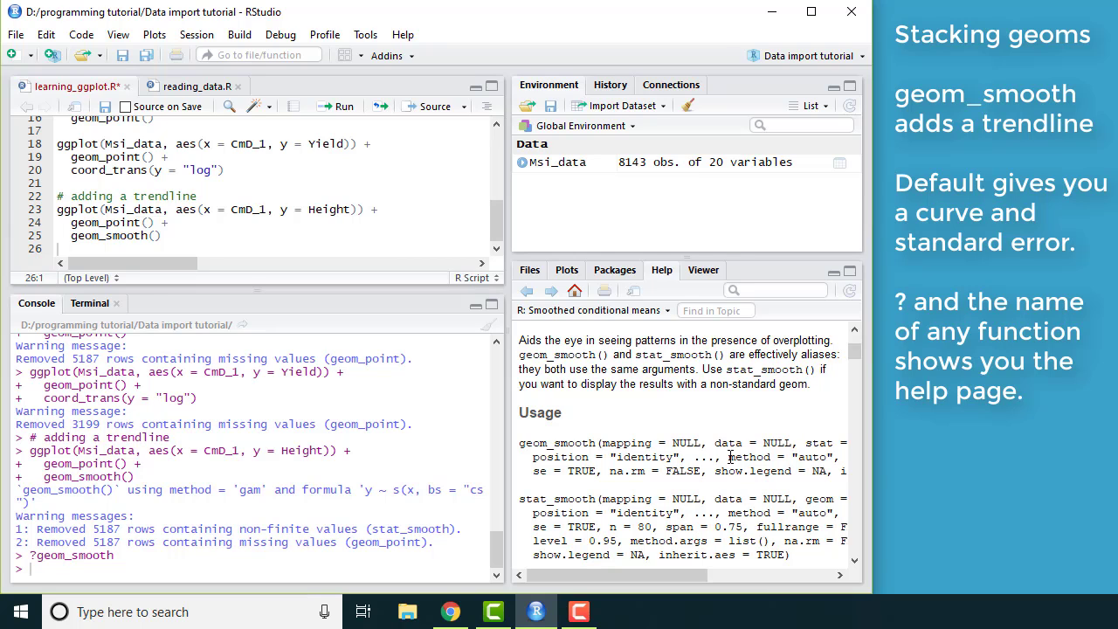
double_click(749, 456)
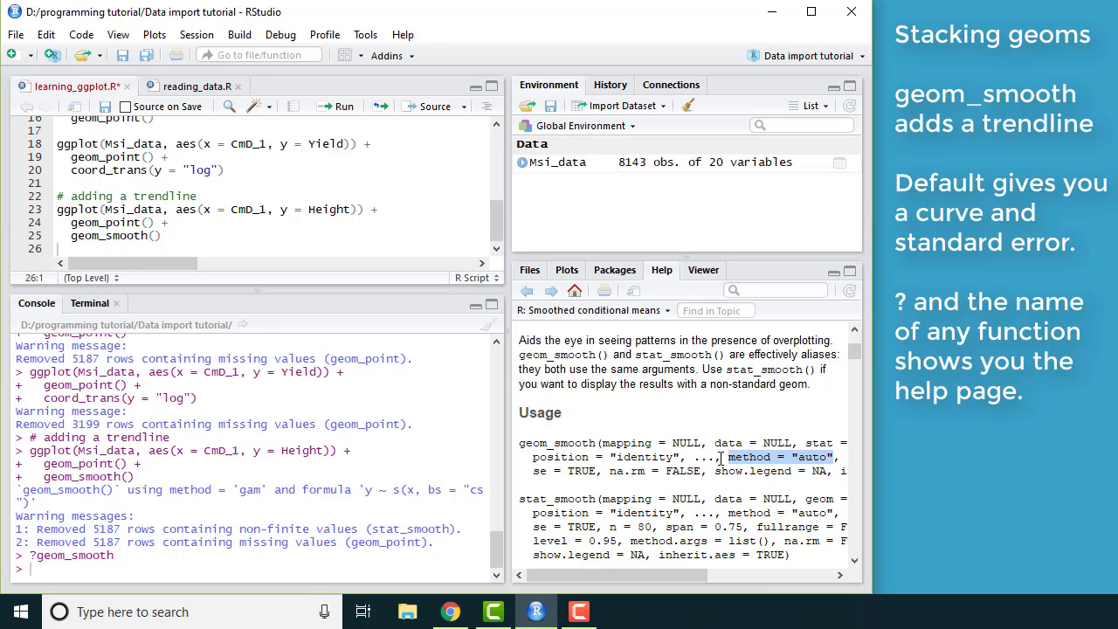
scroll("down", 3)
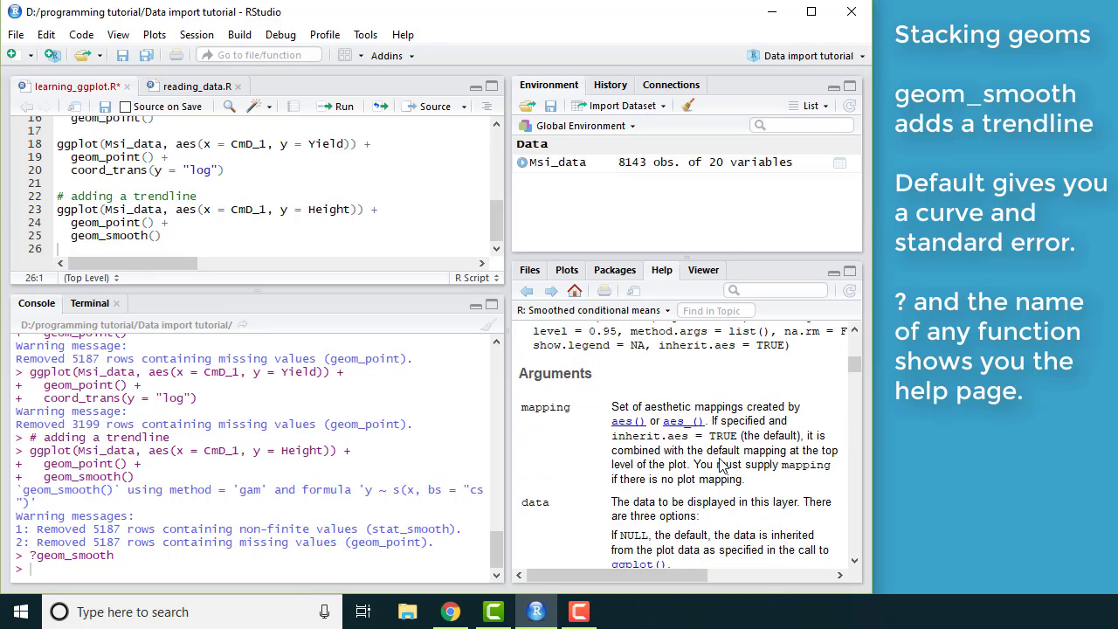
scroll("down", 3)
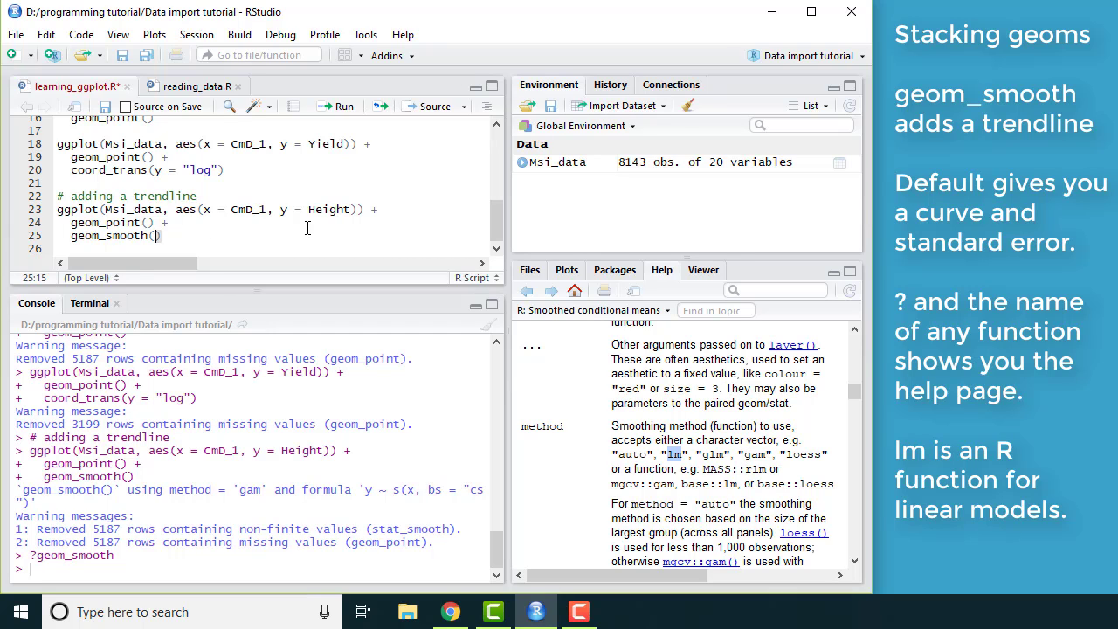
Add method = "lm" to geom_smooth() and rerun for a straight Height trendline.
type("method = \"lm")
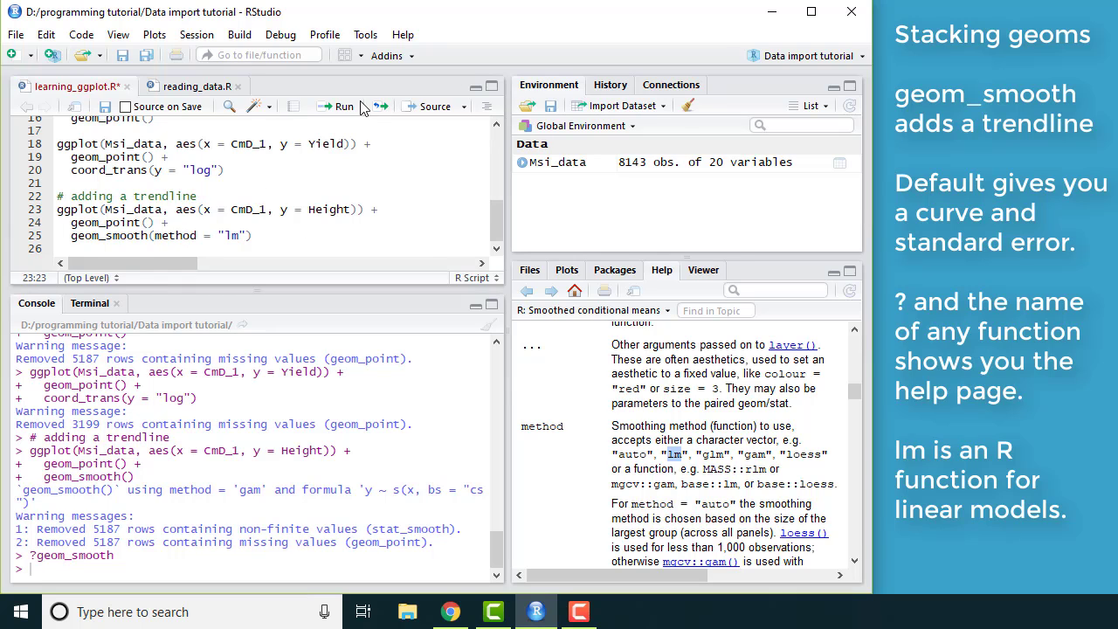
left_click(341, 105)
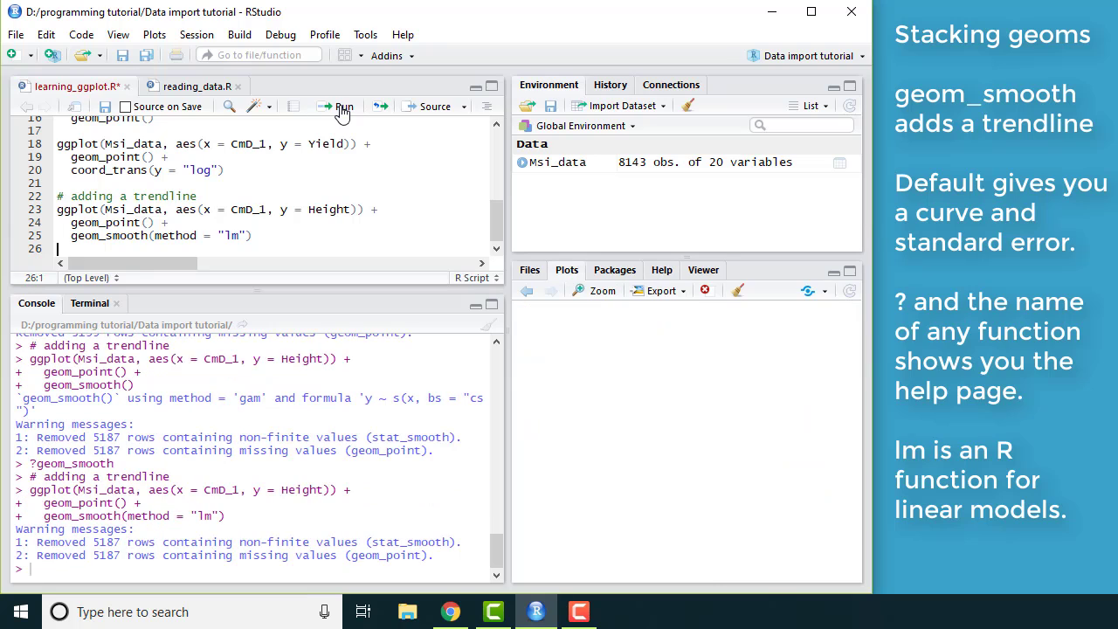
left_click(342, 106)
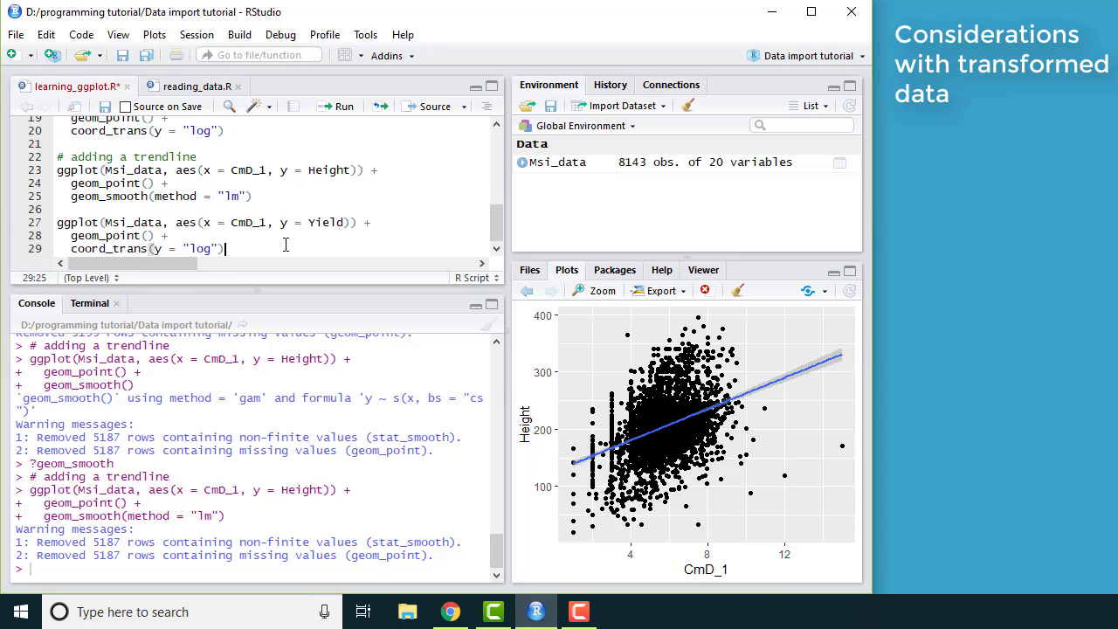
Copy geom_smooth(method = "lm") into the Yield block and plot log(Yield) against CmD_1.
left_click_drag(248, 195, 151, 196)
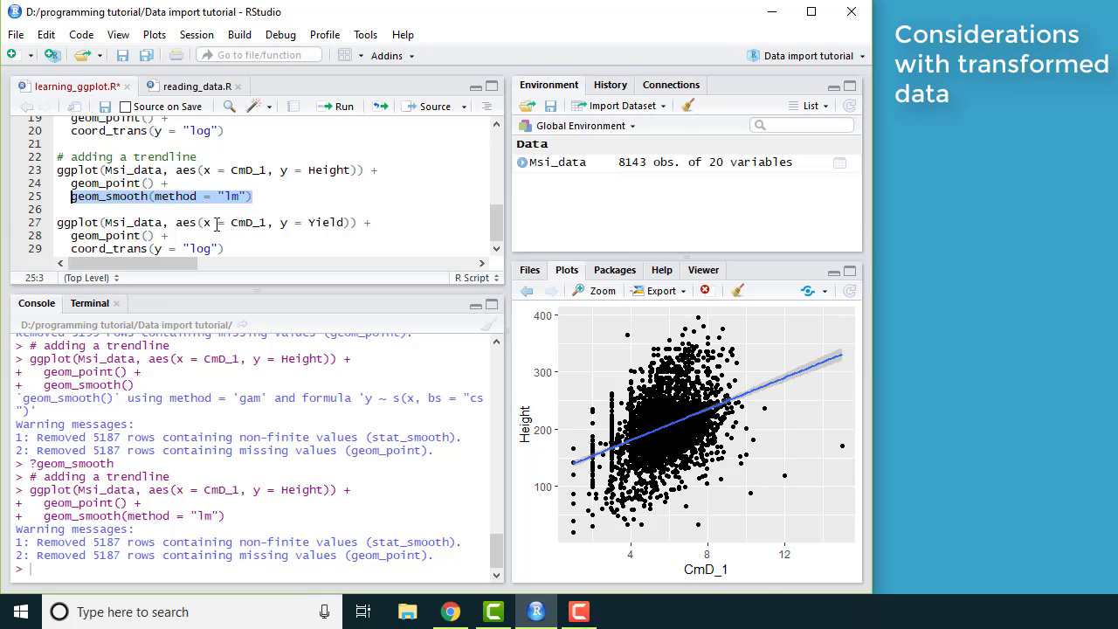
type("geom_smooth(method = \"lm\")")
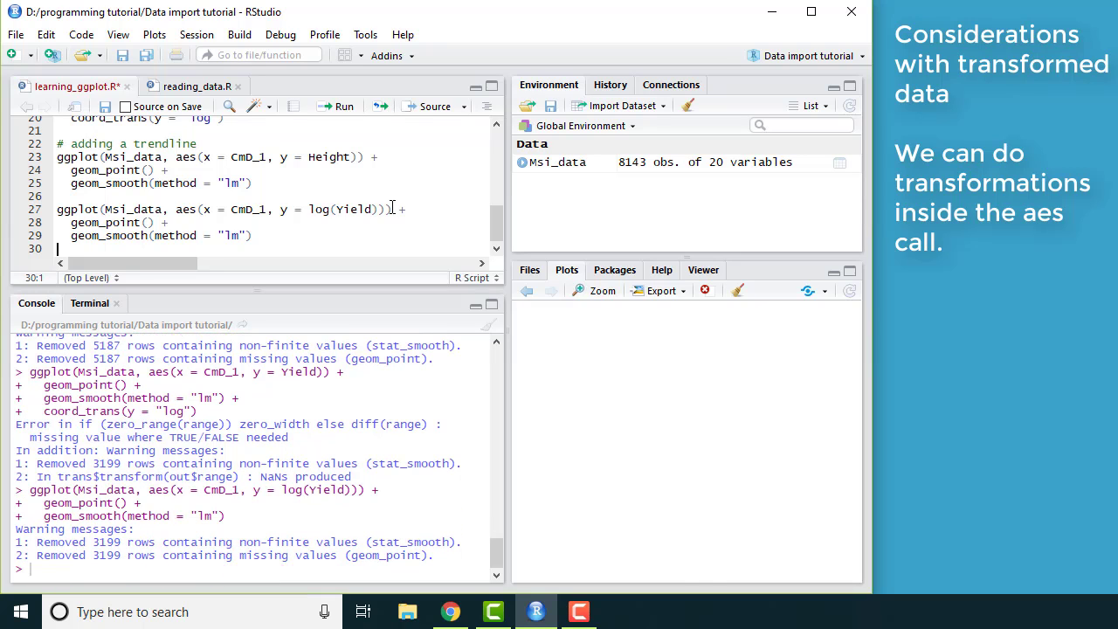
left_click(336, 106)
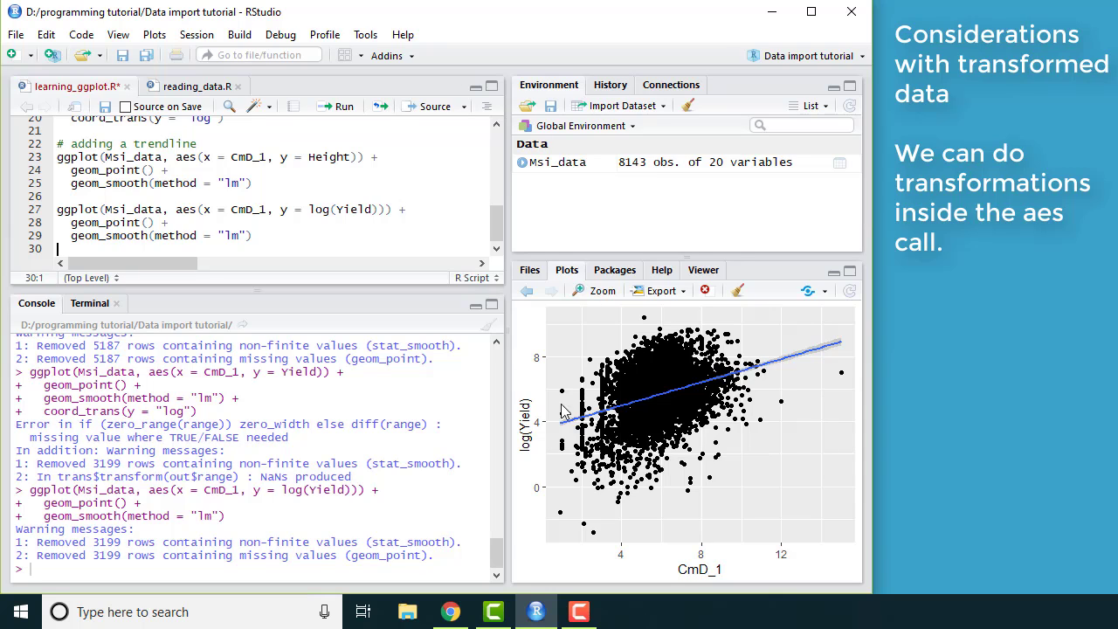
mouse_move(533, 487)
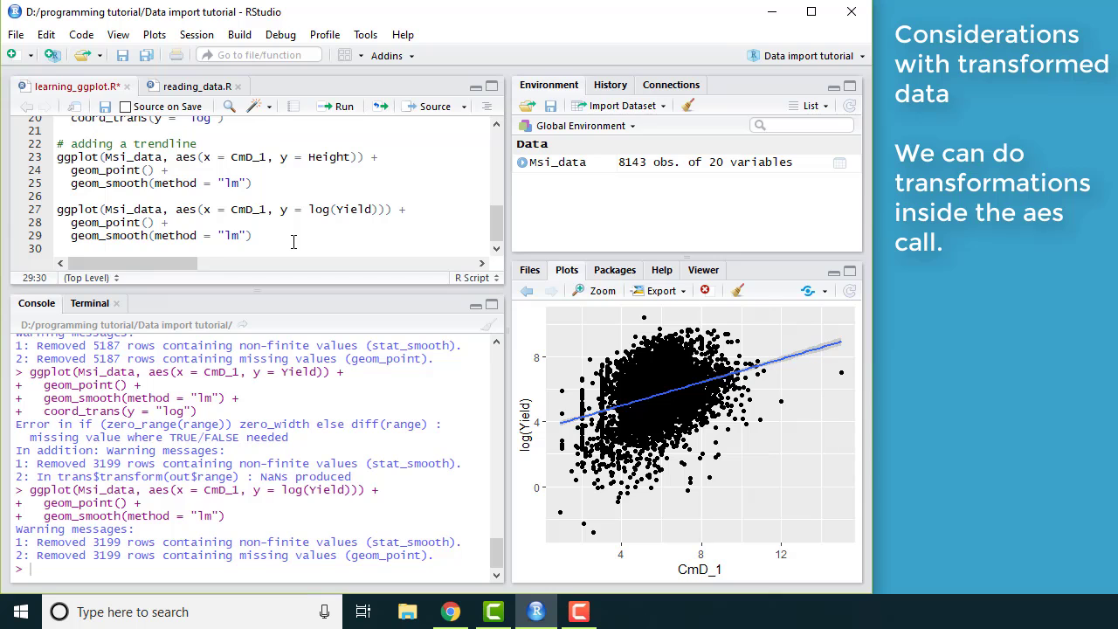
type("scale_log")
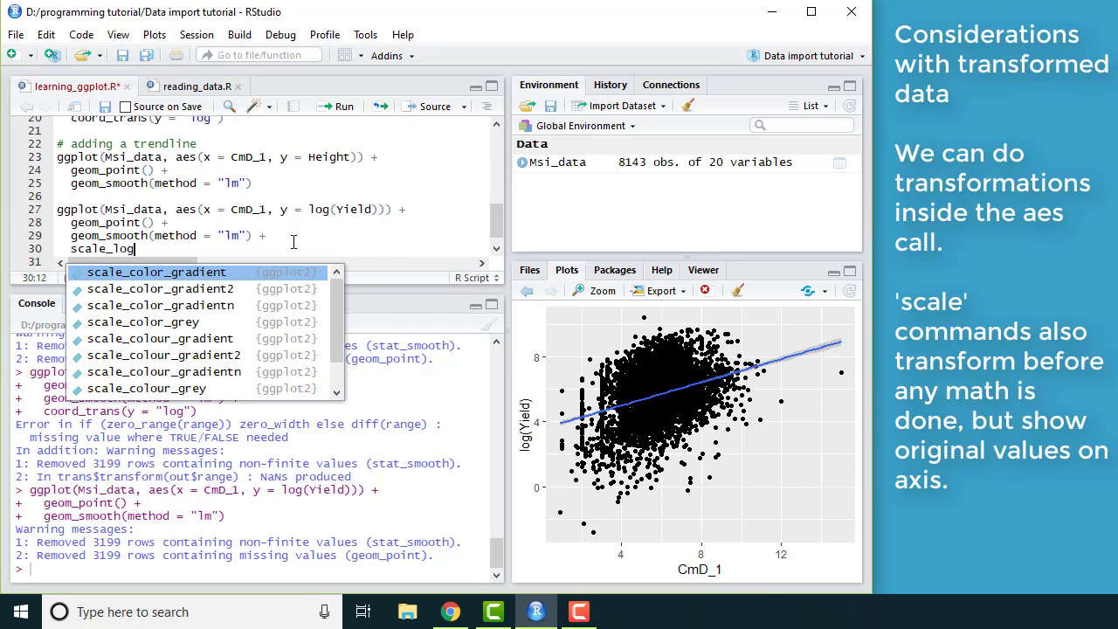
mouse_move(156, 271)
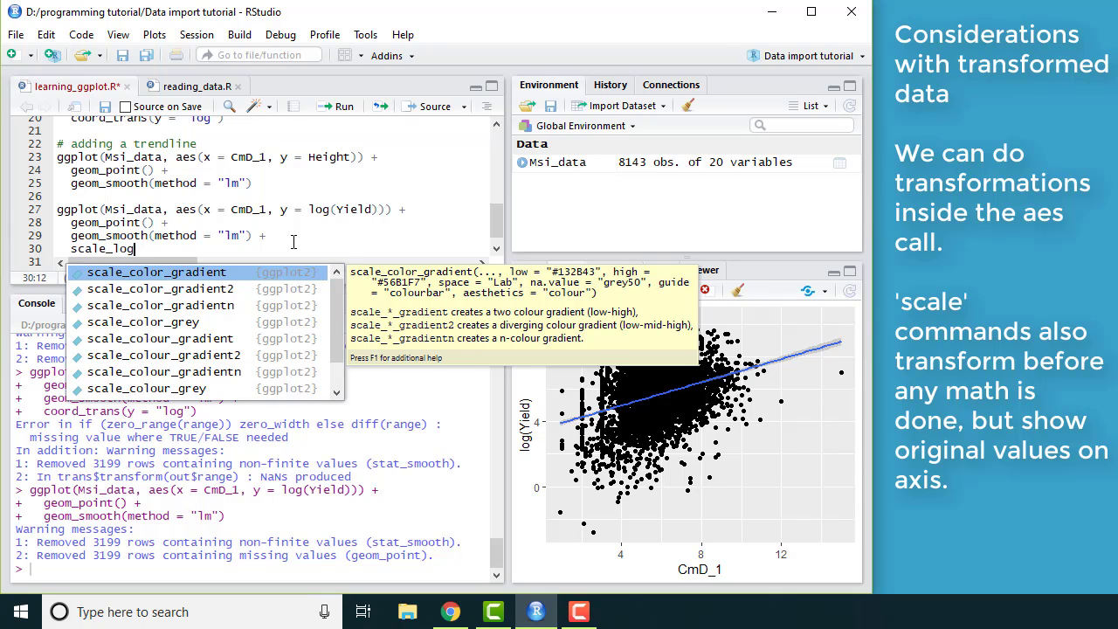
Switch back to raw Yield with + scale_y_log10() and rerun the plot.
type("scale_y")
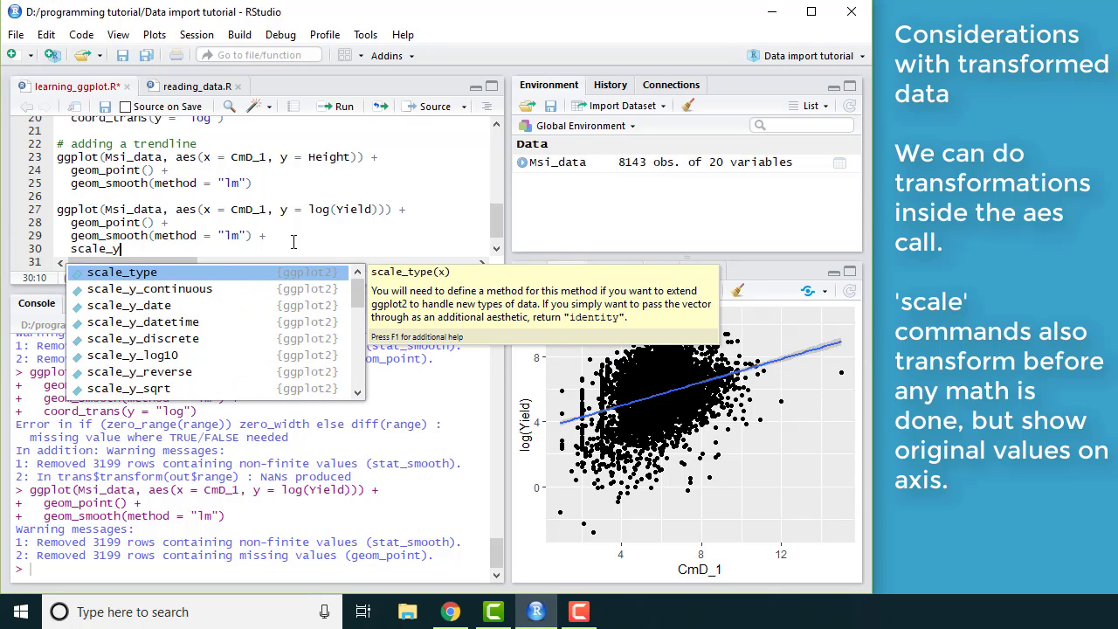
mouse_move(132, 355)
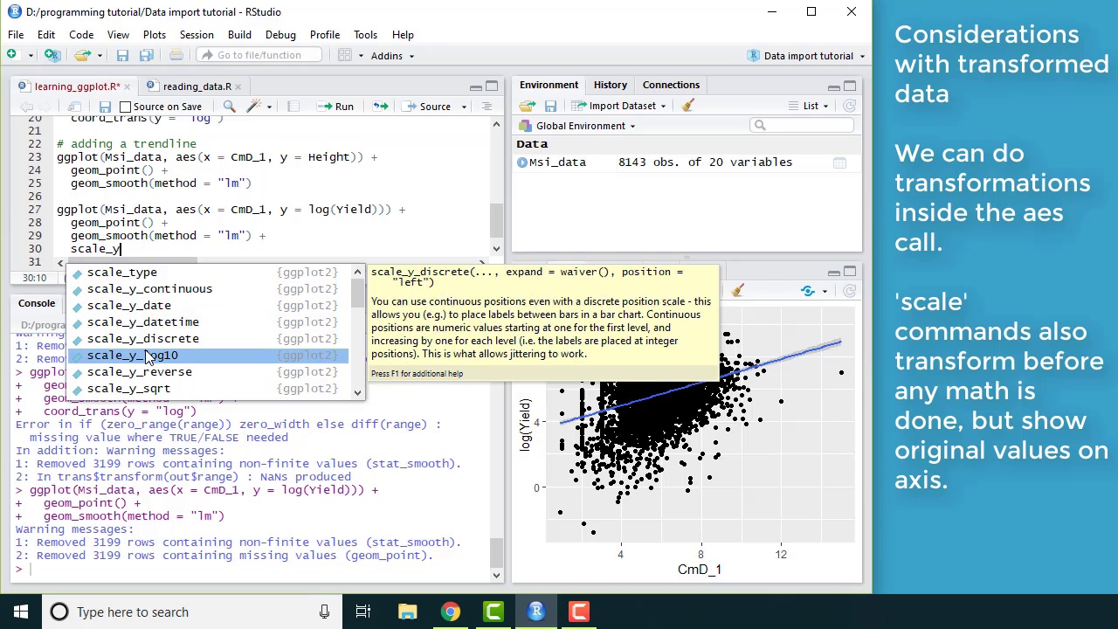
mouse_move(183, 364)
type("_log10()")
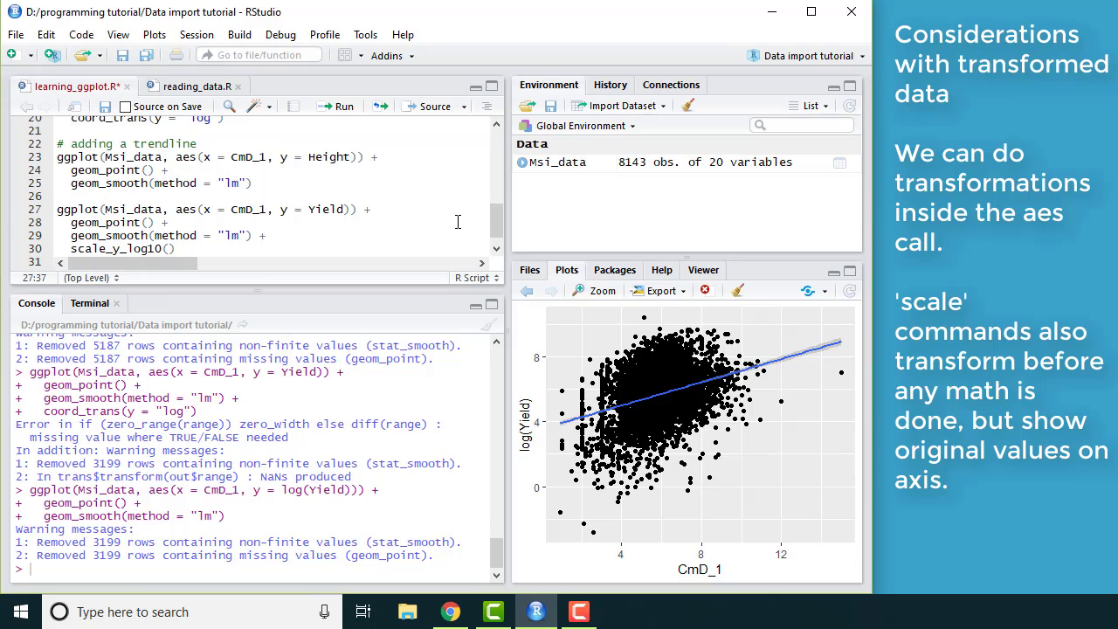
left_click(336, 106)
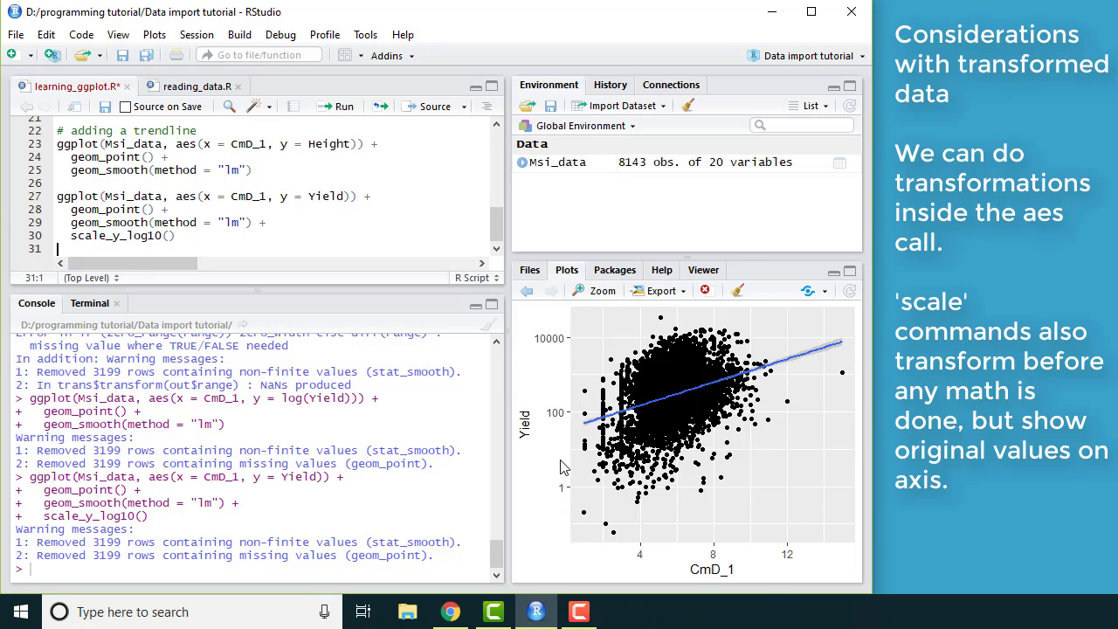
mouse_move(544, 493)
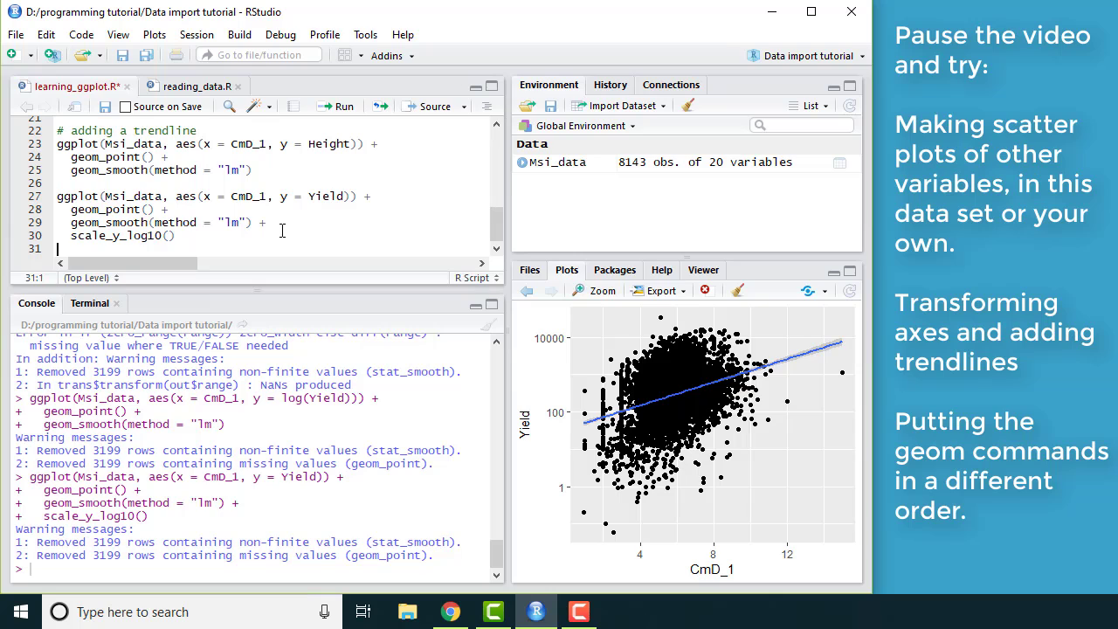
Move the geom_smooth line above geom_point in the Yield block and rerun.
left_click(265, 222)
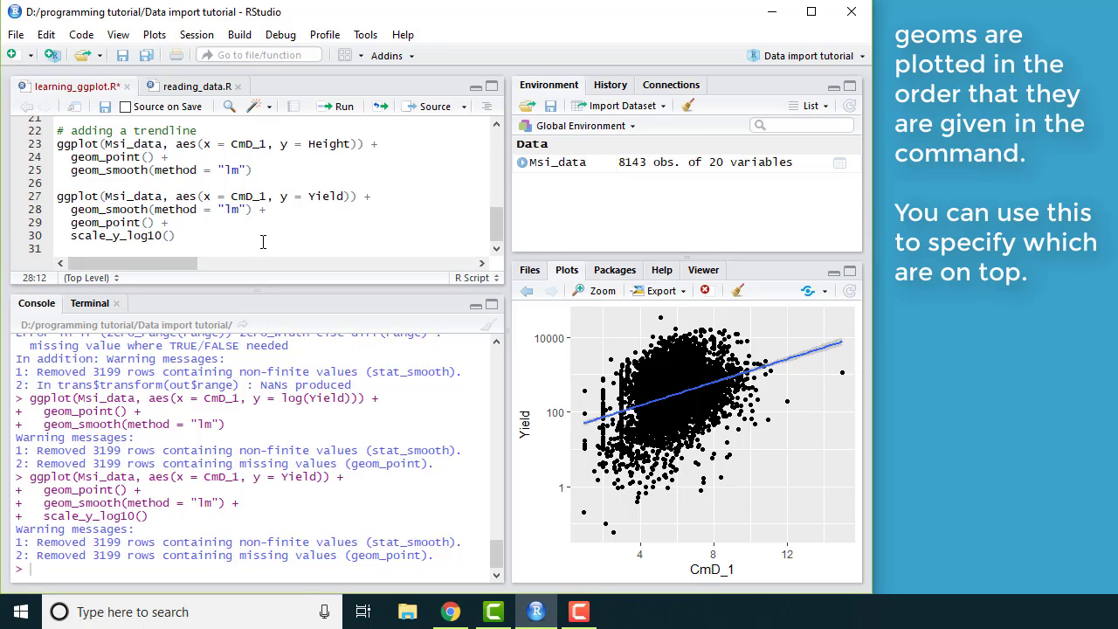
left_click(131, 196)
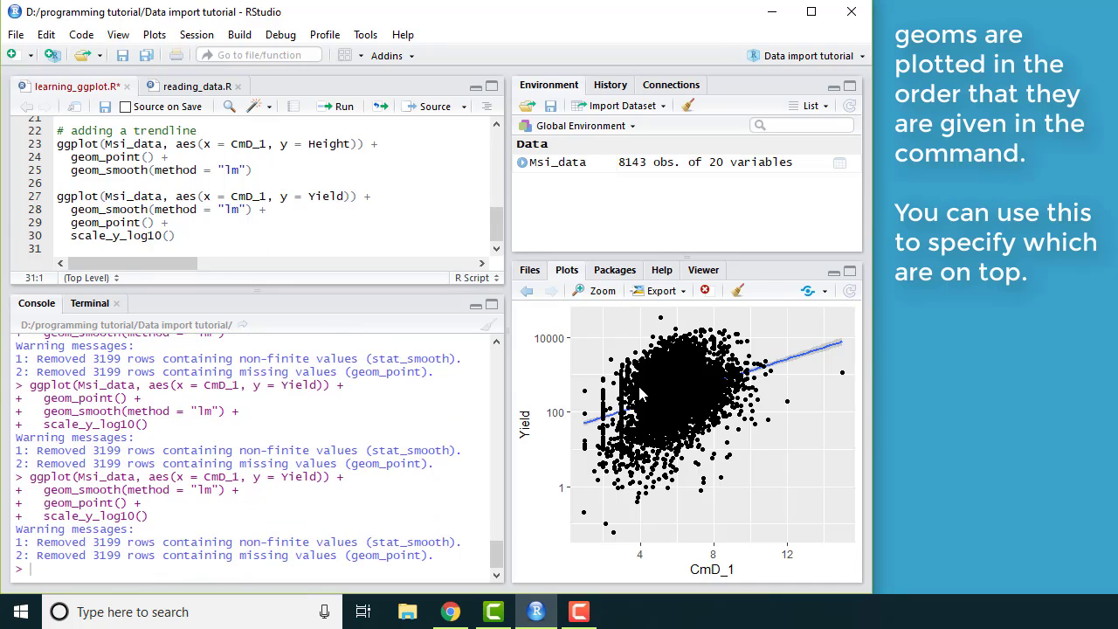
mouse_move(799, 374)
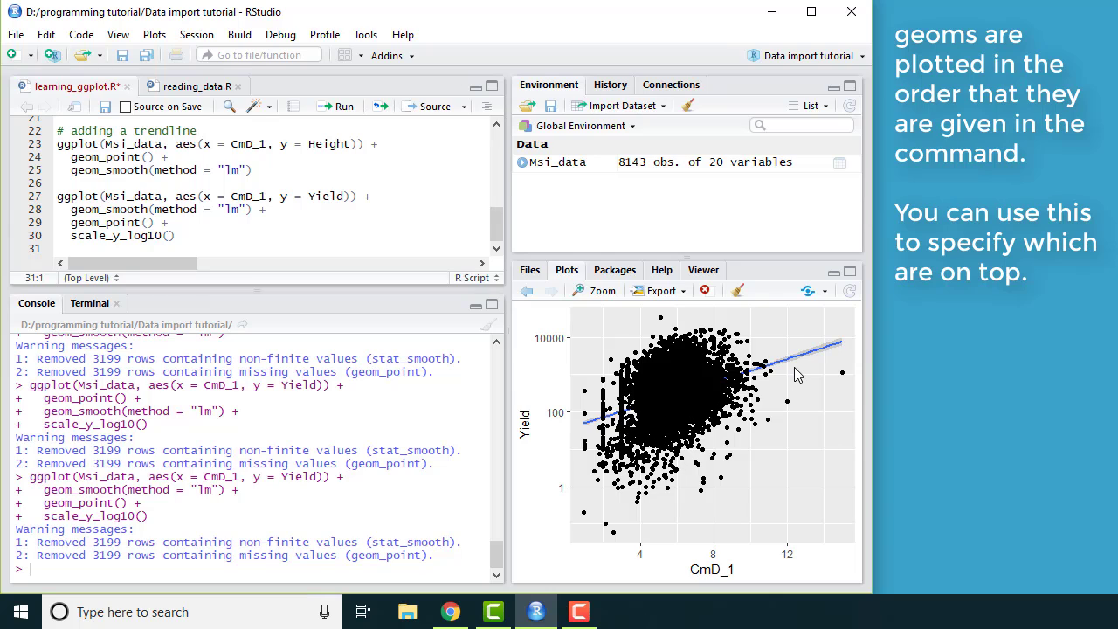
mouse_move(747, 304)
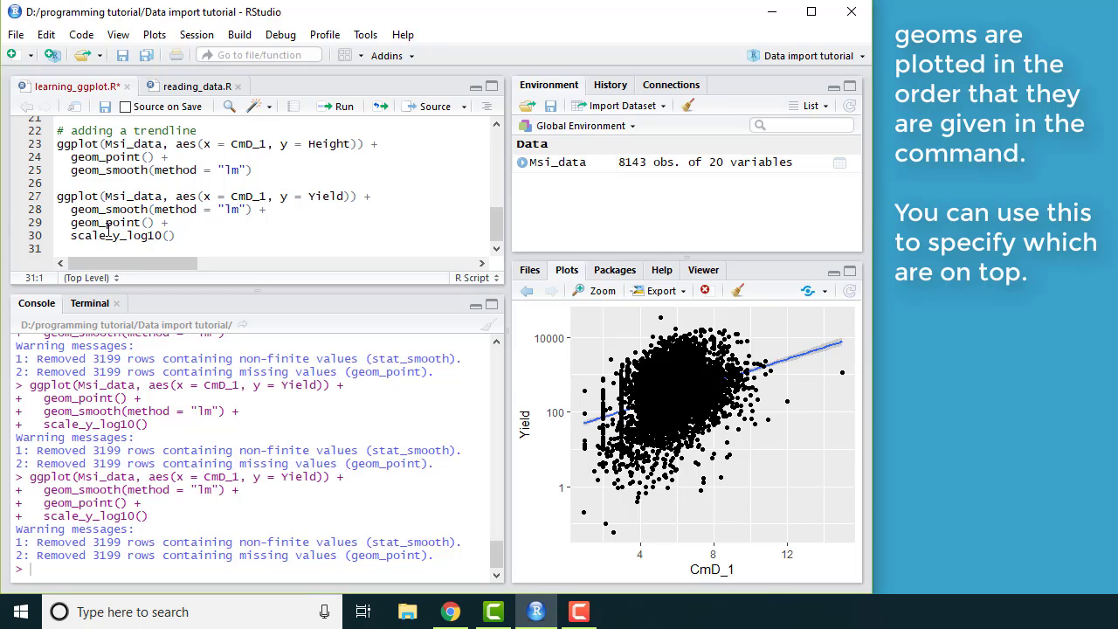
mouse_move(104, 222)
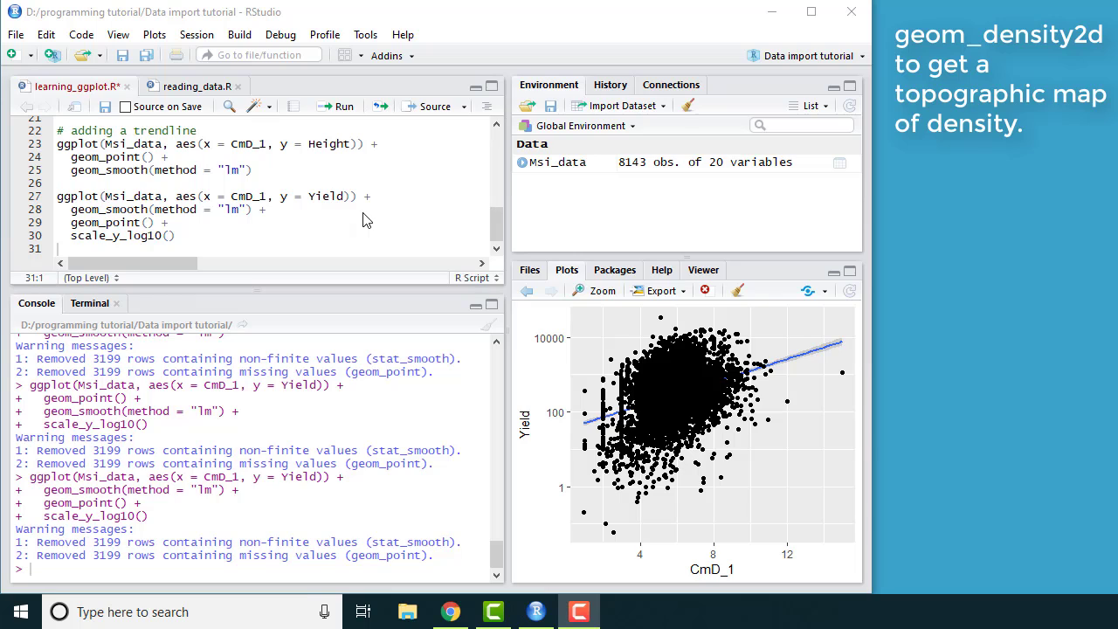
mouse_move(286, 234)
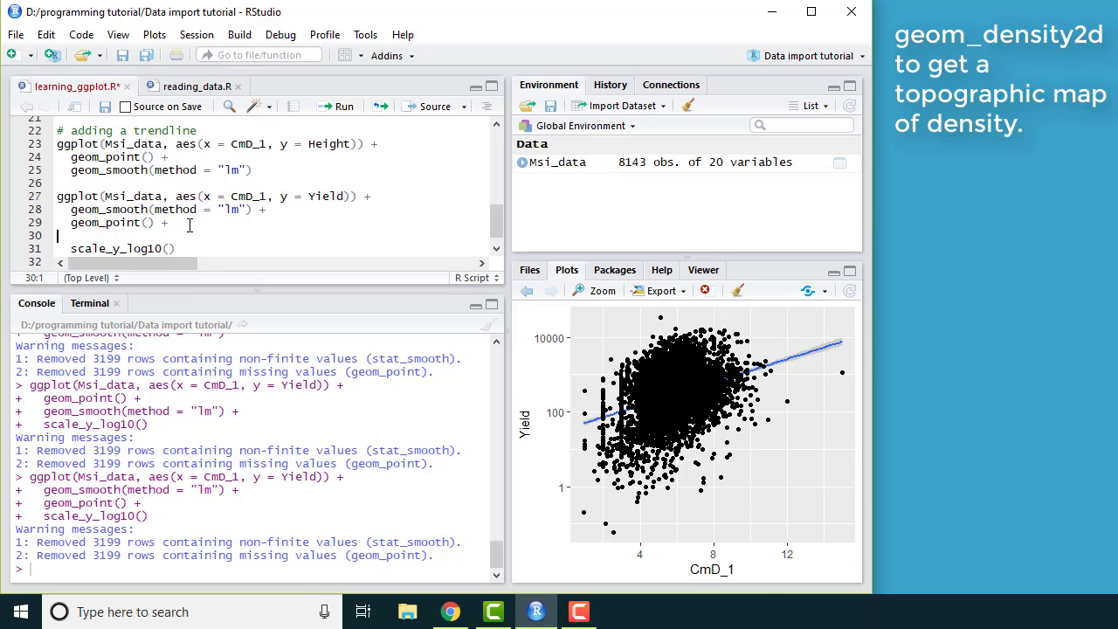
Insert geom_density2d() + after geom_point and move geom_smooth(method = "lm") + after it.
type("geom")
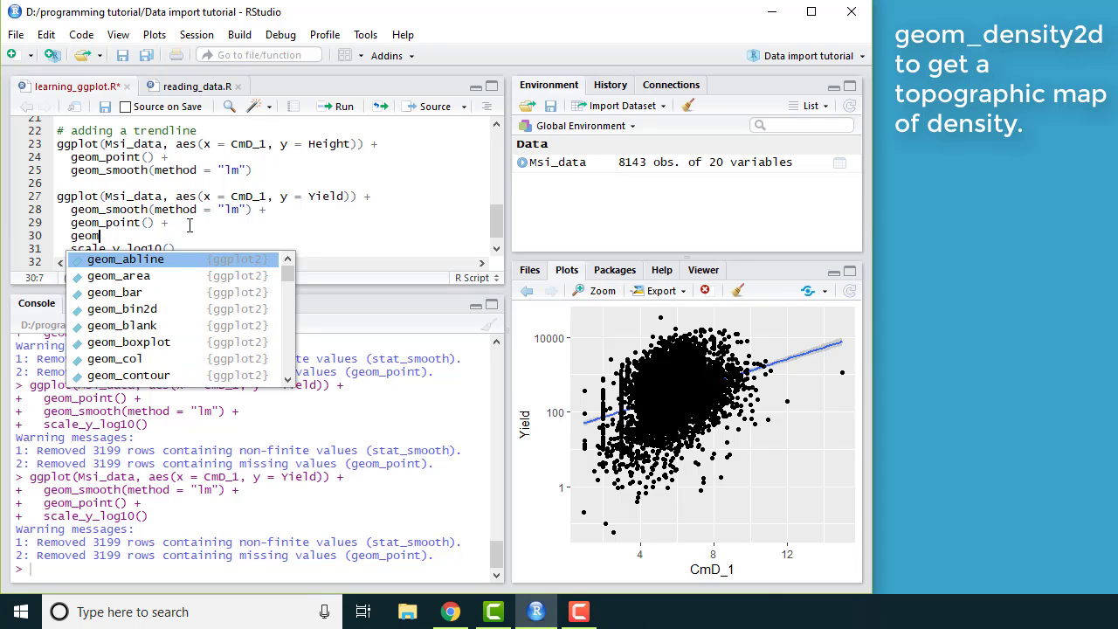
type("_den")
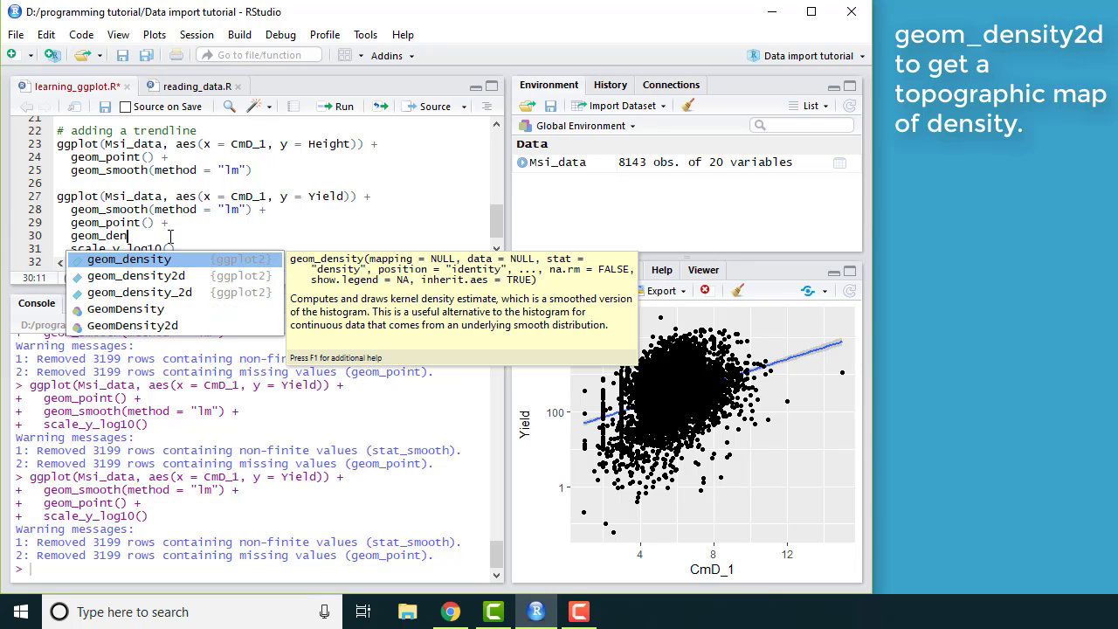
mouse_move(136, 275)
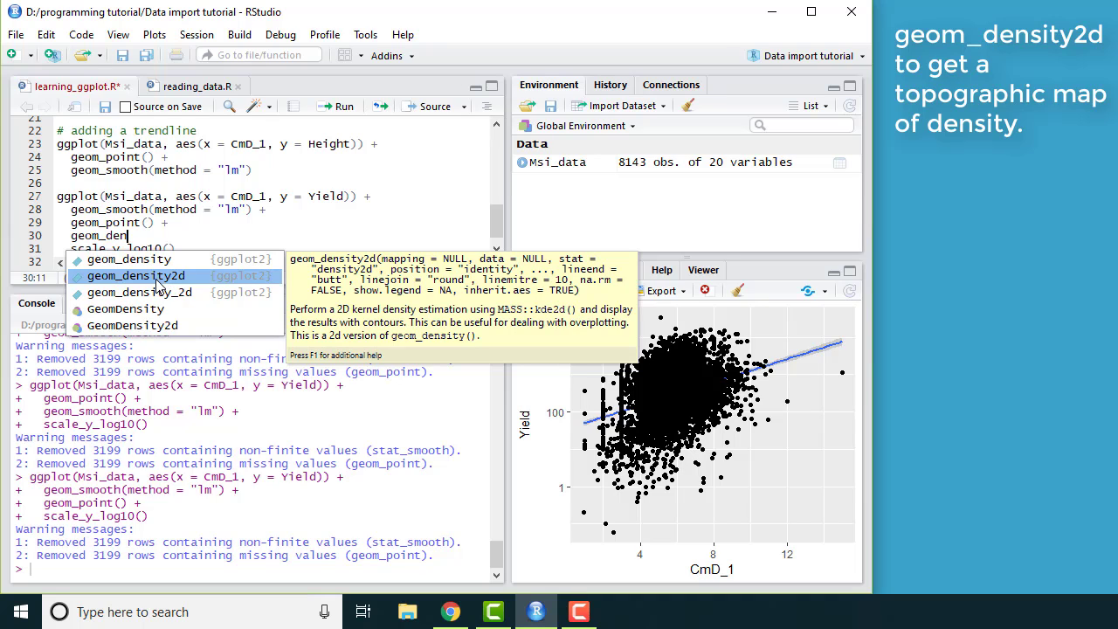
left_click(135, 275)
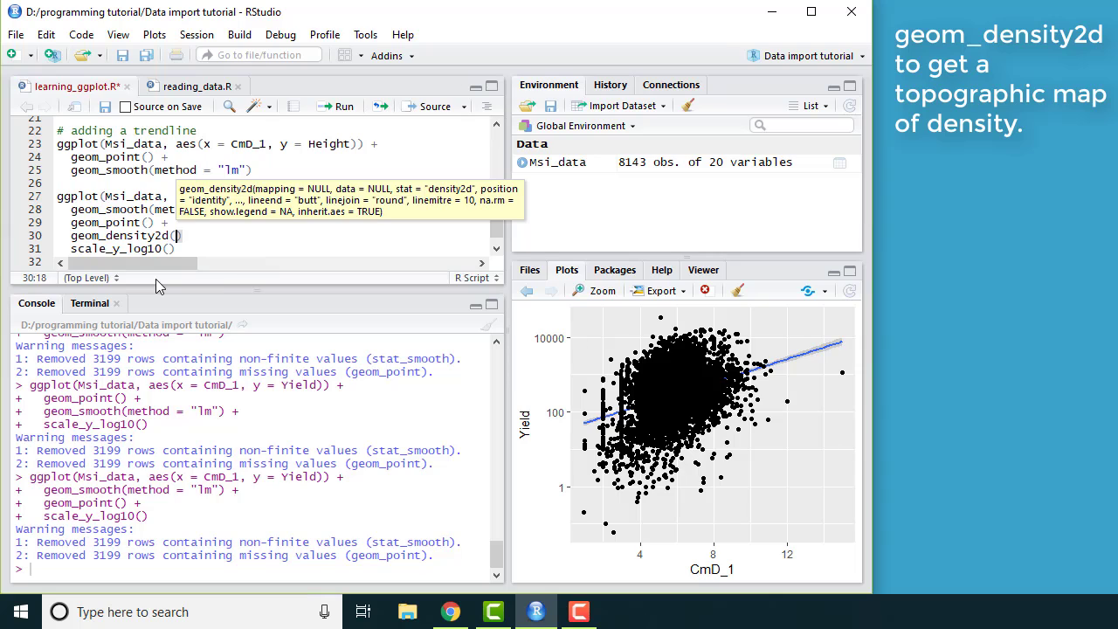
type("+")
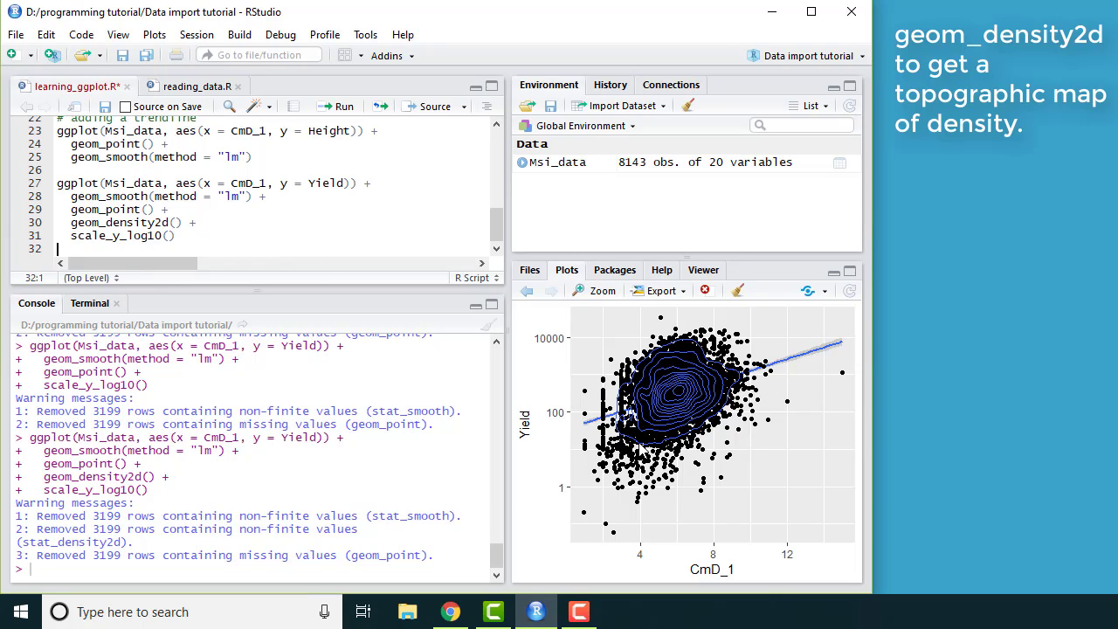
mouse_move(782, 378)
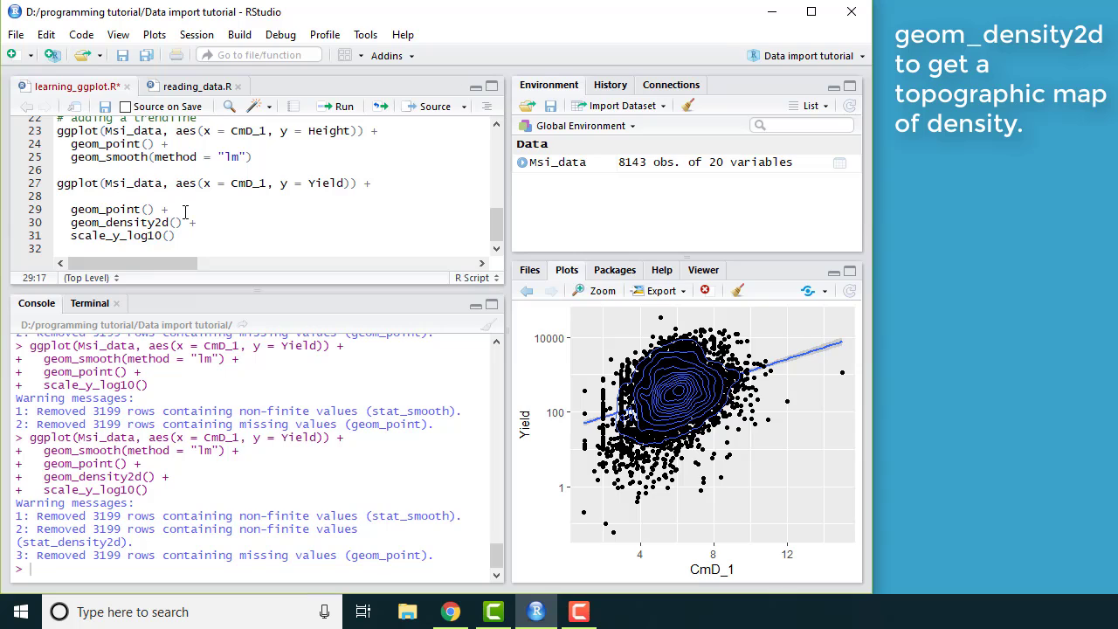
type("geom_smooth(method = \"lm\") +")
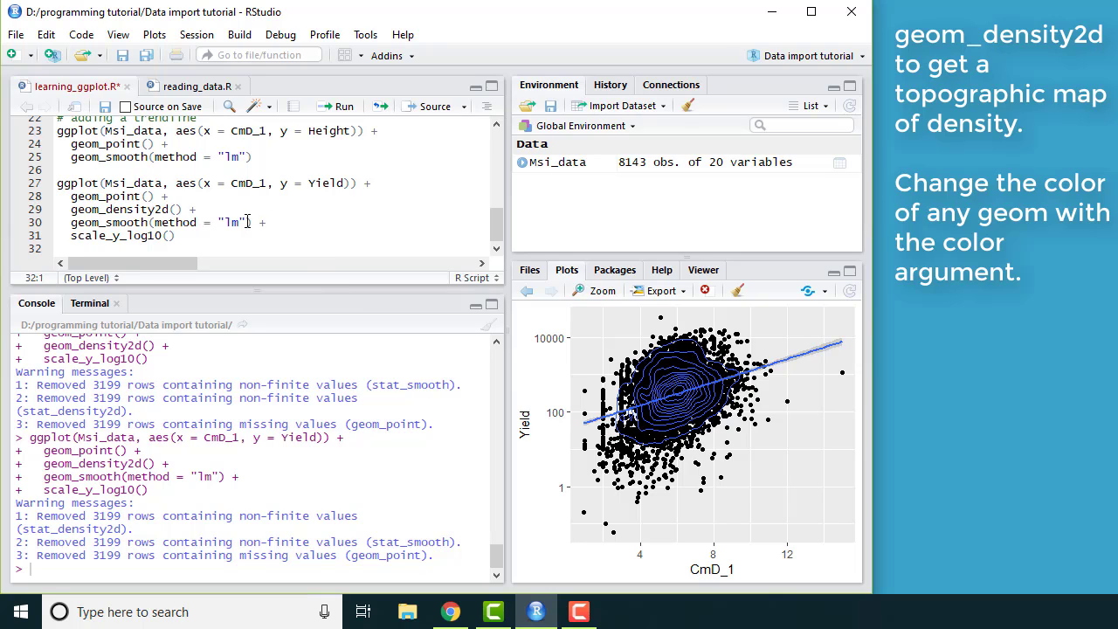
Give the linear trendline color = "red" in the Yield plot.
type(", color = \"red")
type("# categorical variables")
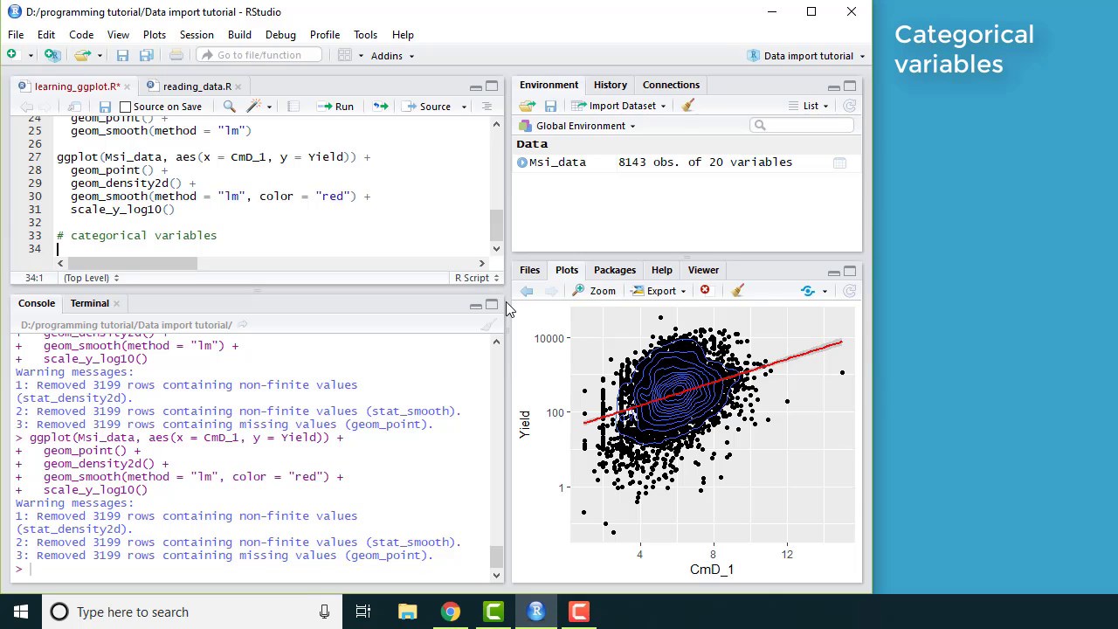
Count Msi_data observations per location with table(Msi_data$Loc).
type("M")
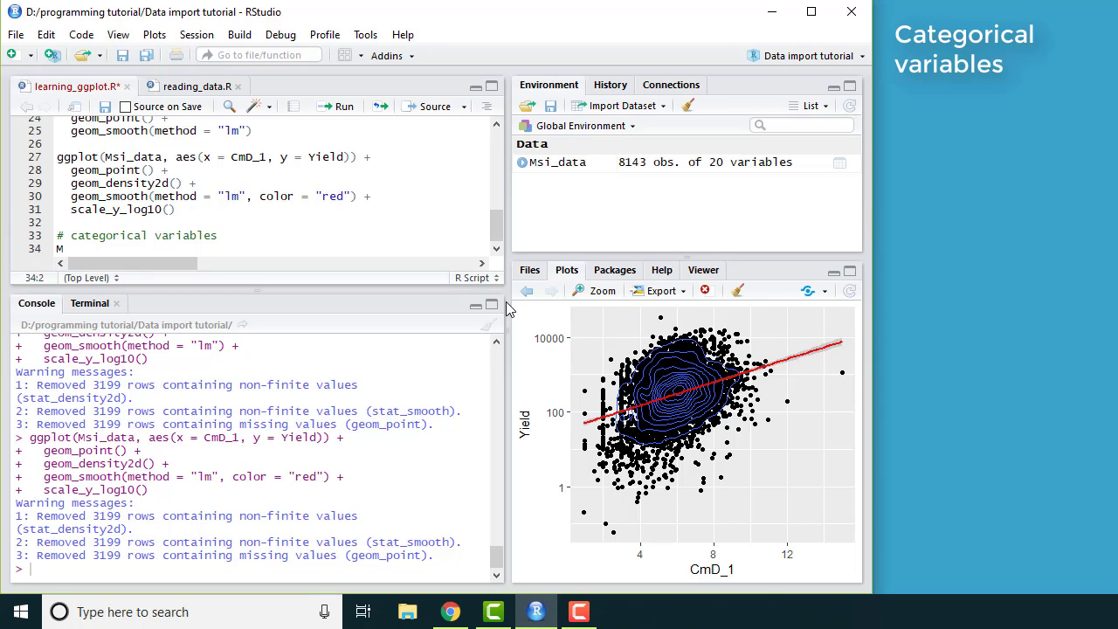
type("si_da")
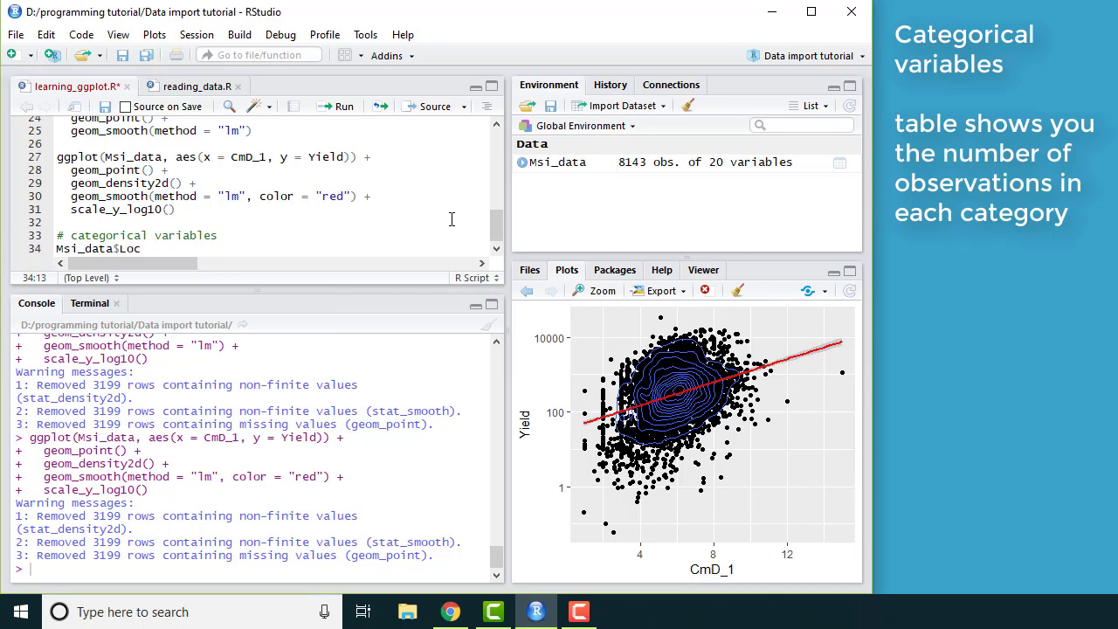
type("table(")
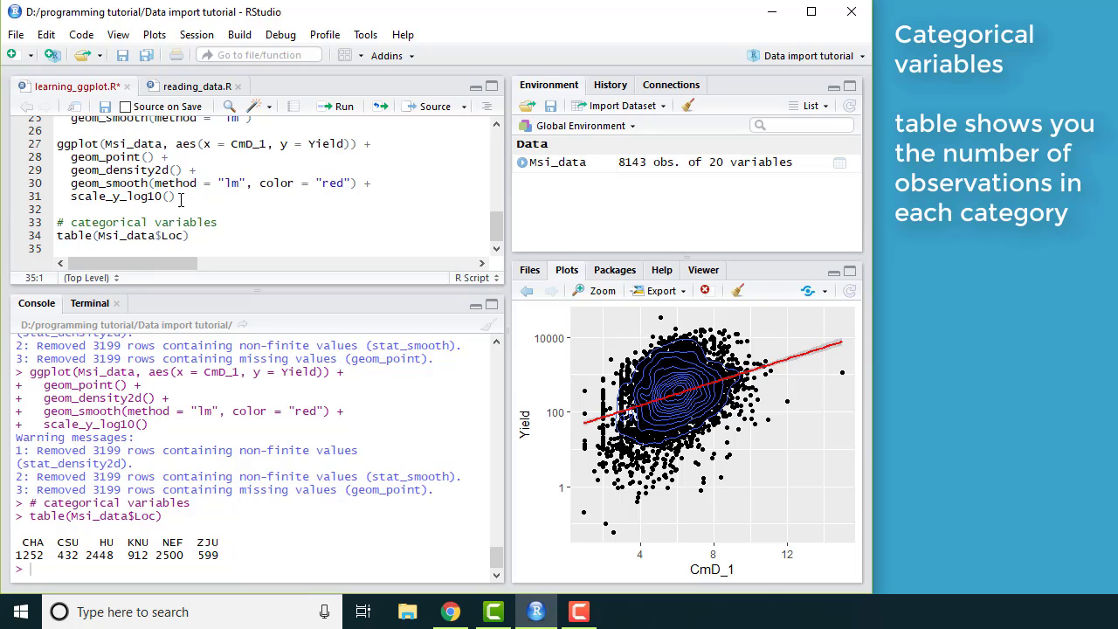
left_click_drag(56, 143, 174, 196)
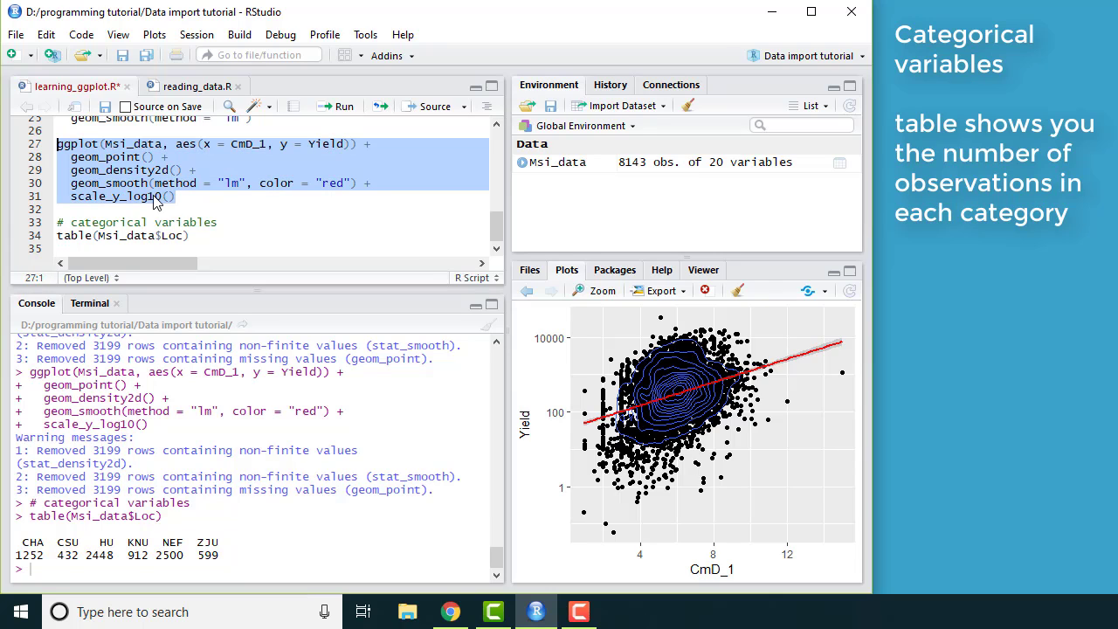
Paste a copy of the Yield plot with color = Loc in aes() and run it.
left_click(87, 249)
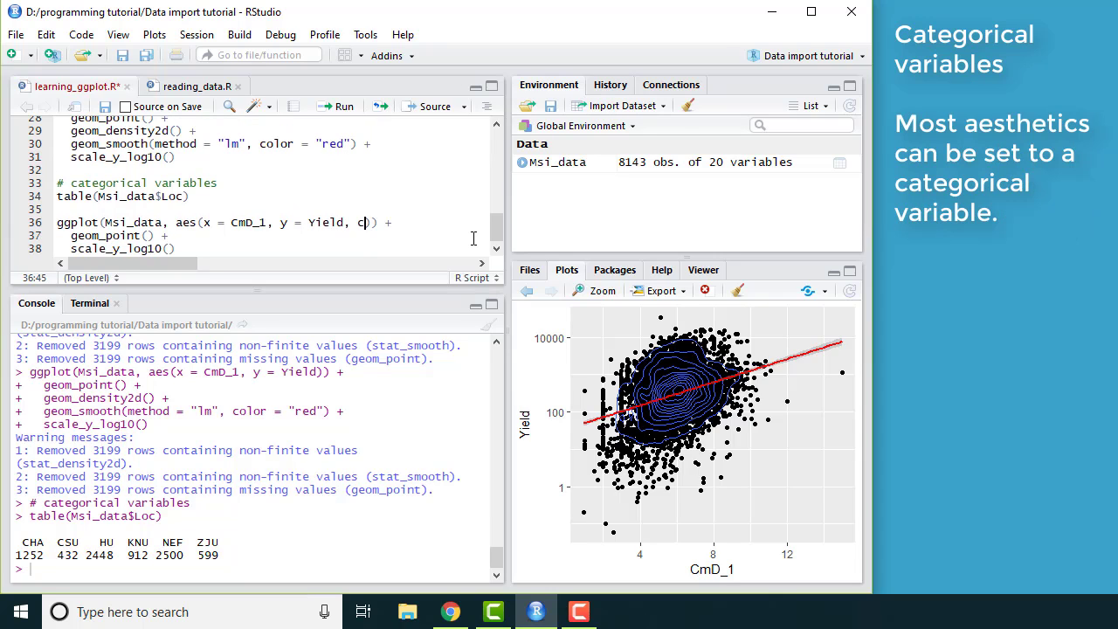
type("olor =")
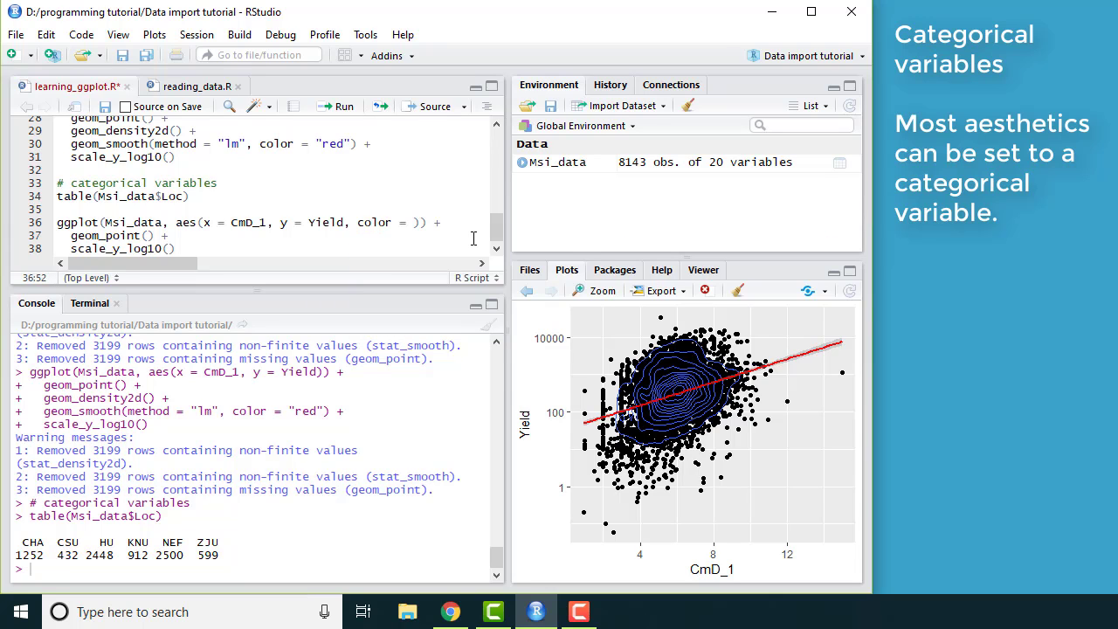
type("L")
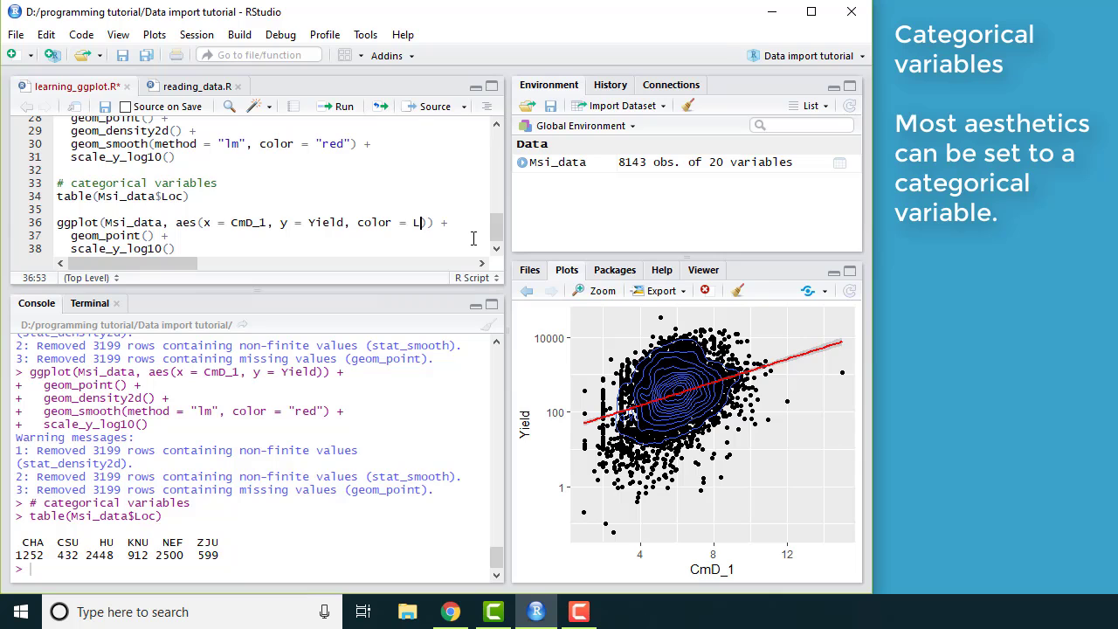
type("oc")
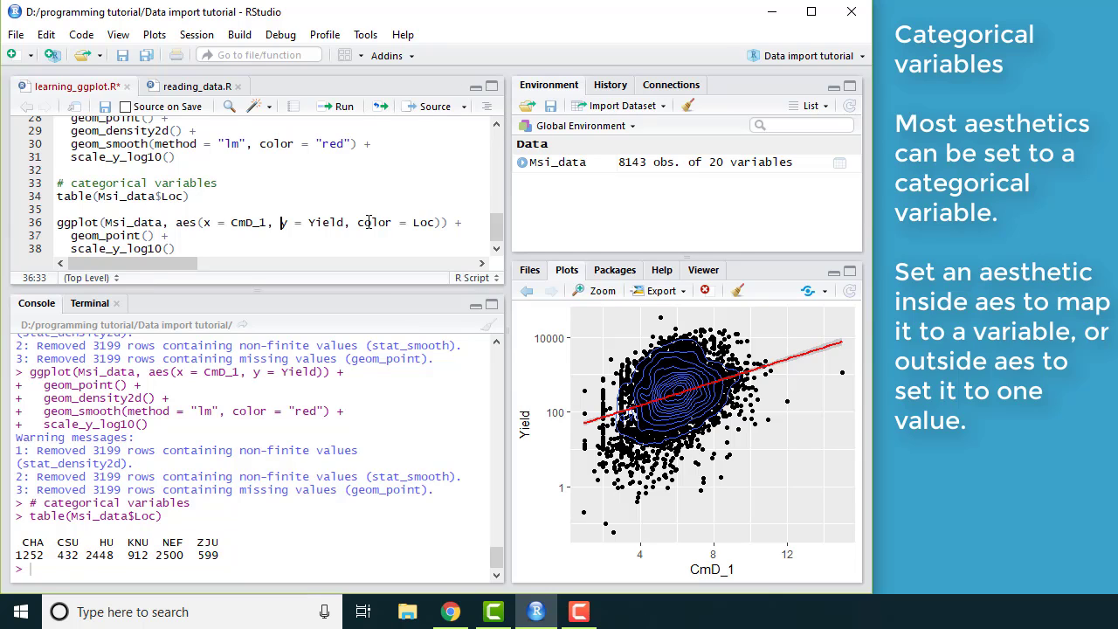
left_click(336, 105)
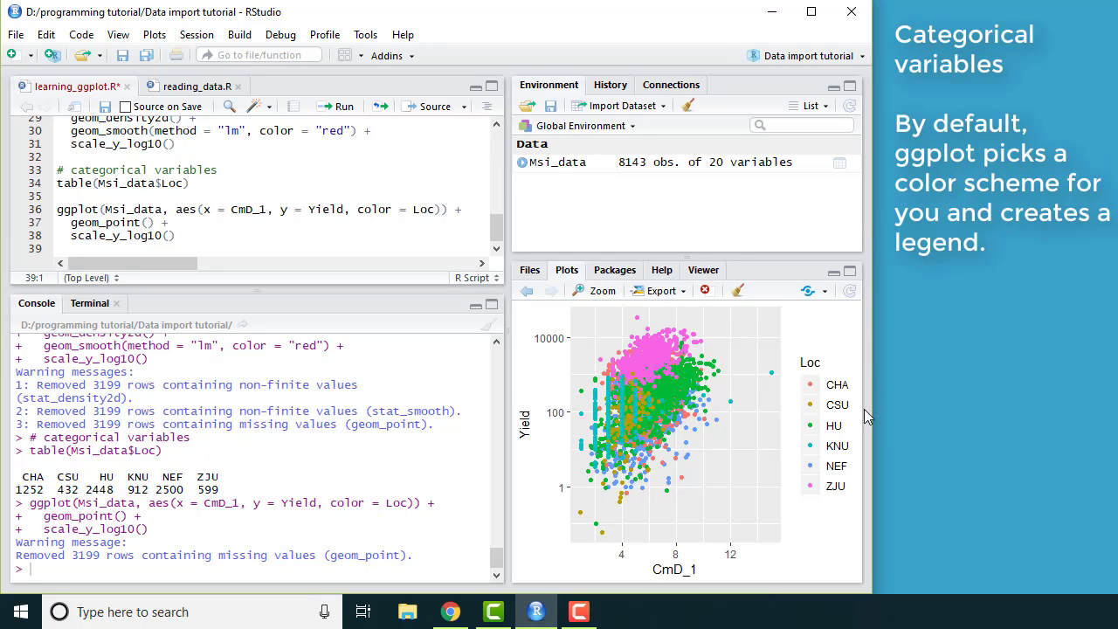
mouse_move(640, 474)
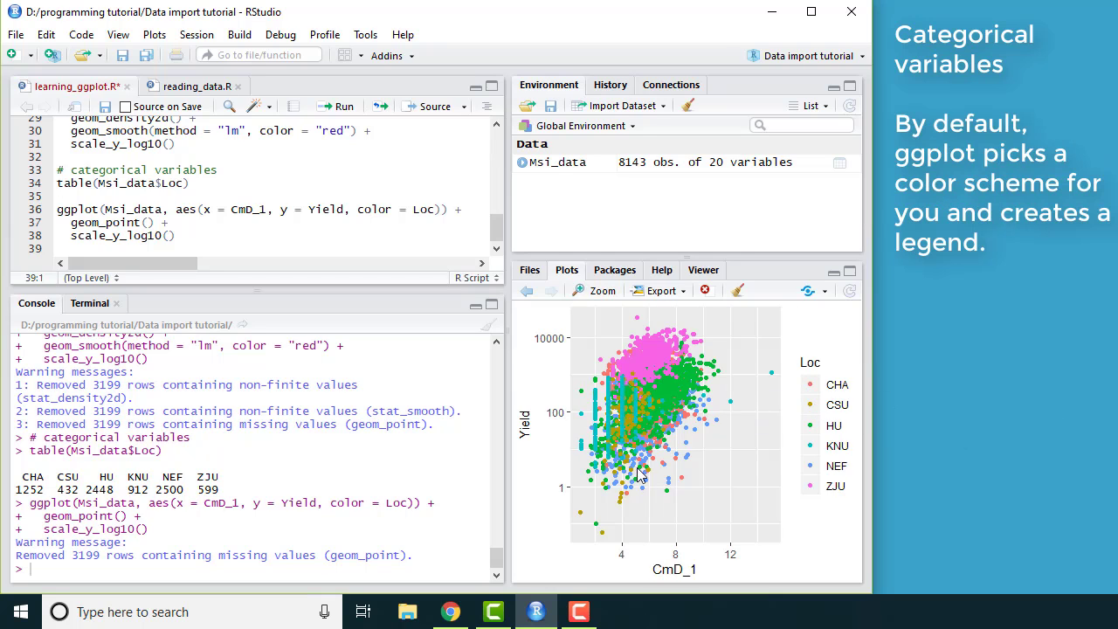
mouse_move(681, 356)
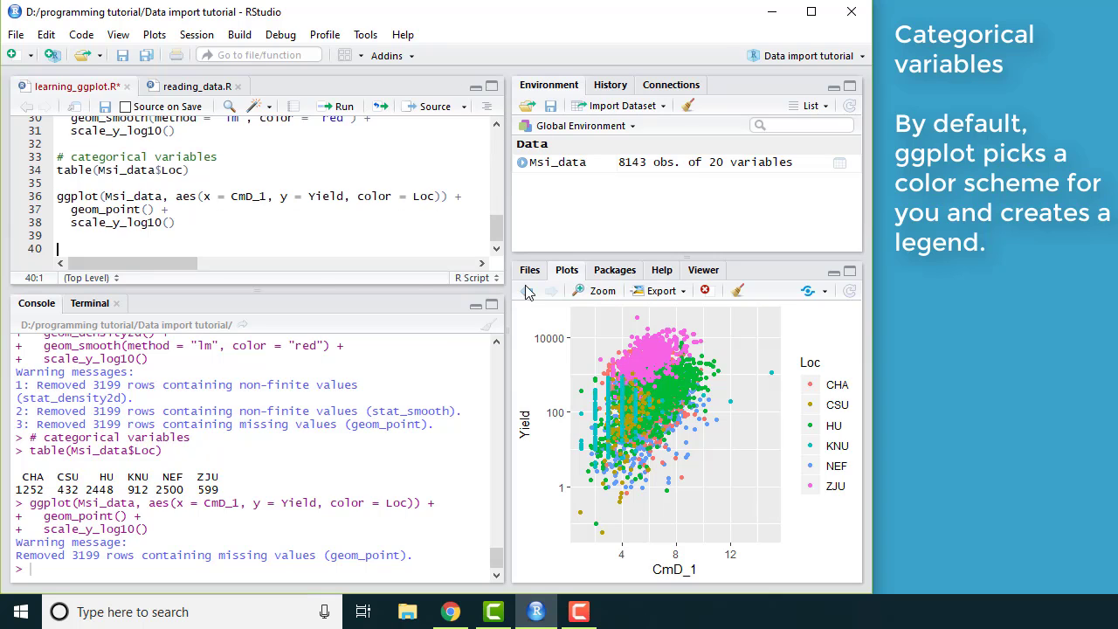
Copy the location-coloured plot code and map Loc to x instead of colour.
left_click_drag(57, 195, 175, 222)
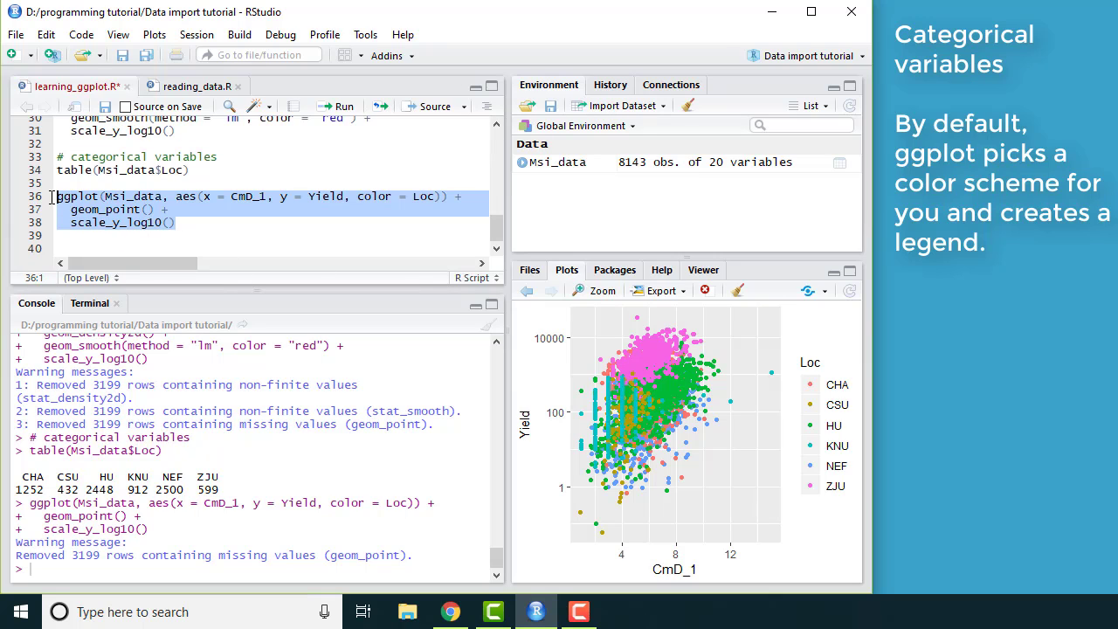
left_click(87, 248)
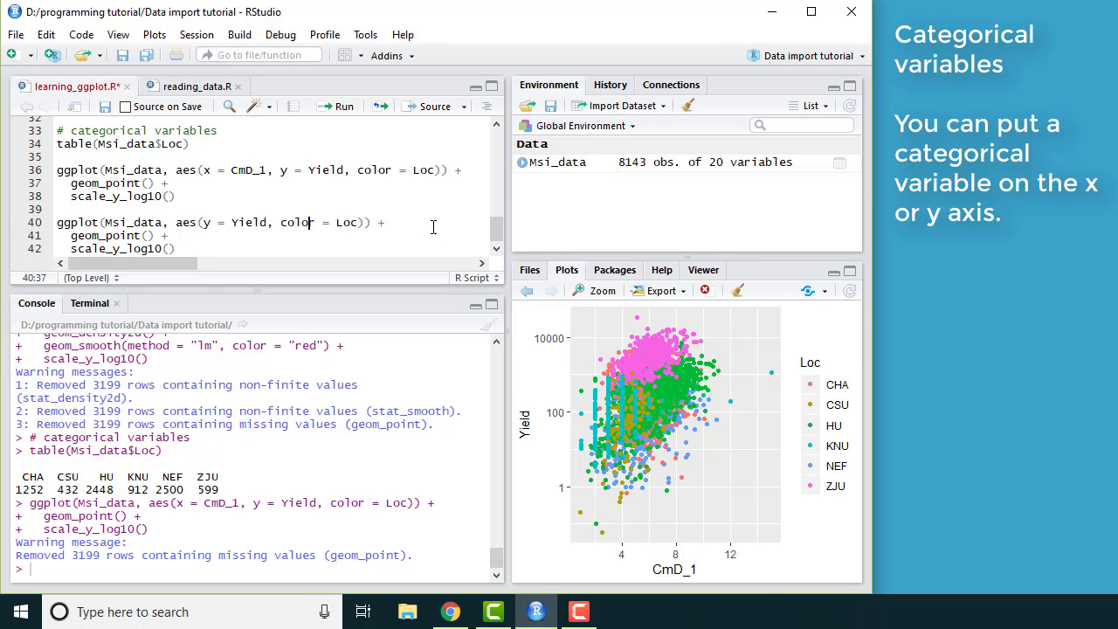
key("BackSpace")
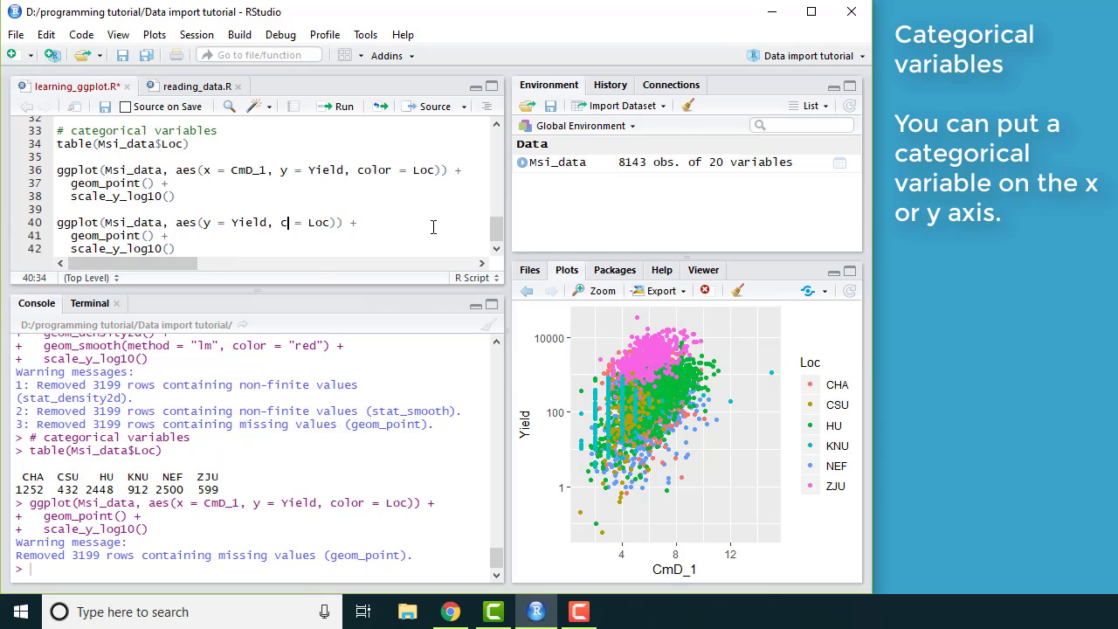
type("x")
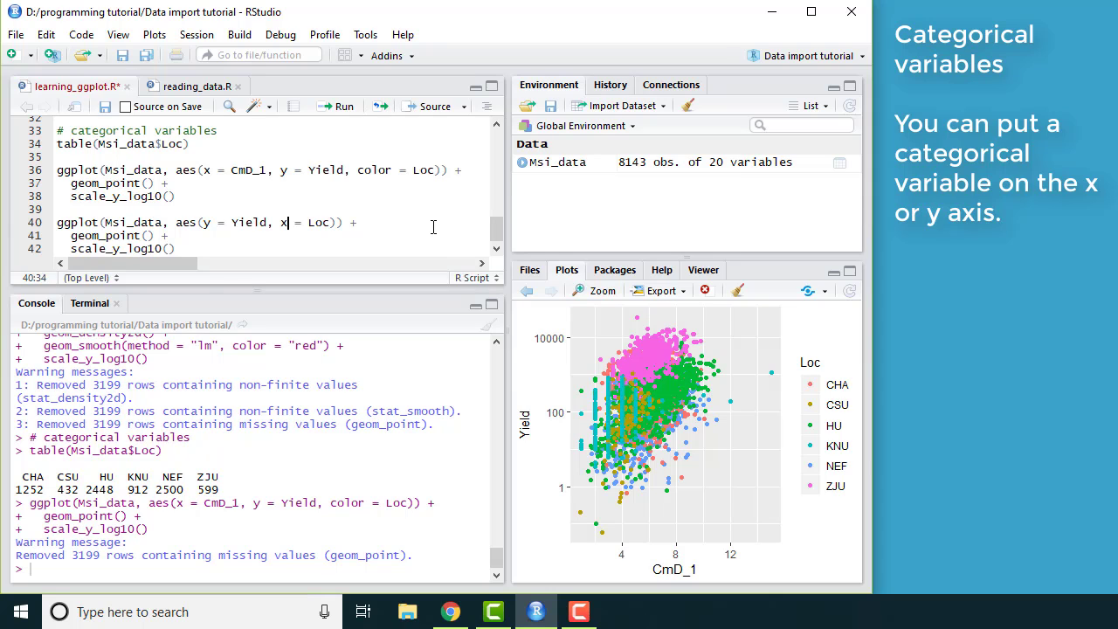
Run the Yield by Loc plot, then rerun it with geom_boxplot() replacing geom_point().
left_click(336, 106)
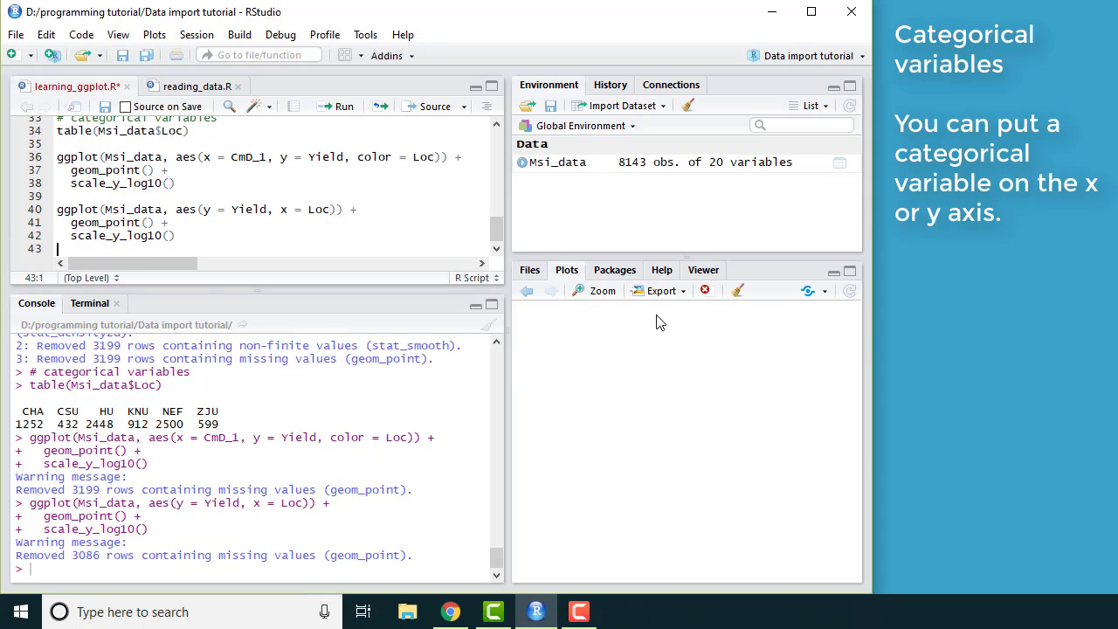
left_click(334, 106)
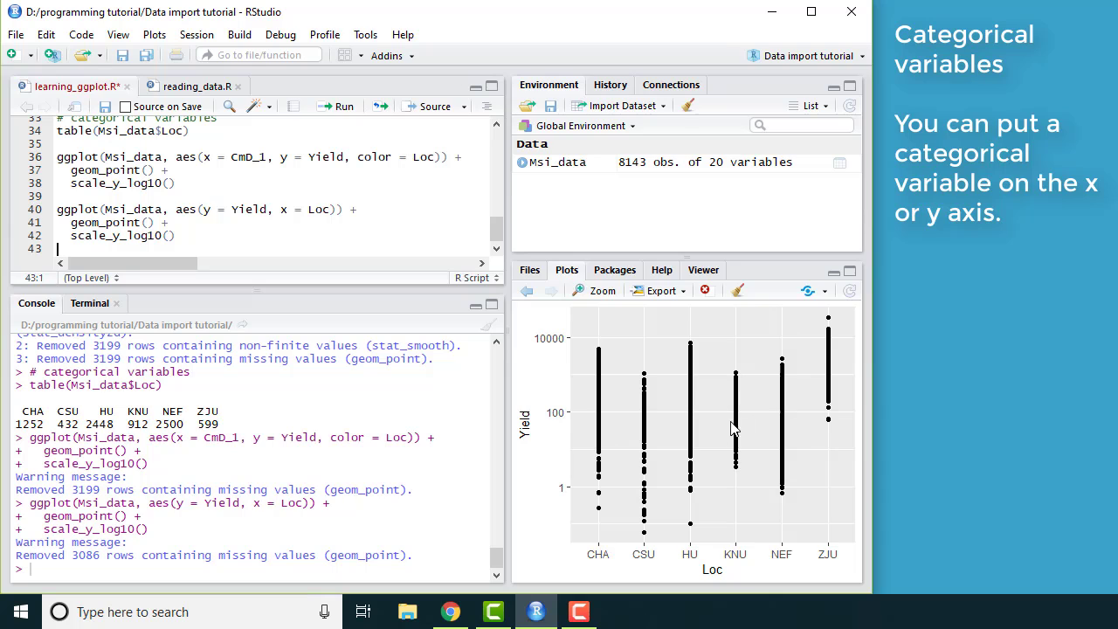
mouse_move(603, 456)
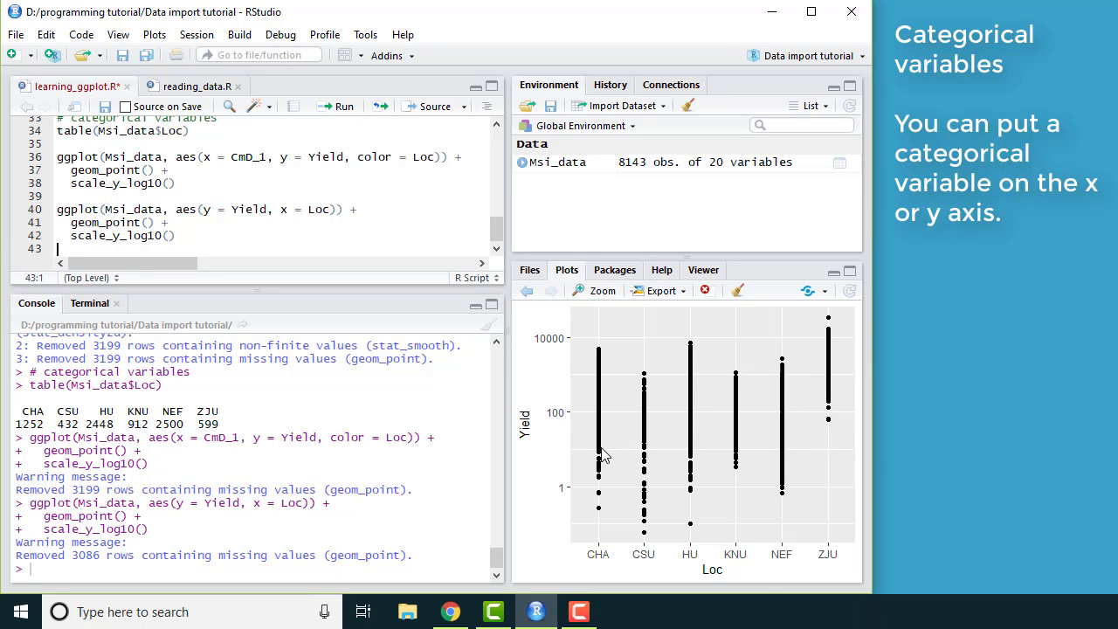
mouse_move(144, 221)
type("boxpl")
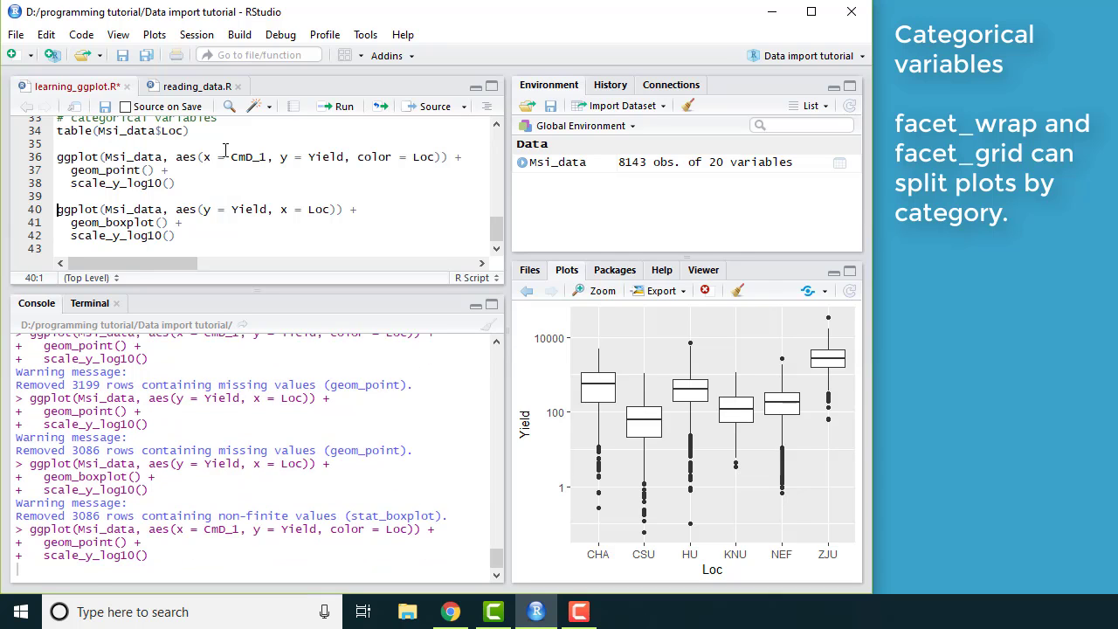
left_click(340, 106)
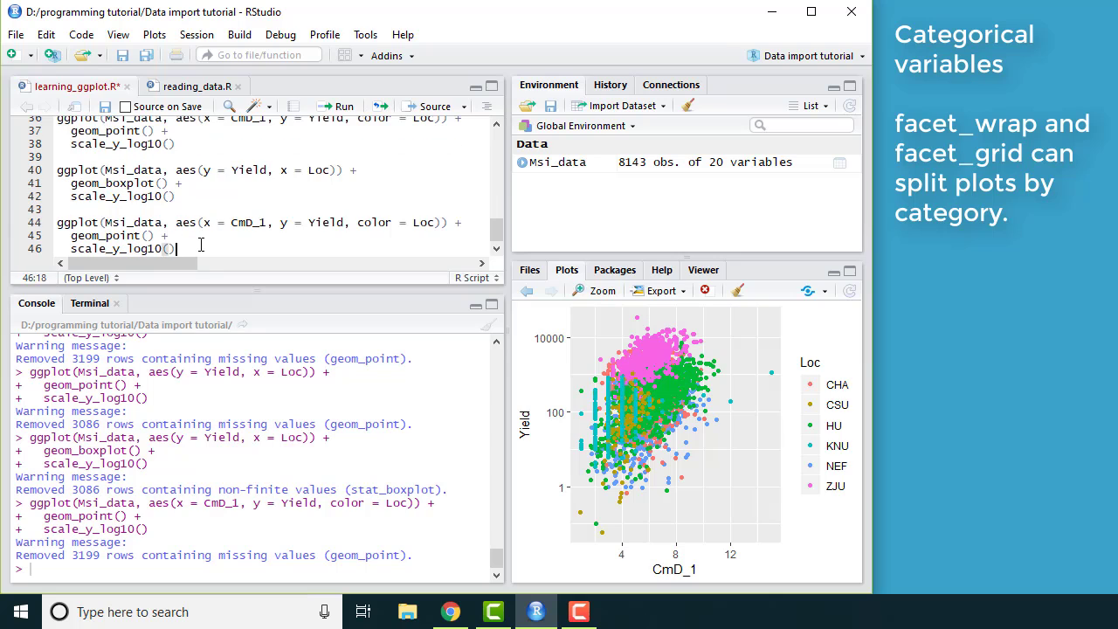
Drop color = Loc from the new scatter block, add the missing ')', and begin a facet_ line.
double_click(421, 222)
type(" +")
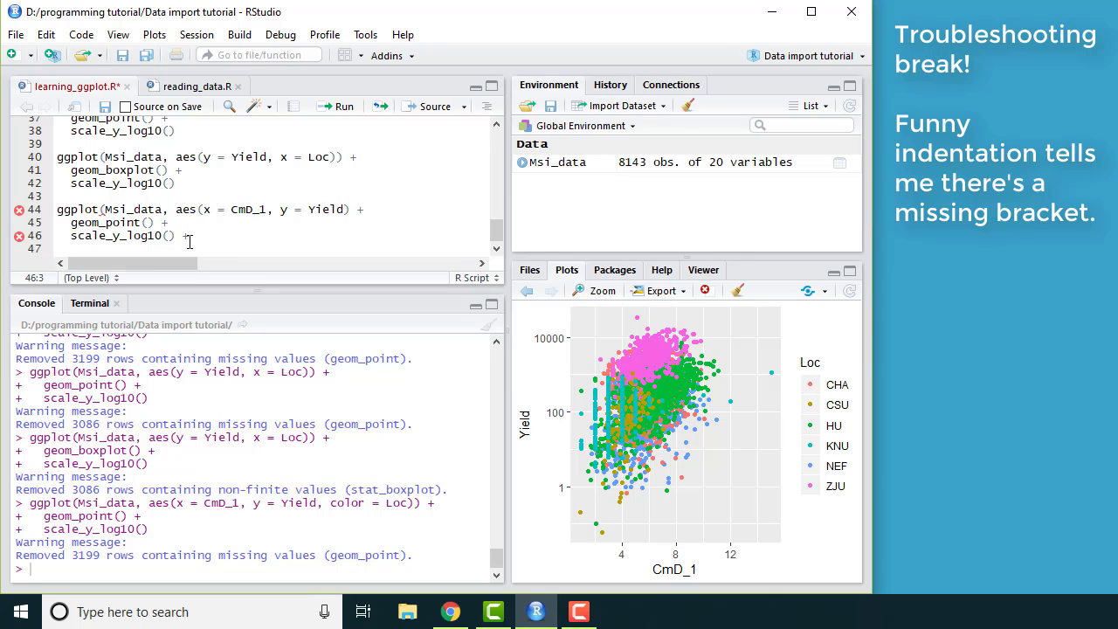
left_click(353, 209)
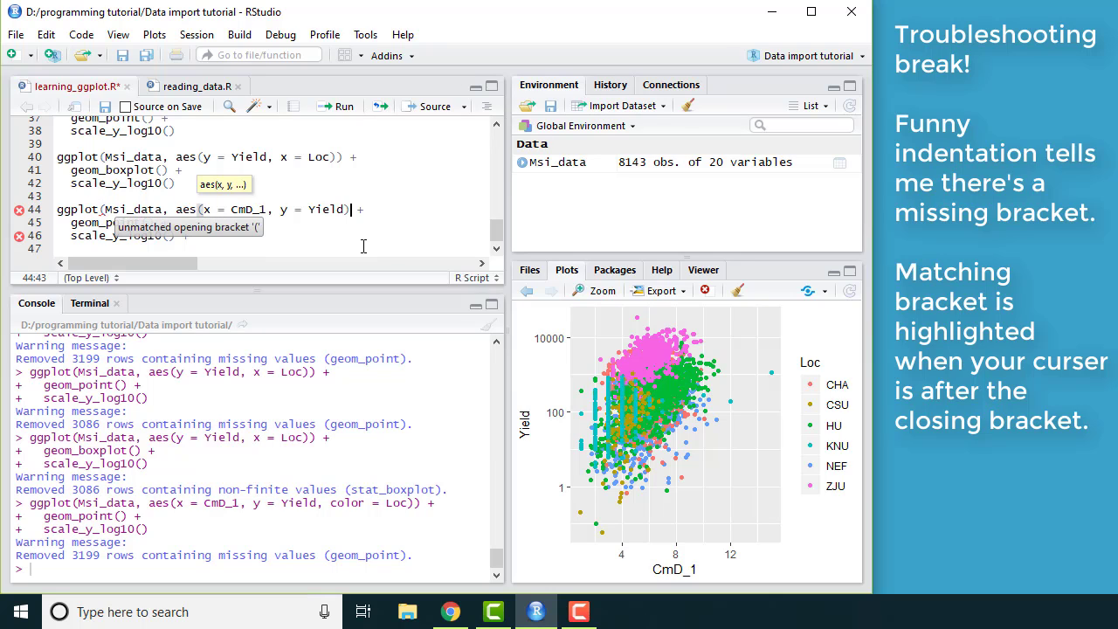
mouse_move(427, 245)
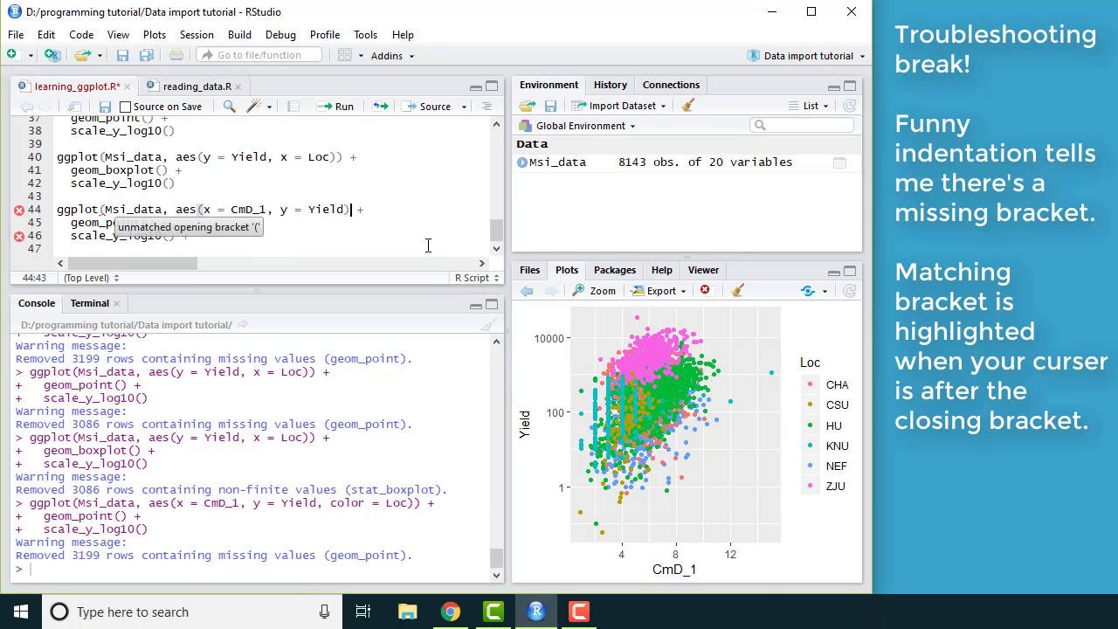
type(")")
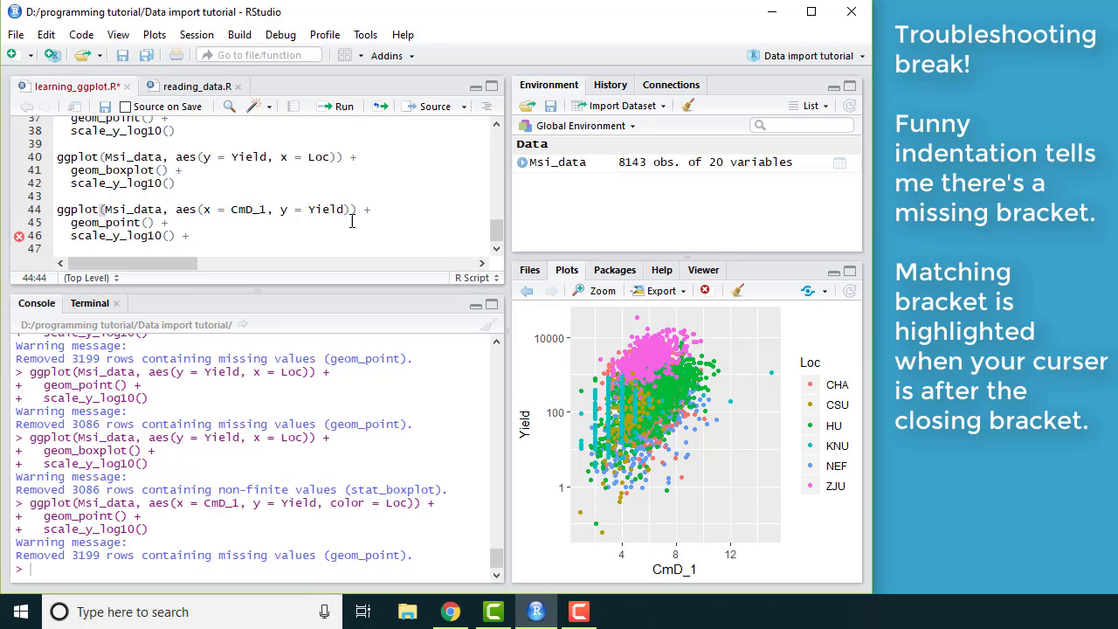
mouse_move(96, 236)
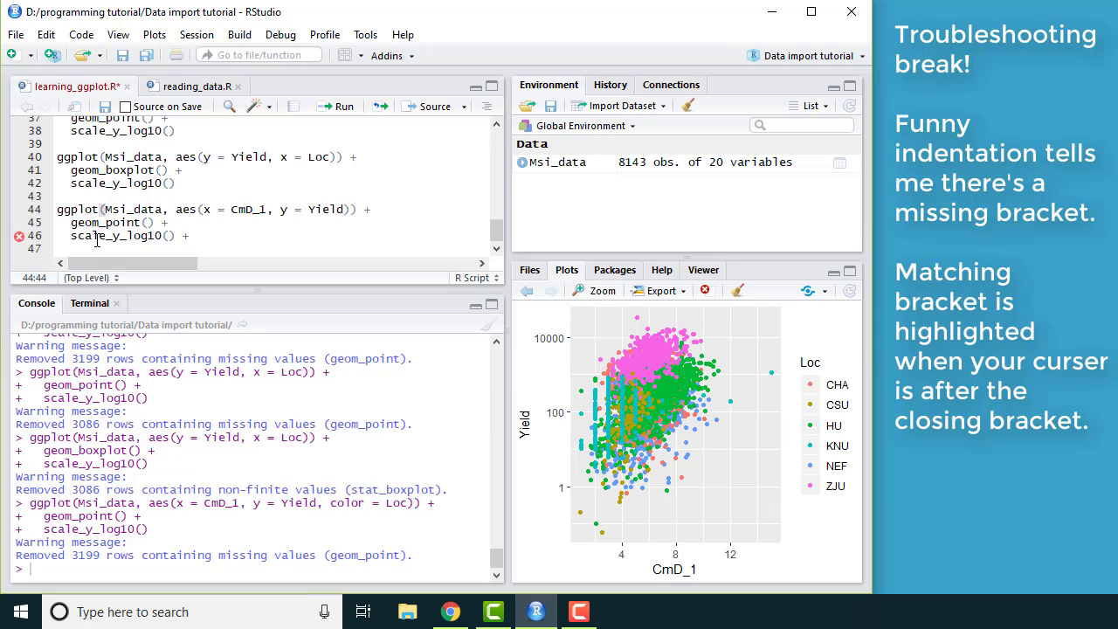
left_click(146, 253)
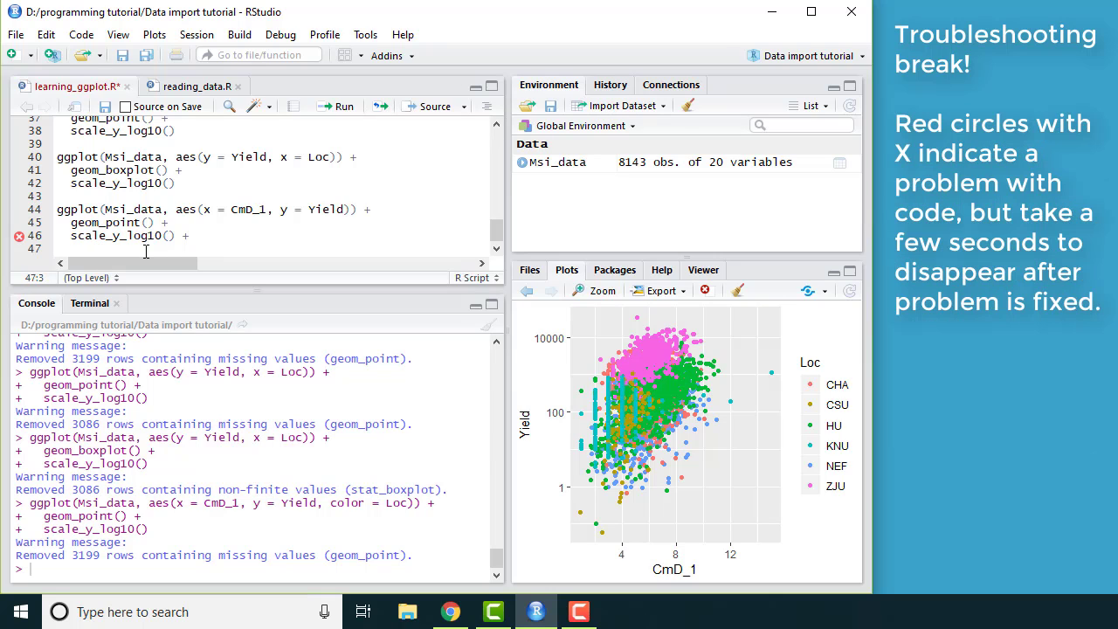
mouse_move(20, 240)
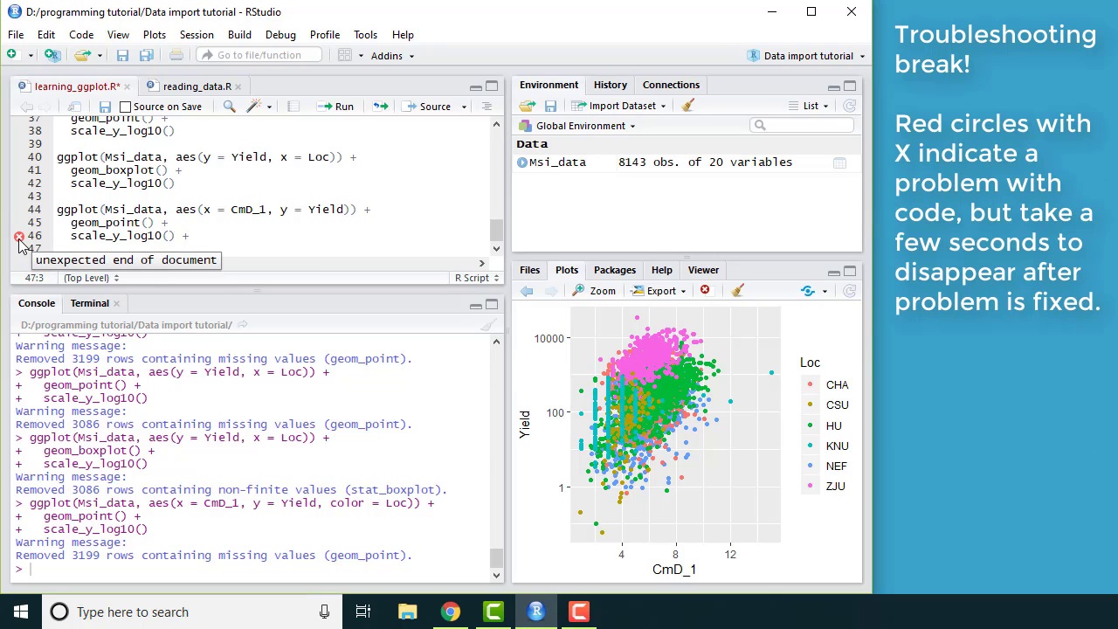
mouse_move(75, 245)
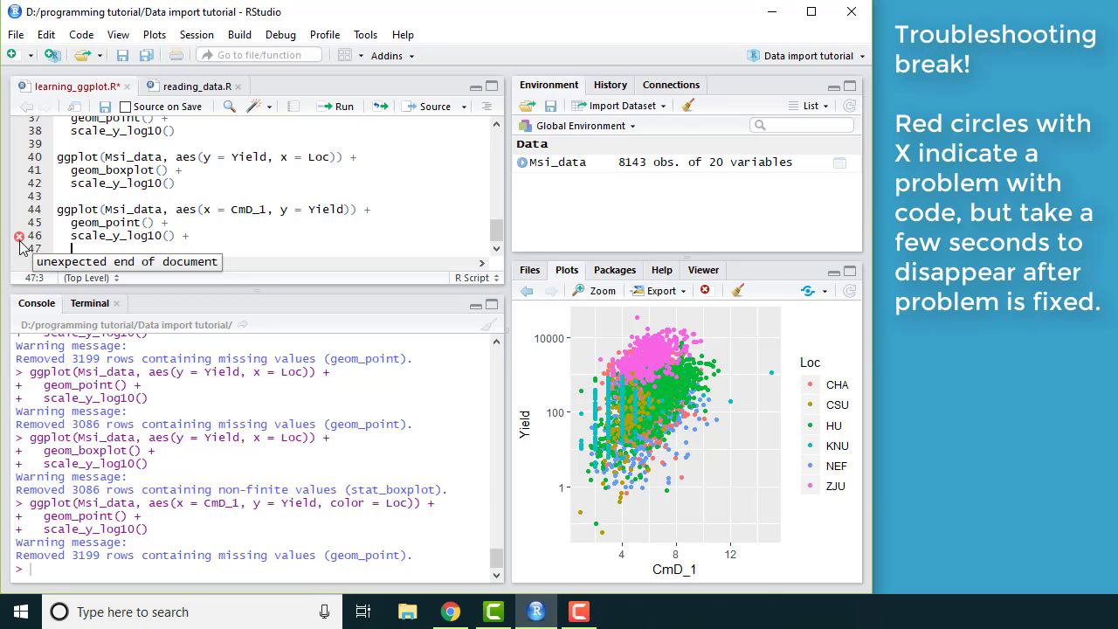
mouse_move(384, 275)
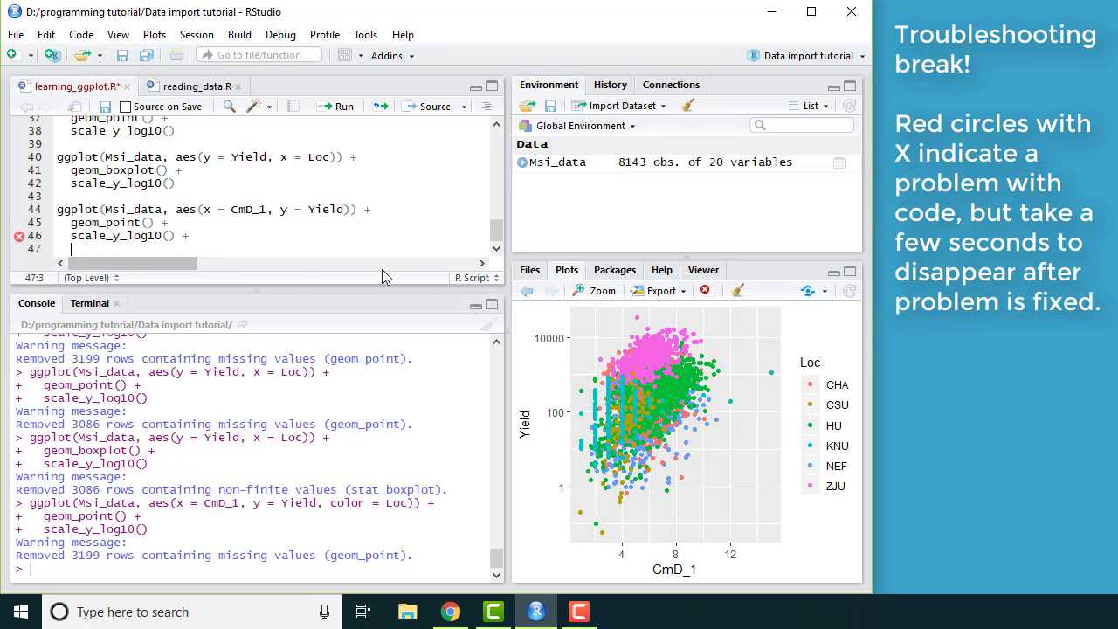
type("facet_")
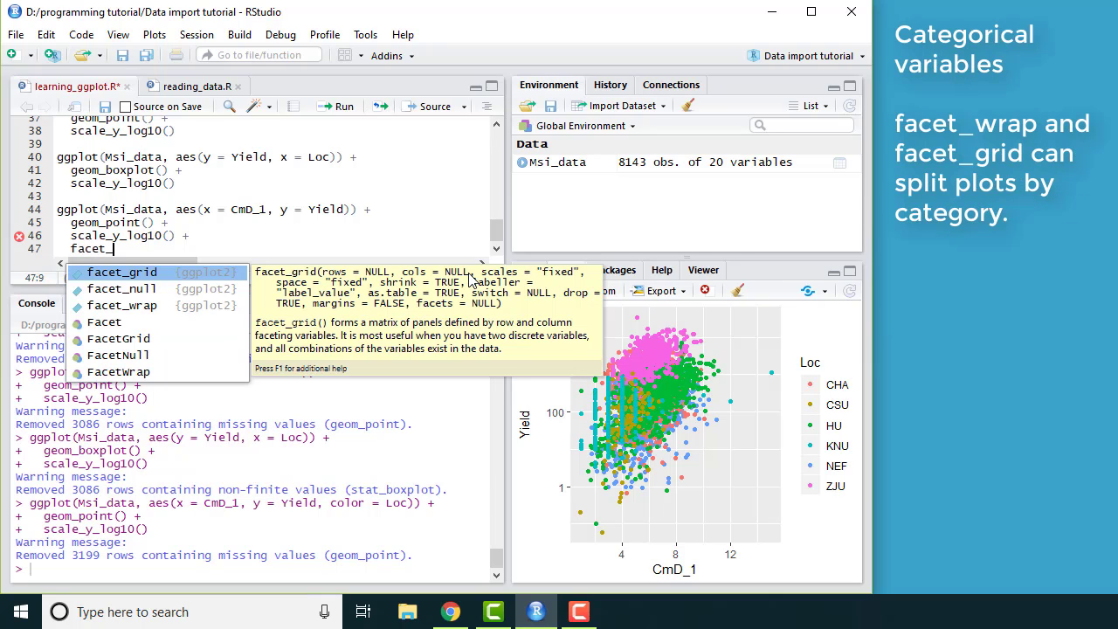
mouse_move(122, 305)
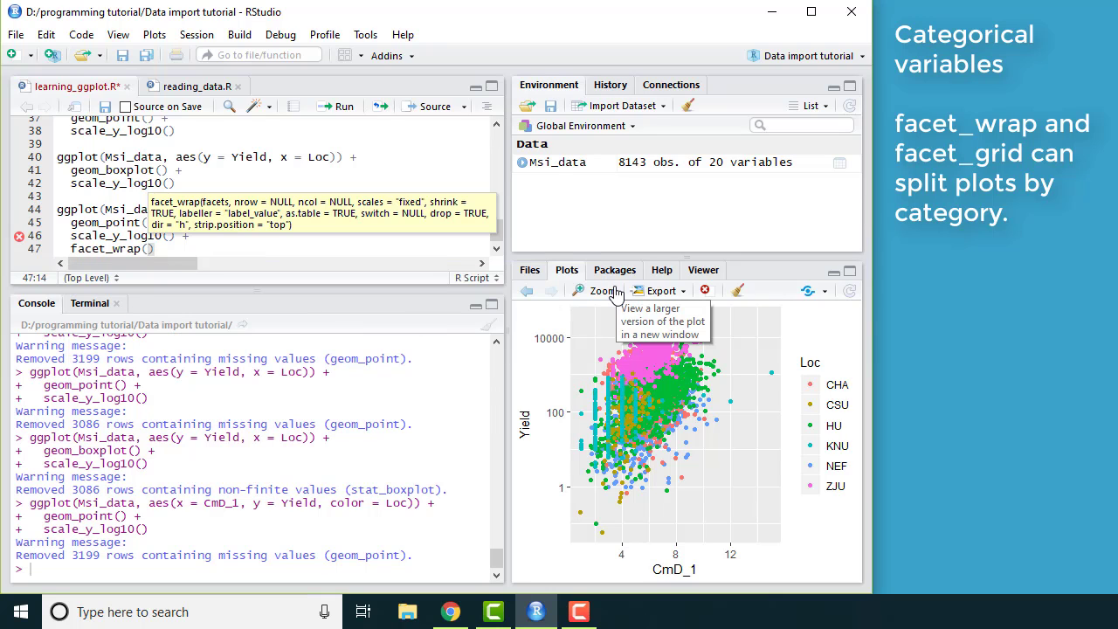
Add facet_wrap(~ Loc) and geom_smooth(method = "lm", color = "red") to the plot and run it.
type("~")
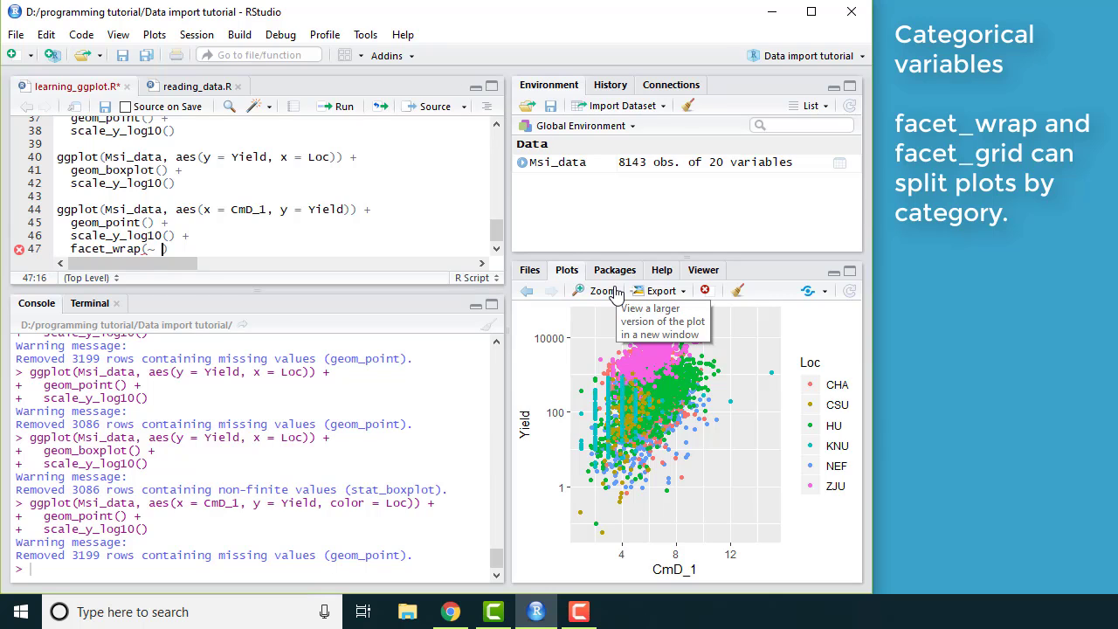
mouse_move(615, 294)
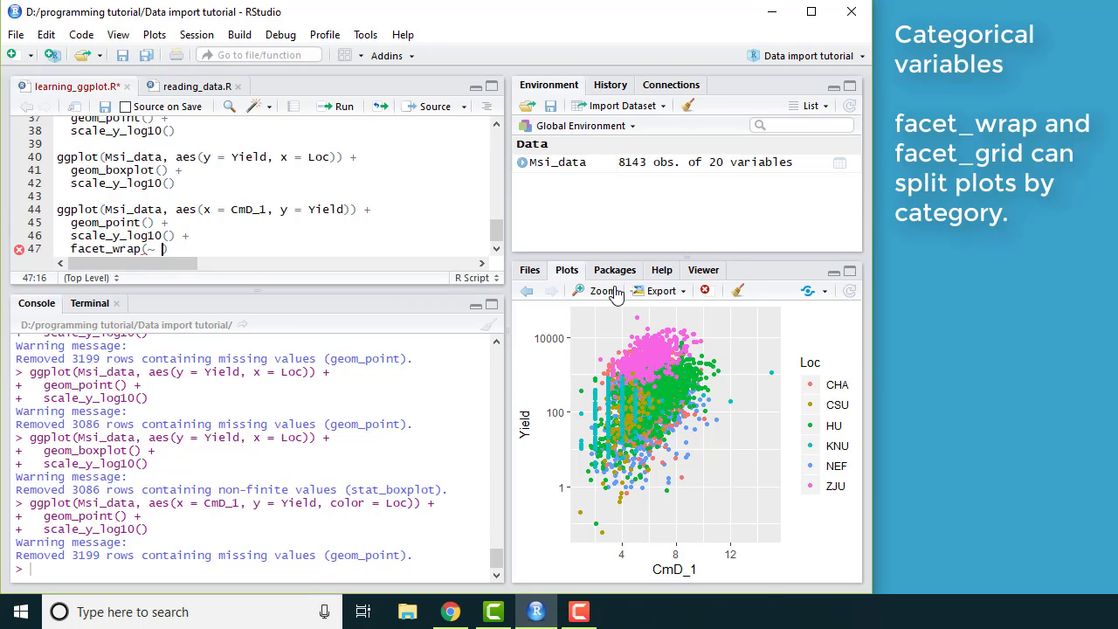
type("L")
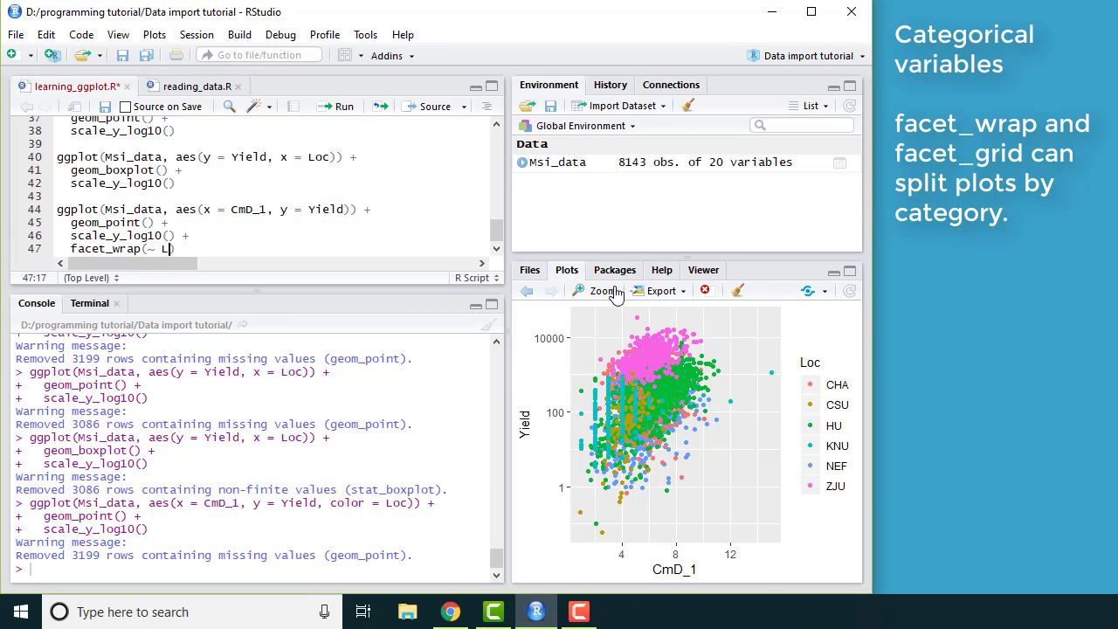
type("o")
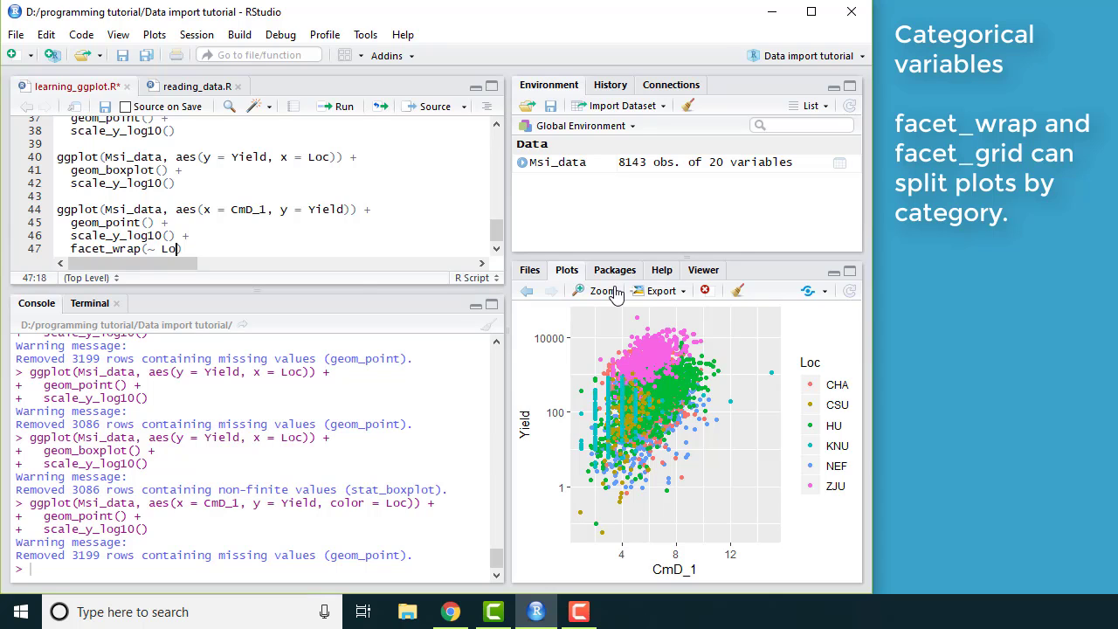
type("c")
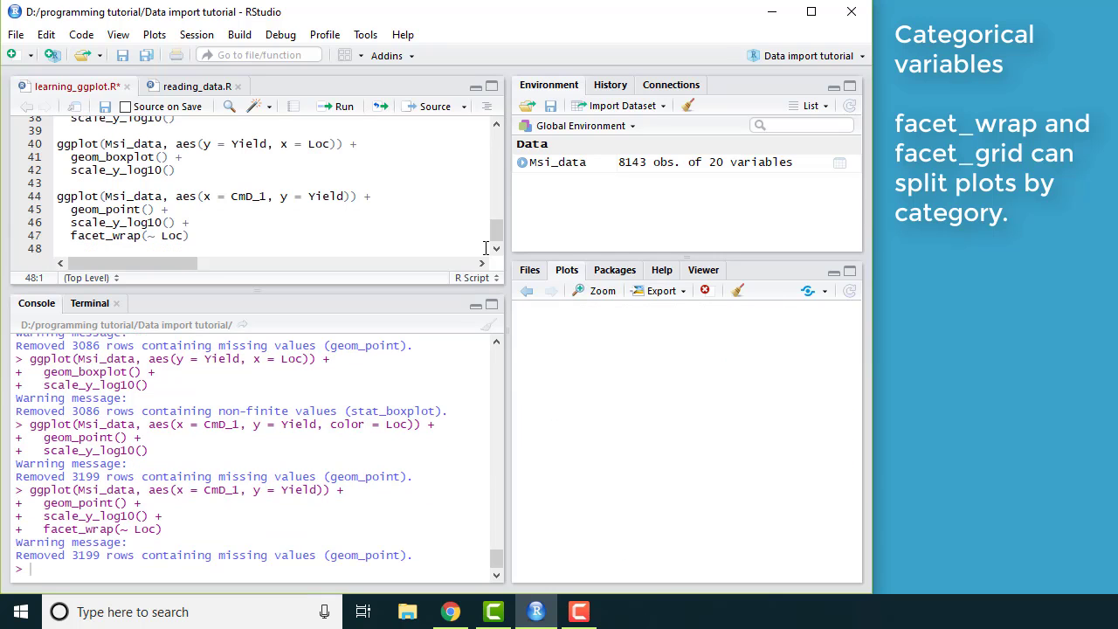
left_click(336, 106)
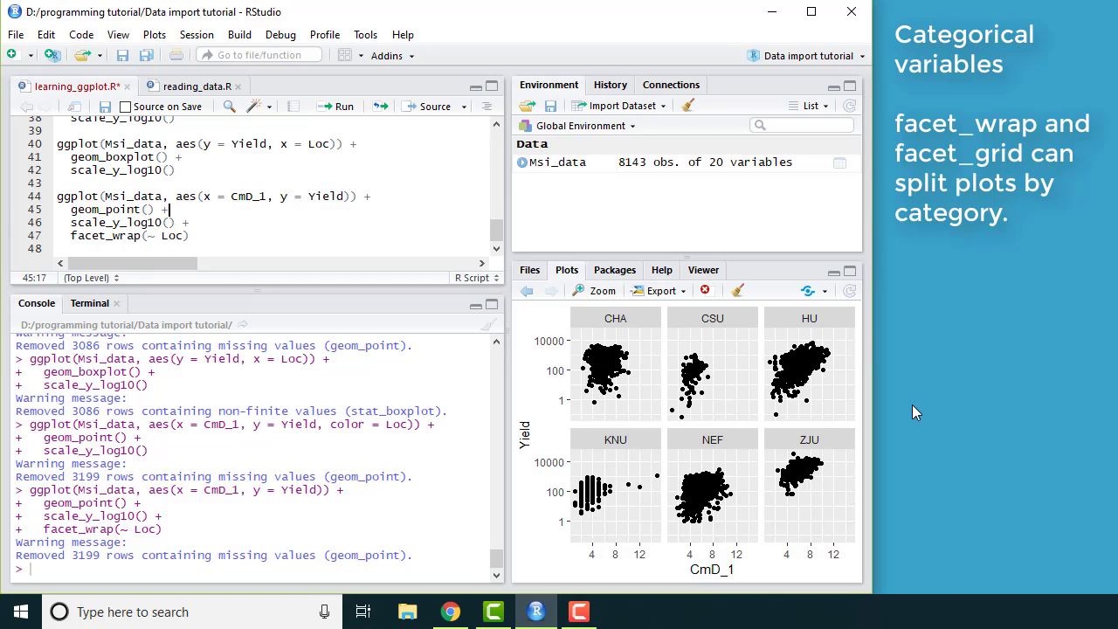
type("geom")
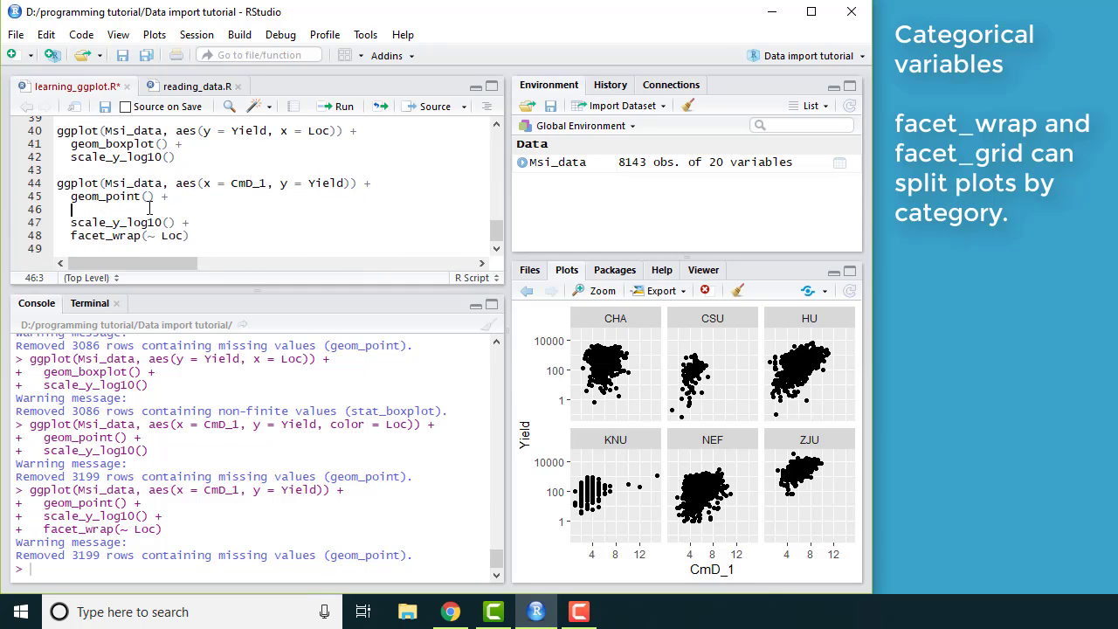
type("geom_smooth(method = \"lm\", color = \"red\") +")
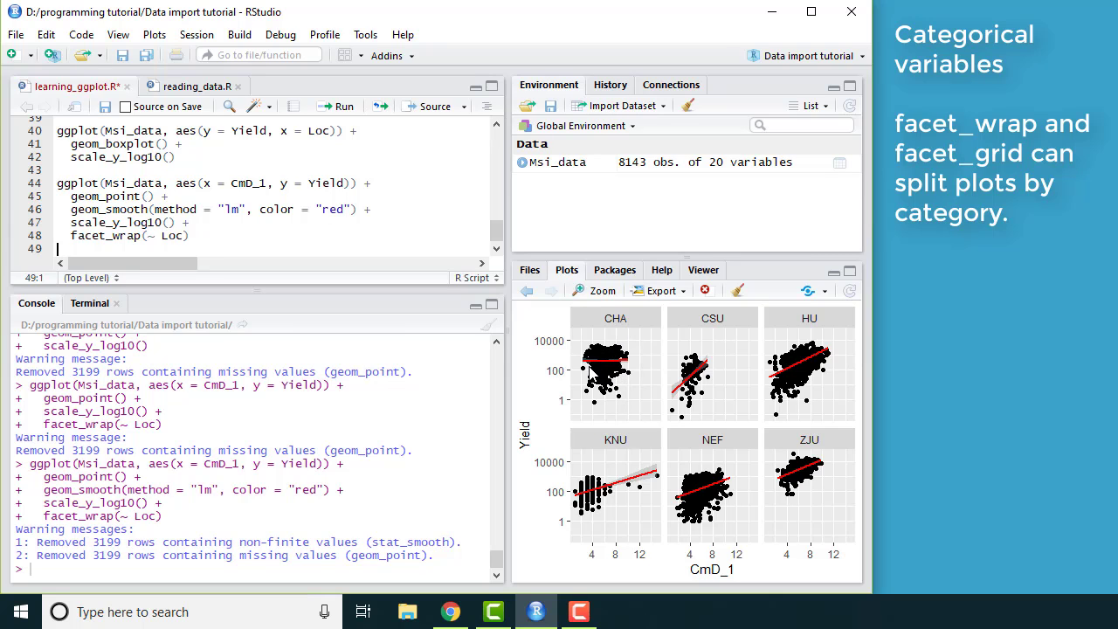
mouse_move(672, 408)
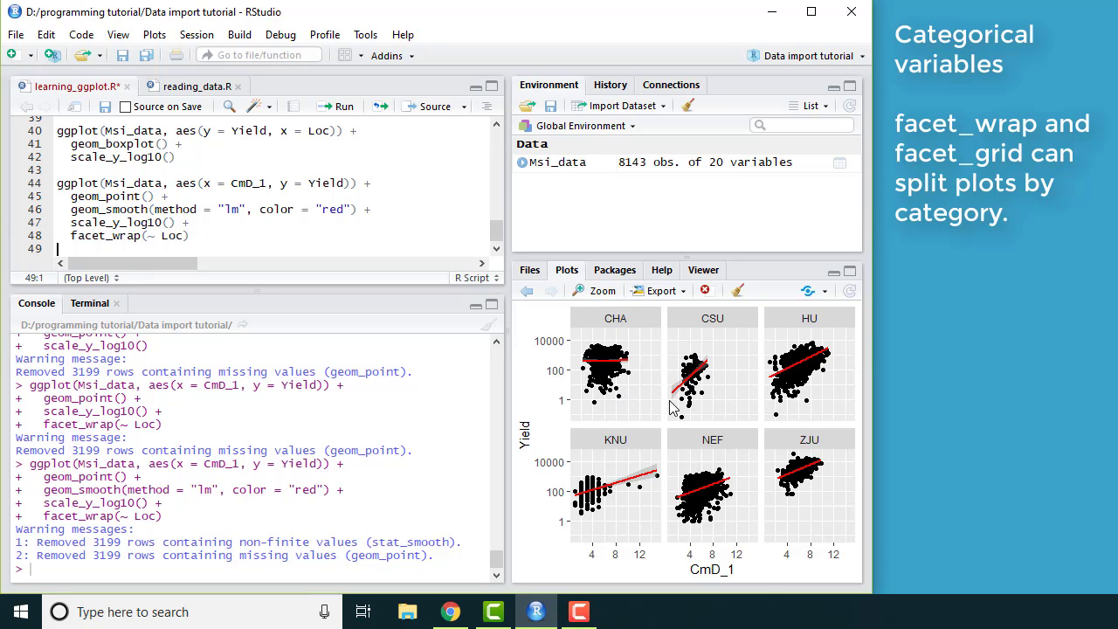
mouse_move(816, 389)
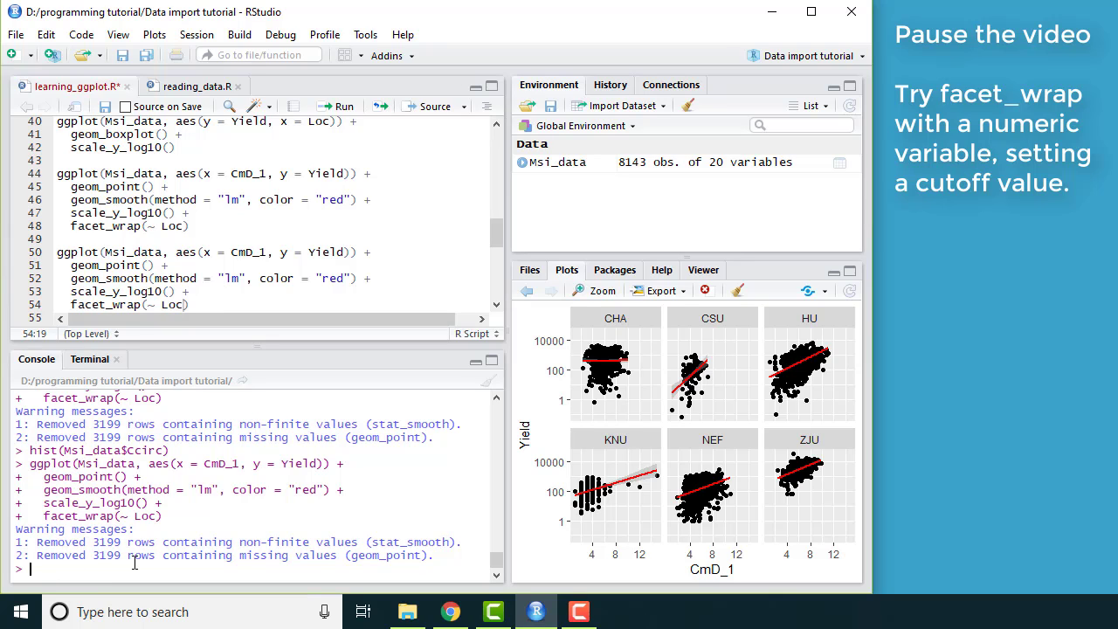
type("str(Msi_data$Ccirc")
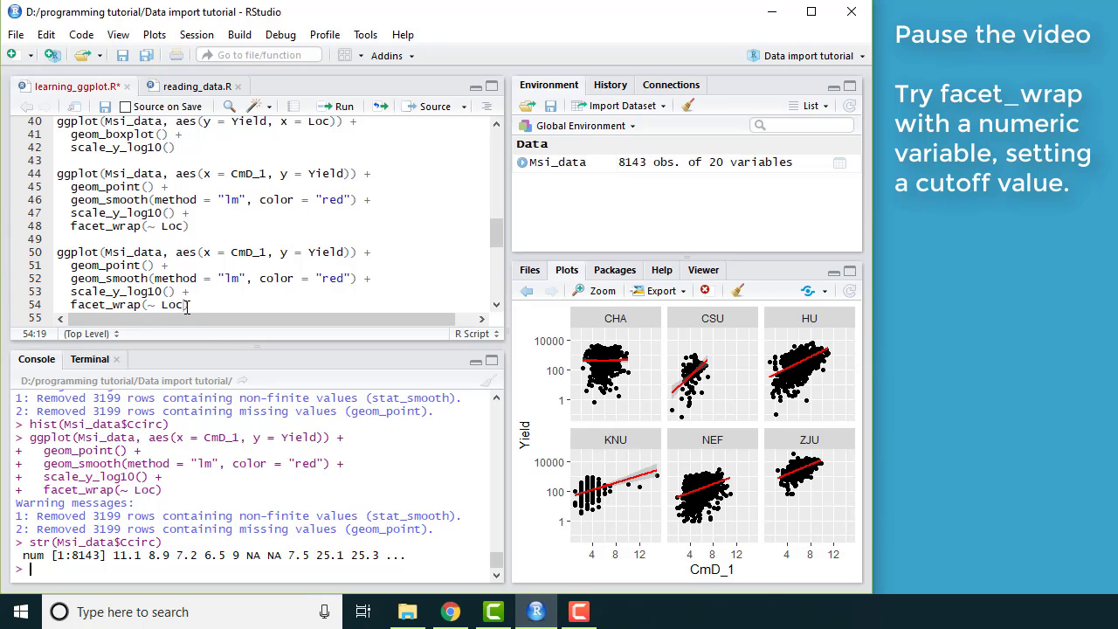
mouse_move(256, 300)
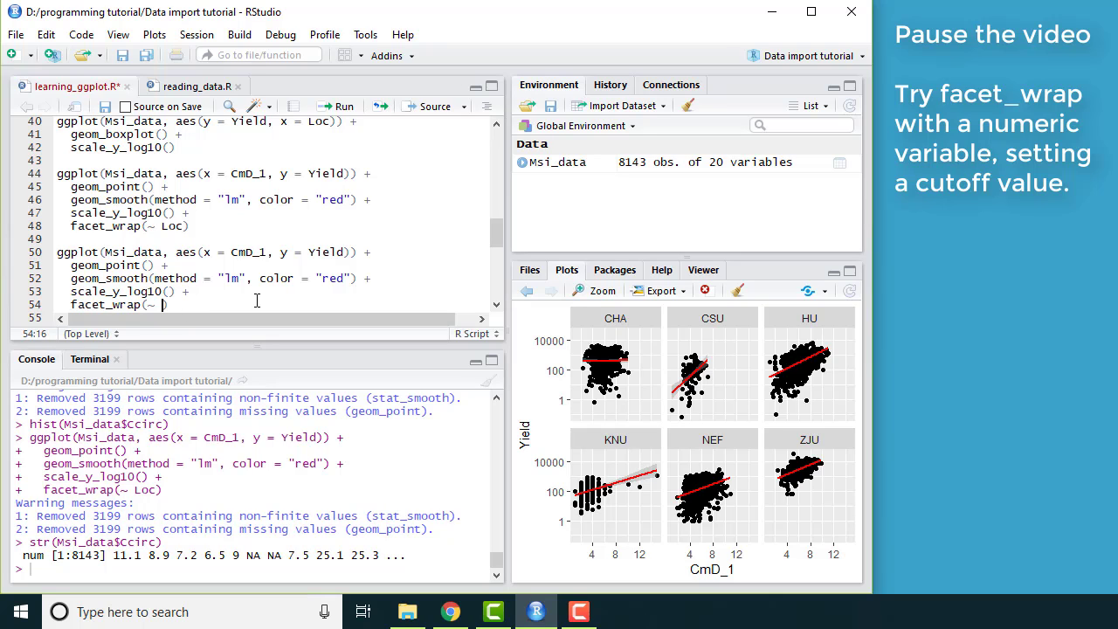
type("Ccirc")
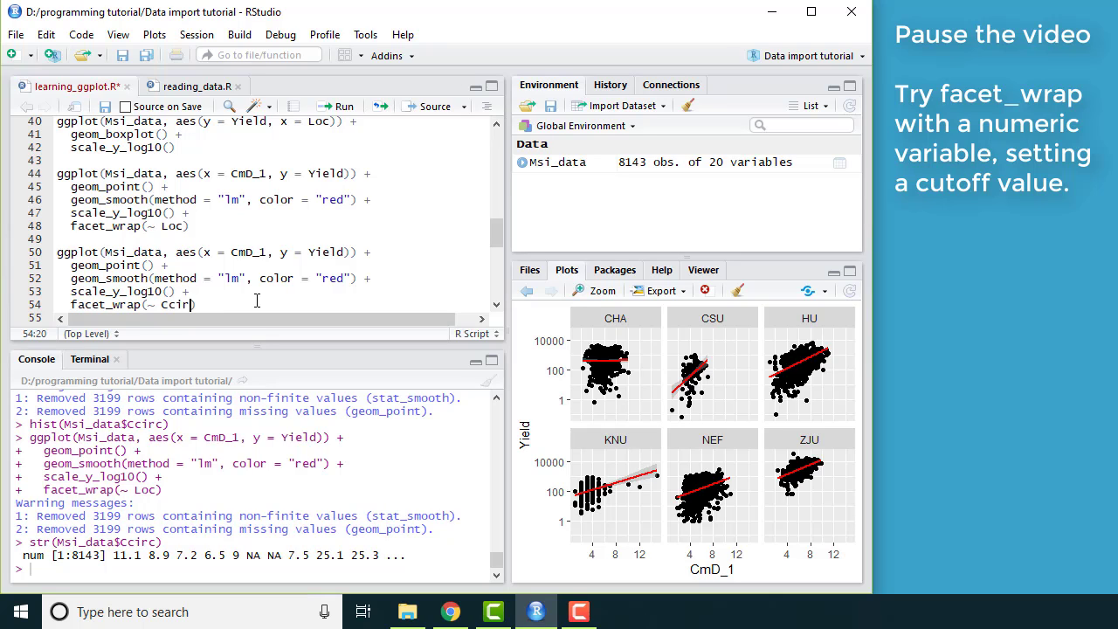
type("> 25")
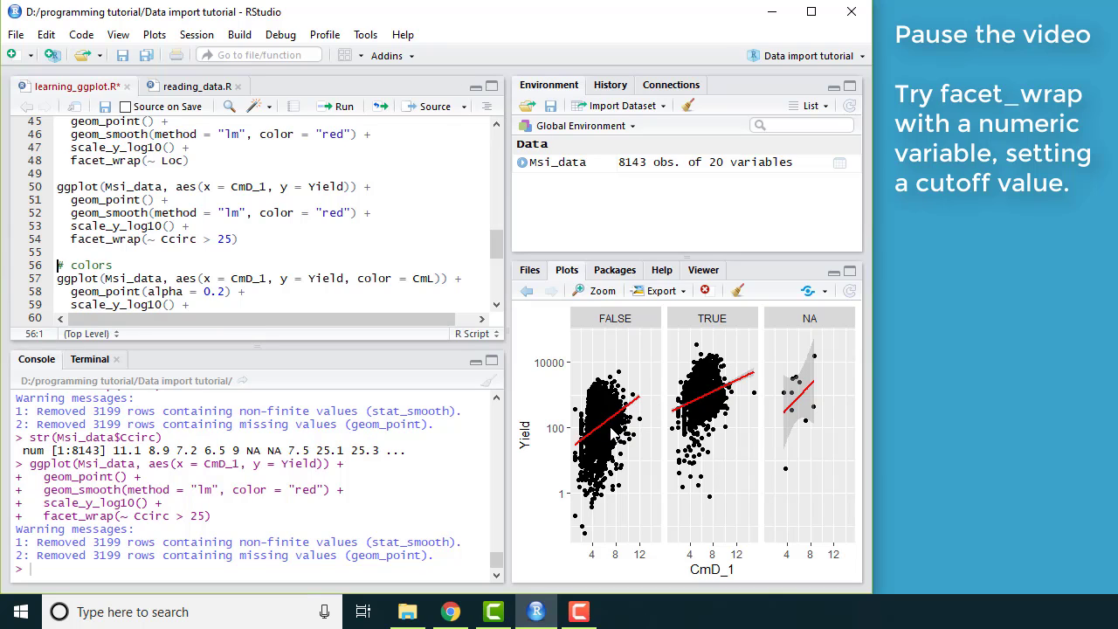
mouse_move(635, 404)
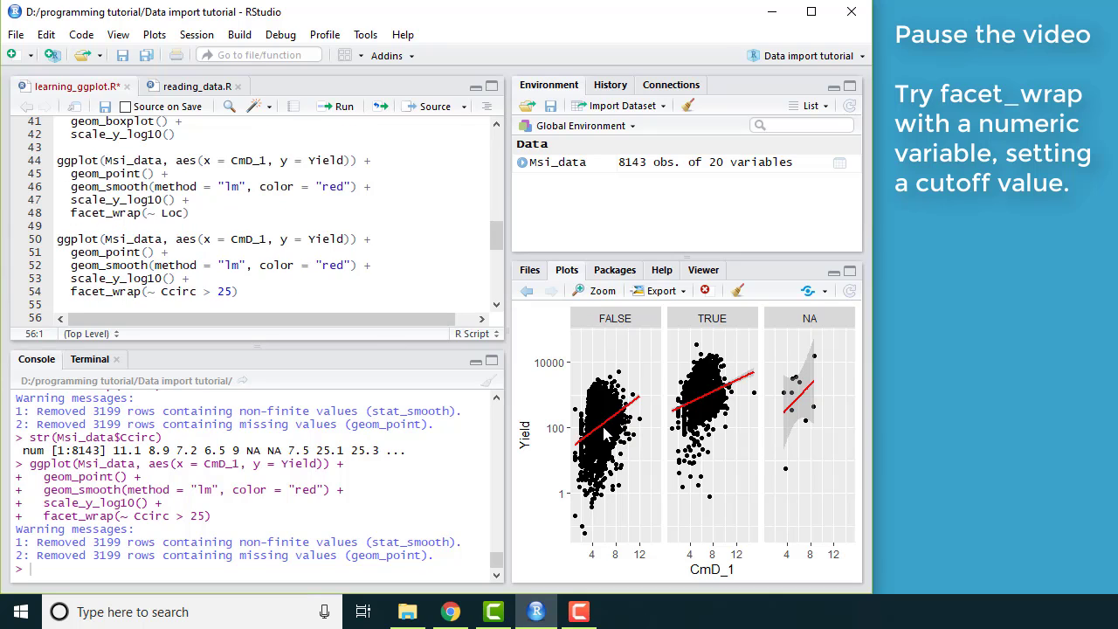
mouse_move(729, 418)
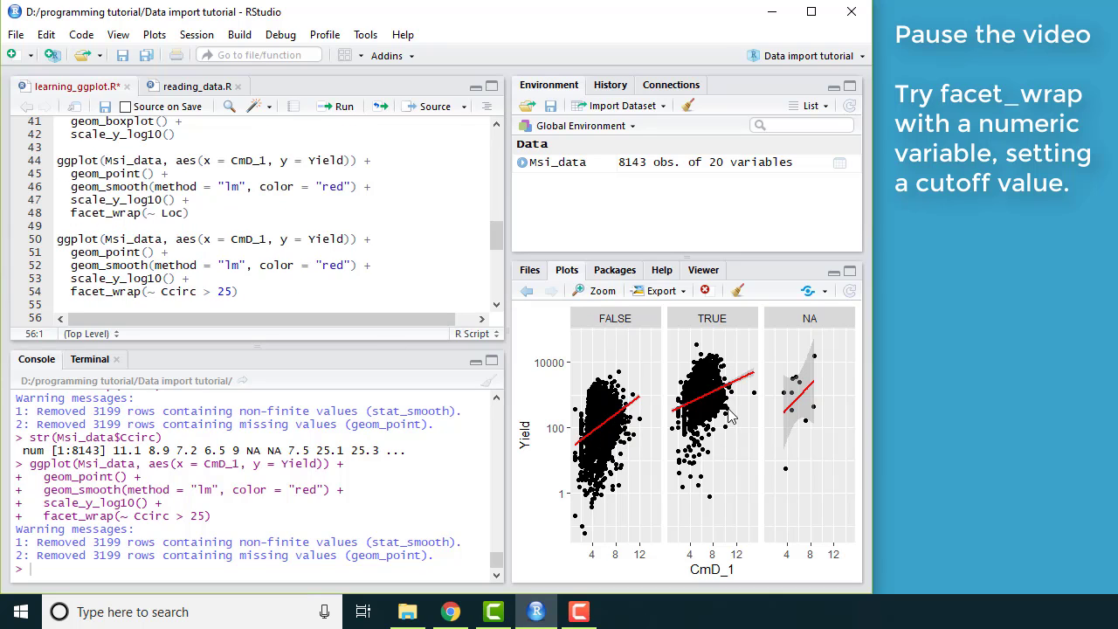
mouse_move(632, 445)
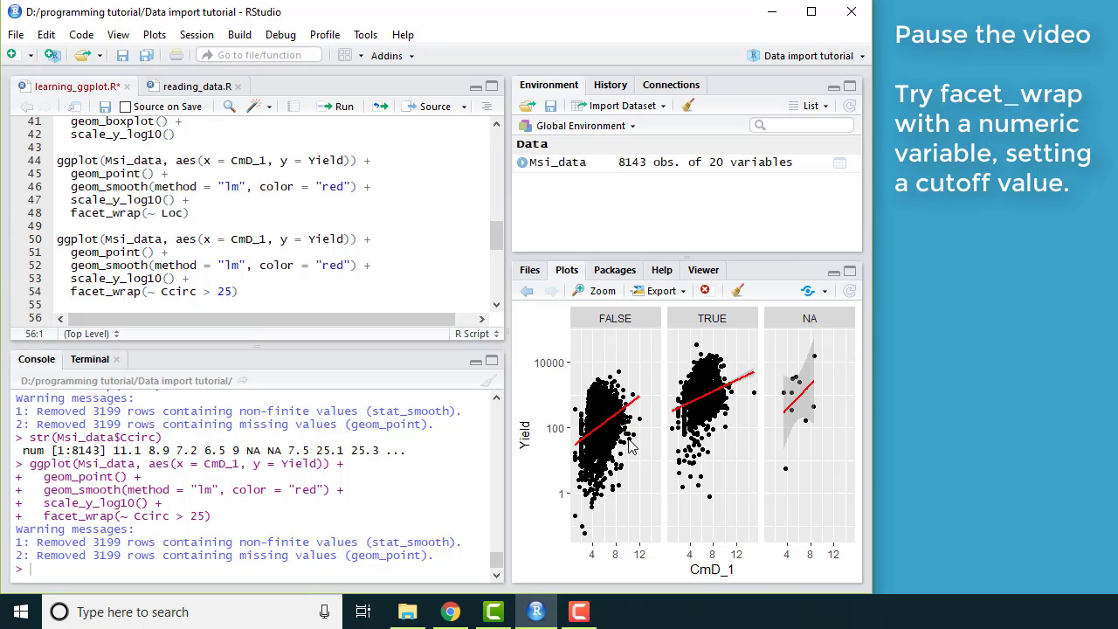
mouse_move(628, 445)
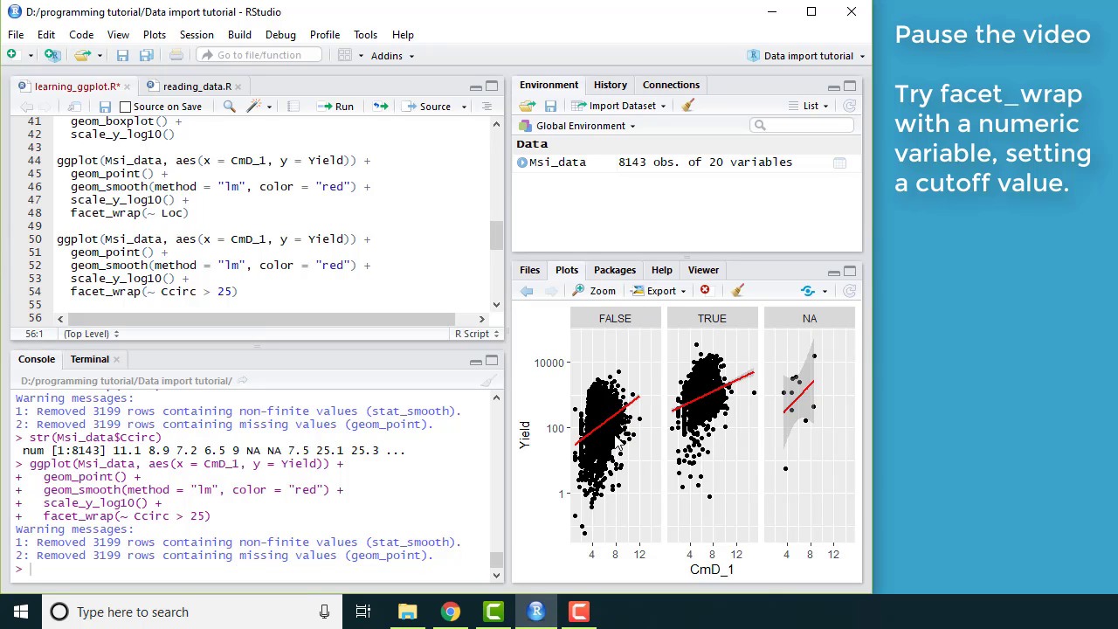
mouse_move(781, 392)
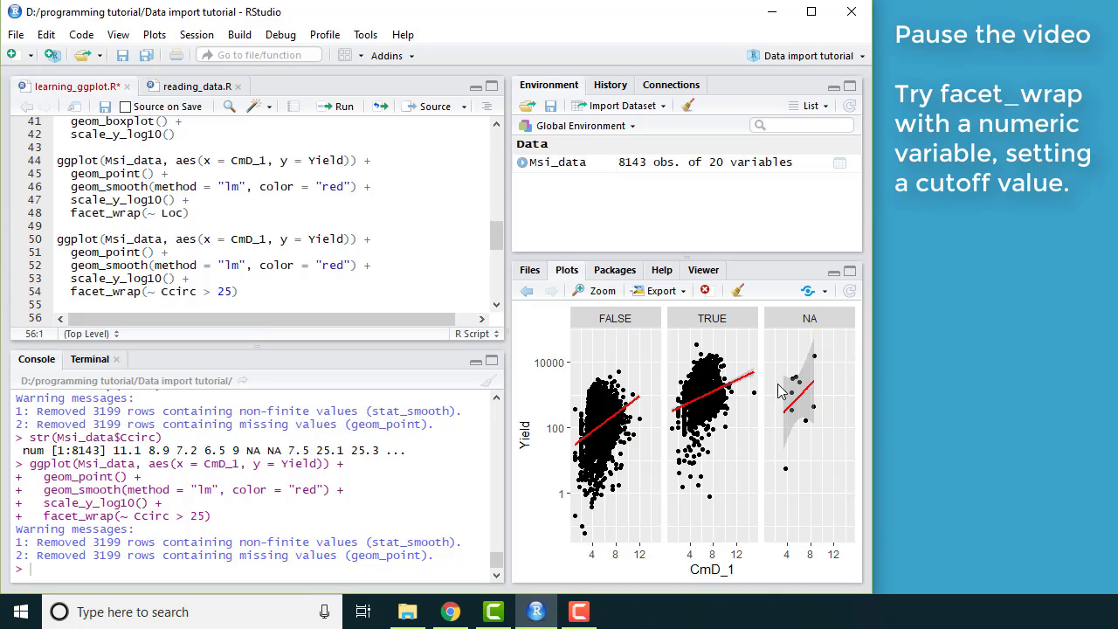
mouse_move(821, 415)
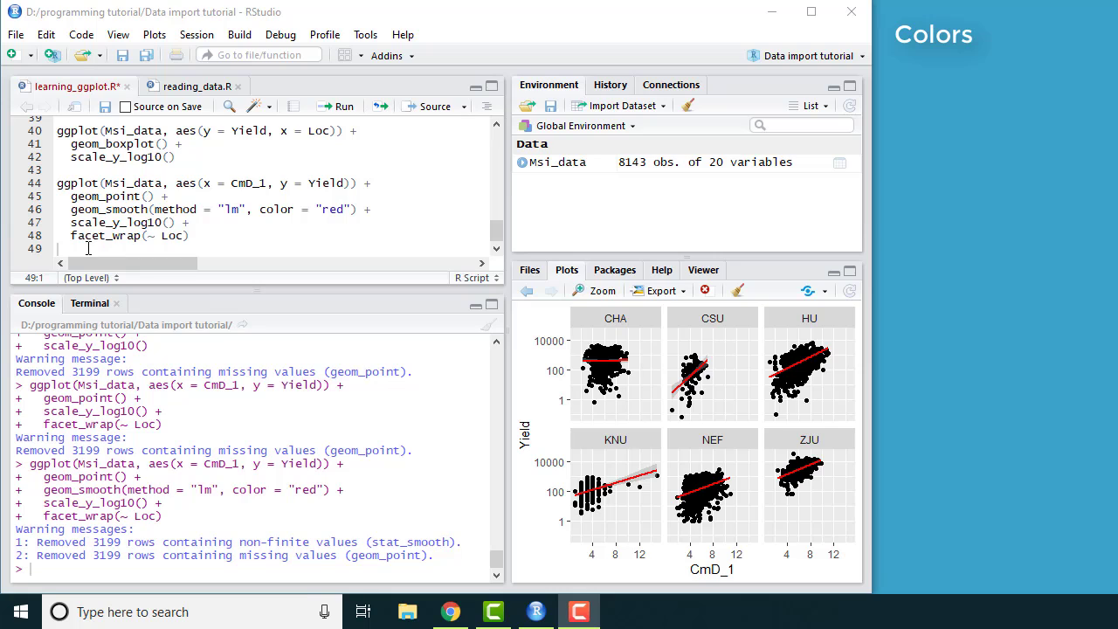
Add a # colors section with the Yield vs CmD_1 scatter code using color = Height, and run it.
type("#")
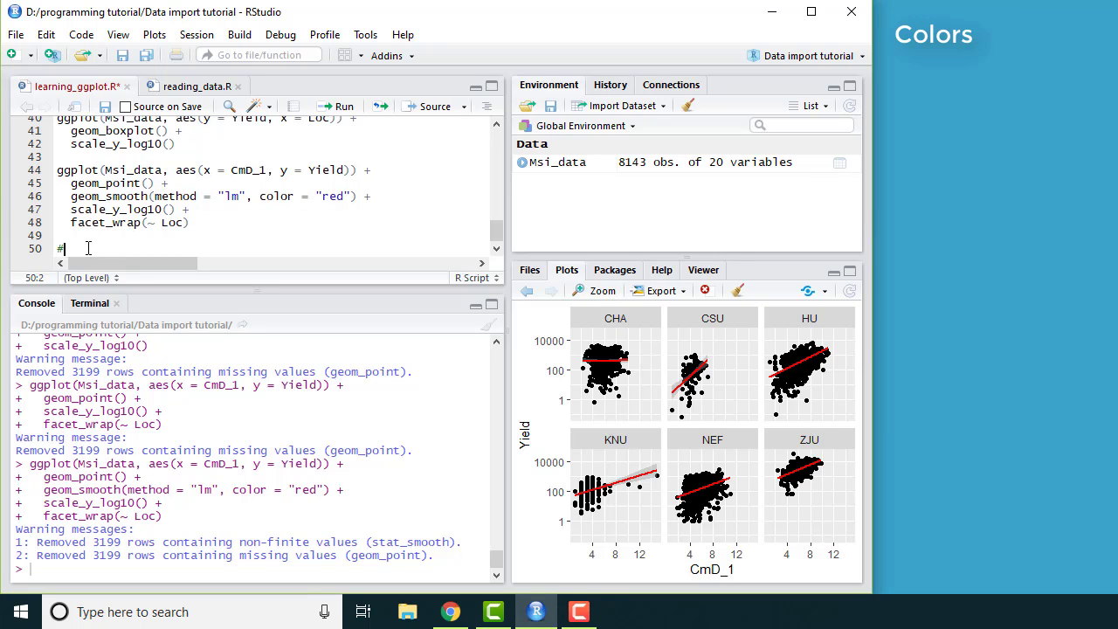
type("colors")
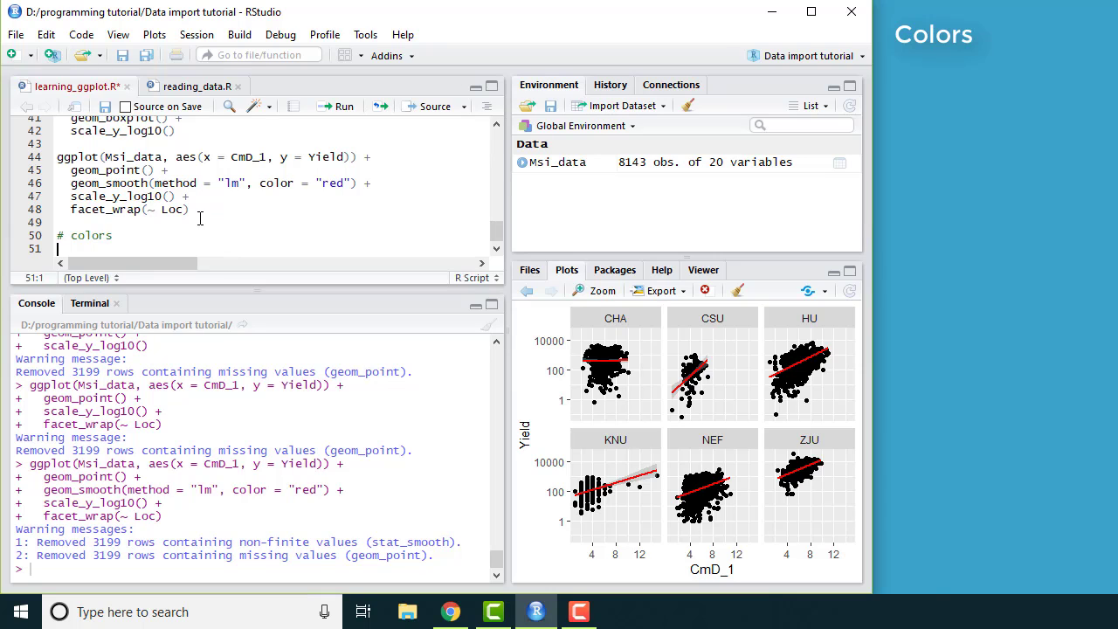
left_click_drag(57, 156, 189, 209)
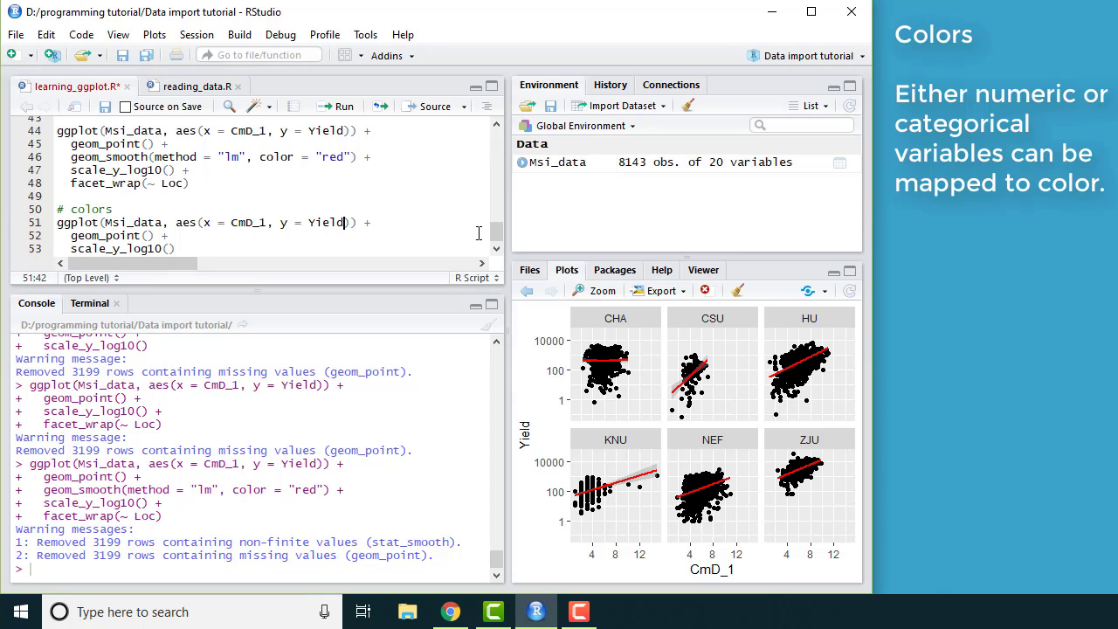
type(", color =")
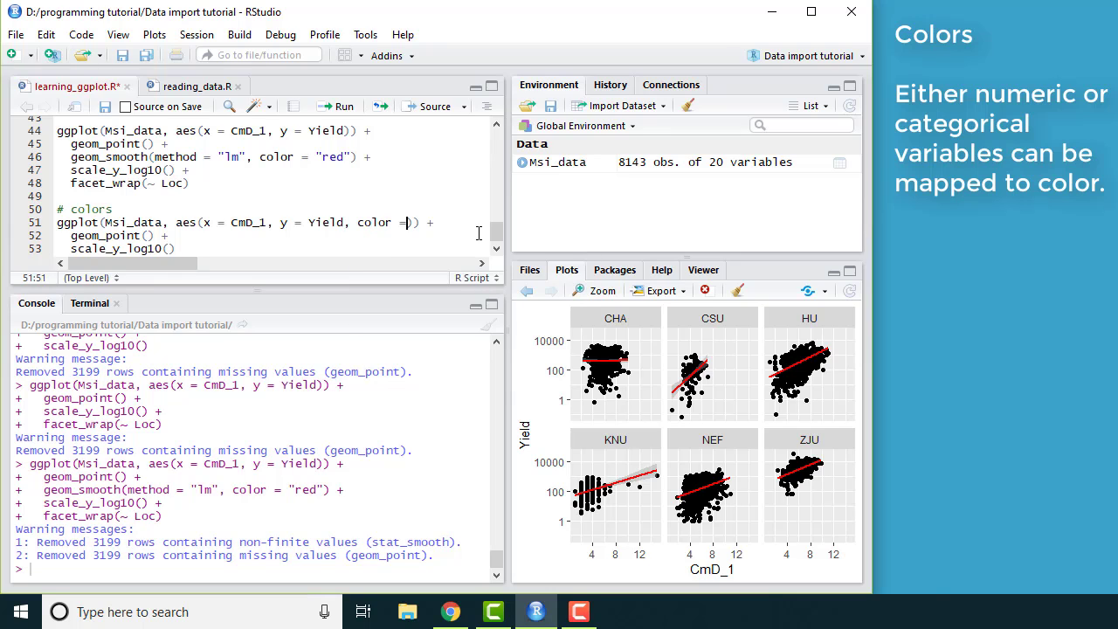
type("Height")
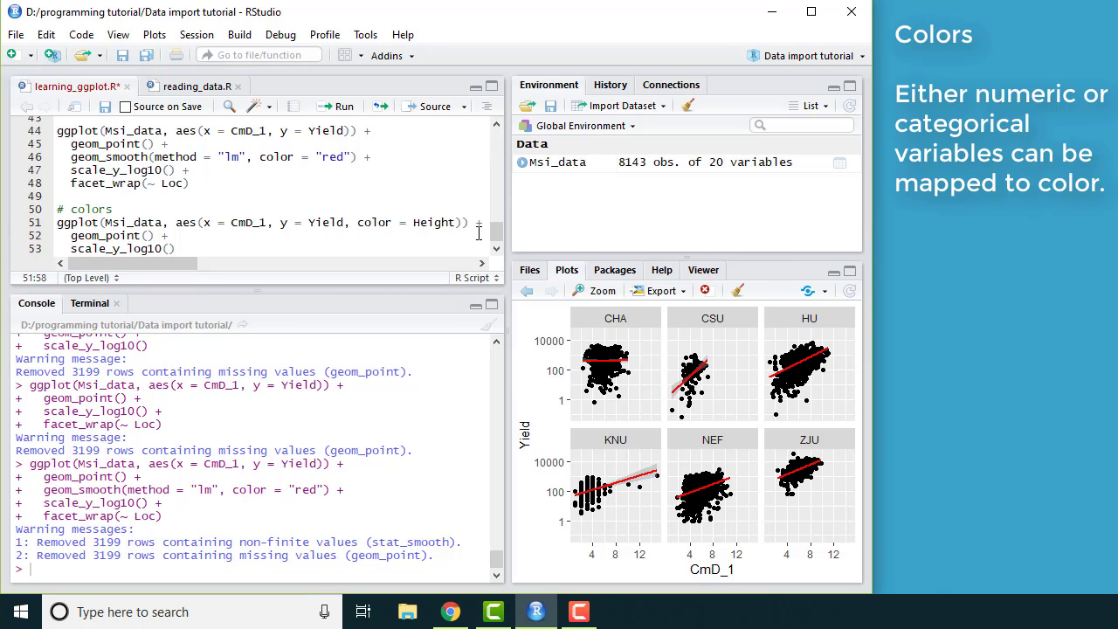
left_click(452, 222)
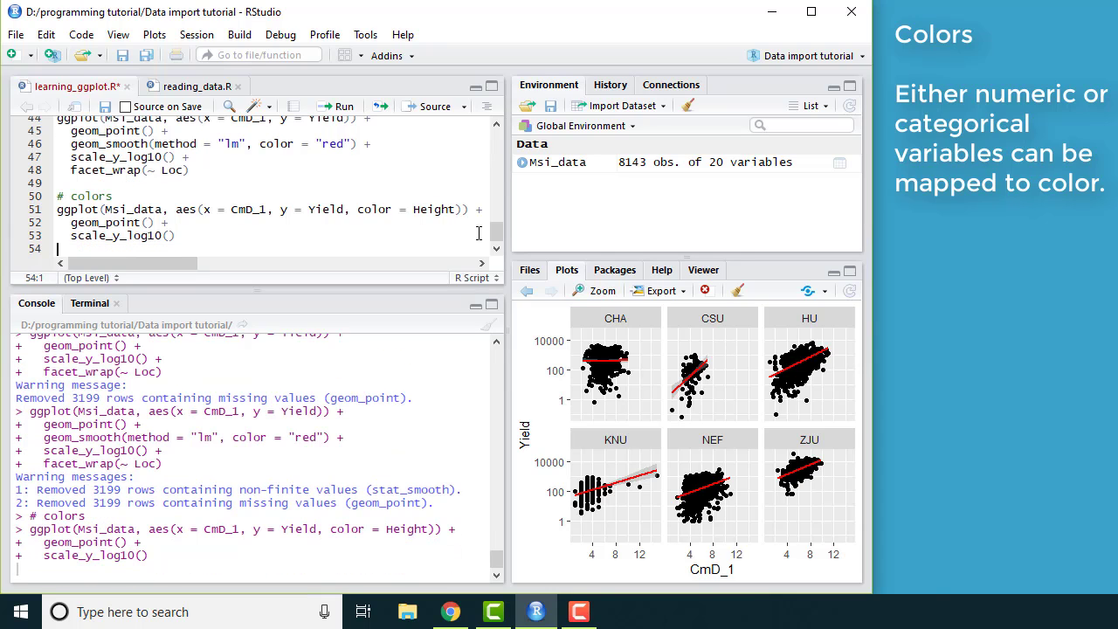
left_click(336, 105)
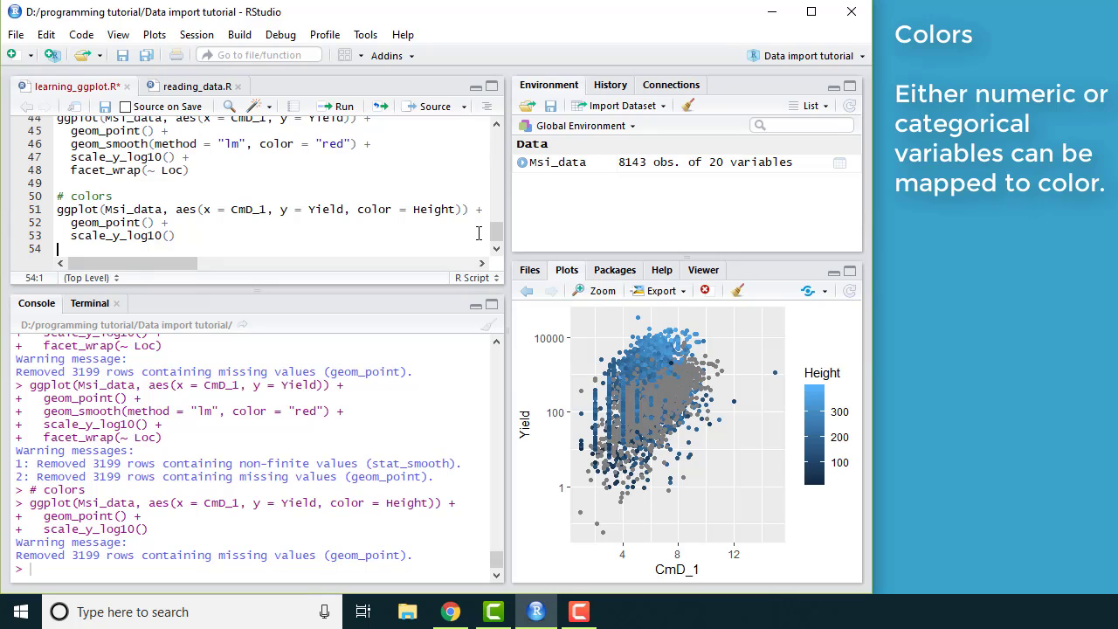
mouse_move(823, 430)
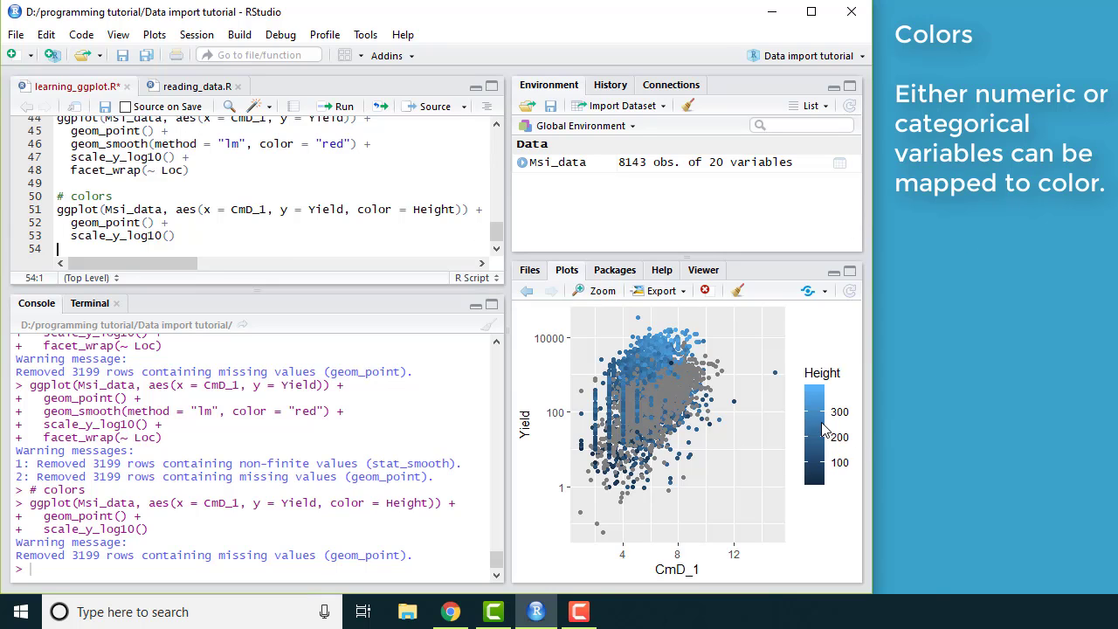
mouse_move(806, 396)
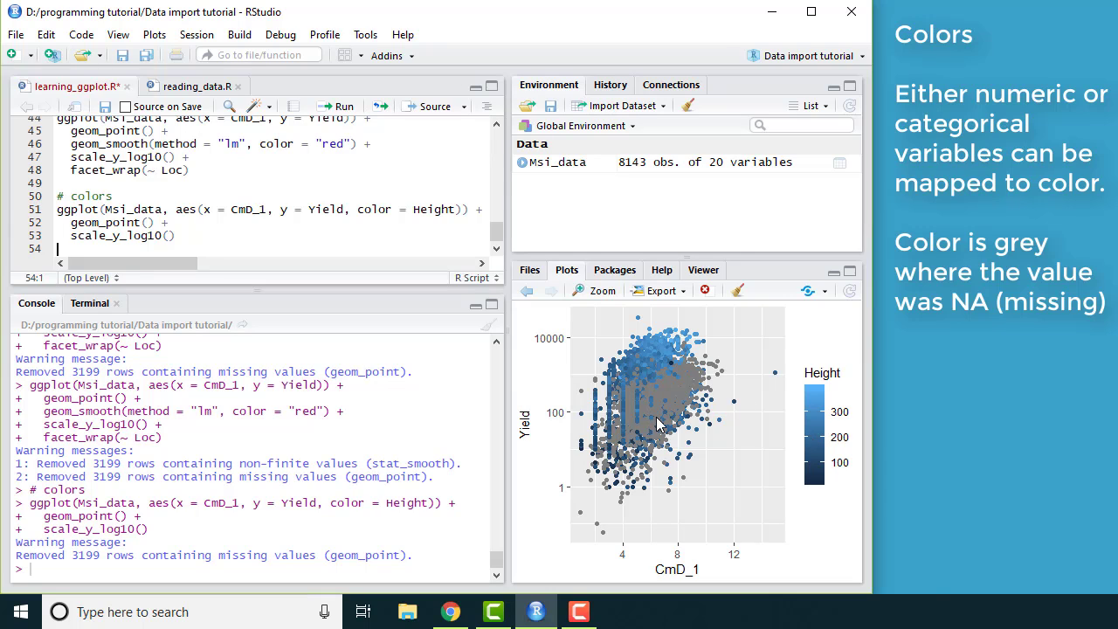
mouse_move(234, 563)
type("Cm")
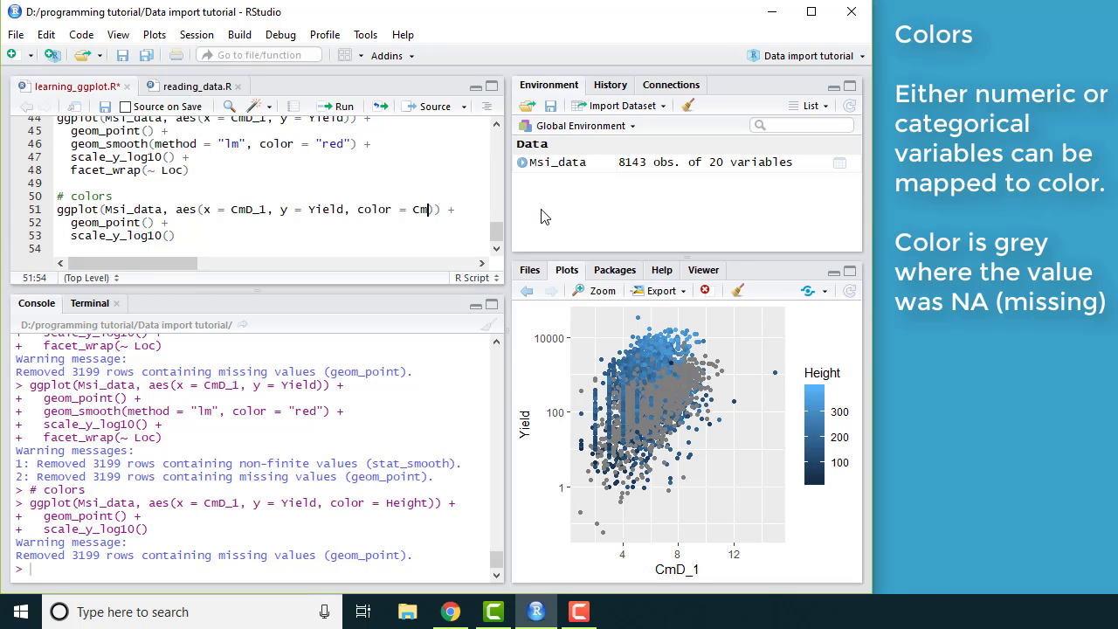
type("L")
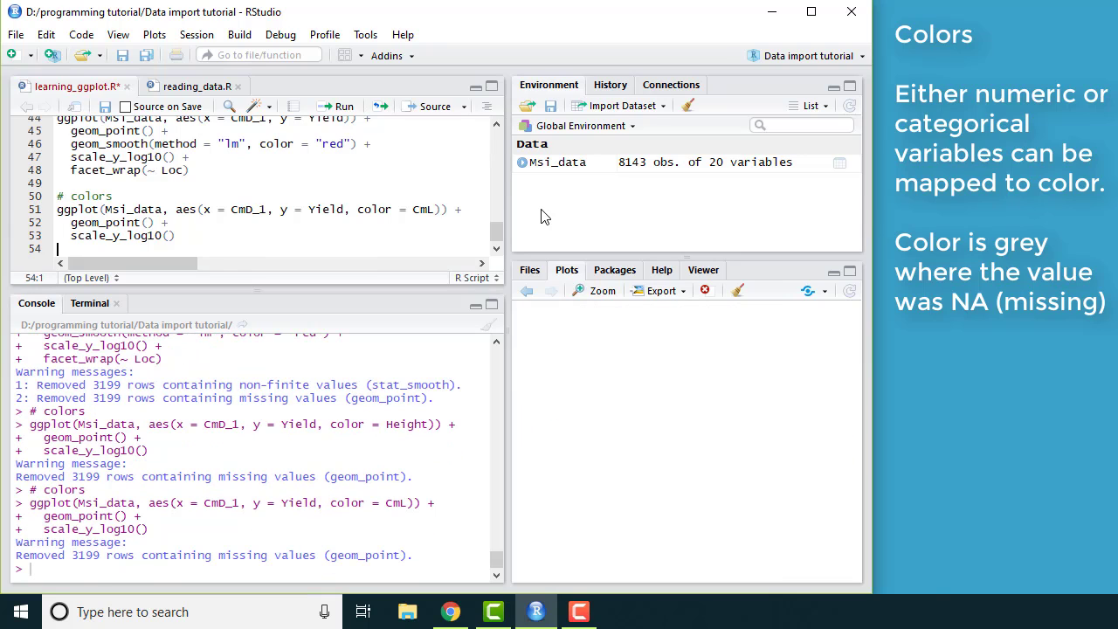
left_click(337, 106)
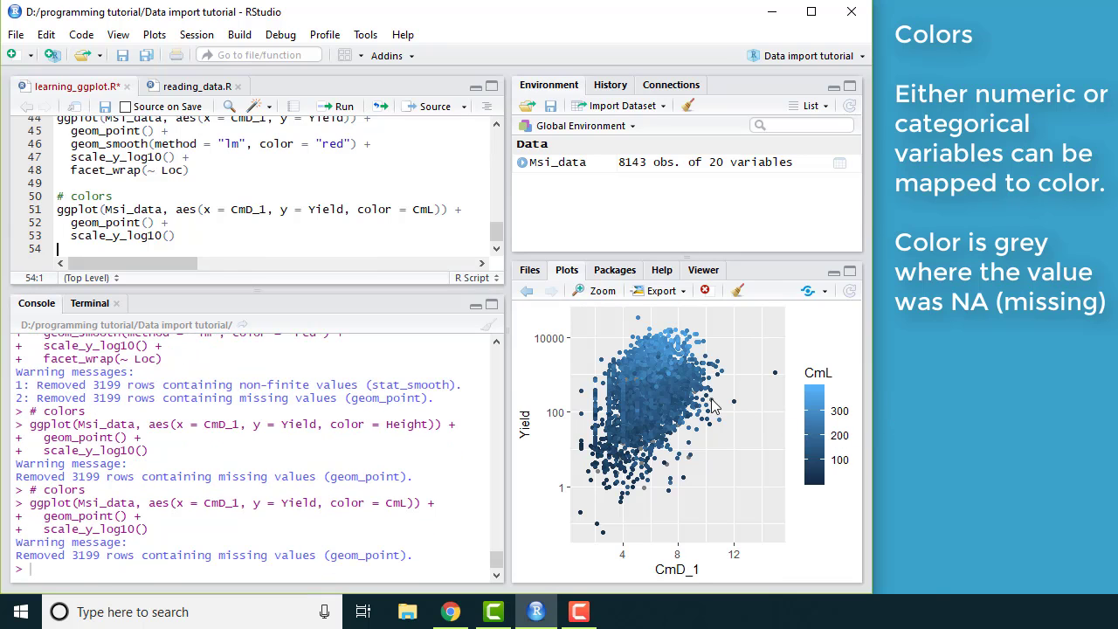
mouse_move(670, 405)
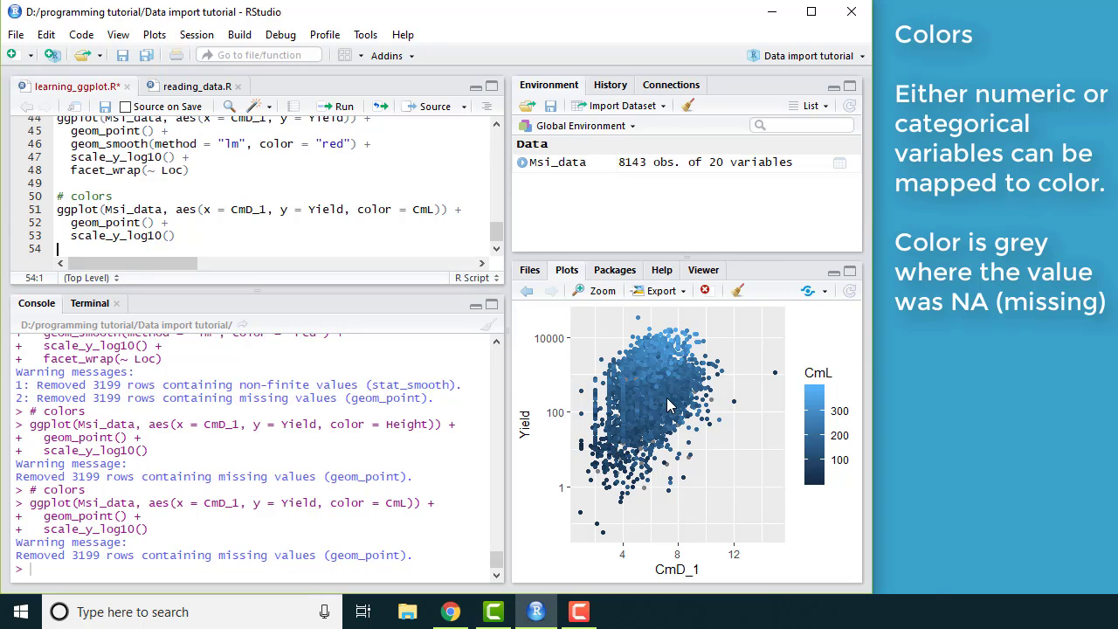
mouse_move(615, 502)
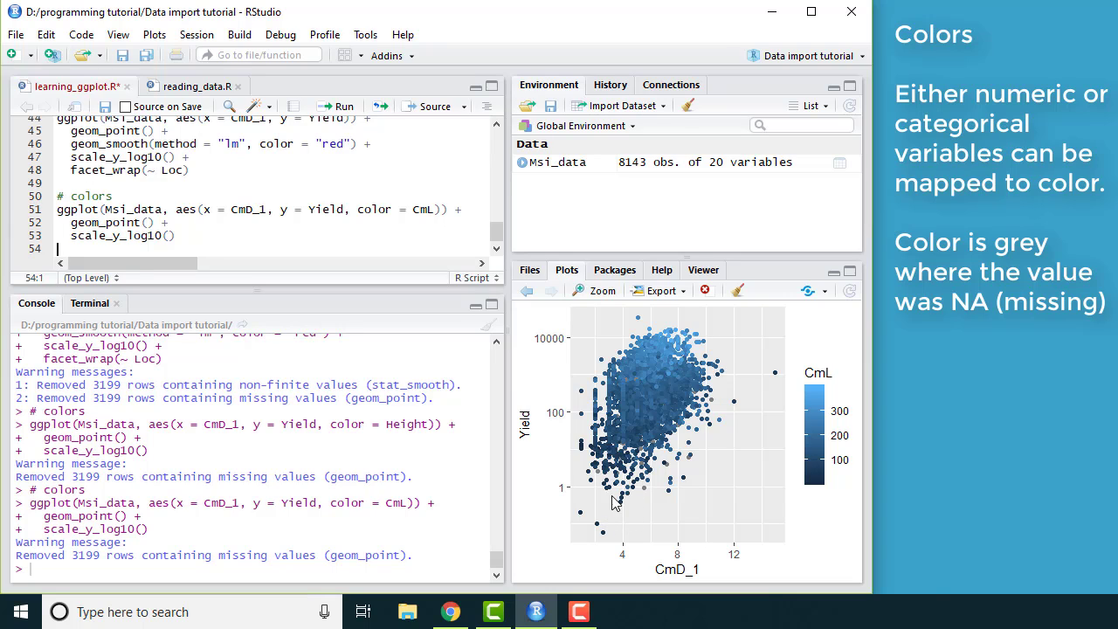
mouse_move(638, 431)
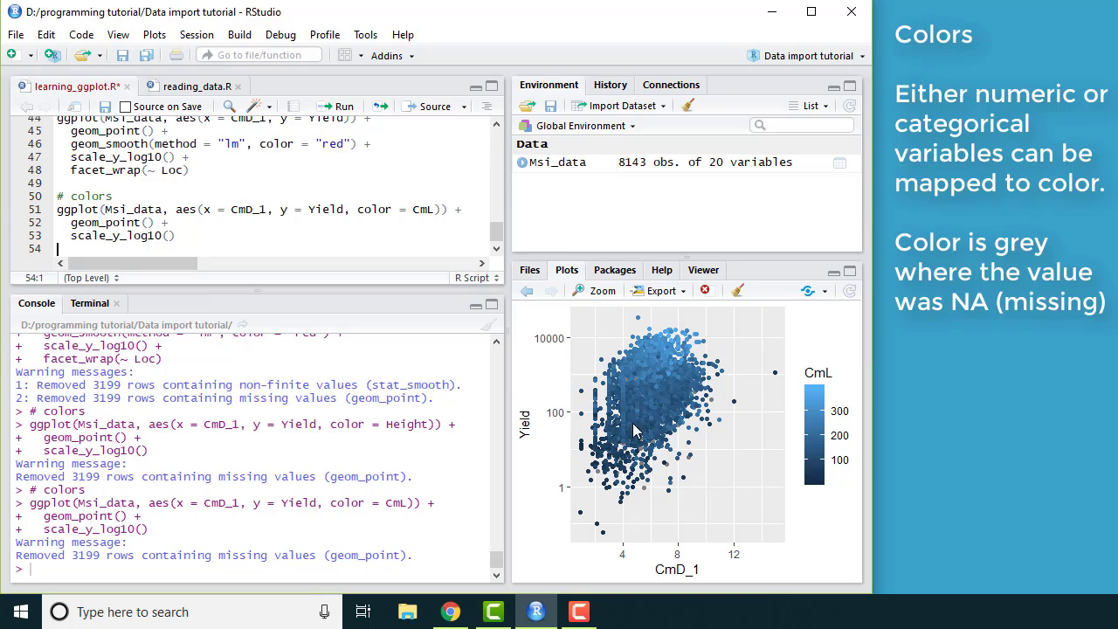
mouse_move(665, 361)
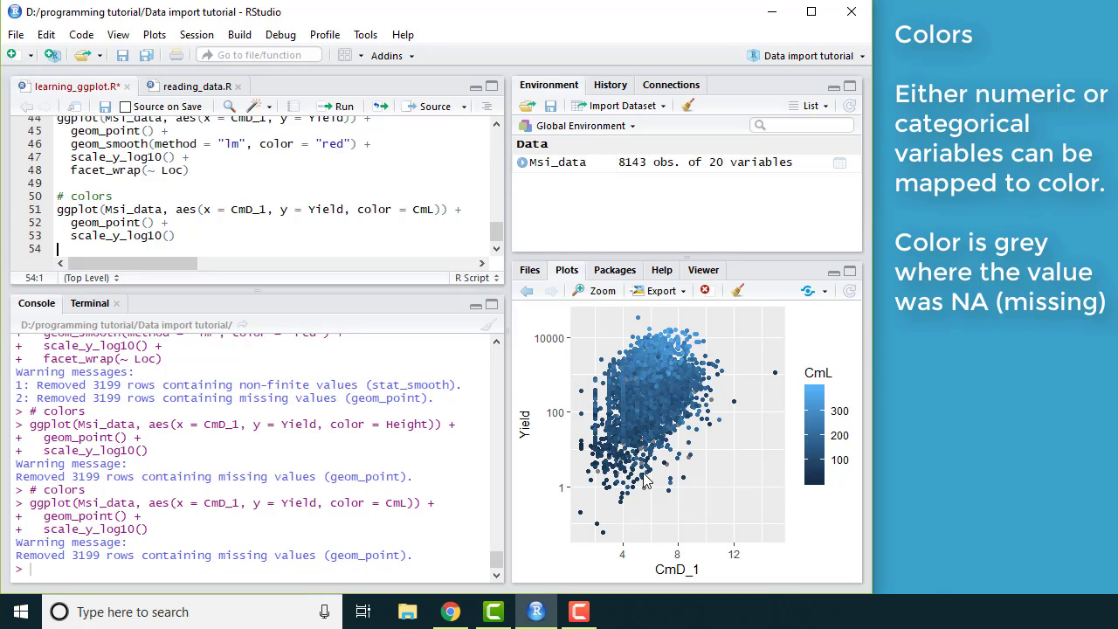
mouse_move(700, 568)
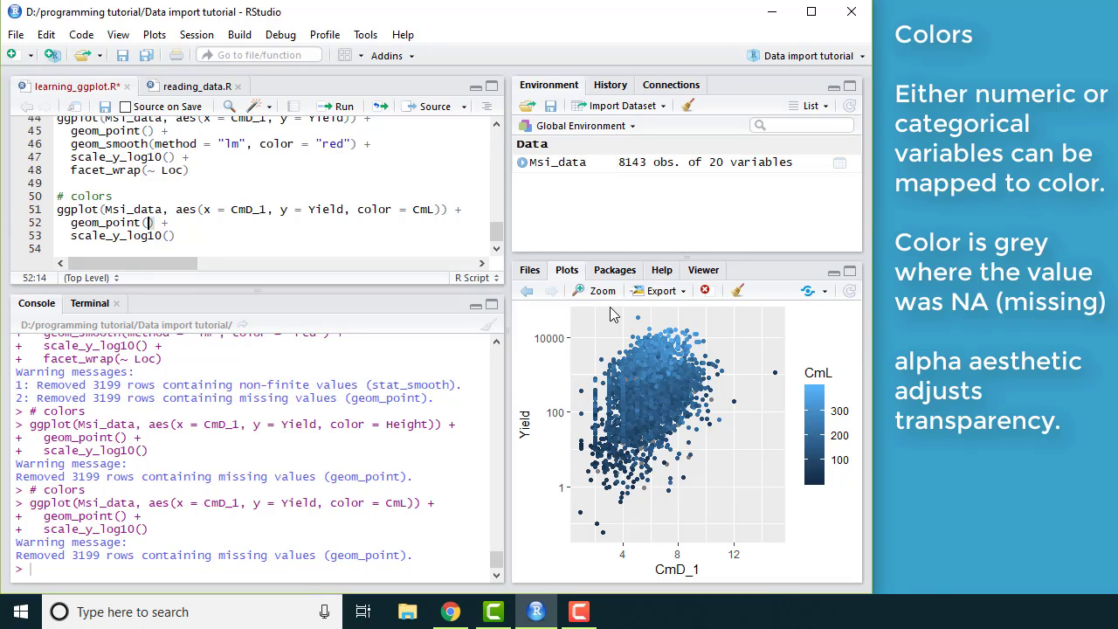
Run the plot with geom_point(alpha = 0.5), then again with alpha = 0.1.
type("alpha =")
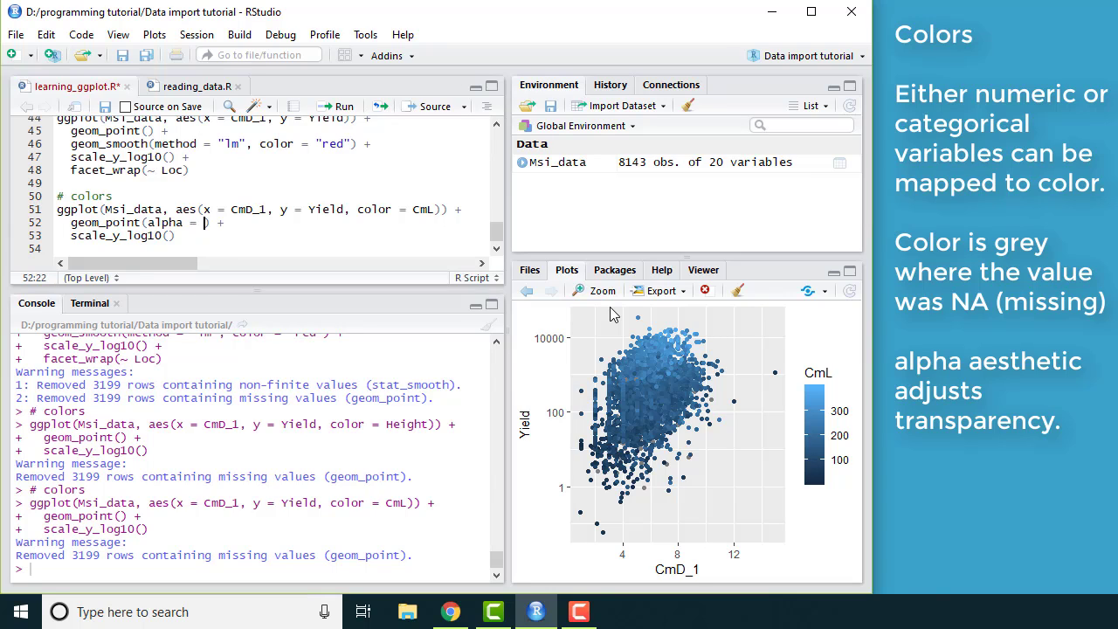
type("0.5")
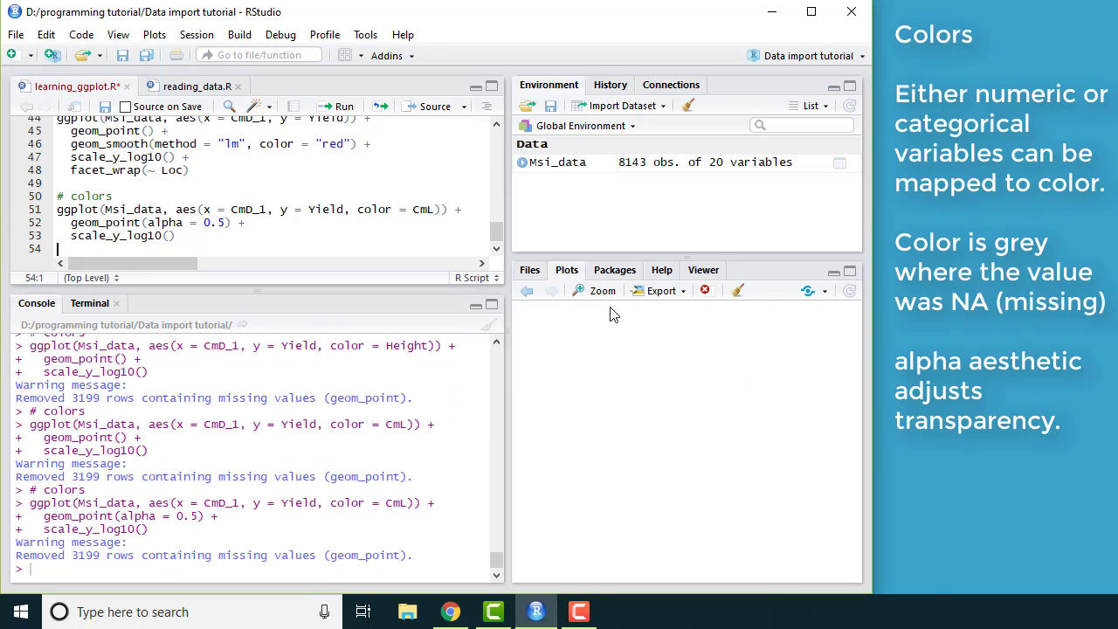
left_click(339, 106)
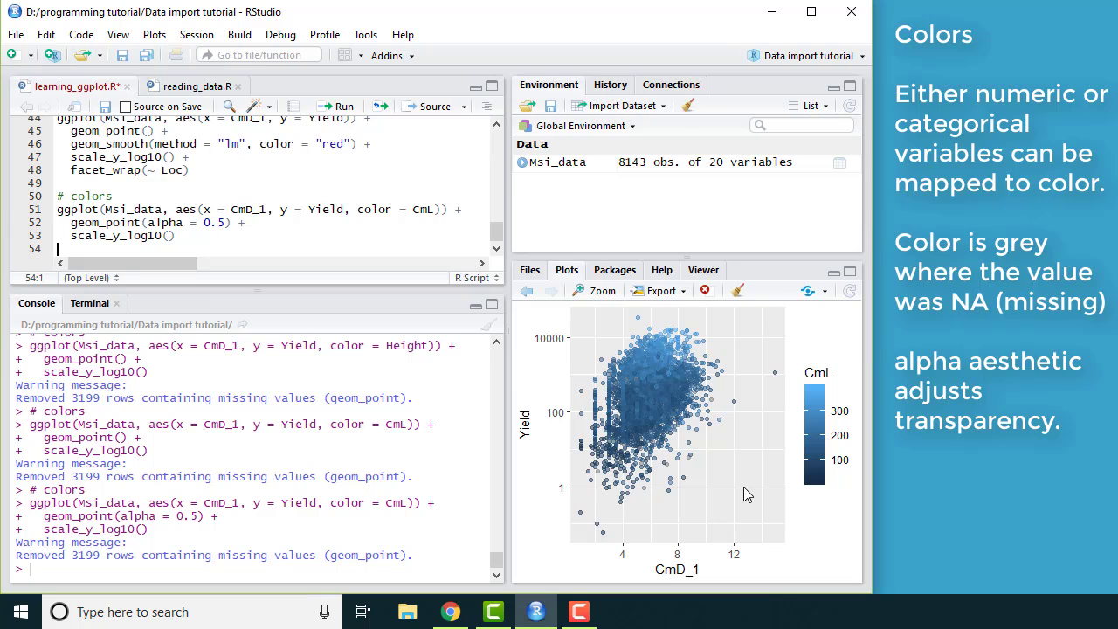
mouse_move(658, 376)
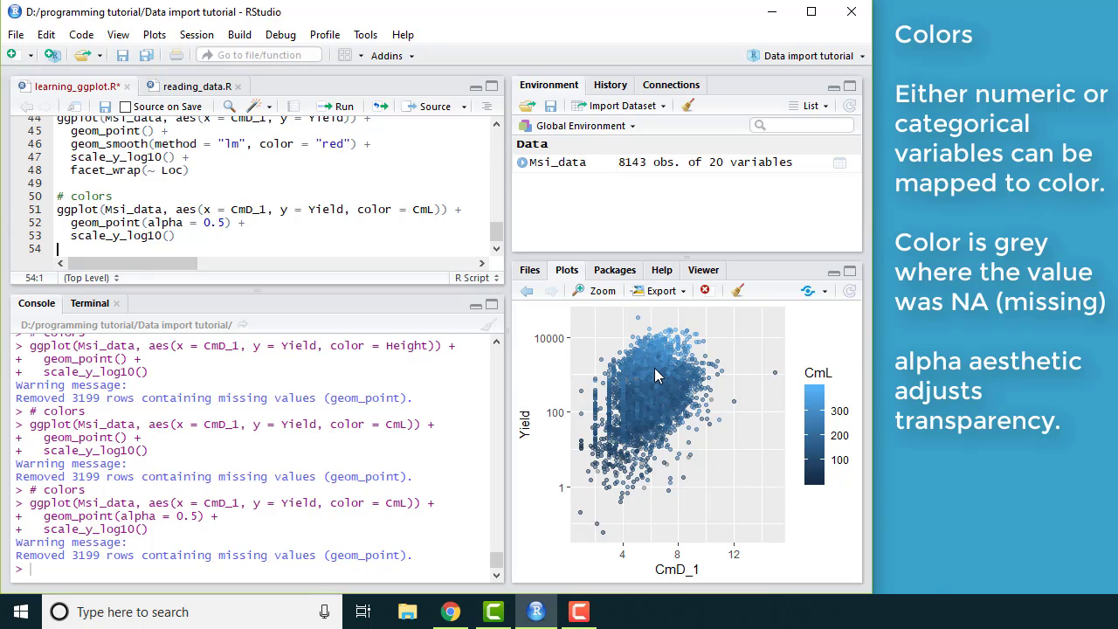
mouse_move(690, 382)
type("1")
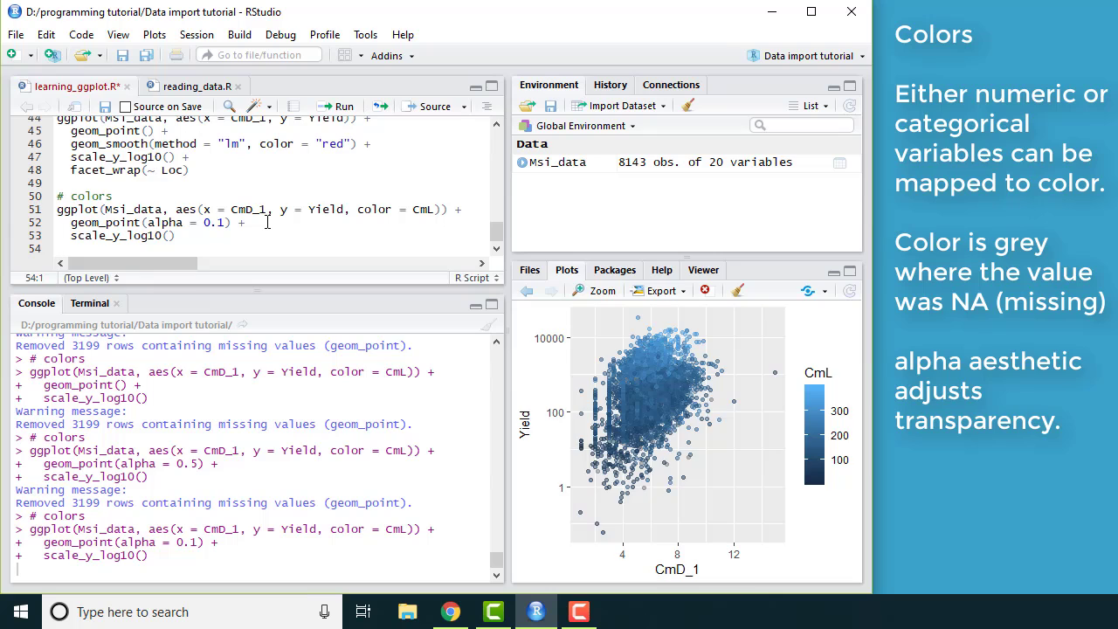
left_click(337, 106)
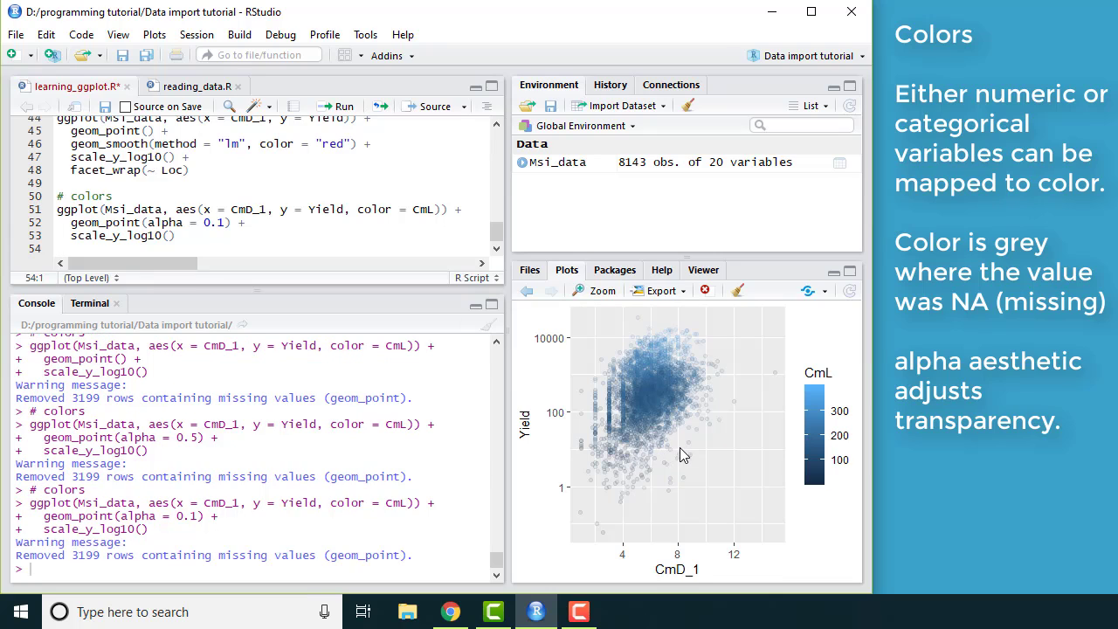
mouse_move(670, 379)
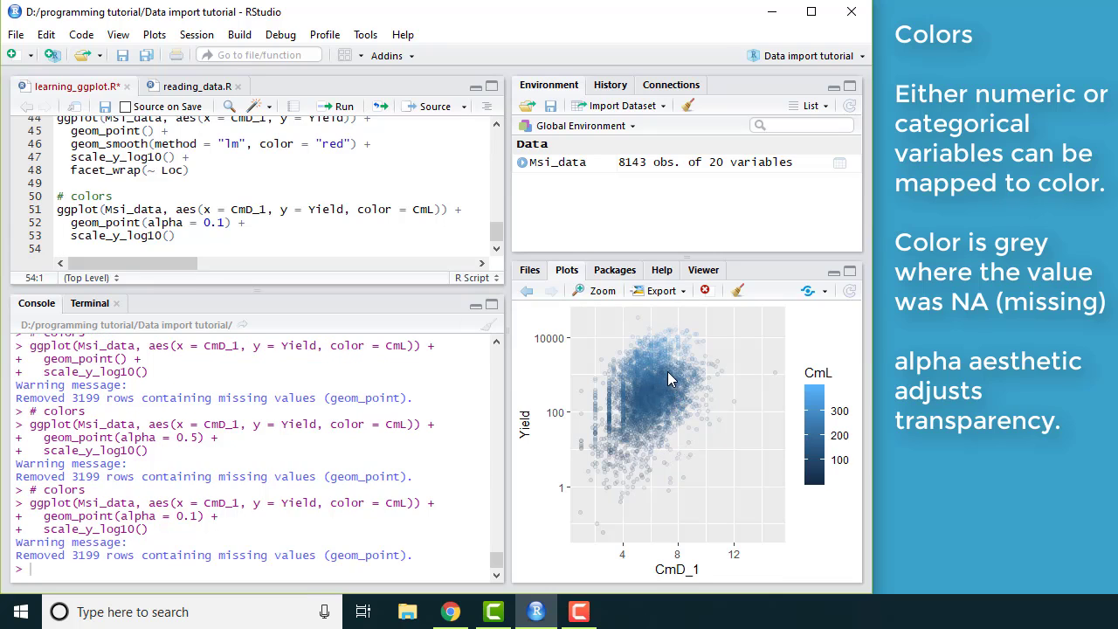
mouse_move(602, 420)
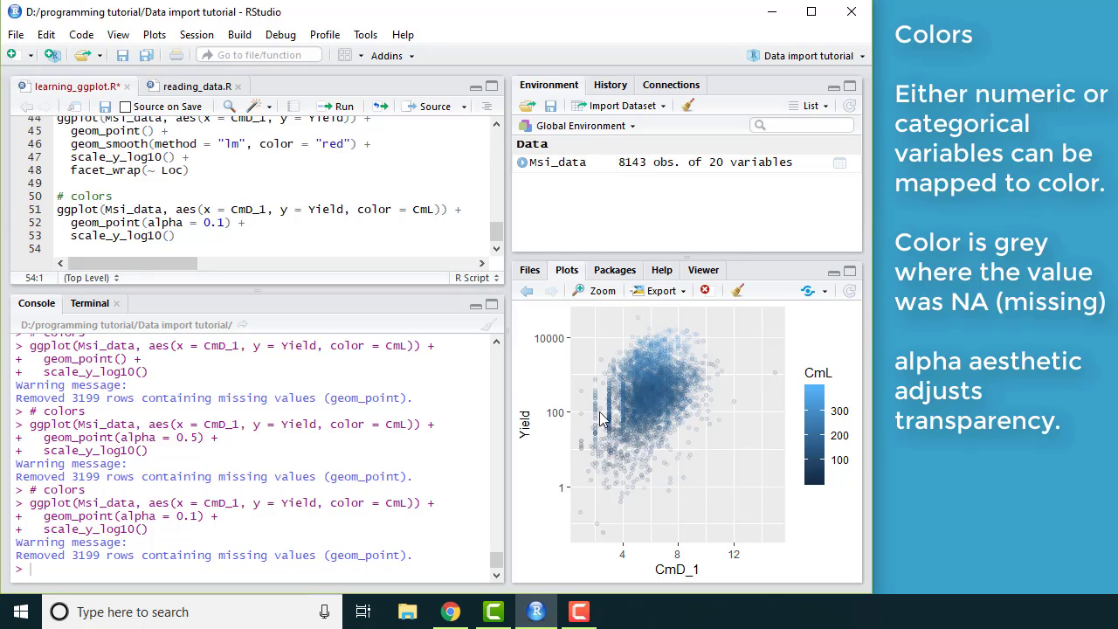
mouse_move(636, 414)
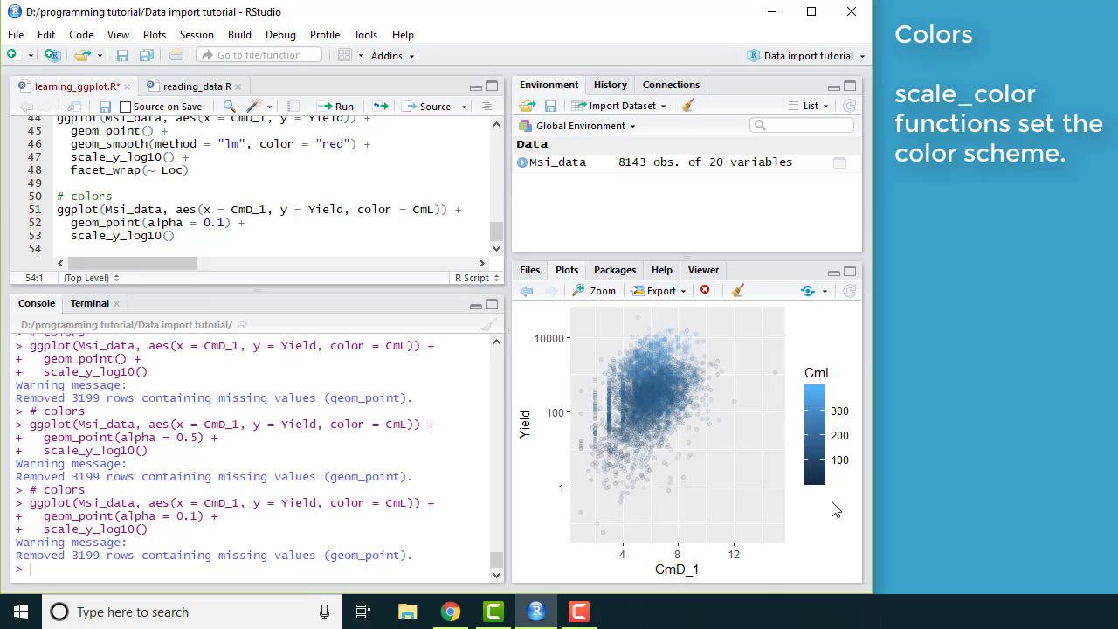
mouse_move(716, 416)
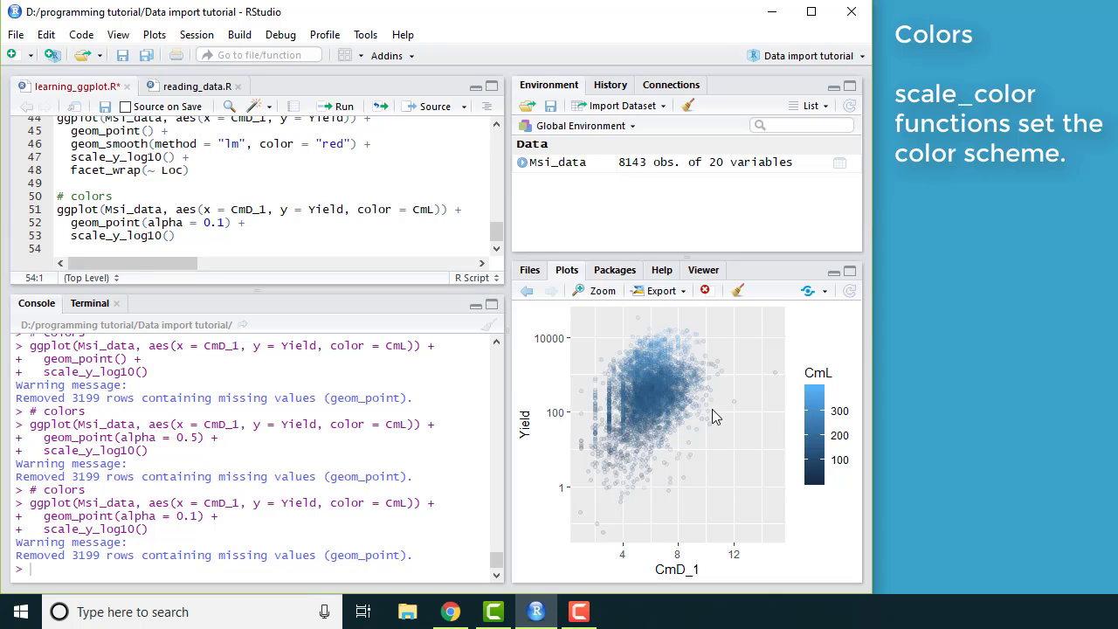
mouse_move(683, 422)
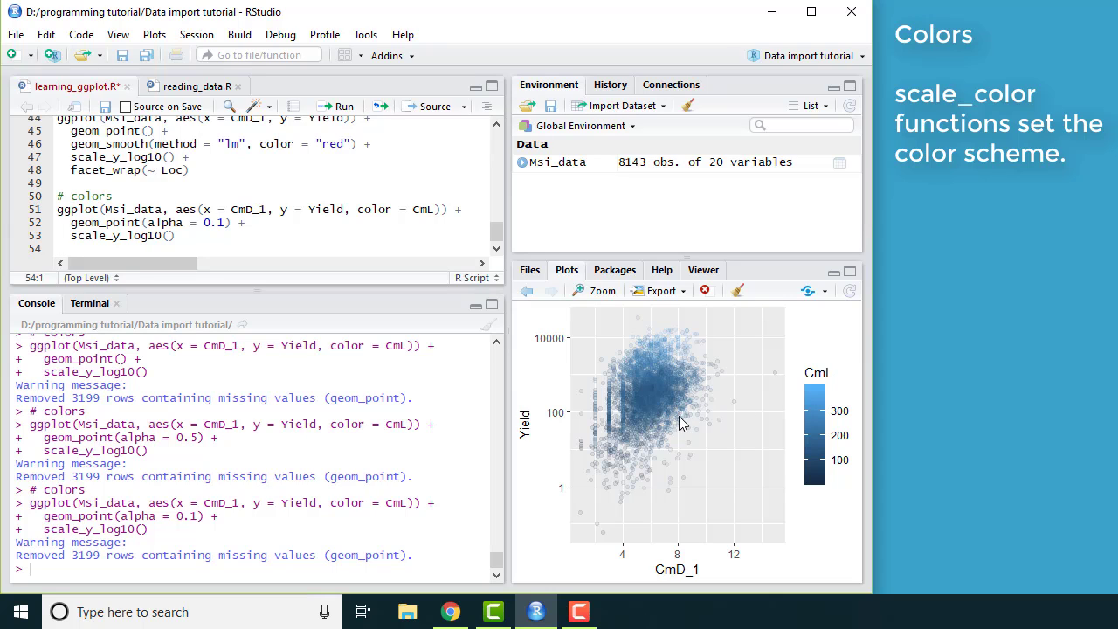
mouse_move(659, 417)
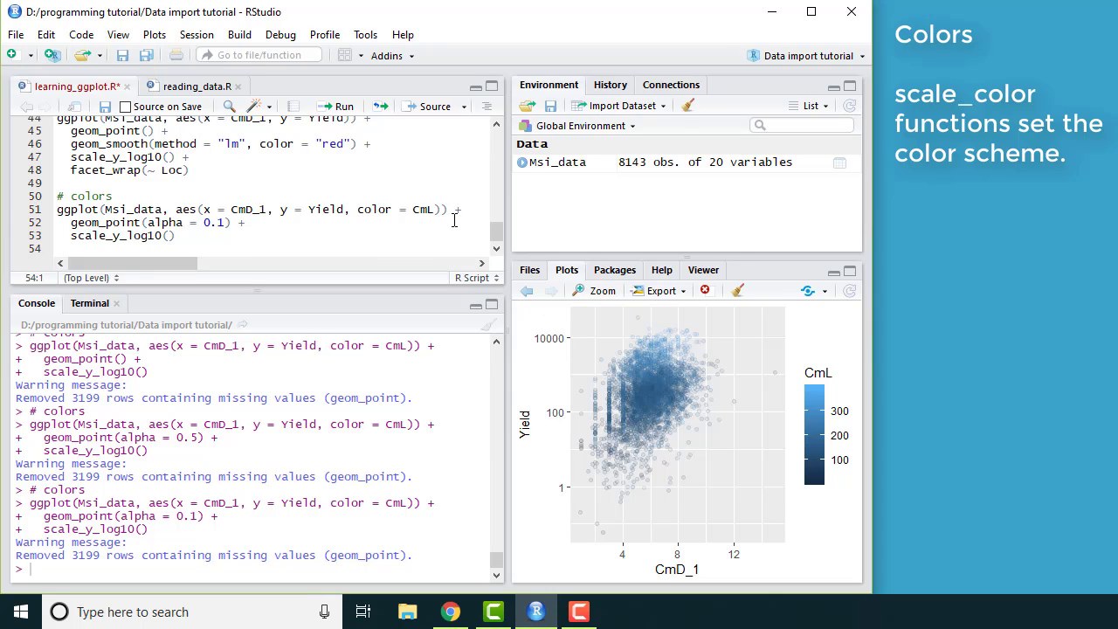
Append scale_color_viridis() with alpha = 0.2 and rerun the plot.
left_click(178, 235)
type(" +")
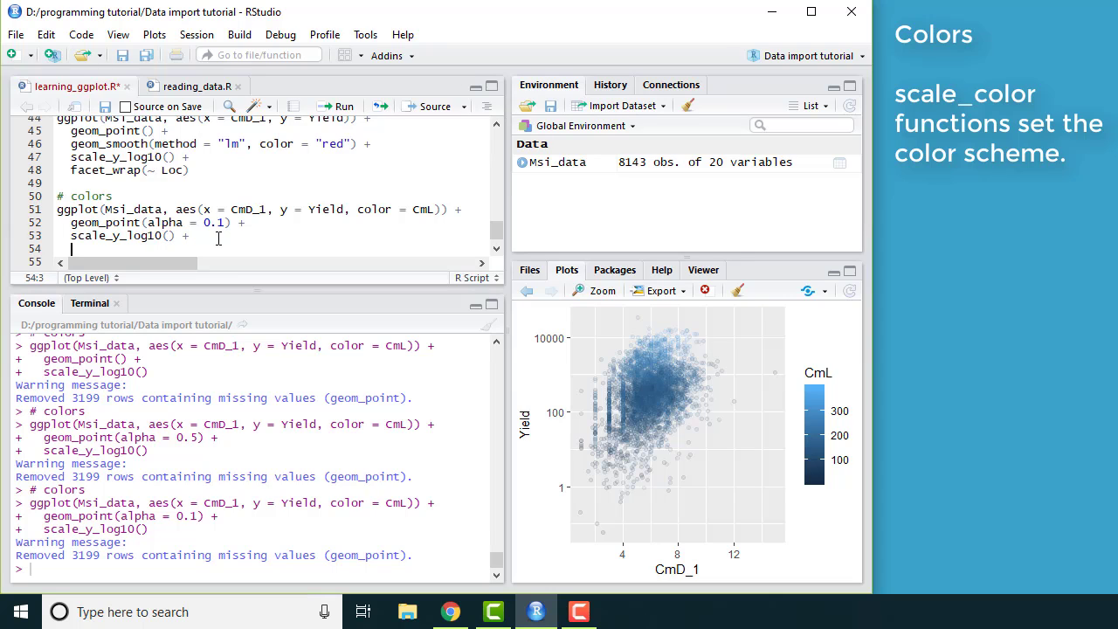
type("scale_color_viridis(")
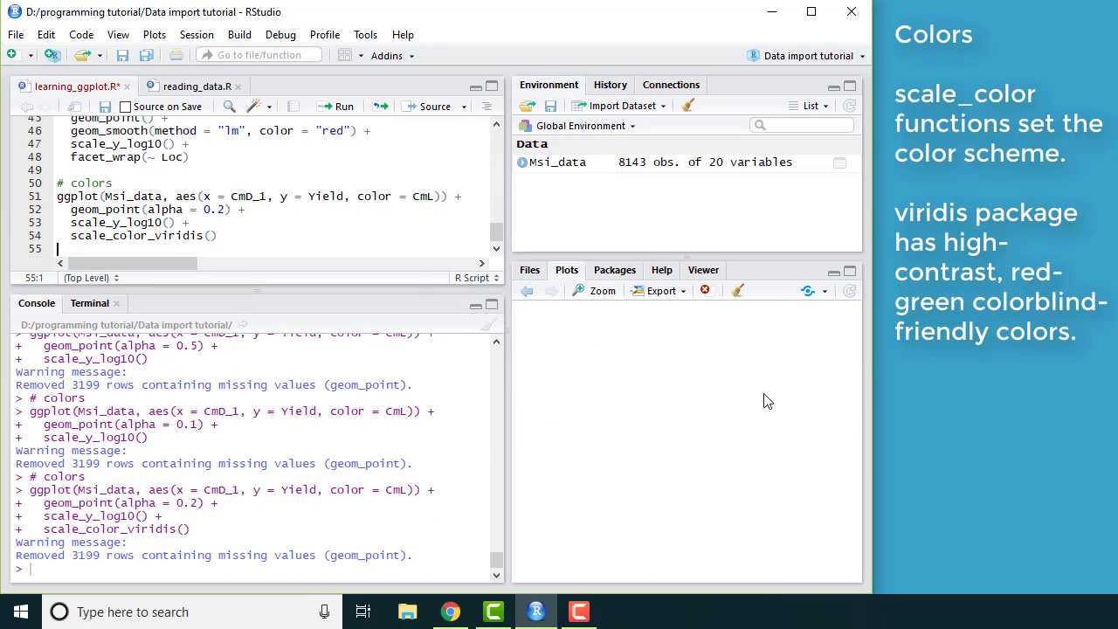
left_click(333, 106)
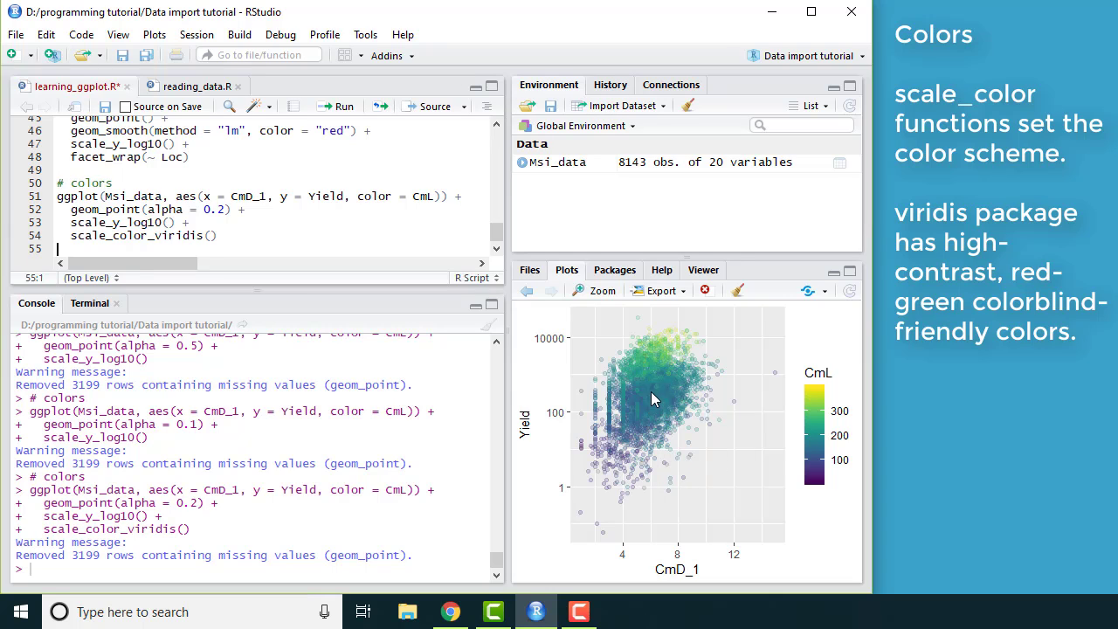
mouse_move(698, 361)
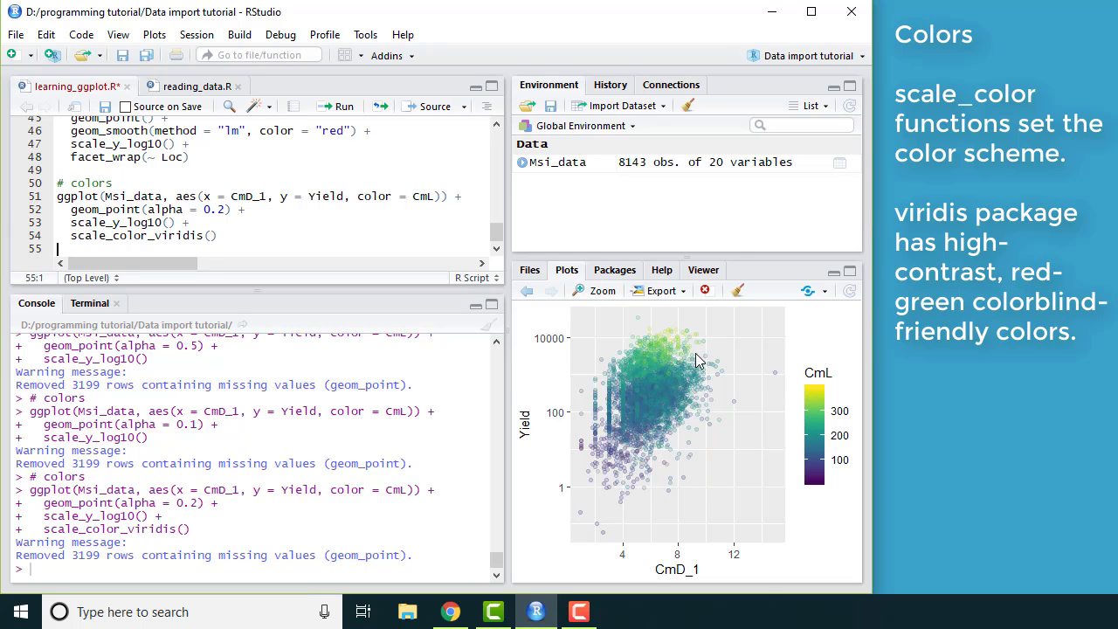
mouse_move(819, 475)
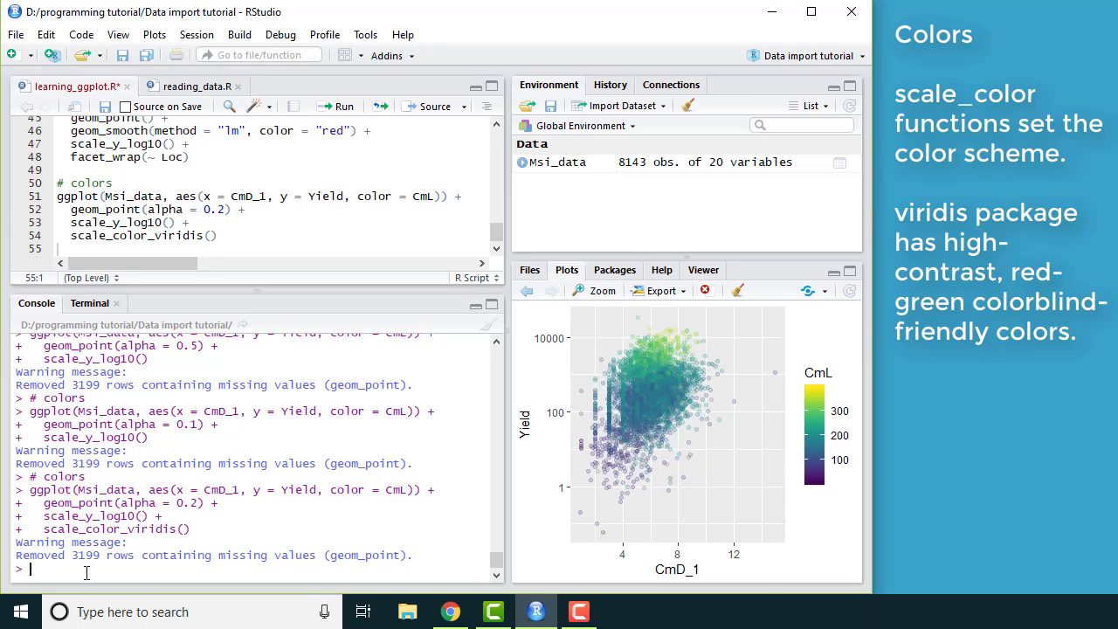
Open ?scale_color_viridis help and scroll through its Usage and Arguments, including alpha.
type("?scale_color_viridis")
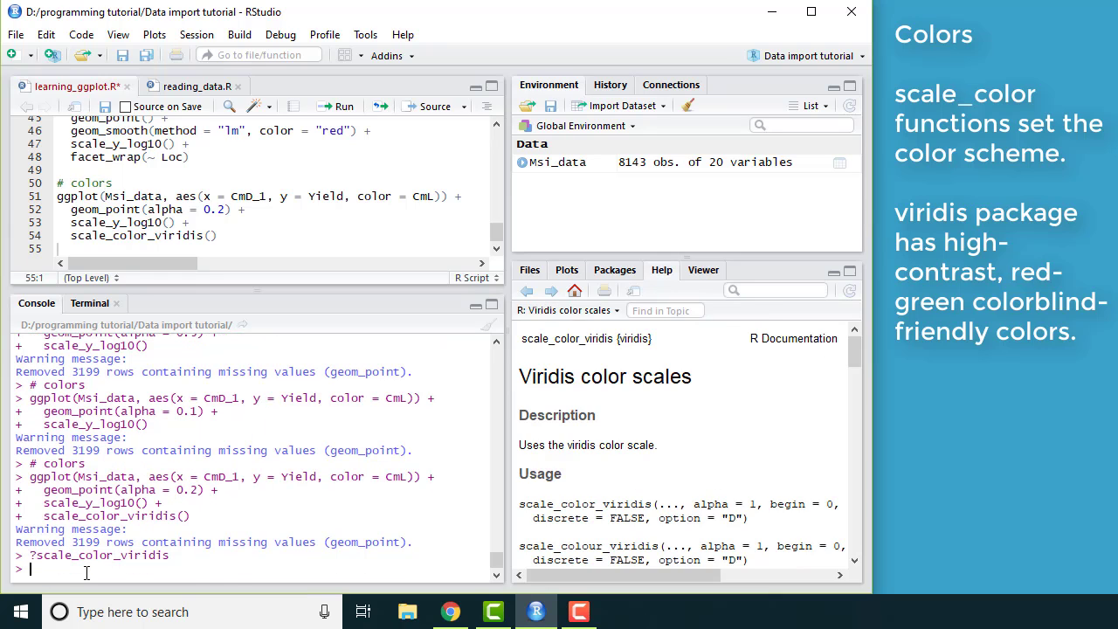
scroll("down", 3)
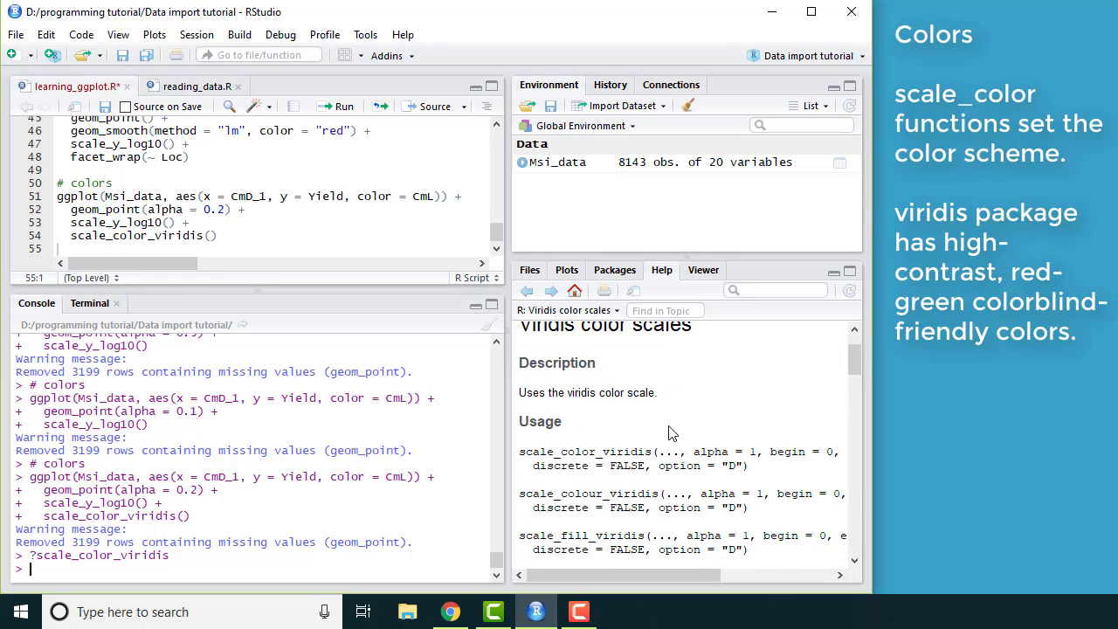
scroll("down", 3)
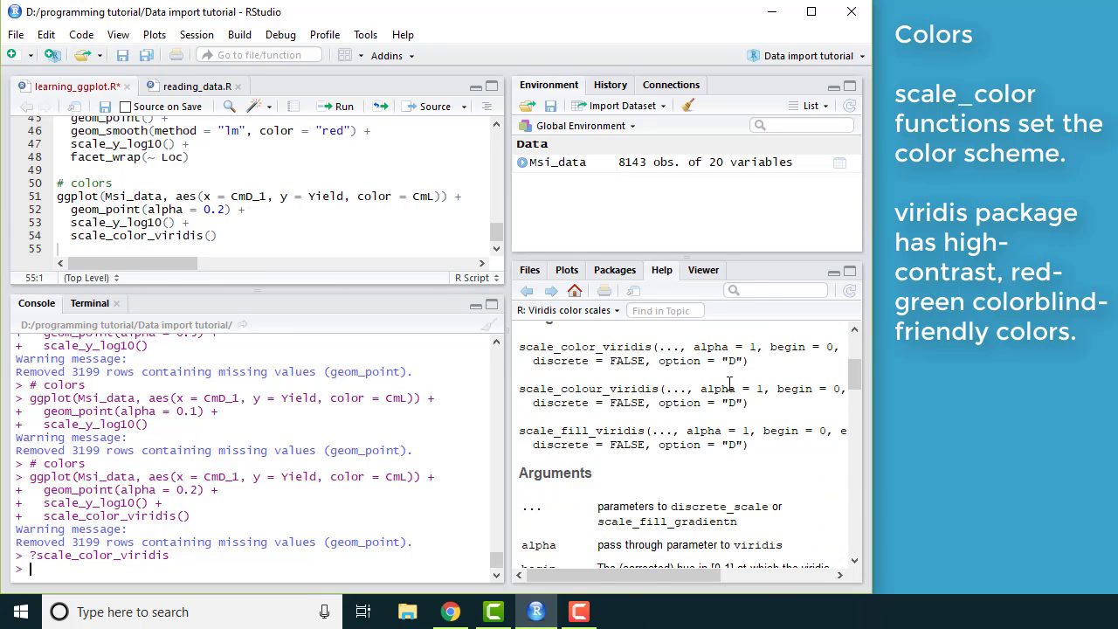
double_click(711, 346)
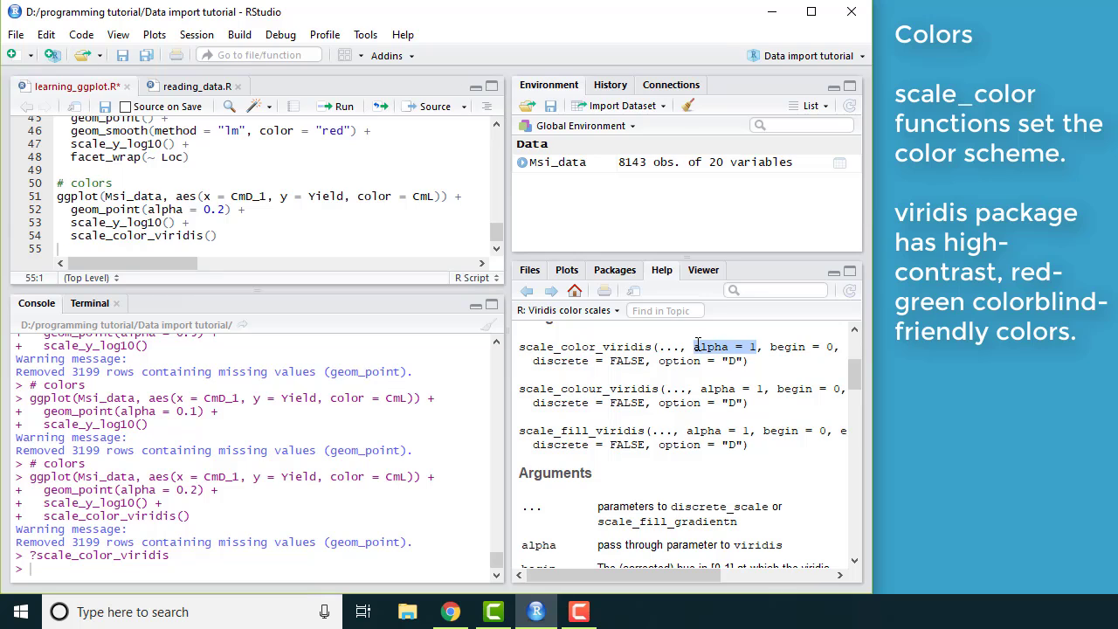
mouse_move(719, 353)
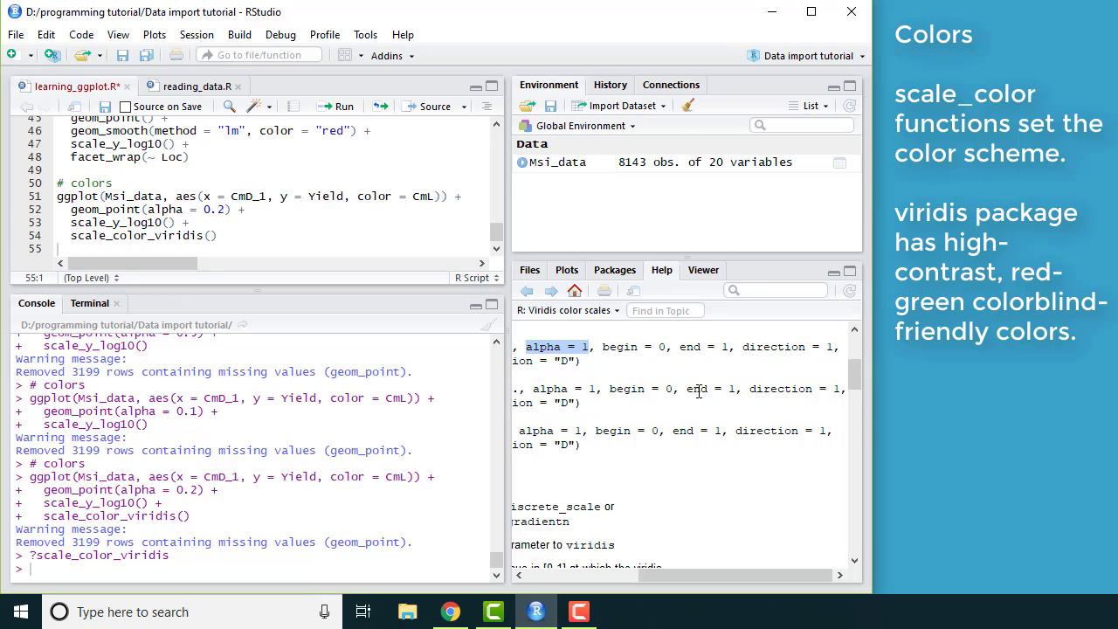
mouse_move(771, 576)
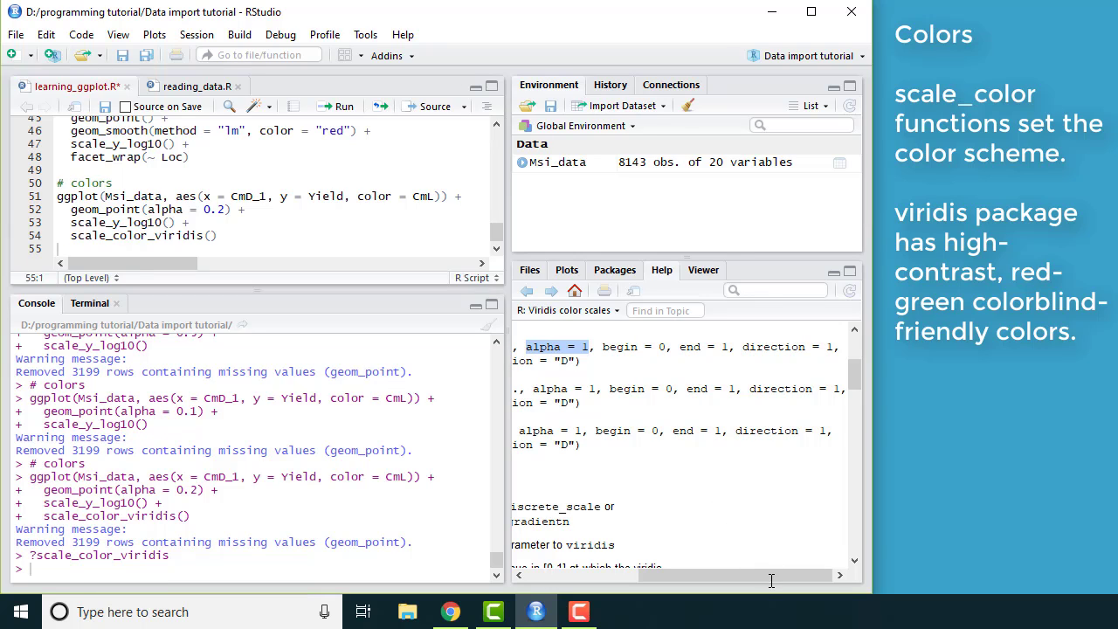
mouse_move(726, 361)
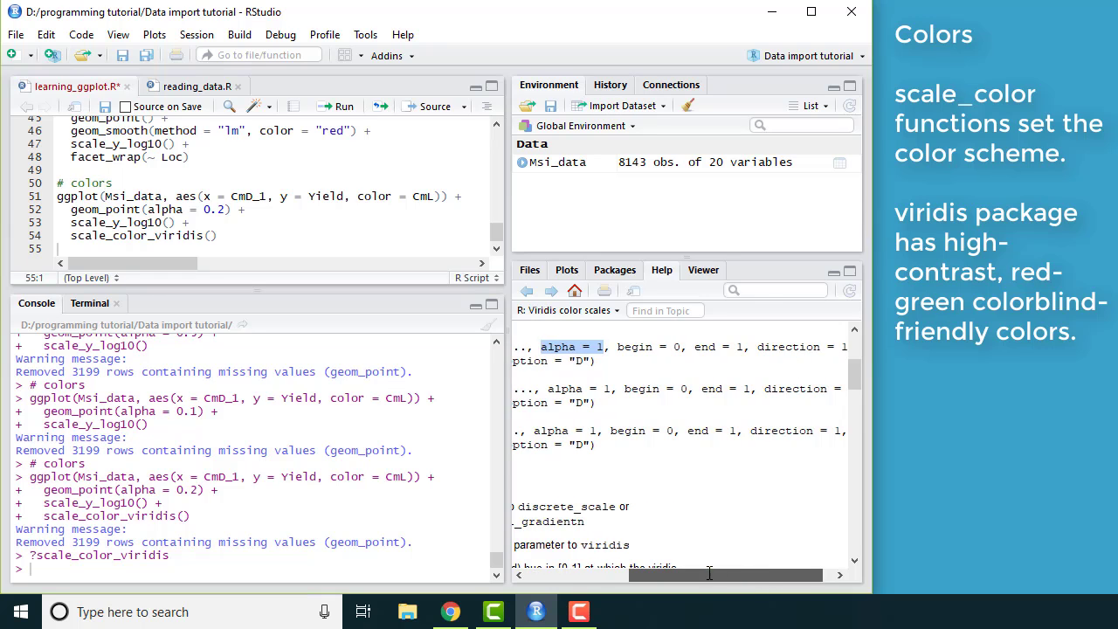
scroll("down", 3)
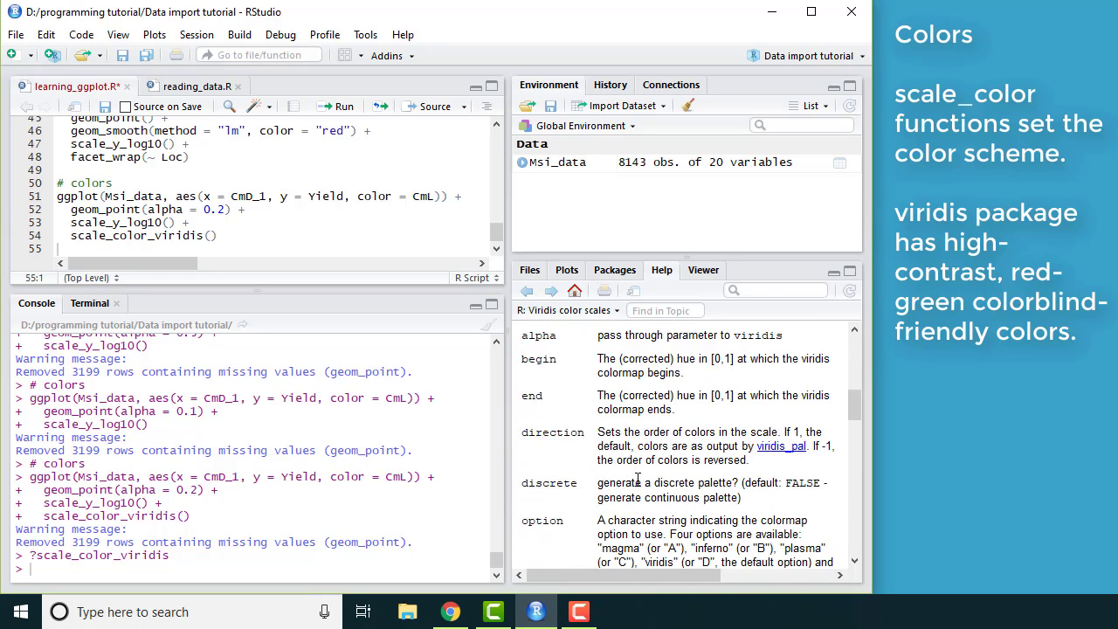
scroll("down", 3)
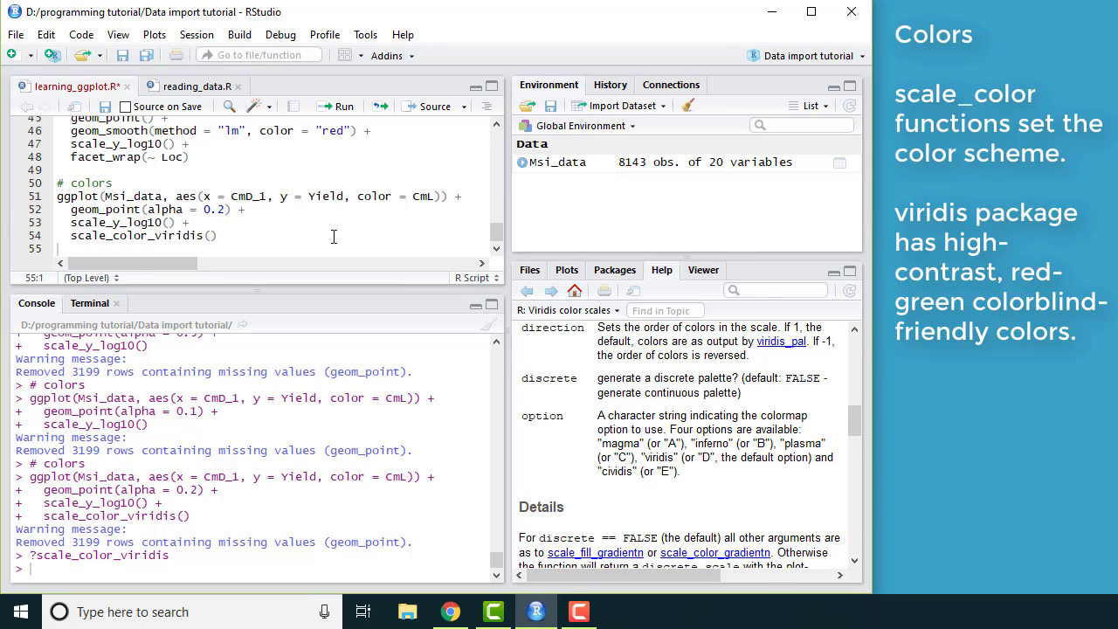
Give scale_color_viridis option = "magma", fix the misspelled argument name, and select the block to copy.
left_click(212, 236)
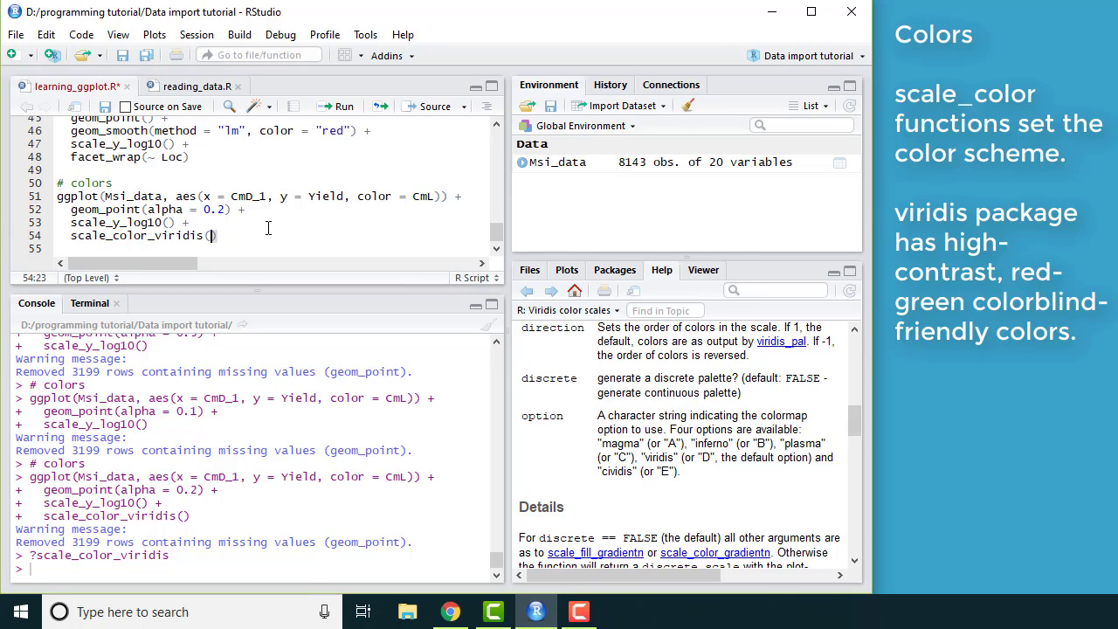
type("opitions = \"magma")
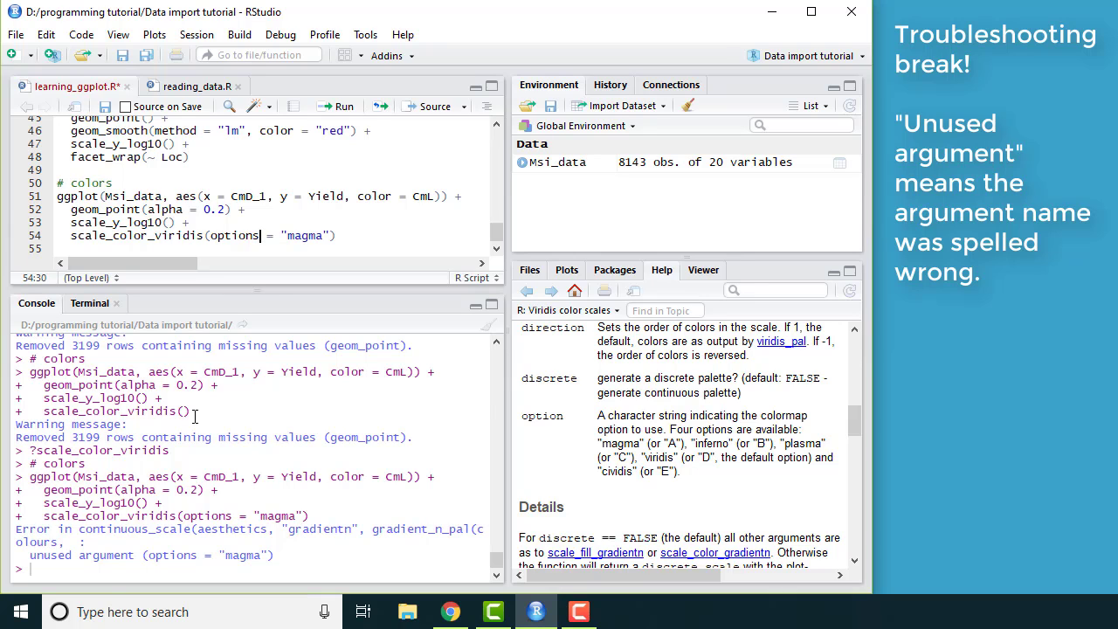
mouse_move(219, 555)
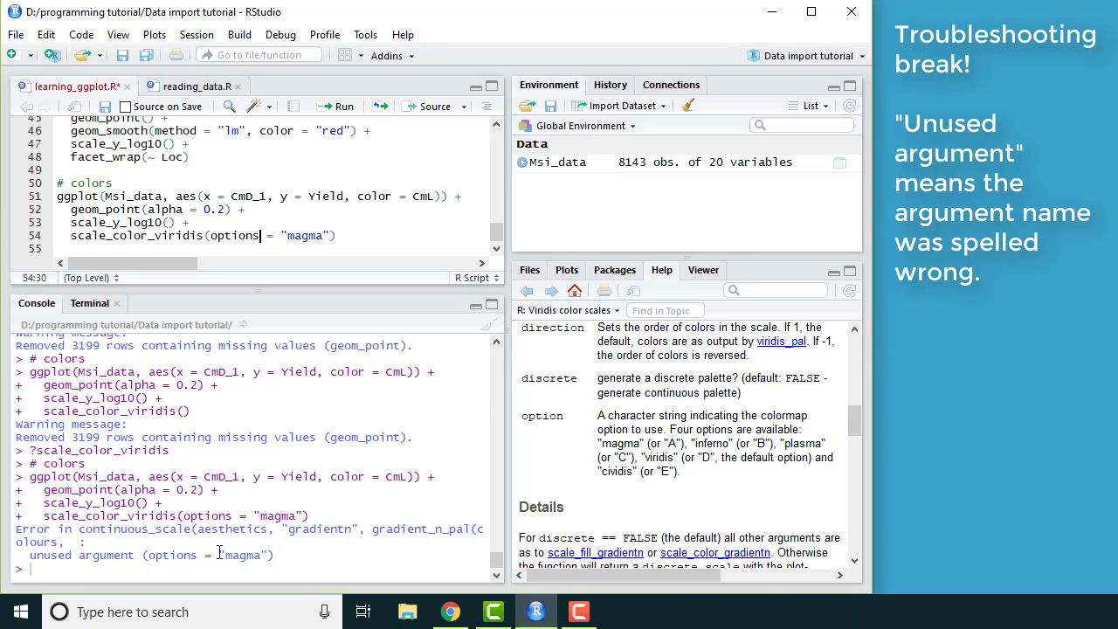
double_click(234, 235)
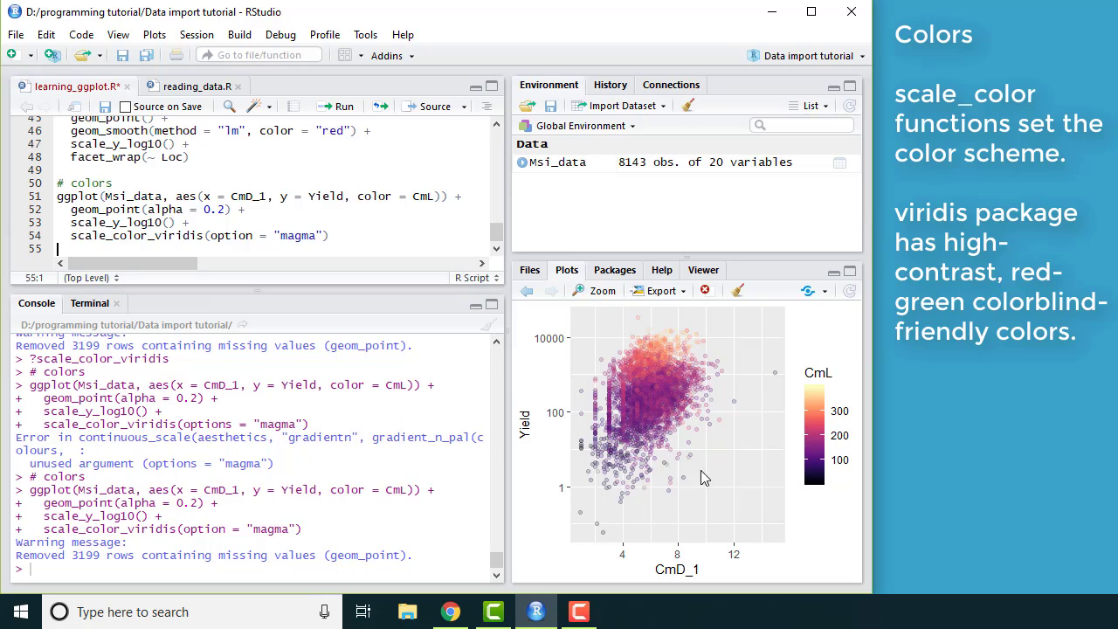
mouse_move(662, 395)
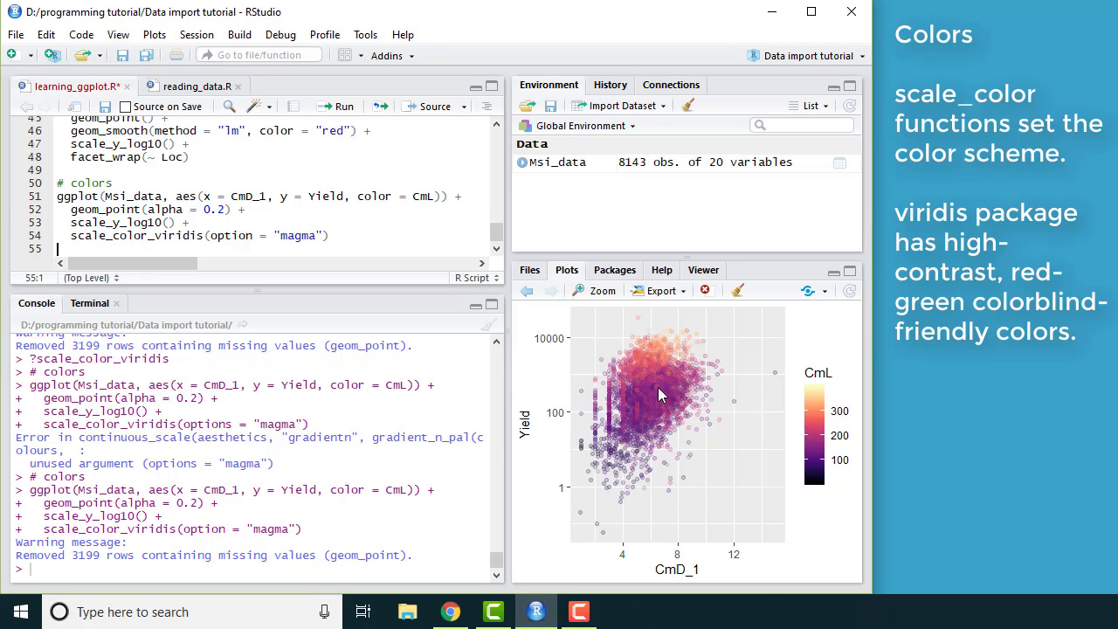
mouse_move(657, 409)
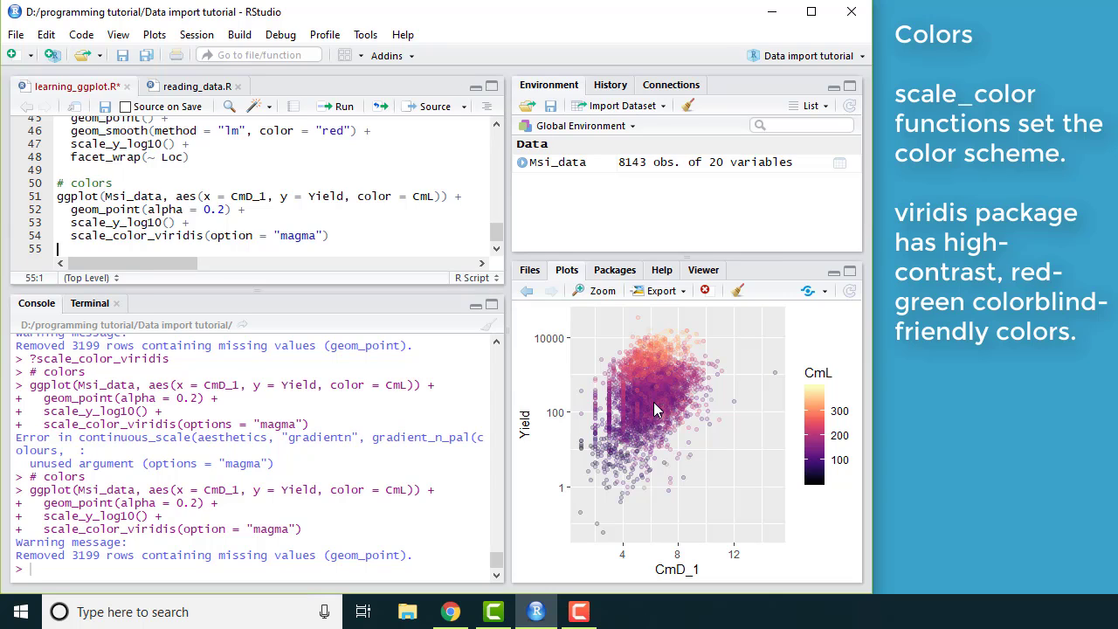
left_click_drag(58, 196, 329, 235)
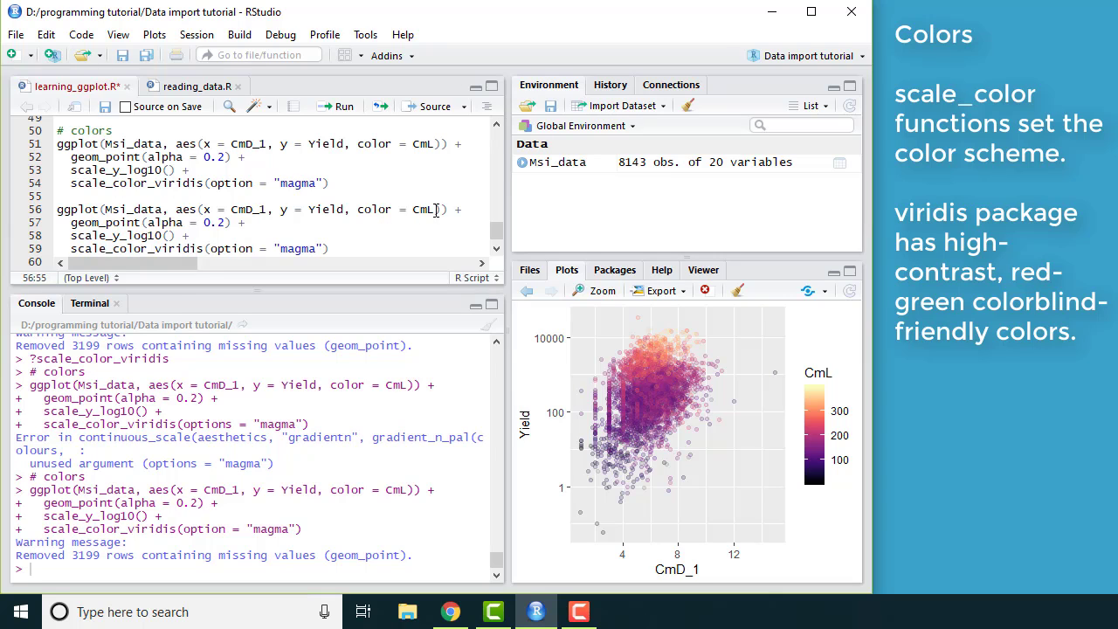
Colour the copied block by Loc, add discrete = TRUE to scale_color_viridis, and rerun.
type("Loc")
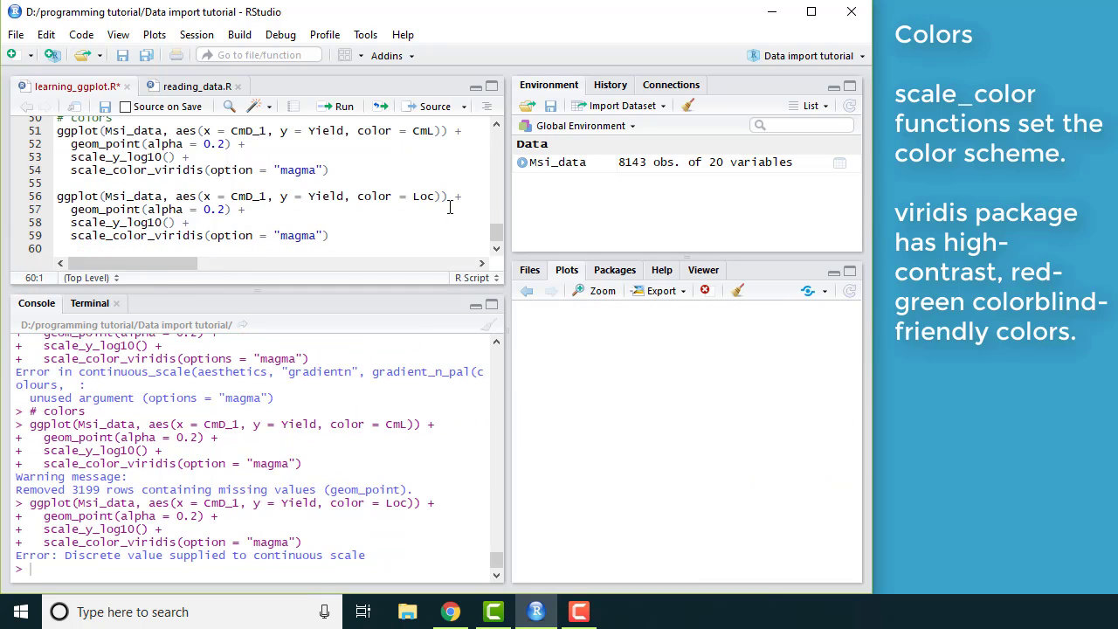
mouse_move(217, 556)
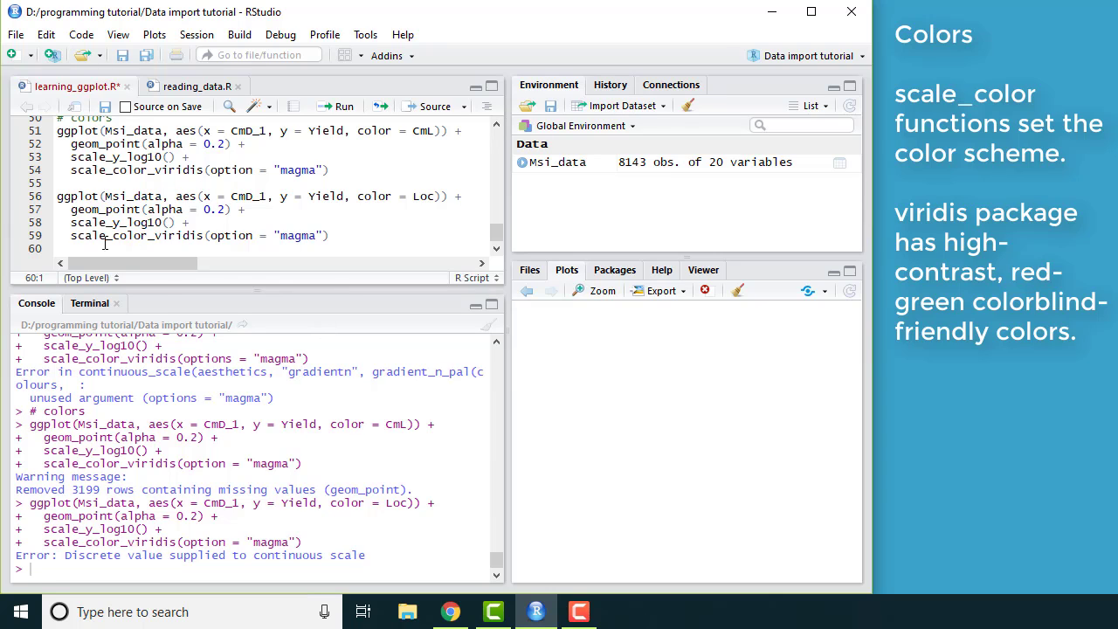
double_click(135, 234)
type(", d")
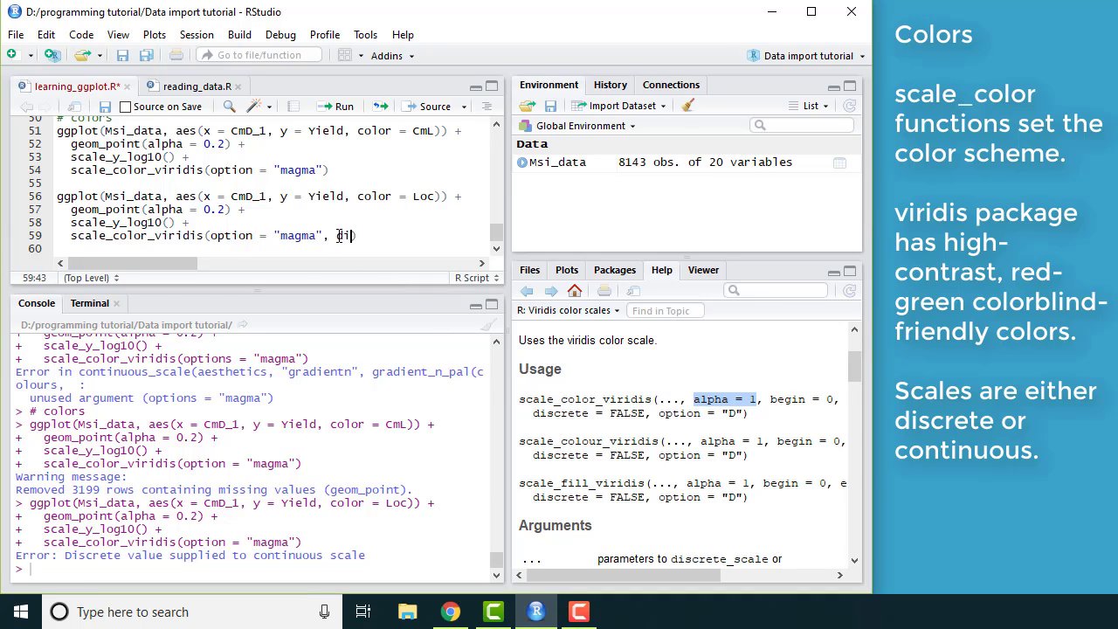
type("iscrete")
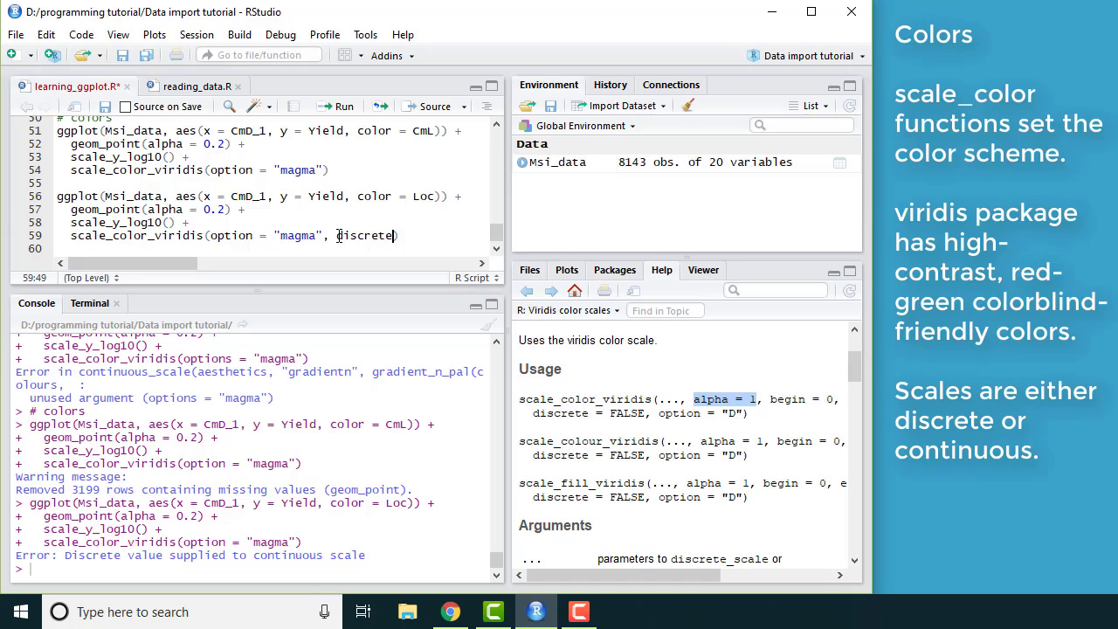
type("= TRUE")
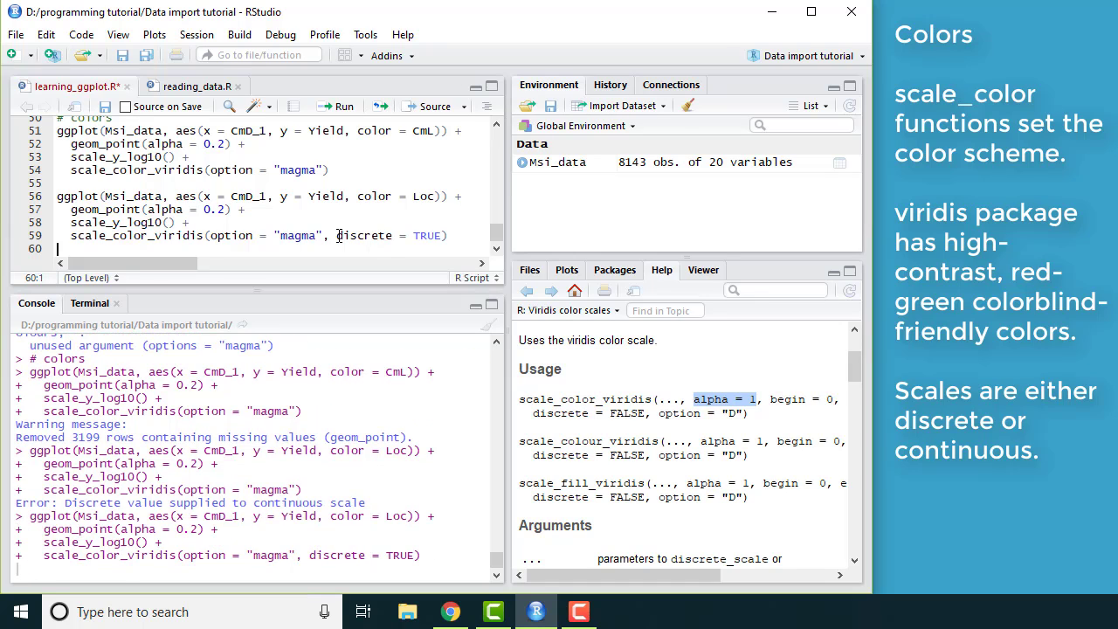
left_click(344, 106)
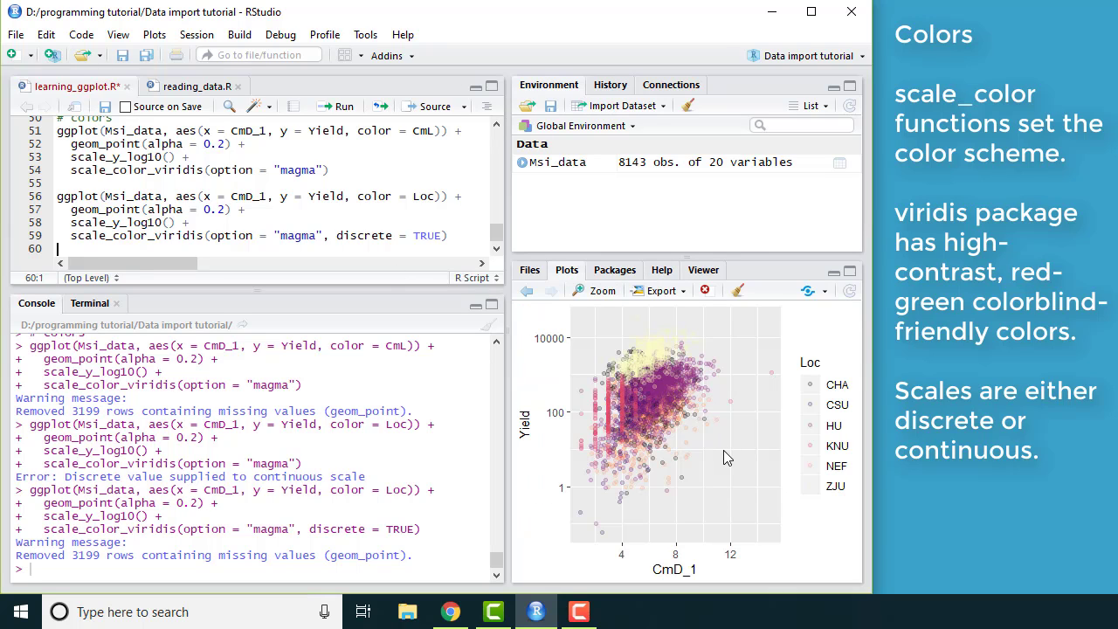
mouse_move(817, 398)
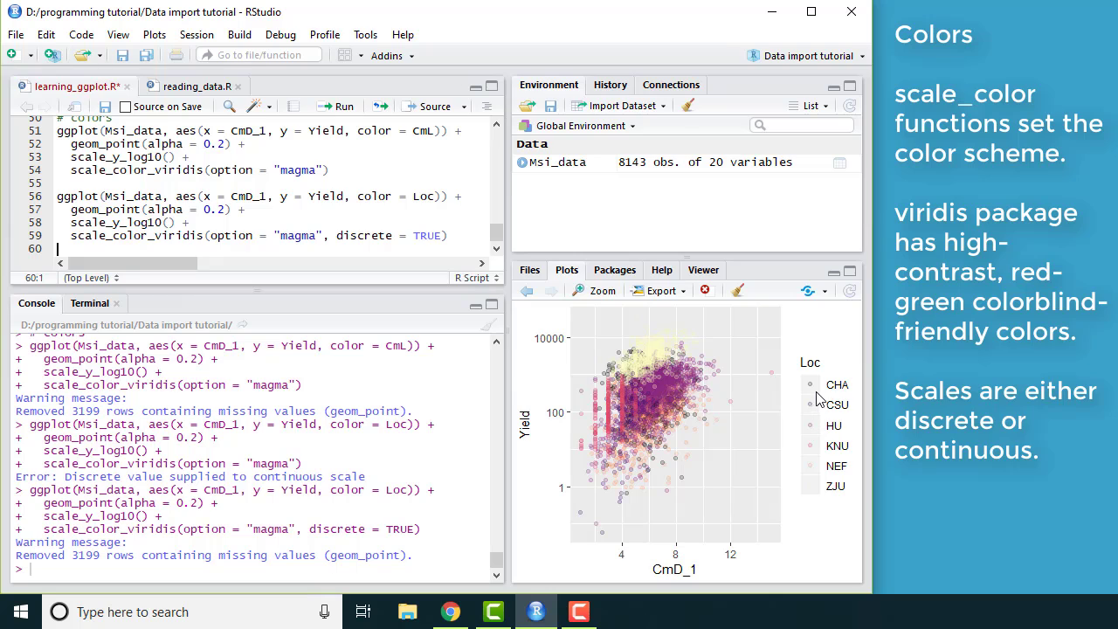
mouse_move(671, 414)
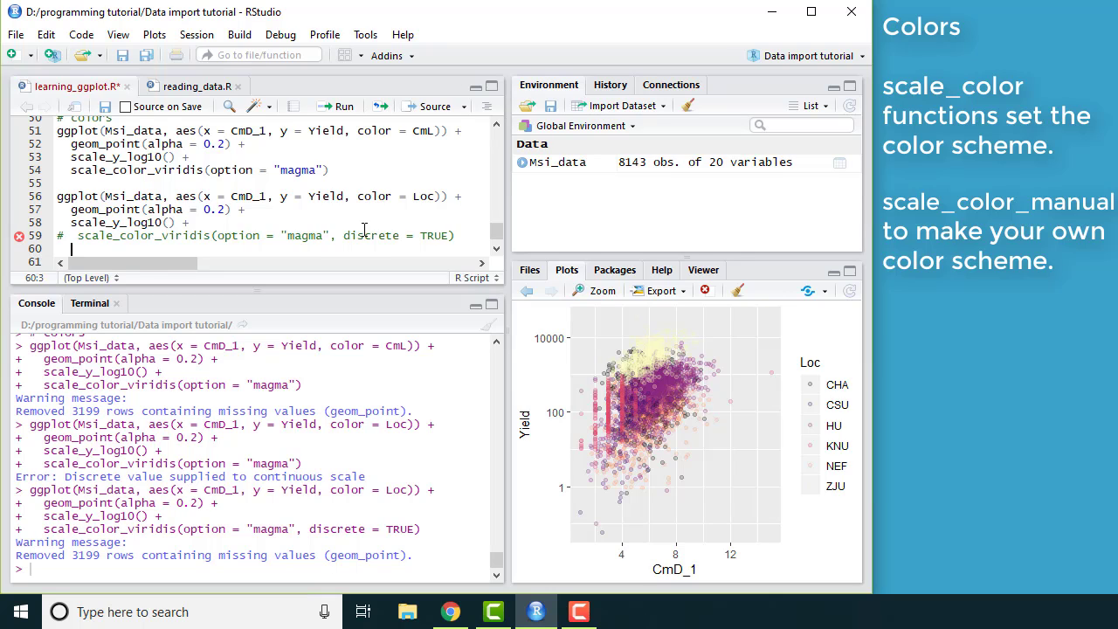
Start a scale_color_manual(values = c(...)) call to replace the viridis scale.
type("c")
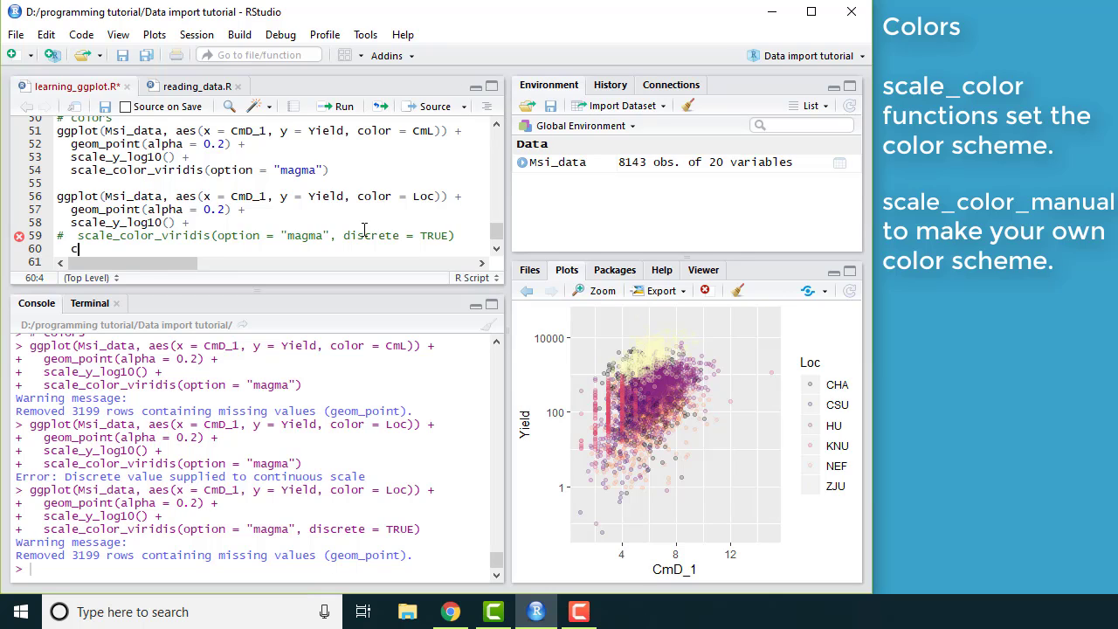
key("Backspace")
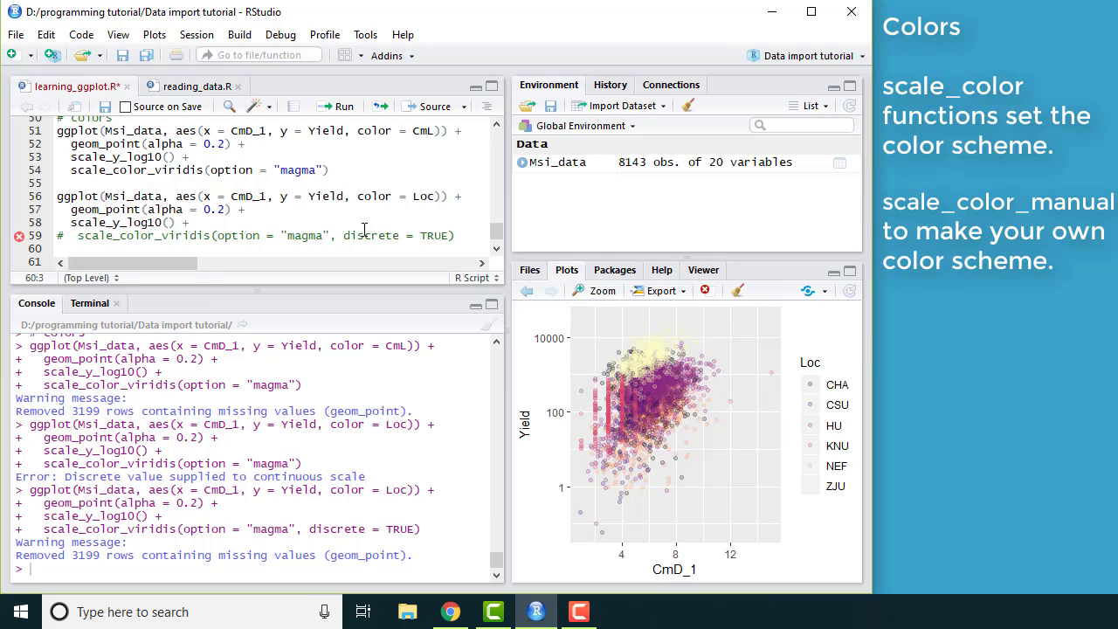
type("scale_")
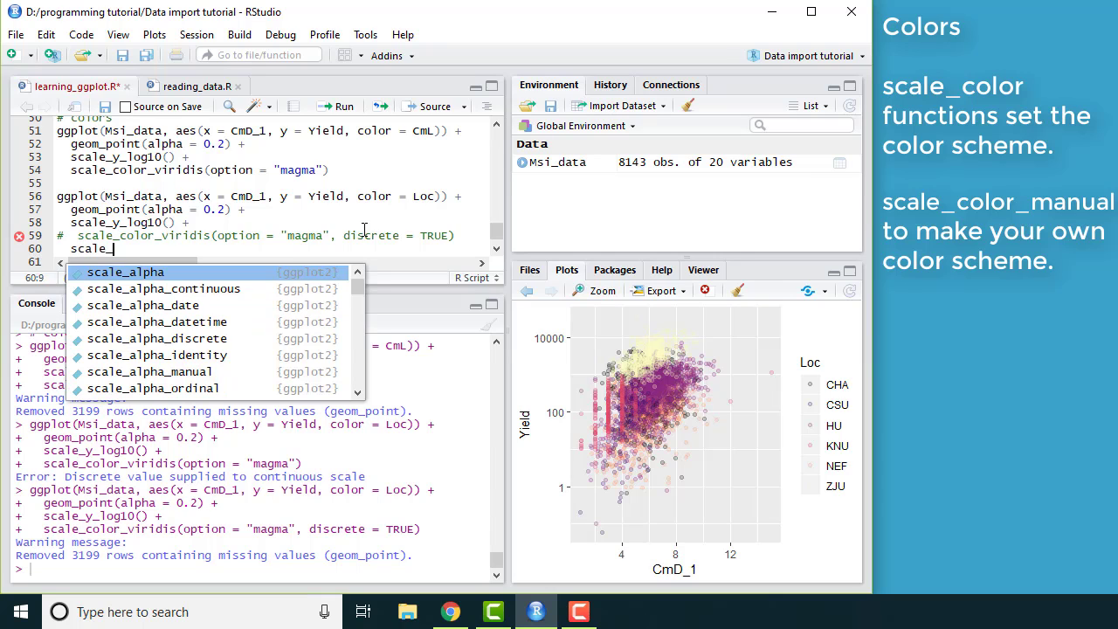
type("color_manu")
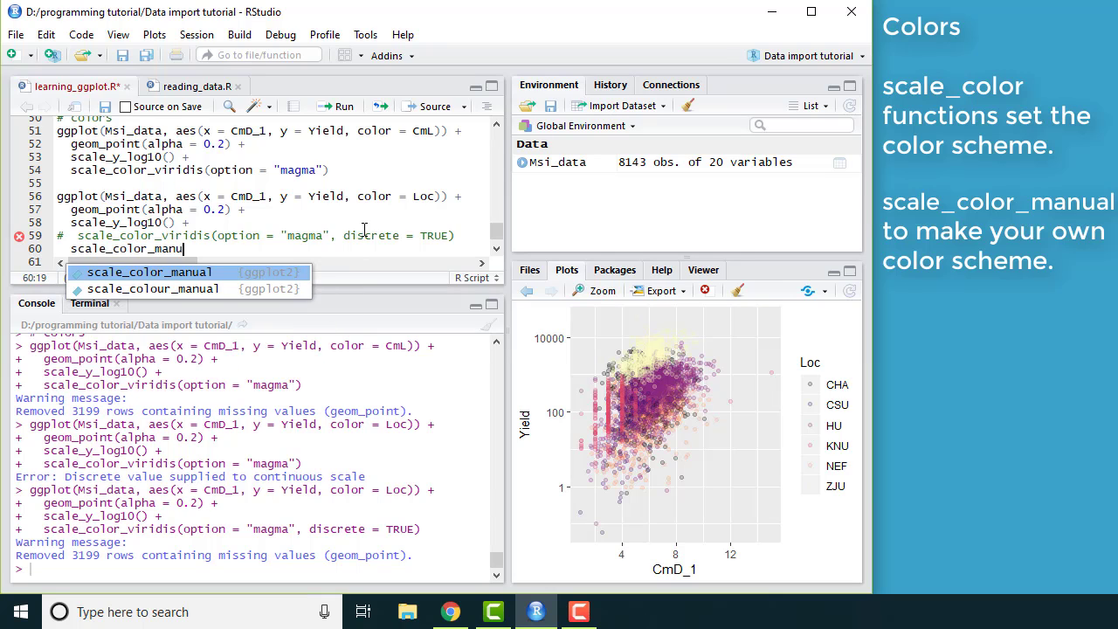
key("Tab")
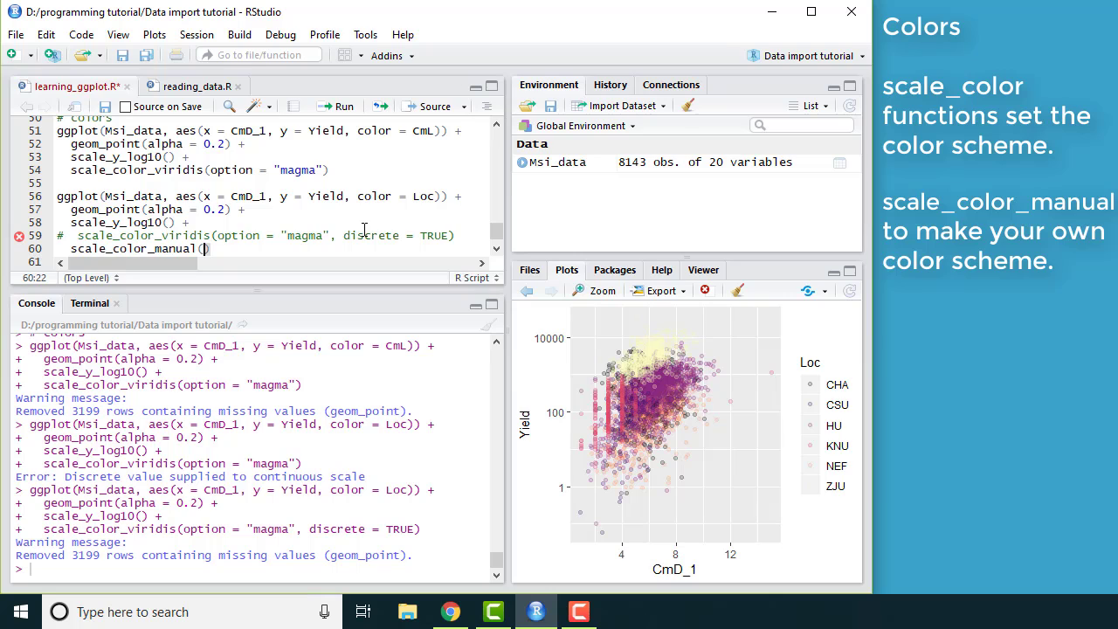
type("v")
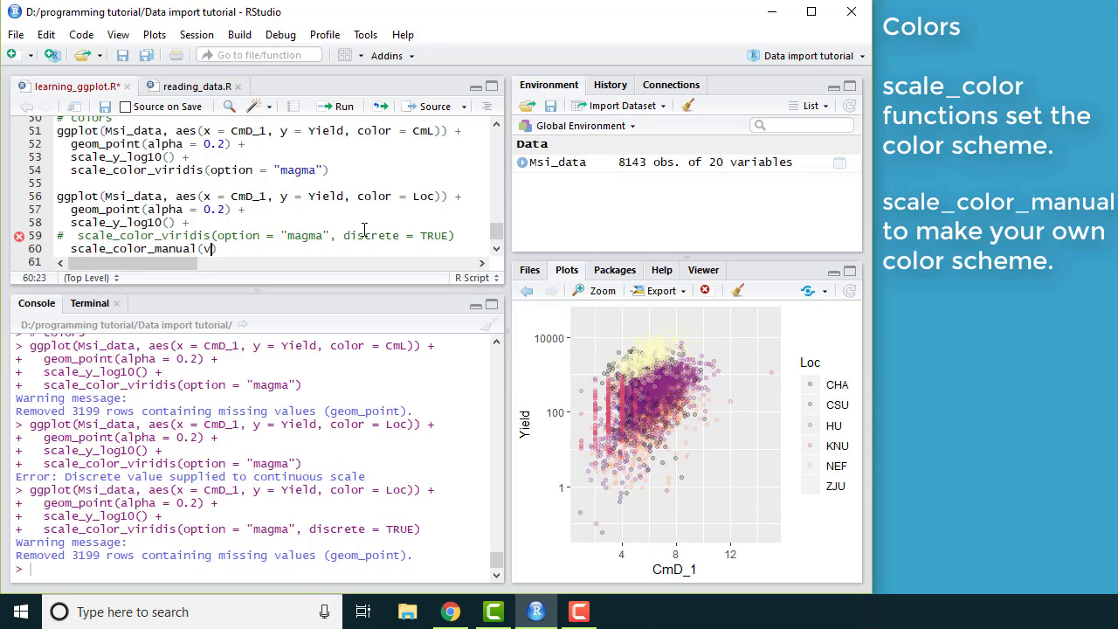
type("alues =")
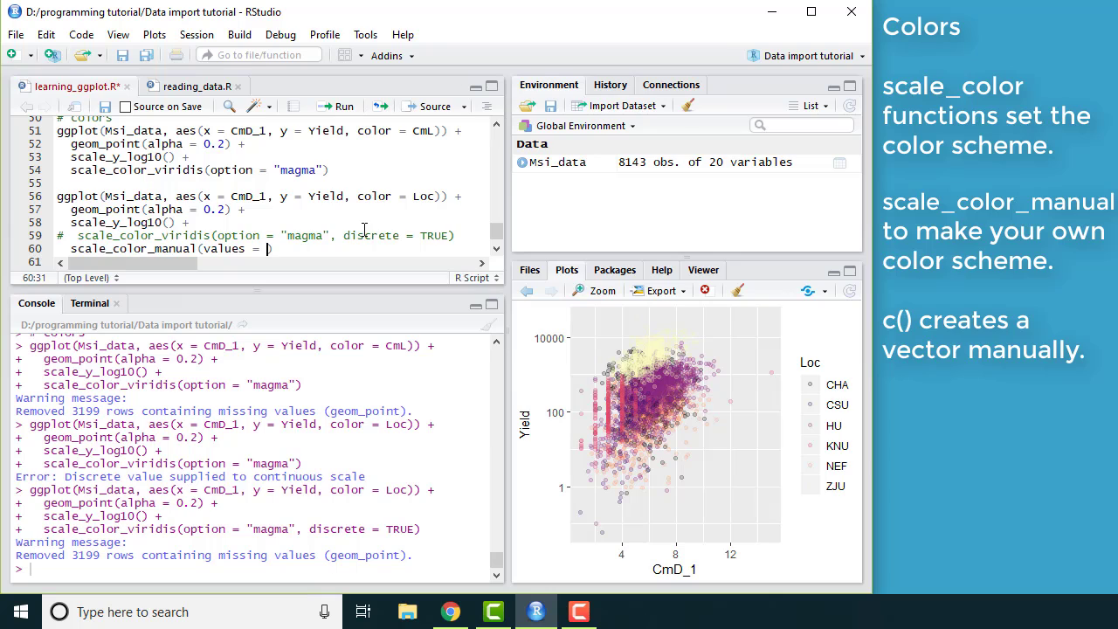
type("c(")
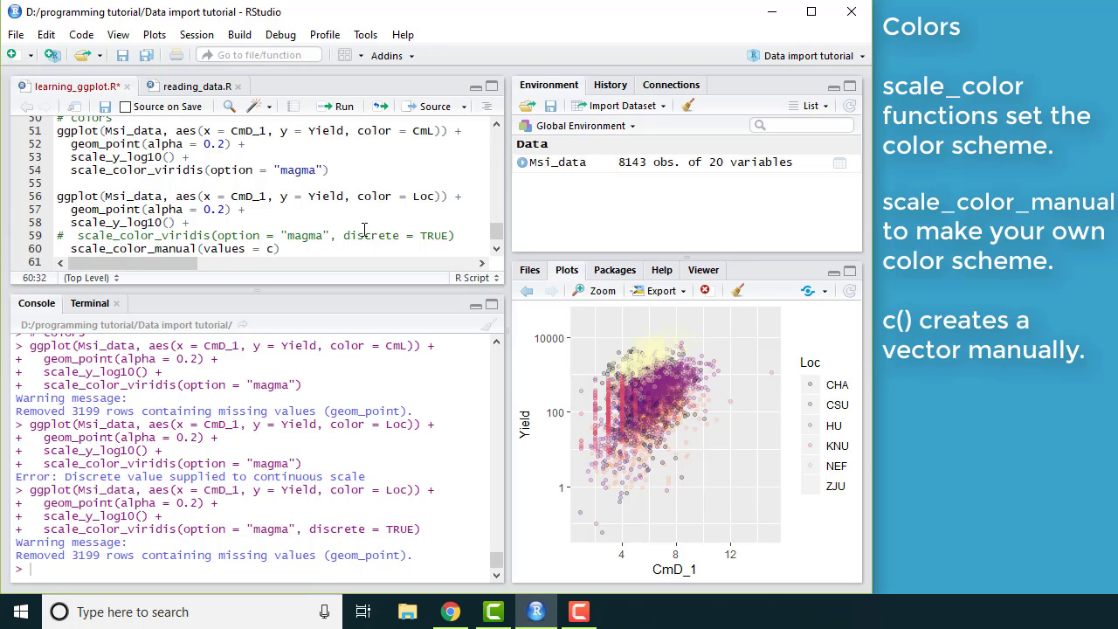
type("(")
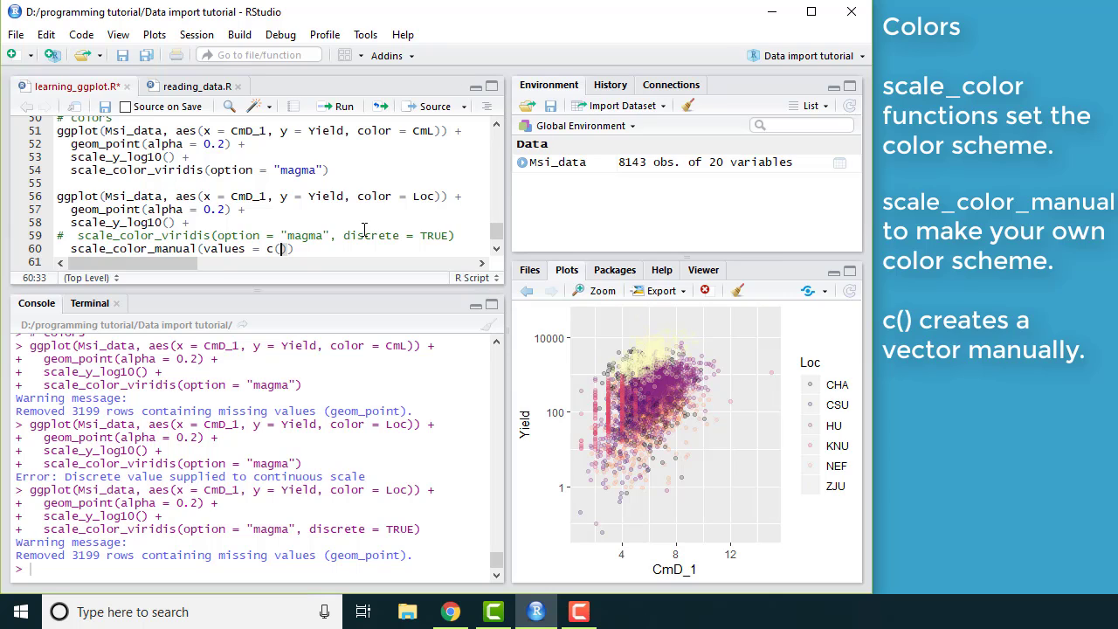
Assign colours to CHA, CSU (green), HU, KNU, NEF and ZJU (black), then run the plot.
type("CHA = \"blue")
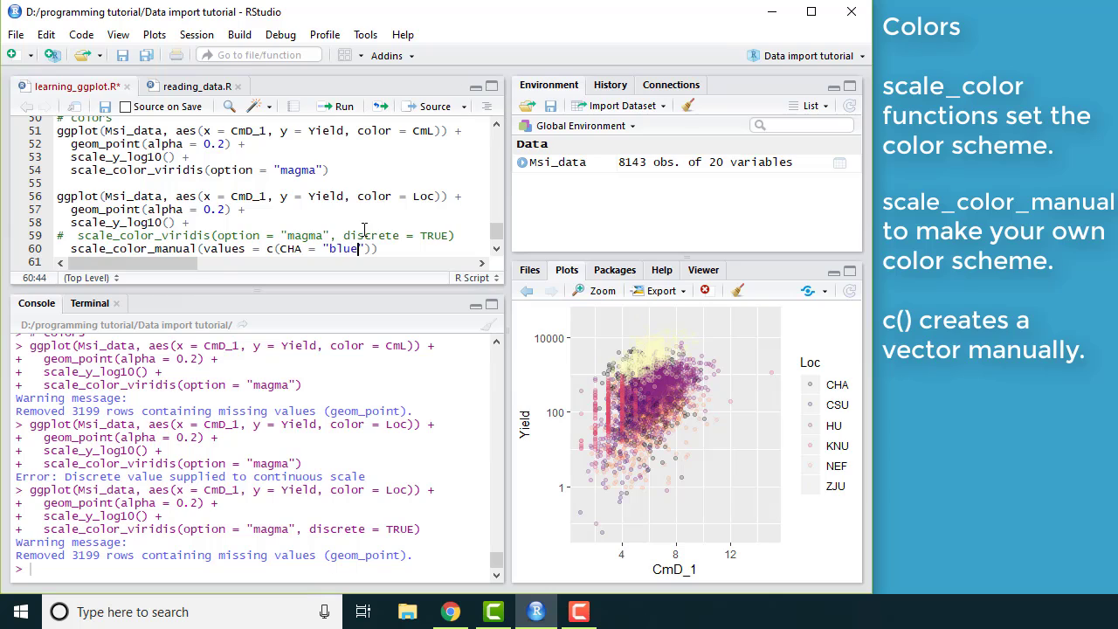
type(",")
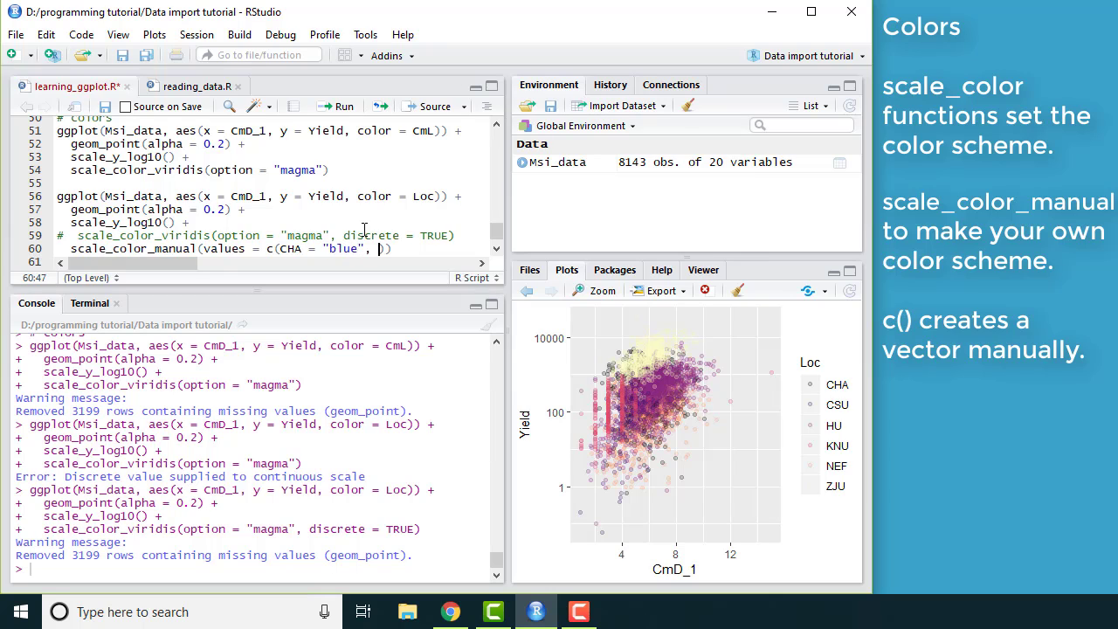
type("CSU =")
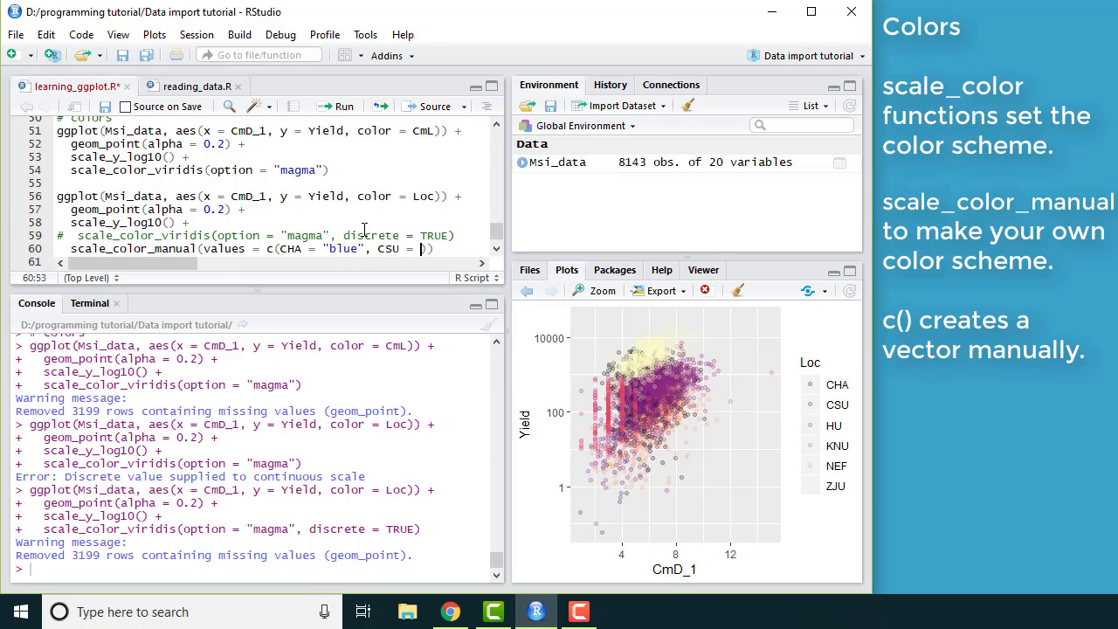
type("\"green\",")
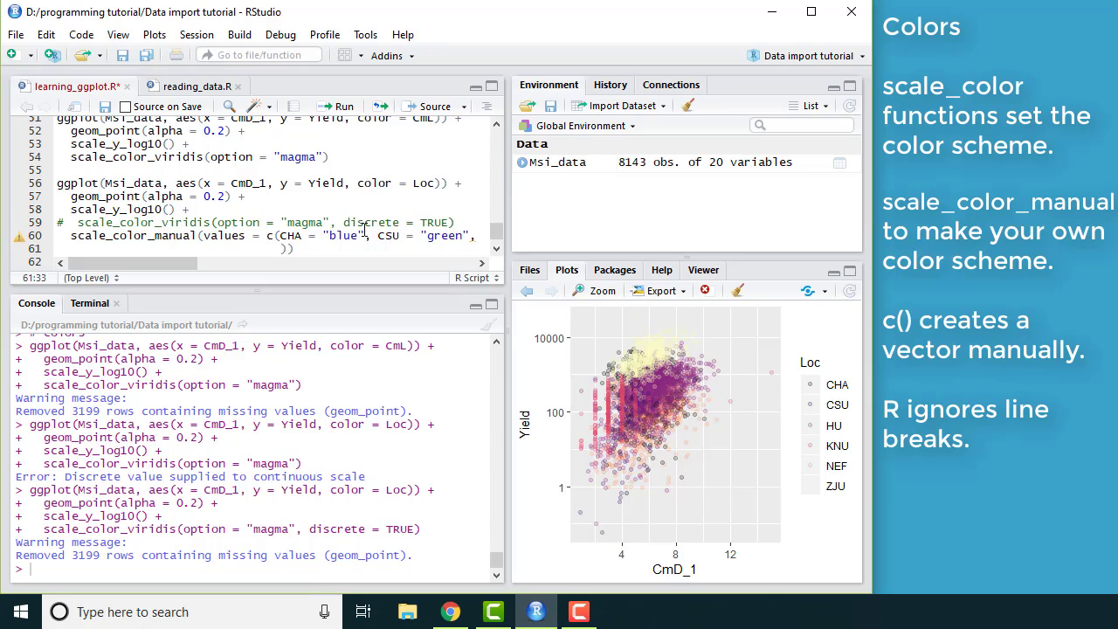
type("H")
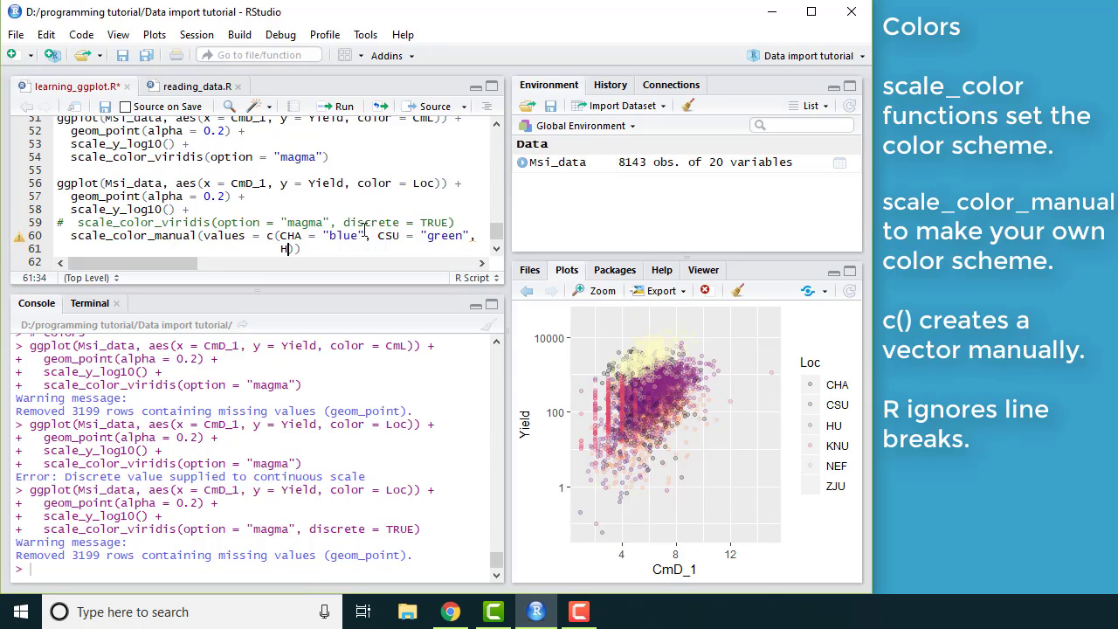
type("U = \"red\",")
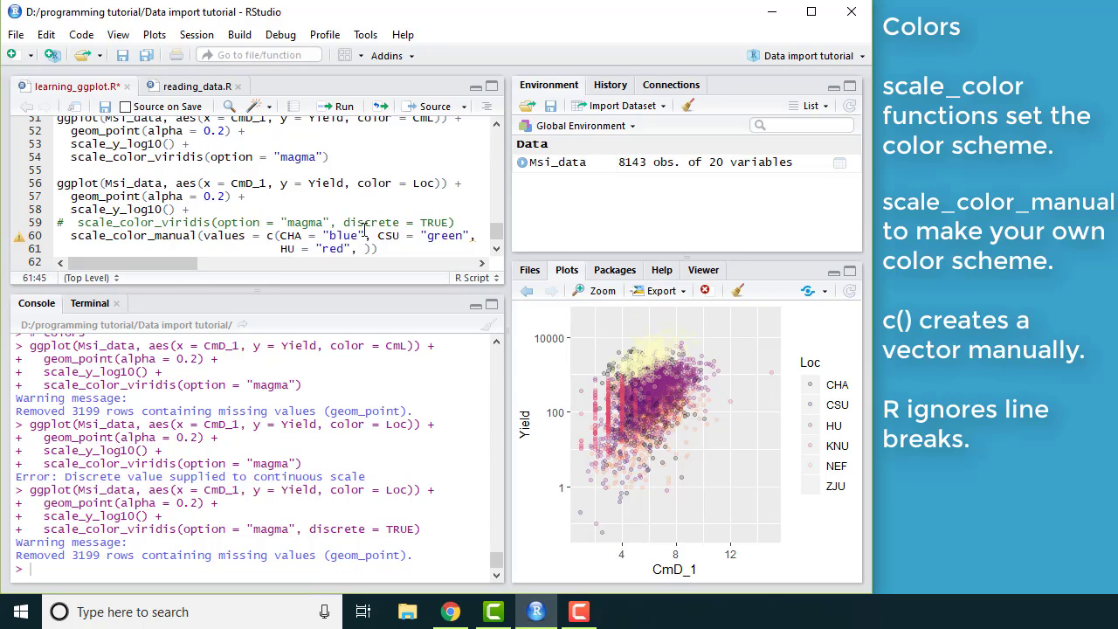
type("KNU = \"purple\",")
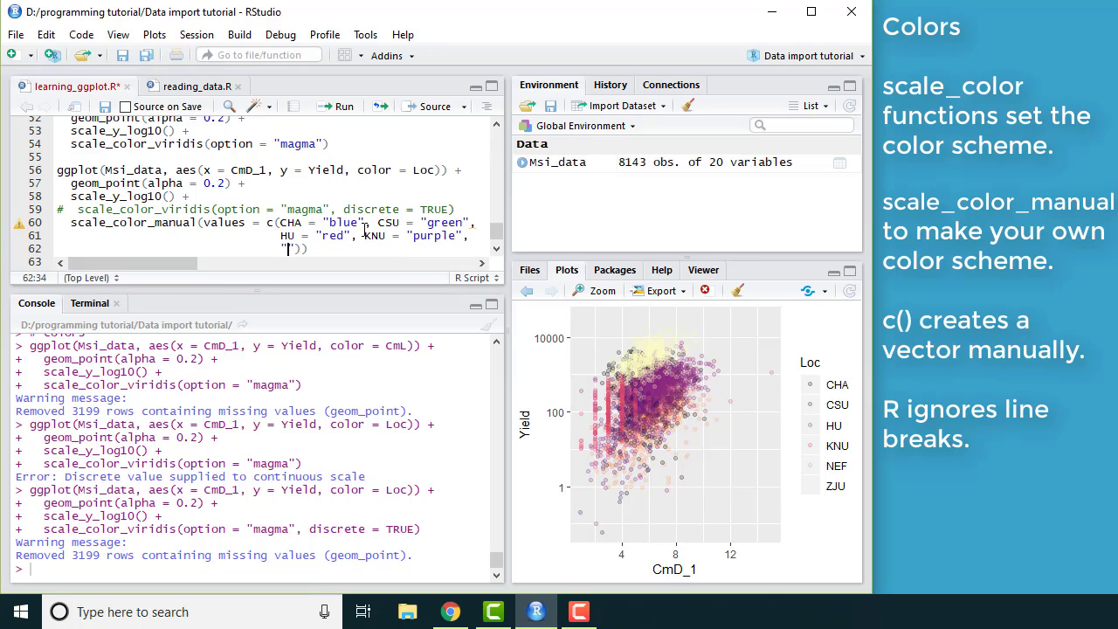
type("NEF =")
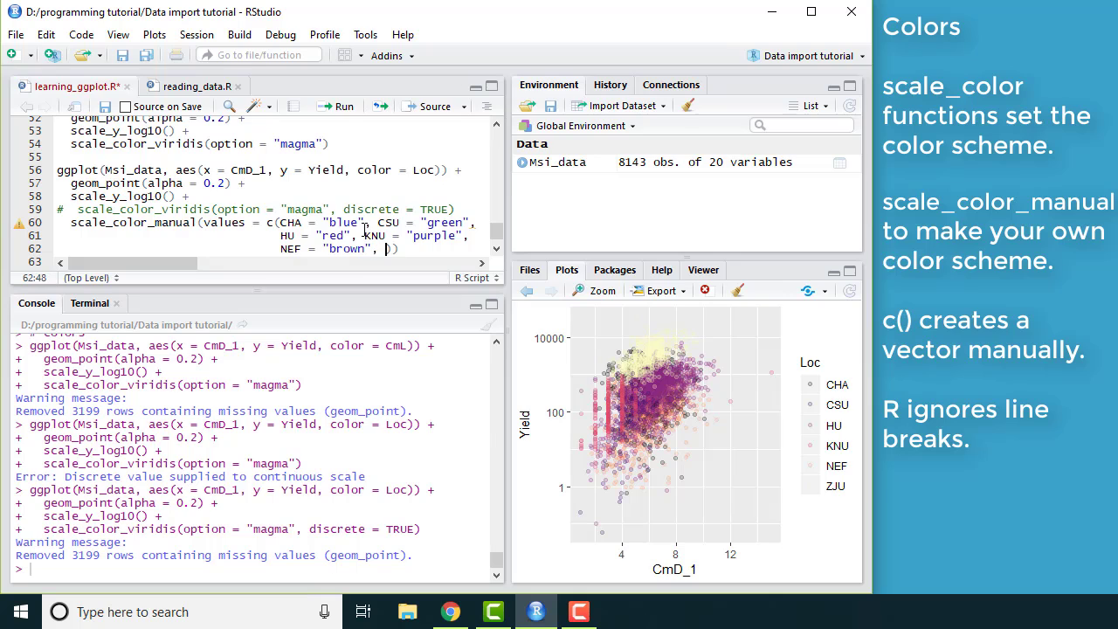
type("Z")
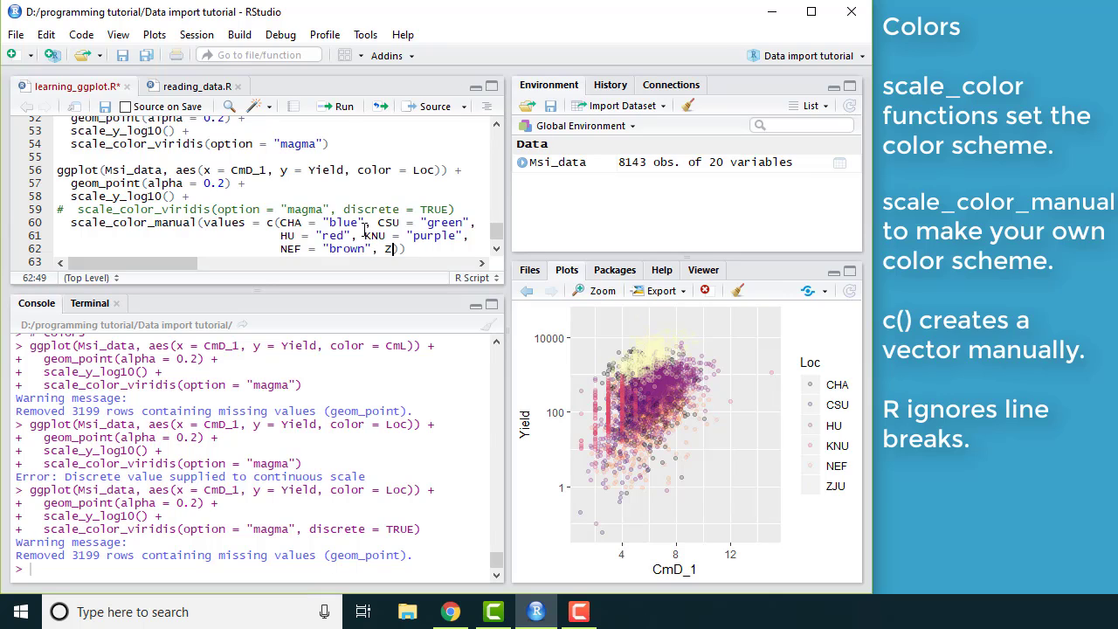
type("ZJU = \"blak\"))")
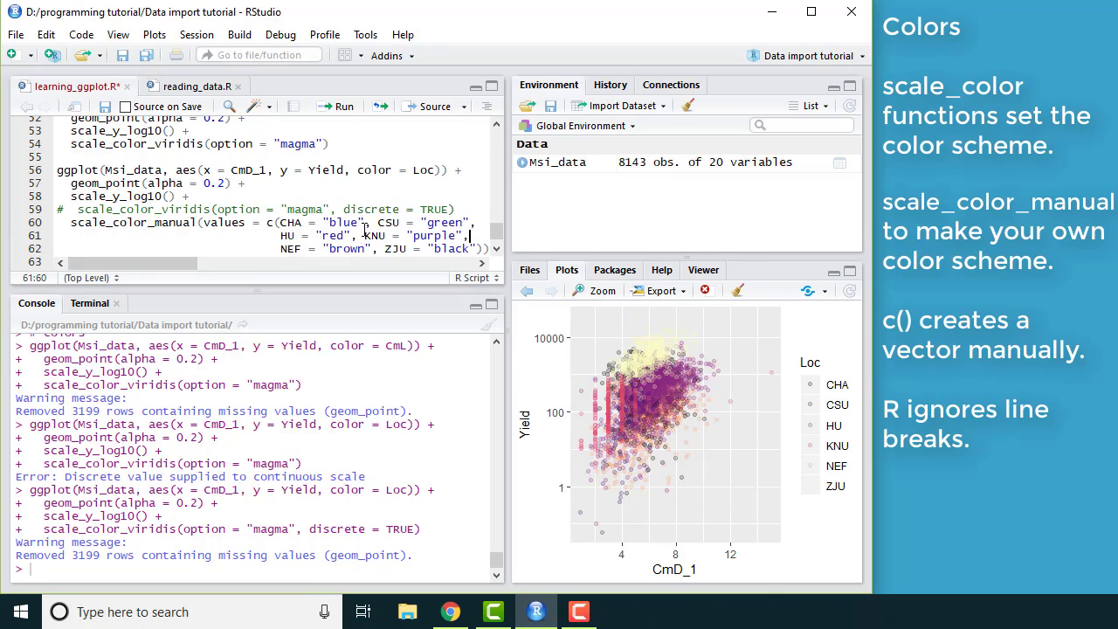
left_click(463, 235)
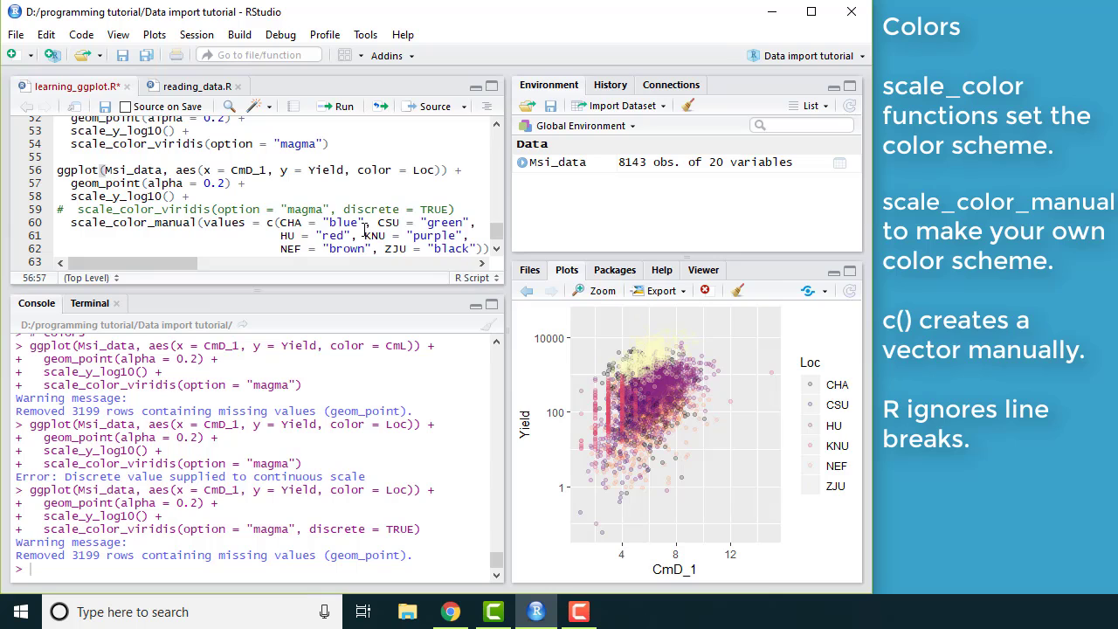
Re-run the ggplot block to redraw the plot with blue, green, red, purple, brown and black locations.
left_click(342, 106)
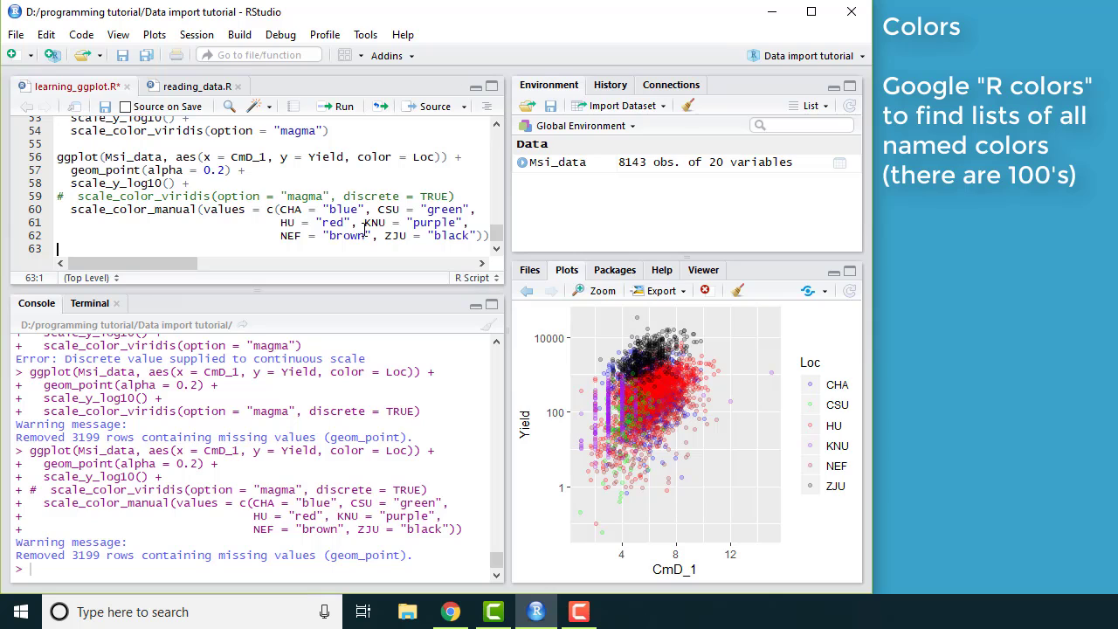
mouse_move(836, 504)
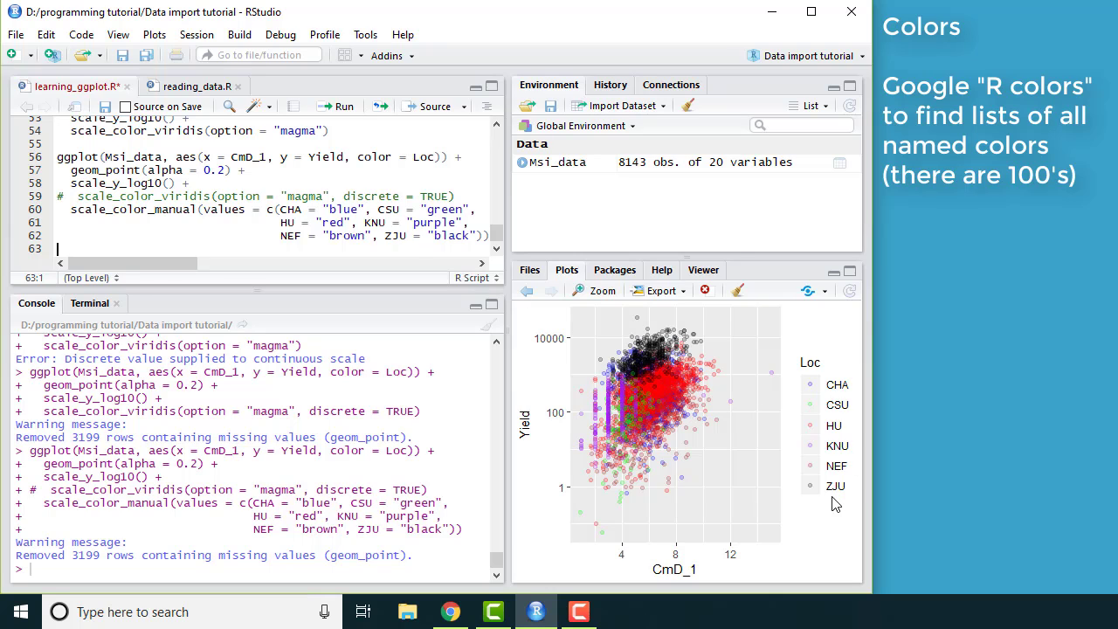
mouse_move(687, 447)
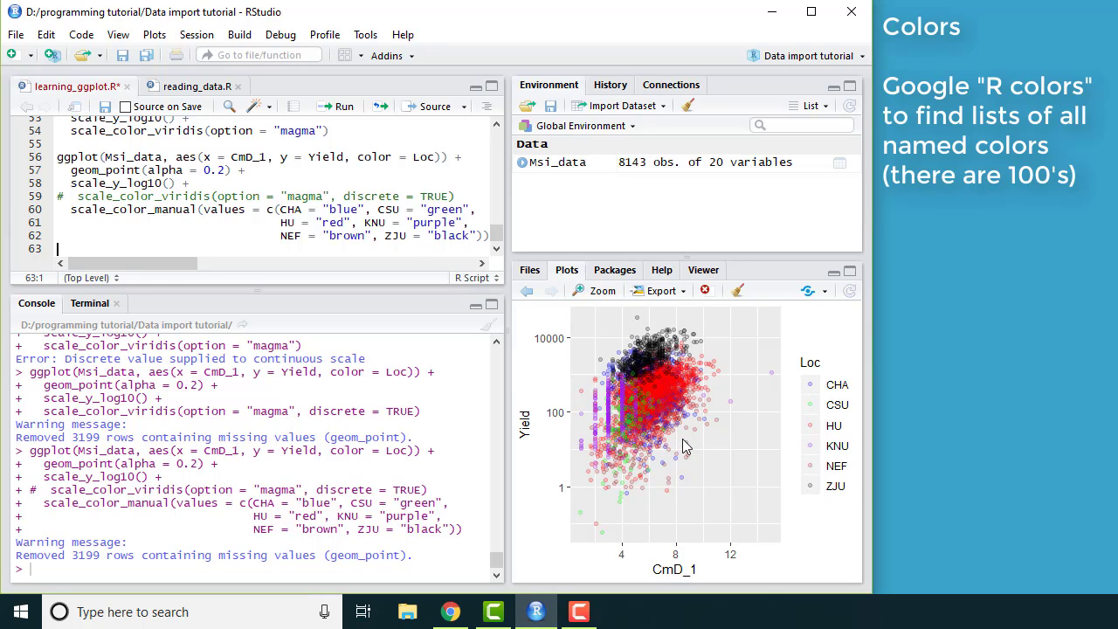
mouse_move(688, 500)
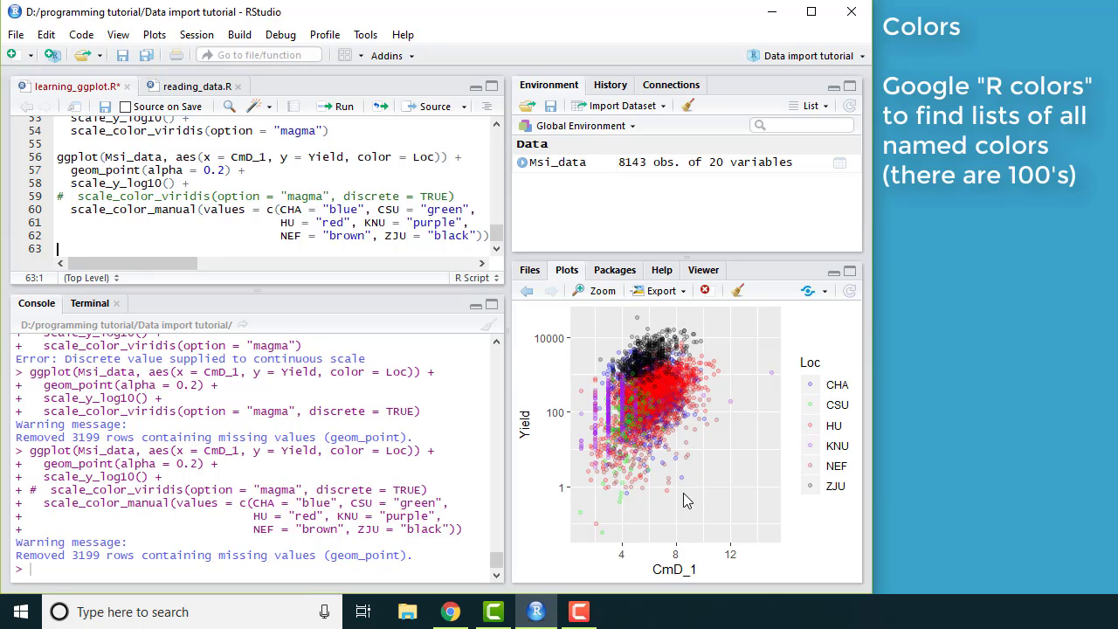
mouse_move(823, 414)
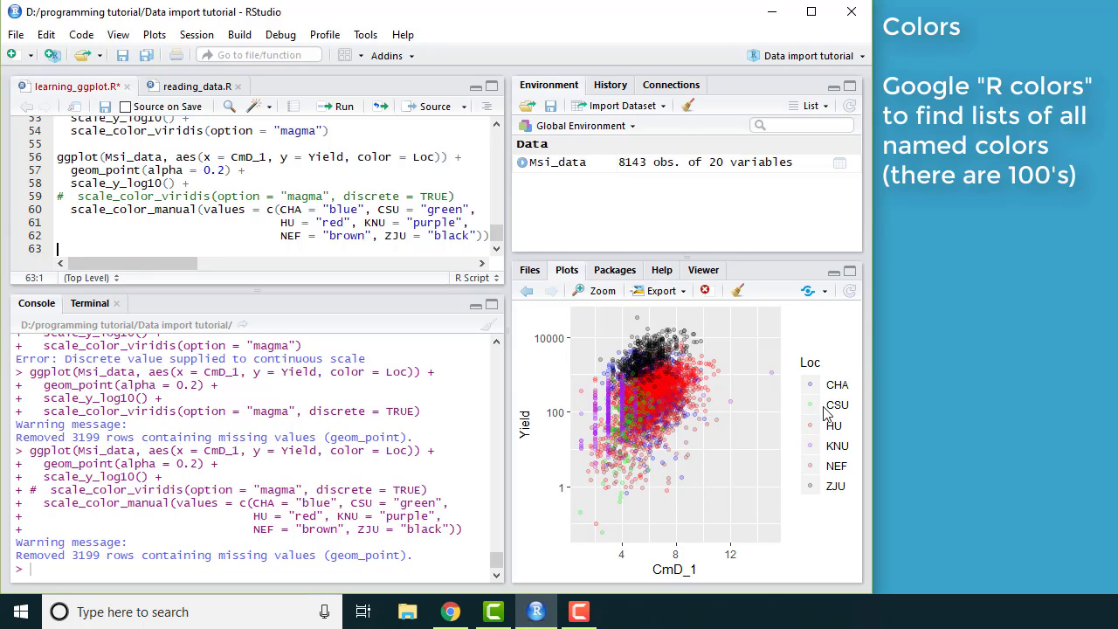
mouse_move(810, 474)
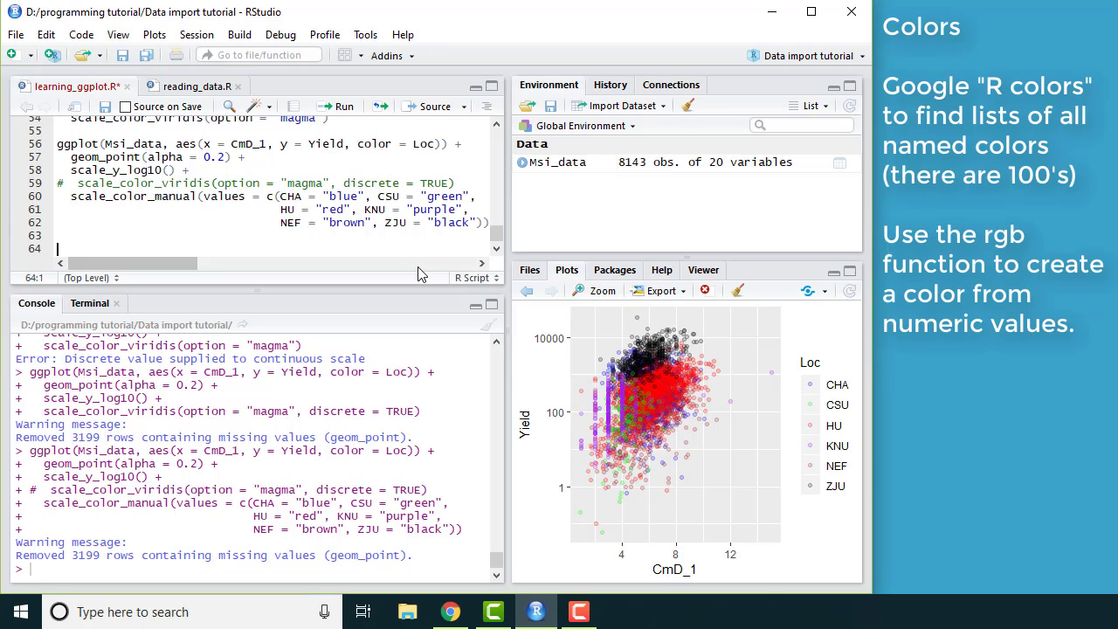
Start an rgb() line in the script and open the ?rgb help page at Usage.
type("r")
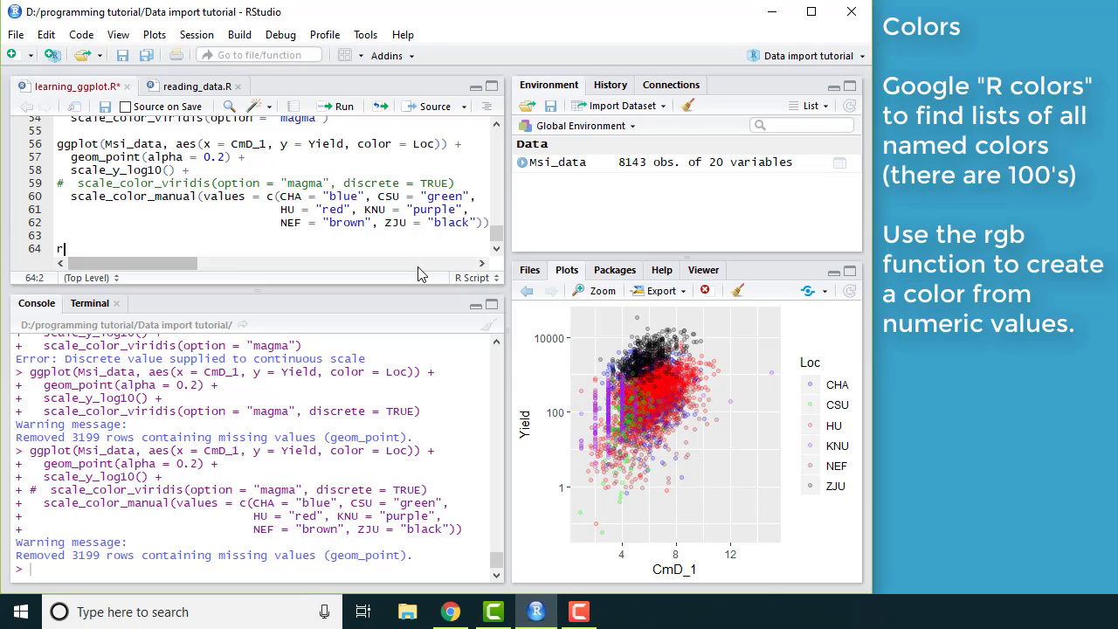
type("gb(")
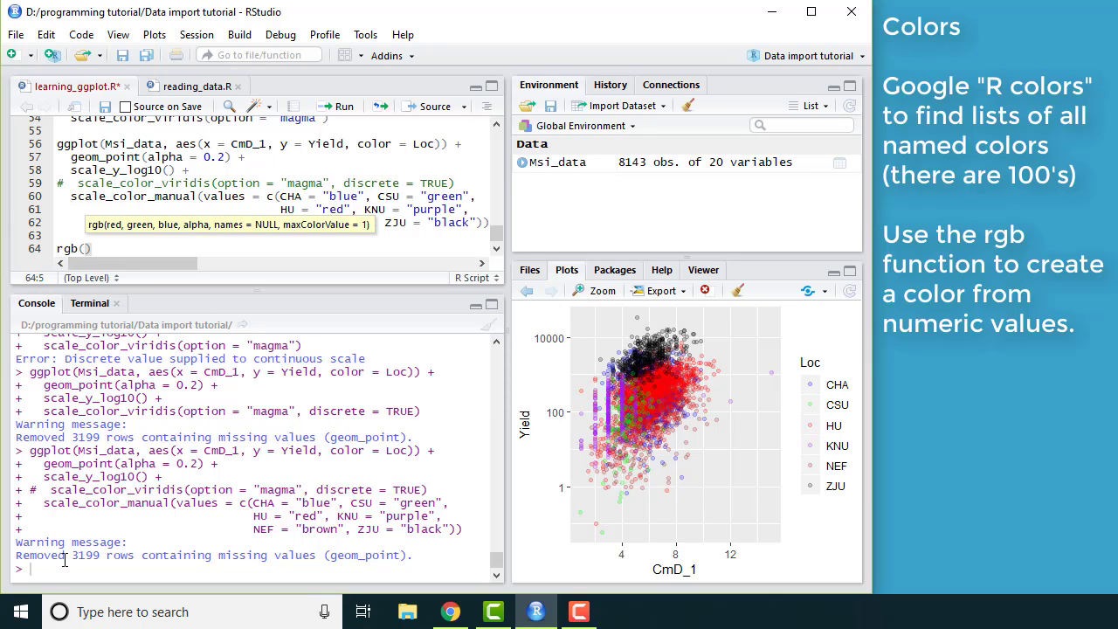
type("?rg")
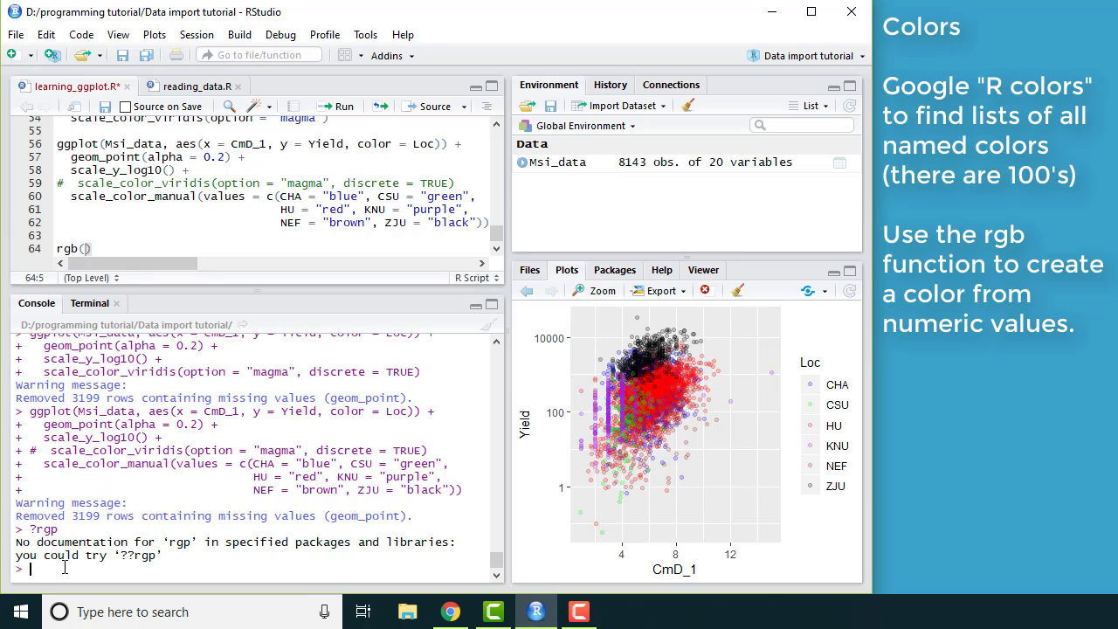
type("?rgb")
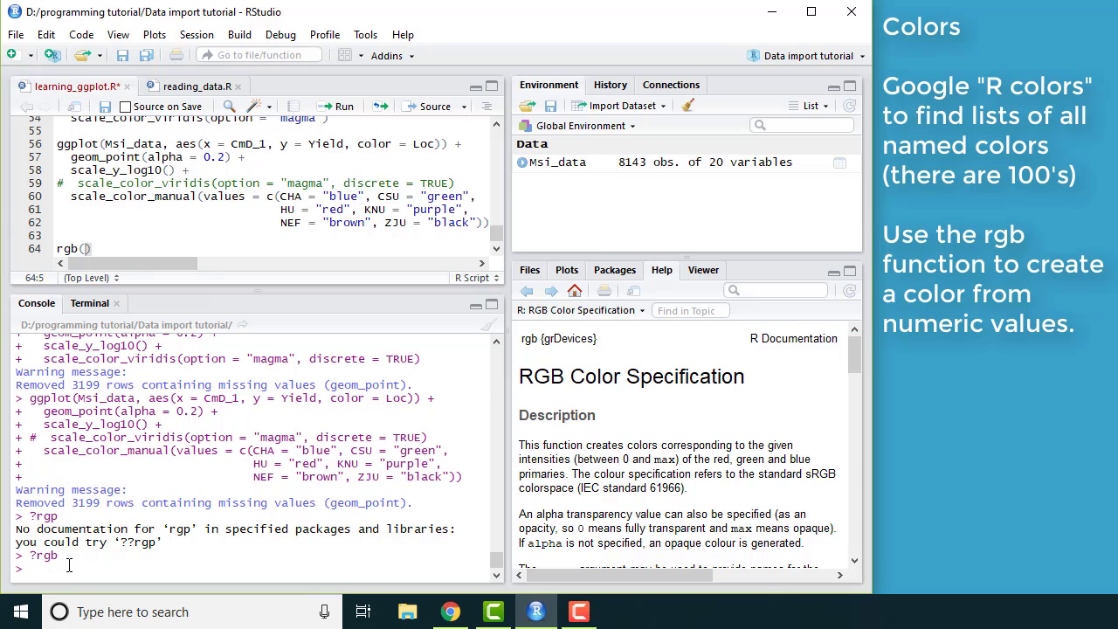
scroll("down", 3)
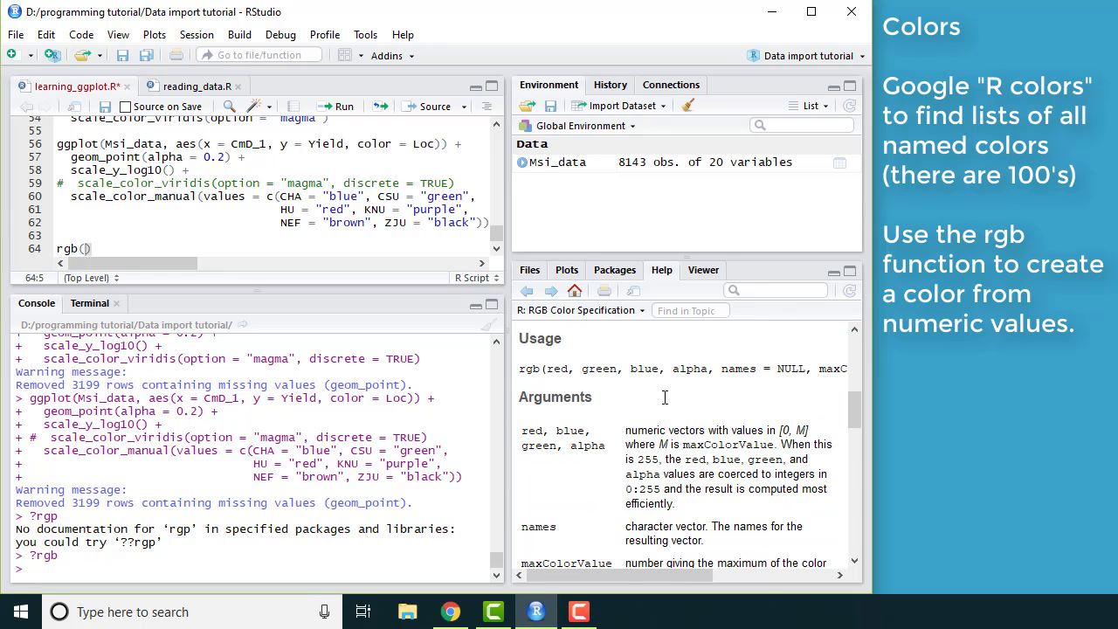
mouse_move(685, 560)
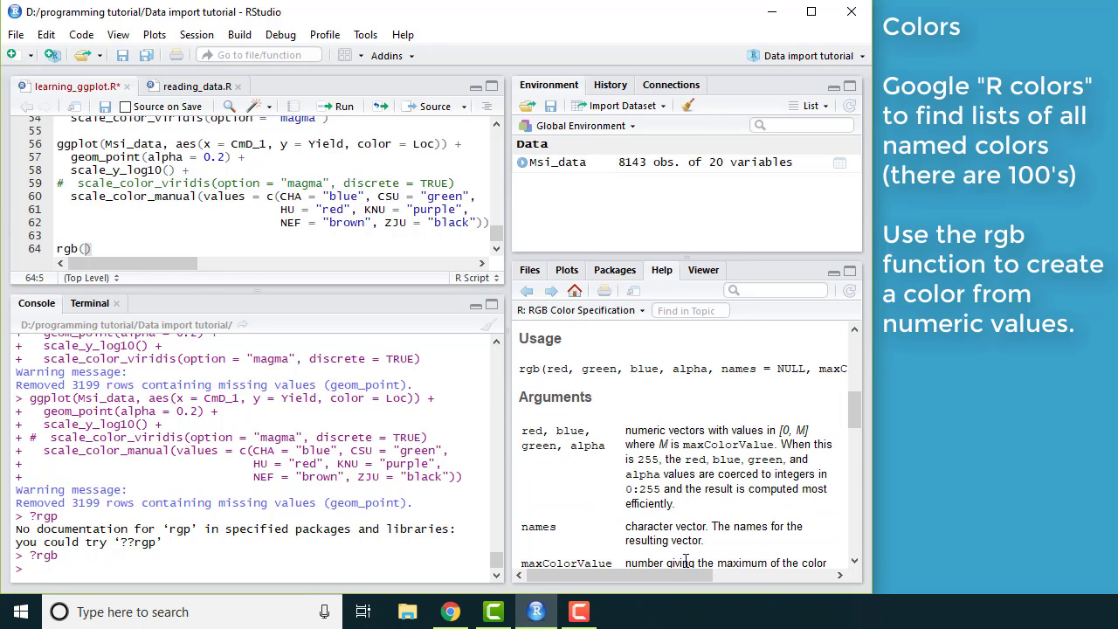
scroll("right", 3)
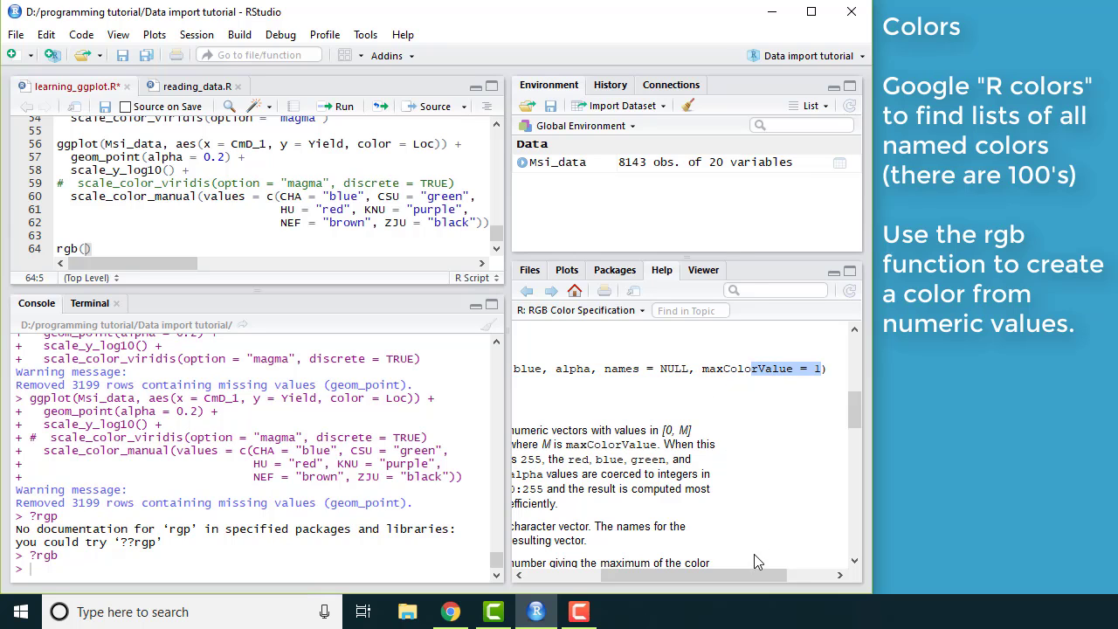
scroll("up", 3)
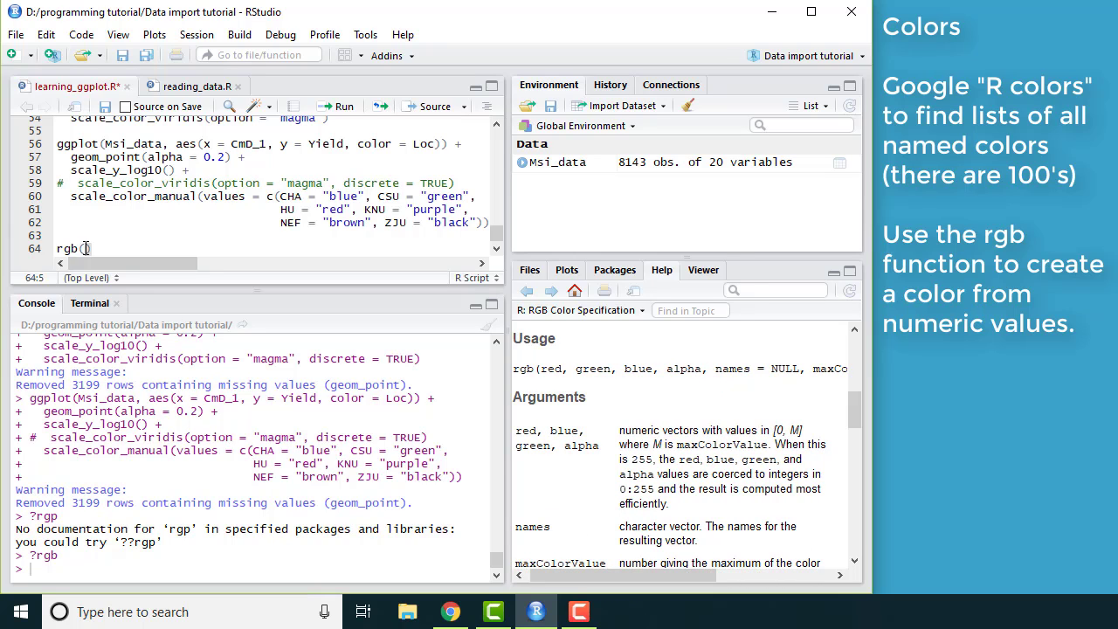
Run rgb(230, 100, 20, maxColorValue = 255) to print the hex code #E66414.
type("maxColorValue =")
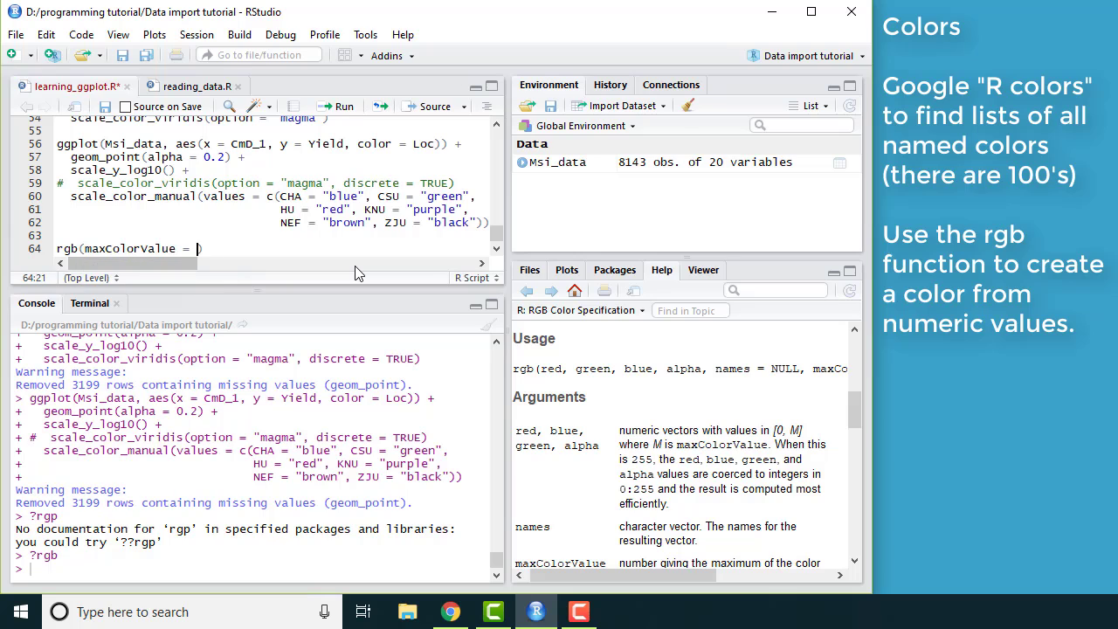
type("255")
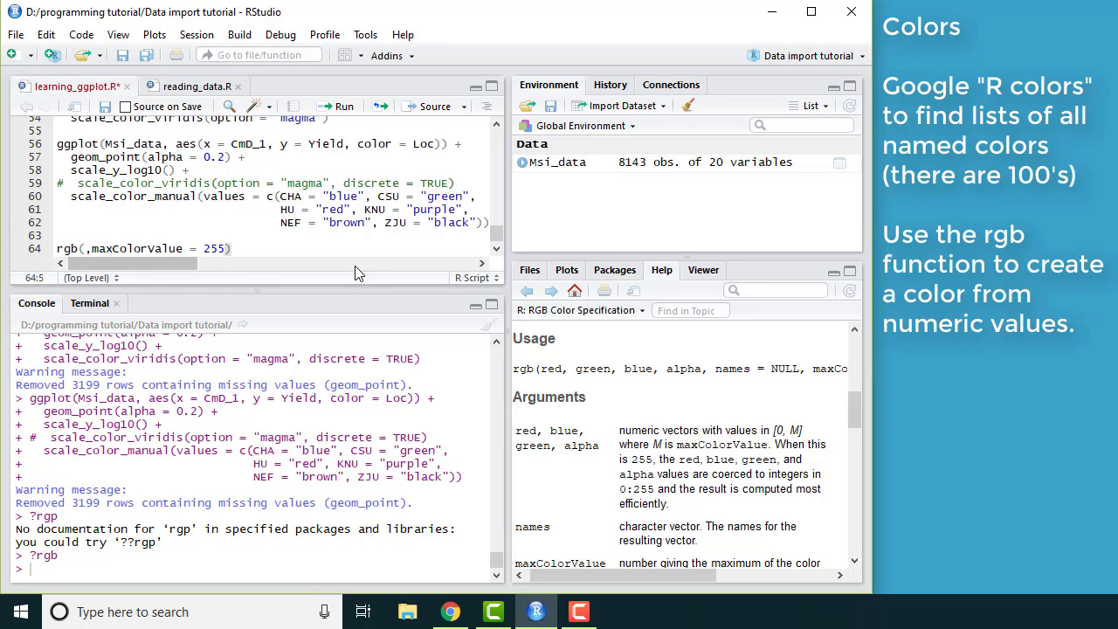
type("230, 10")
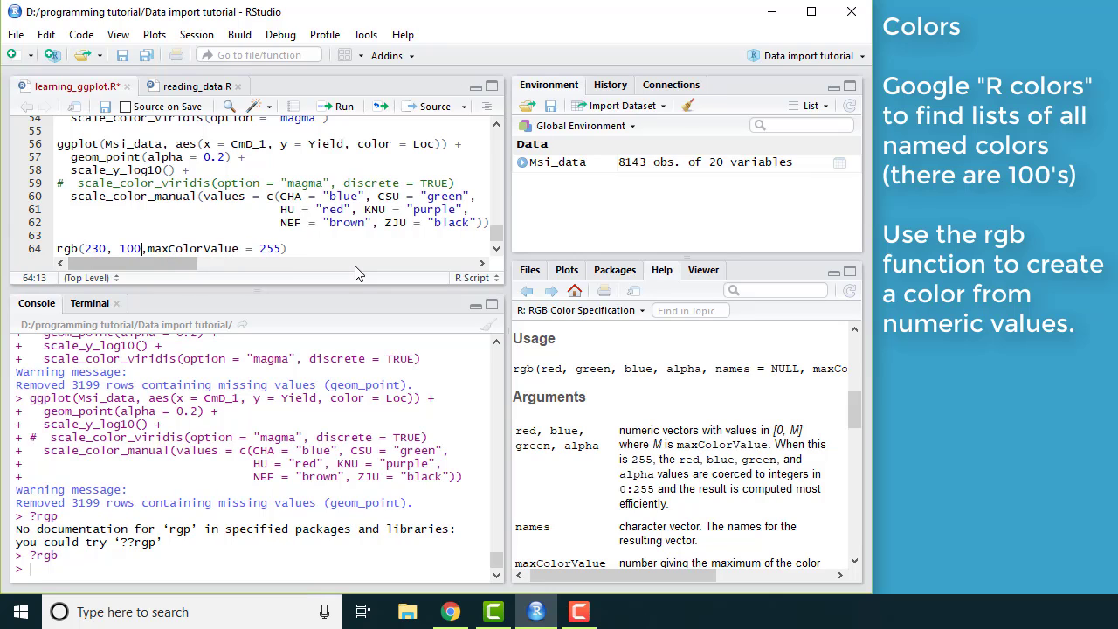
type("0, 2")
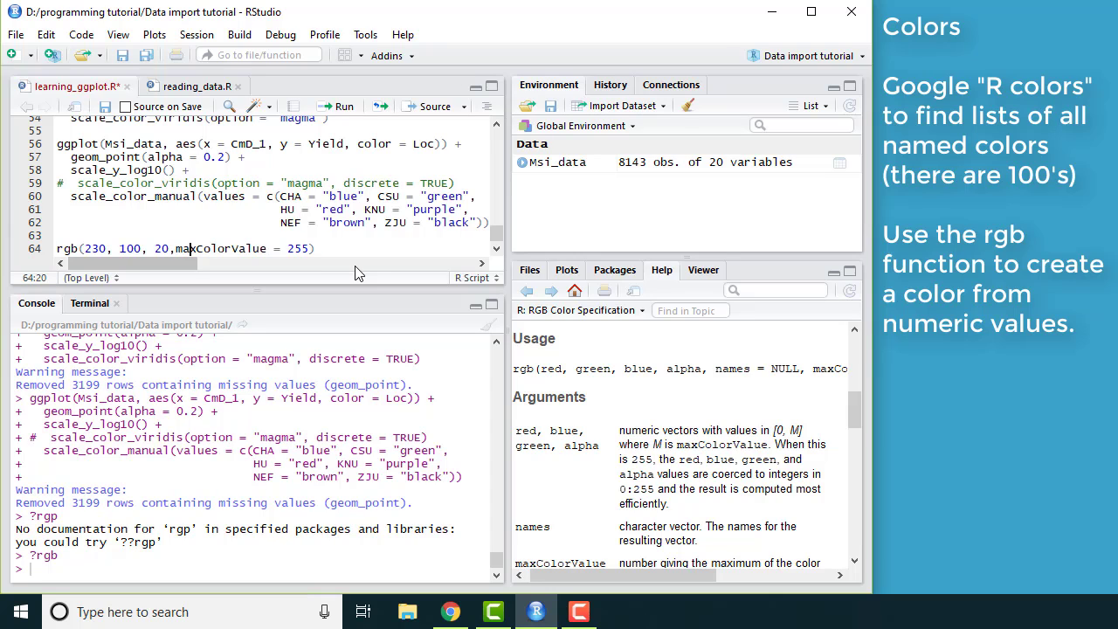
key("Return")
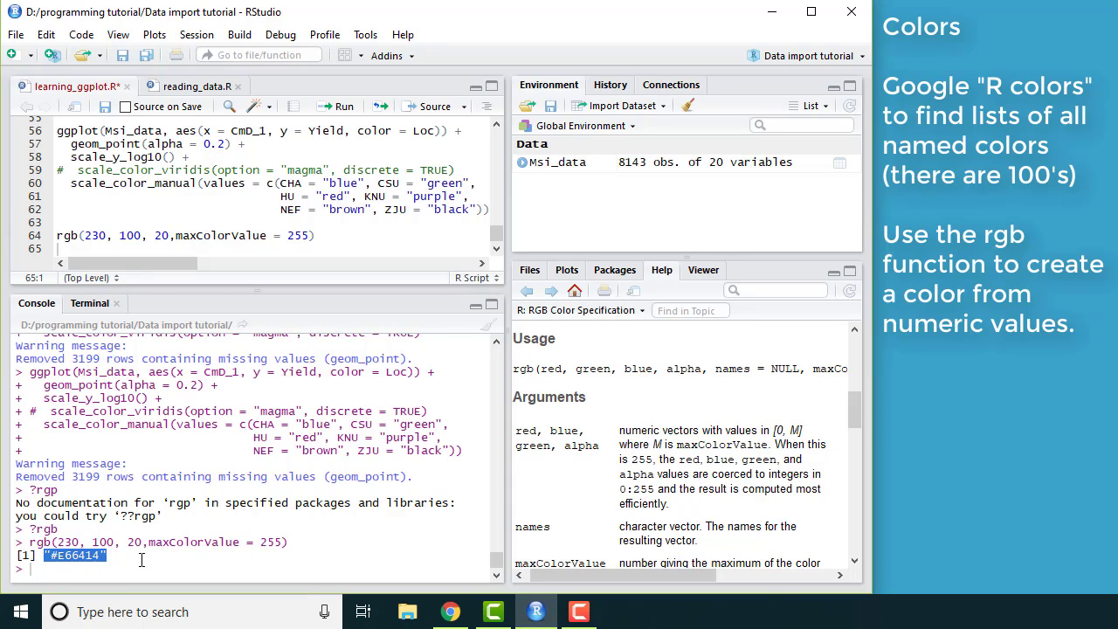
mouse_move(136, 591)
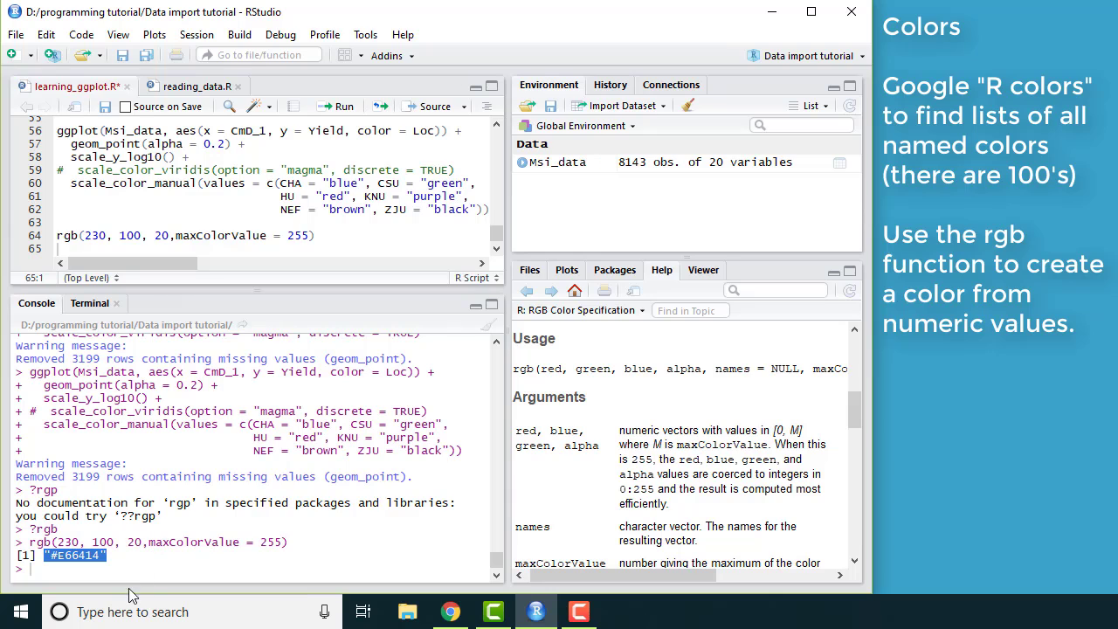
mouse_move(310, 253)
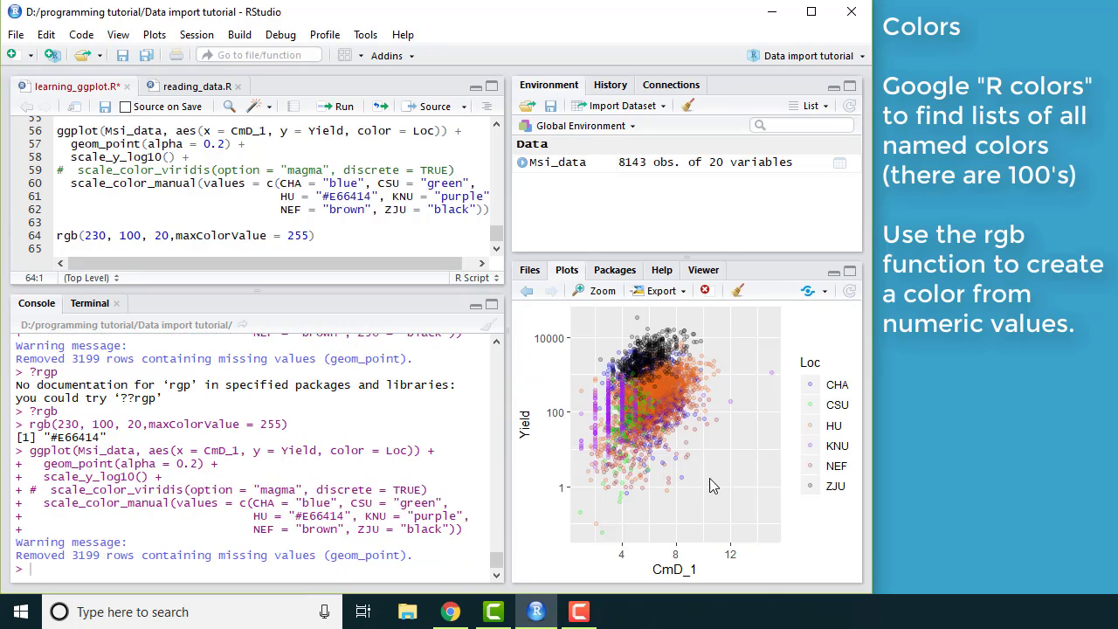
mouse_move(668, 413)
type("pai")
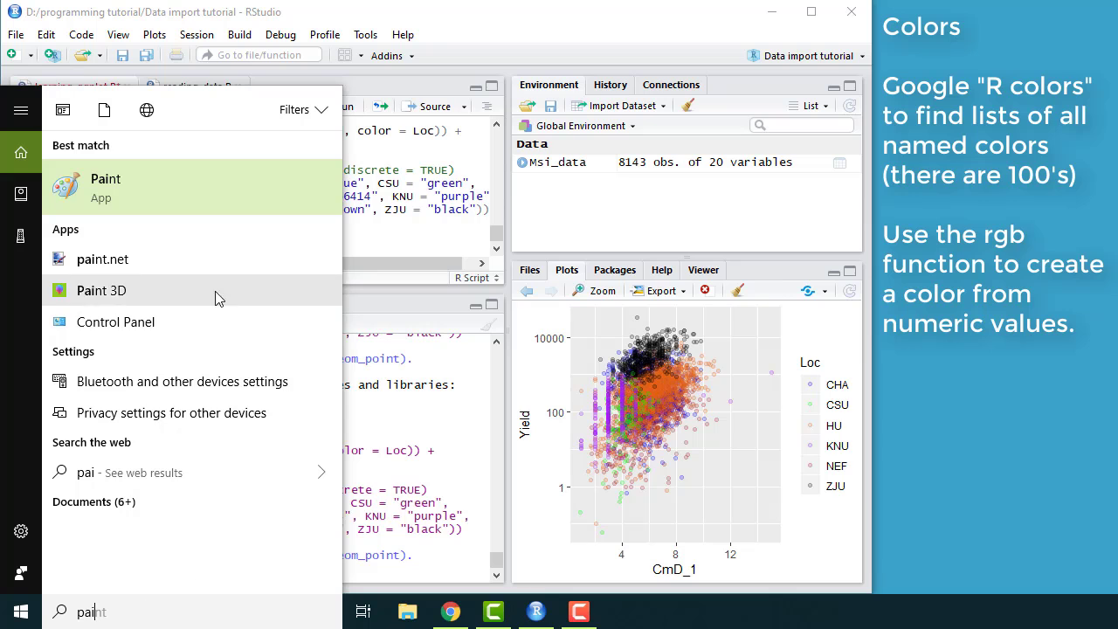
Preview red 230, green 100, blue 20 in Paint's colour editor, then close Paint.
left_click(104, 186)
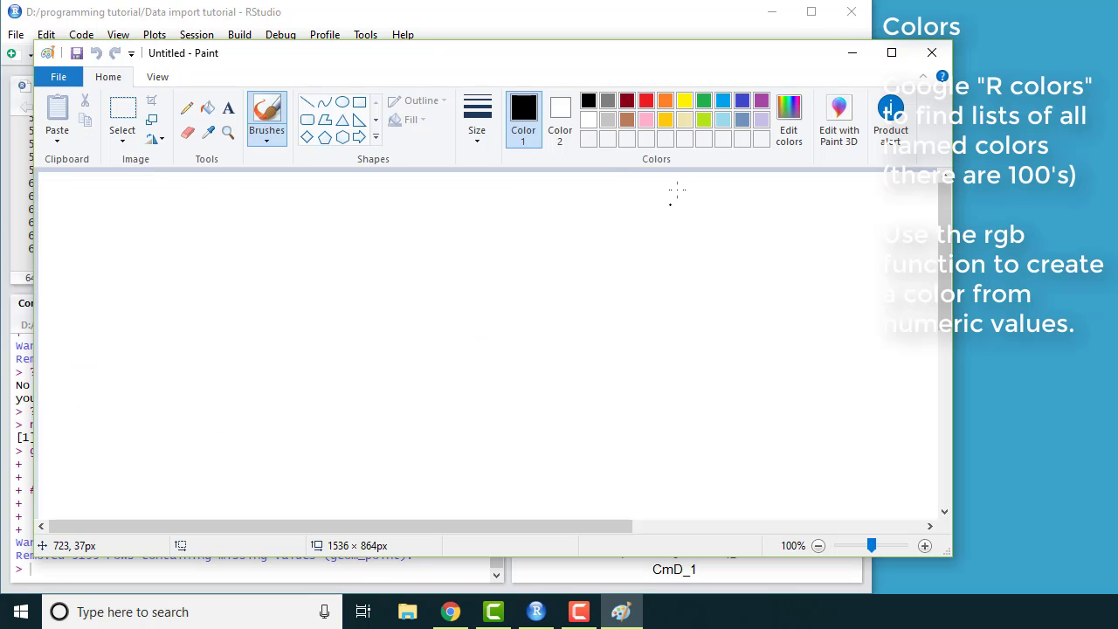
left_click(788, 118)
type("230")
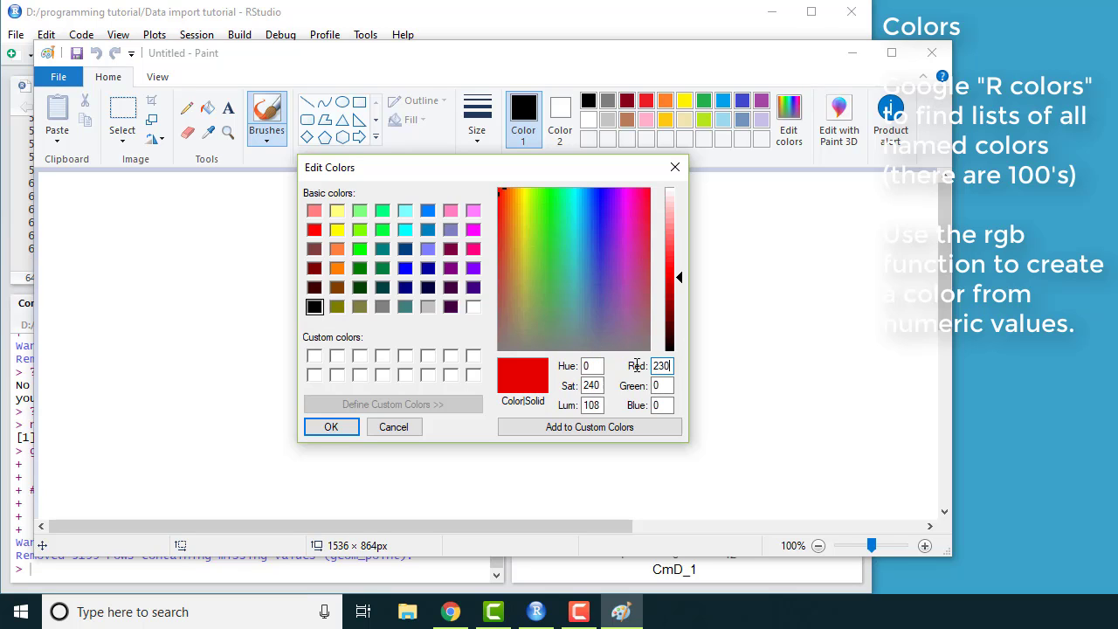
left_click(662, 385)
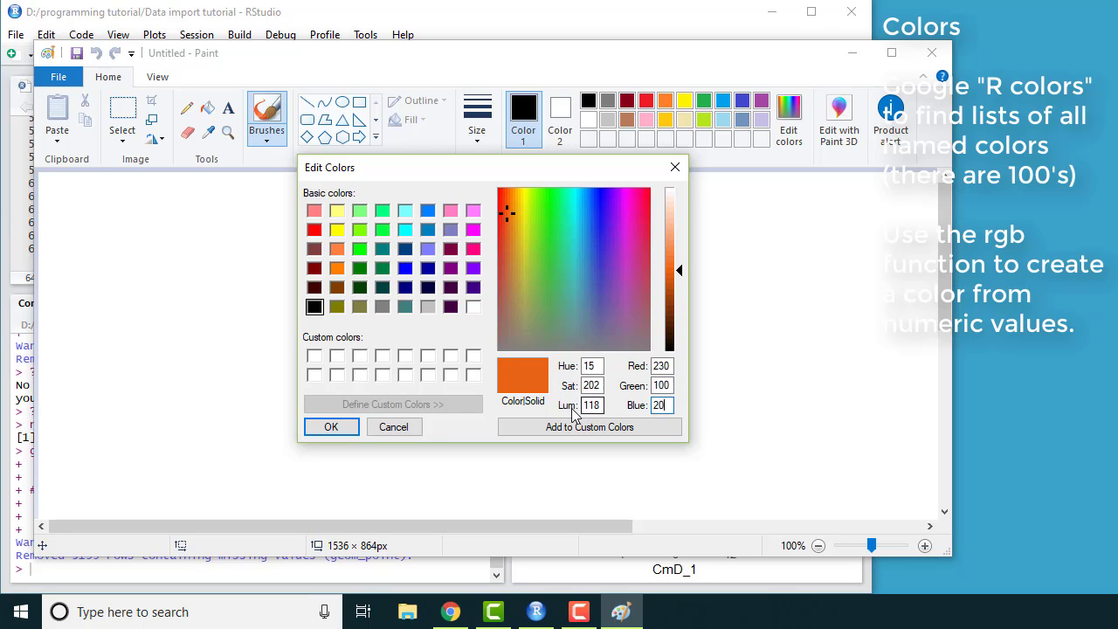
mouse_move(674, 166)
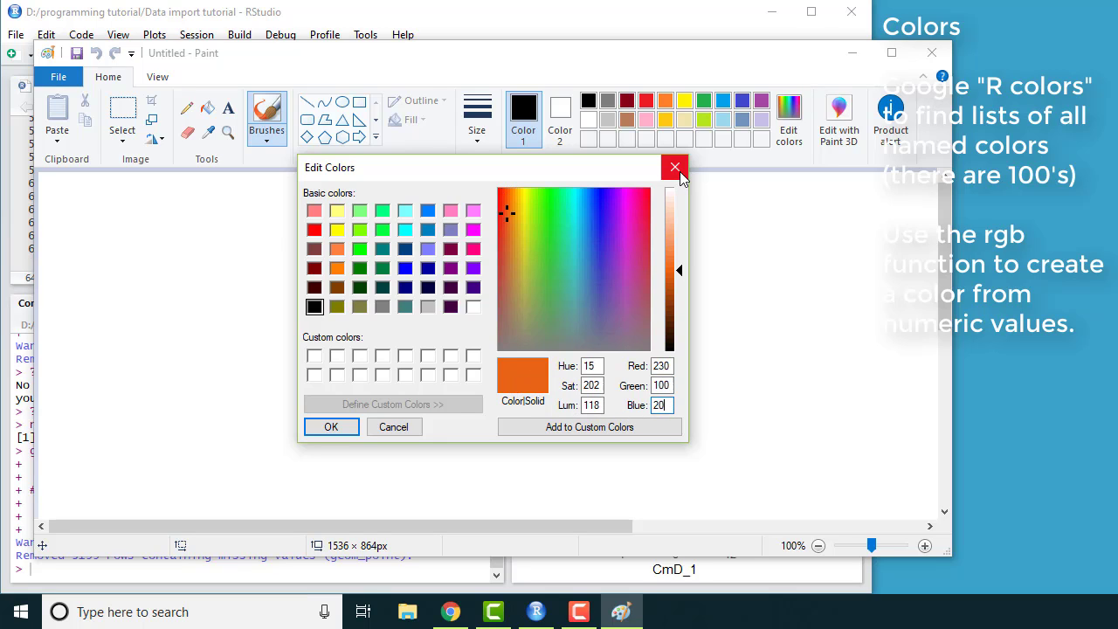
mouse_move(675, 166)
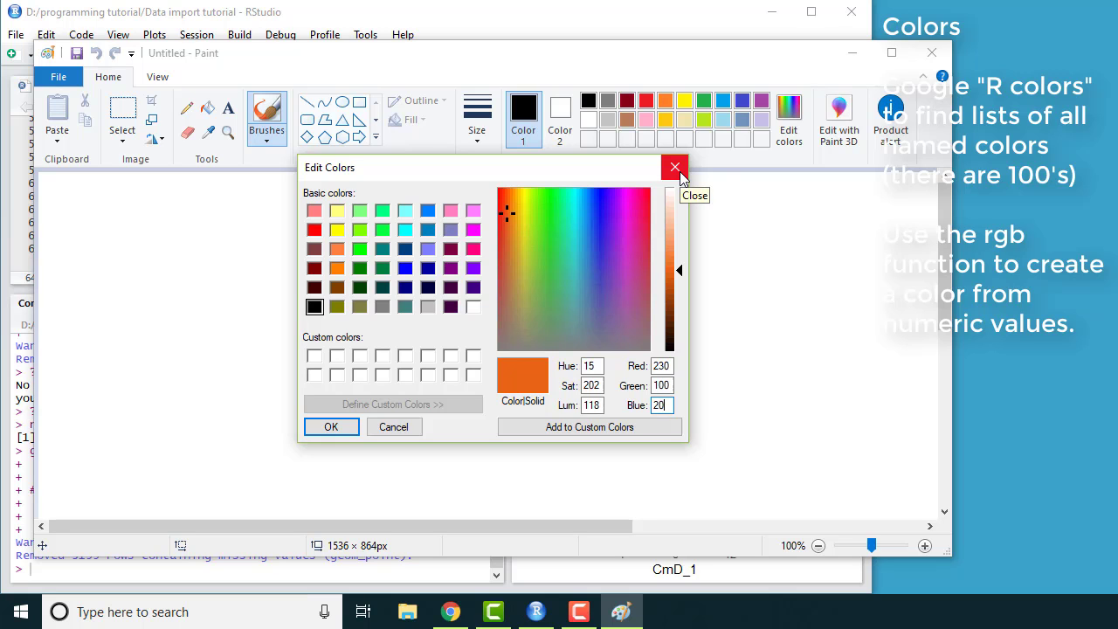
left_click(674, 167)
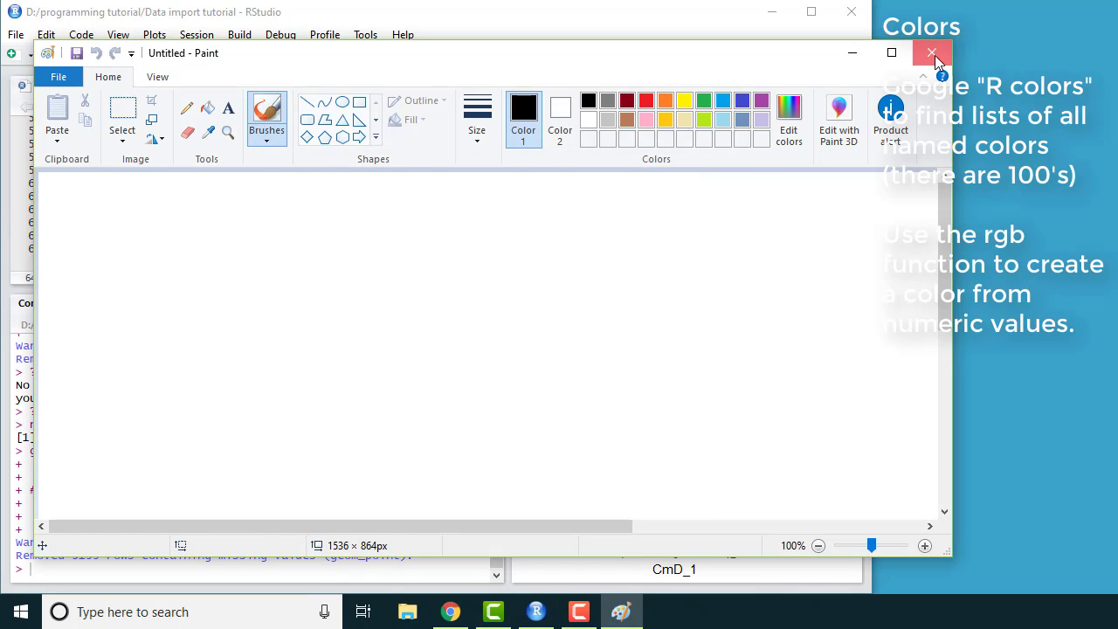
left_click(932, 52)
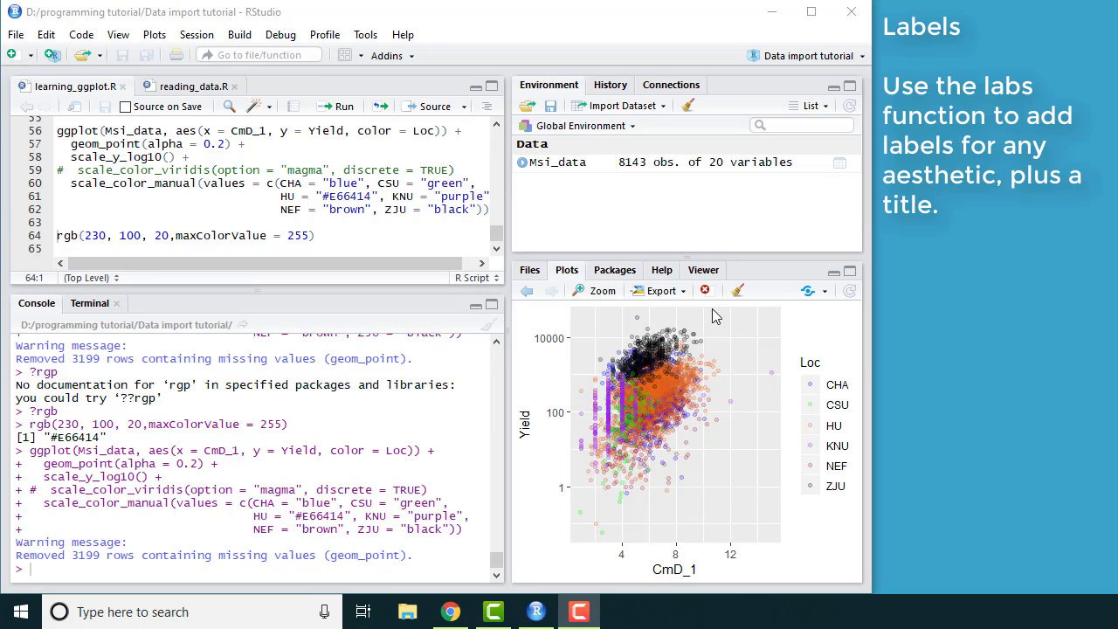
mouse_move(703, 403)
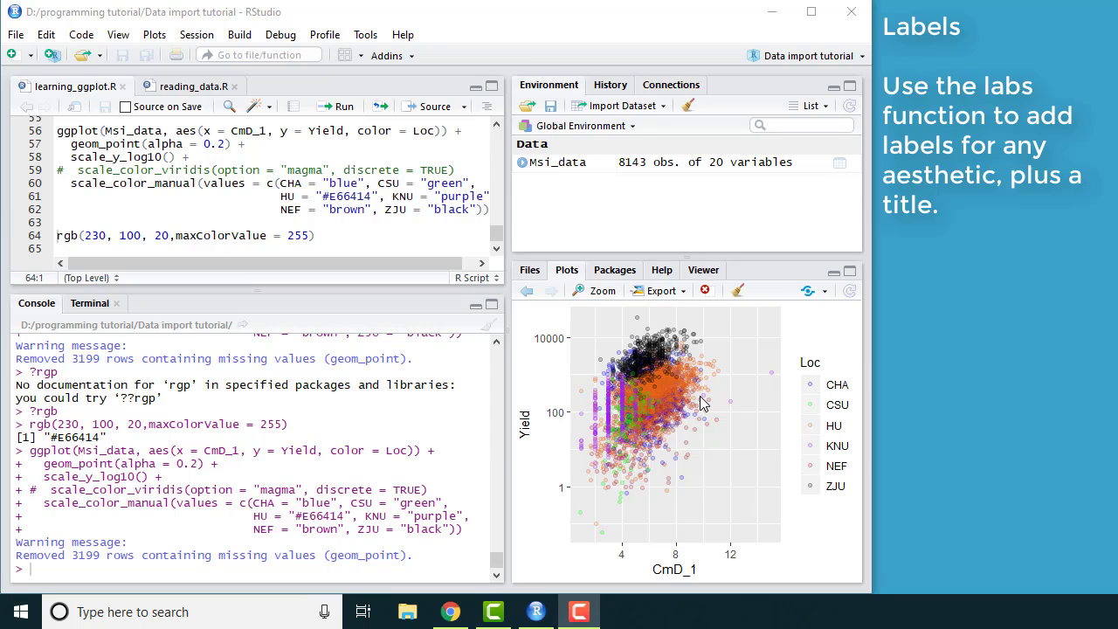
mouse_move(658, 511)
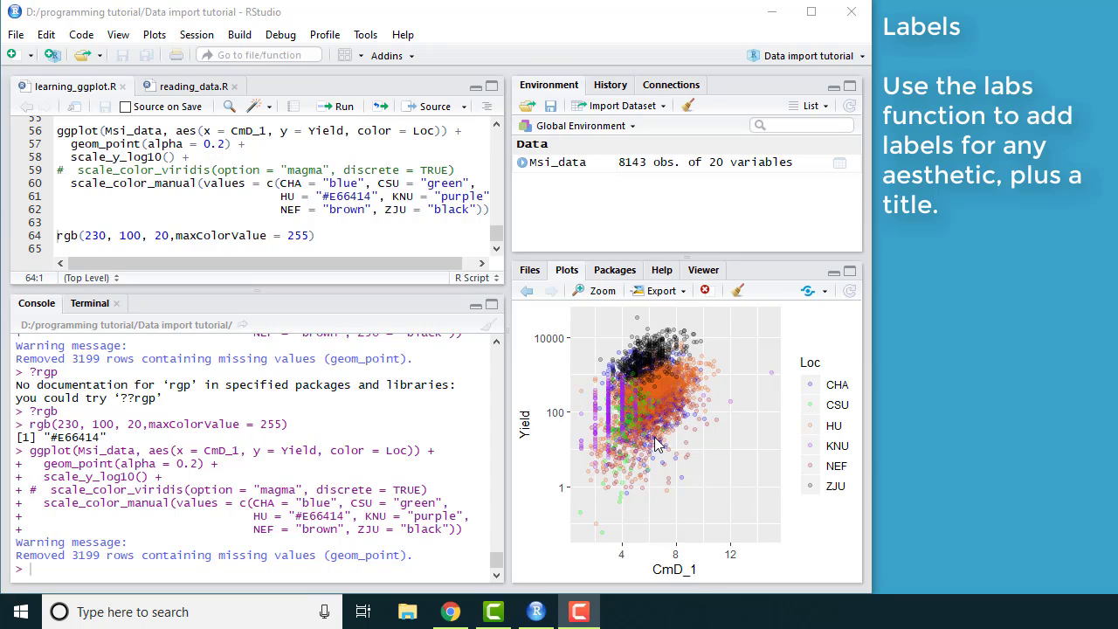
mouse_move(648, 452)
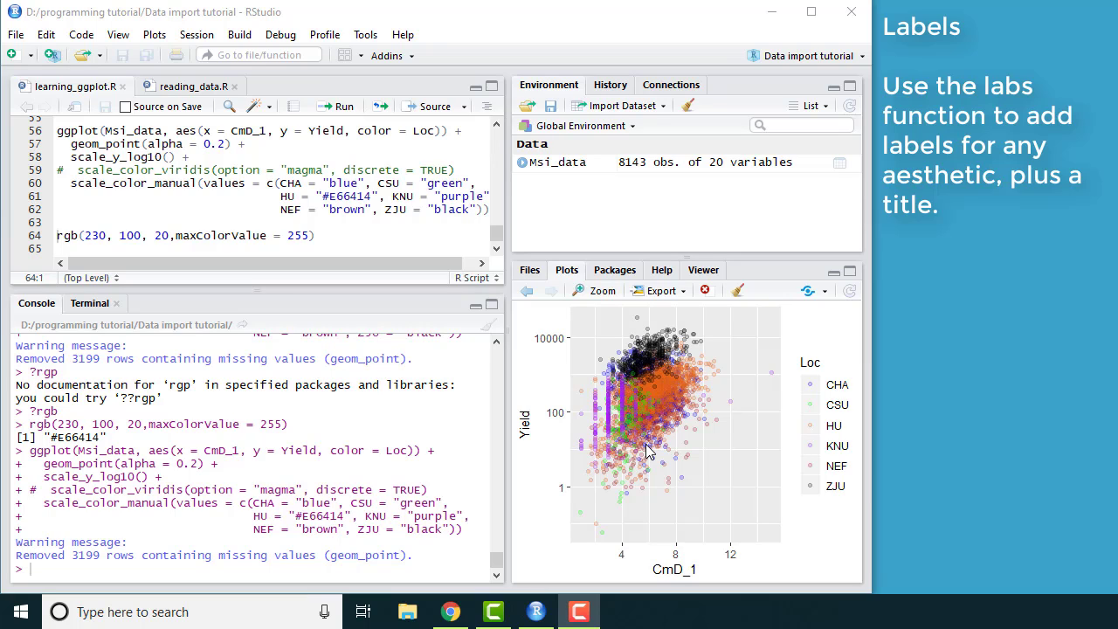
mouse_move(270, 303)
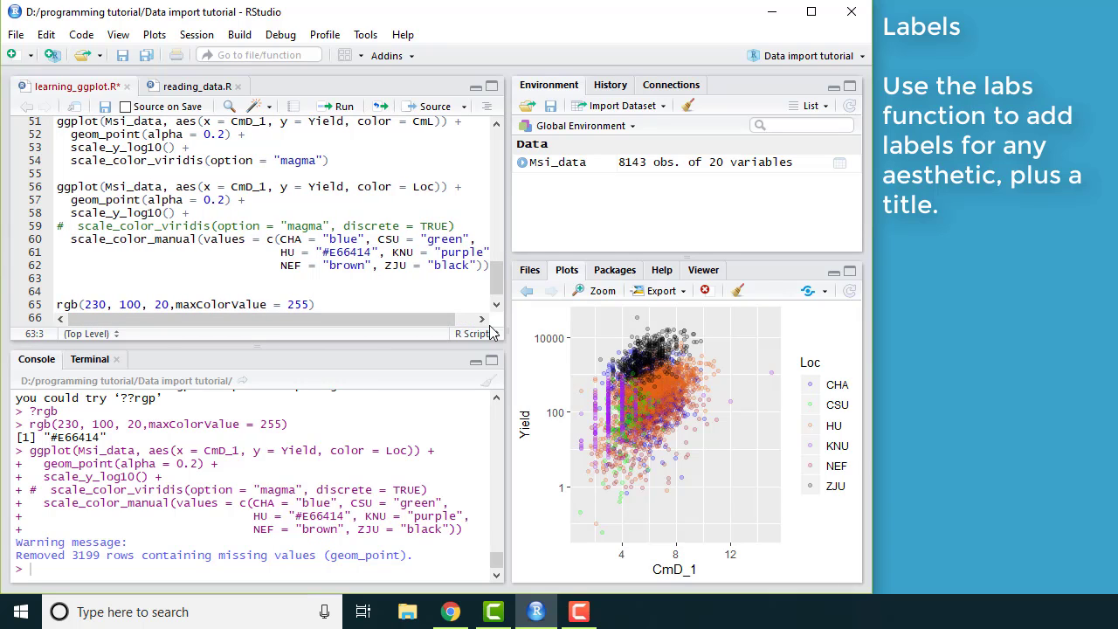
Type an empty labs() call on a new line below scale_color_manual.
type("la")
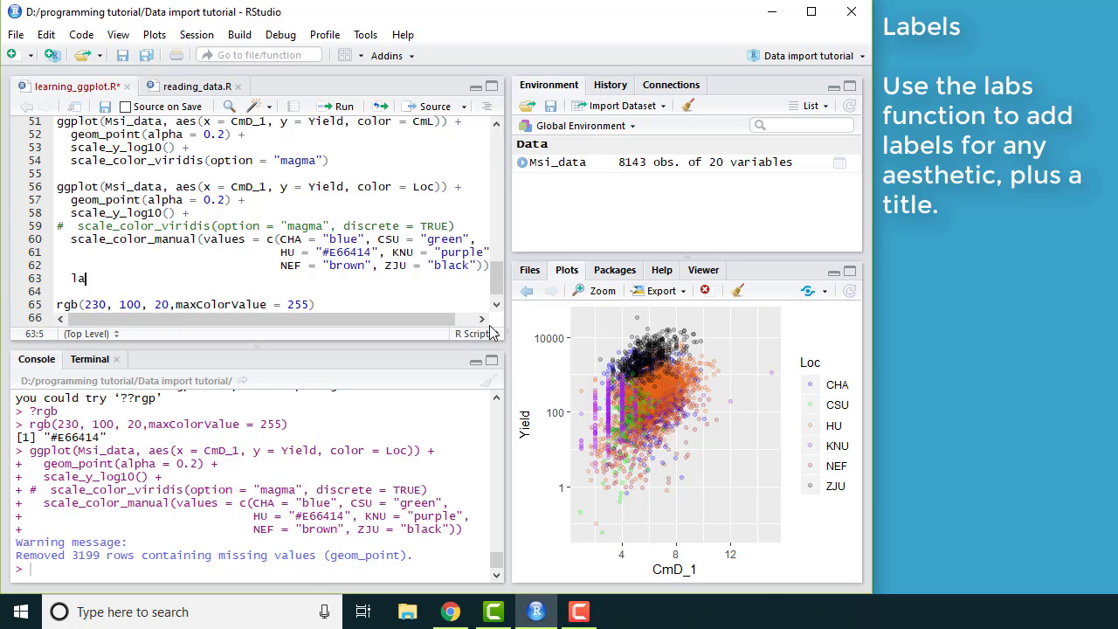
type("b()")
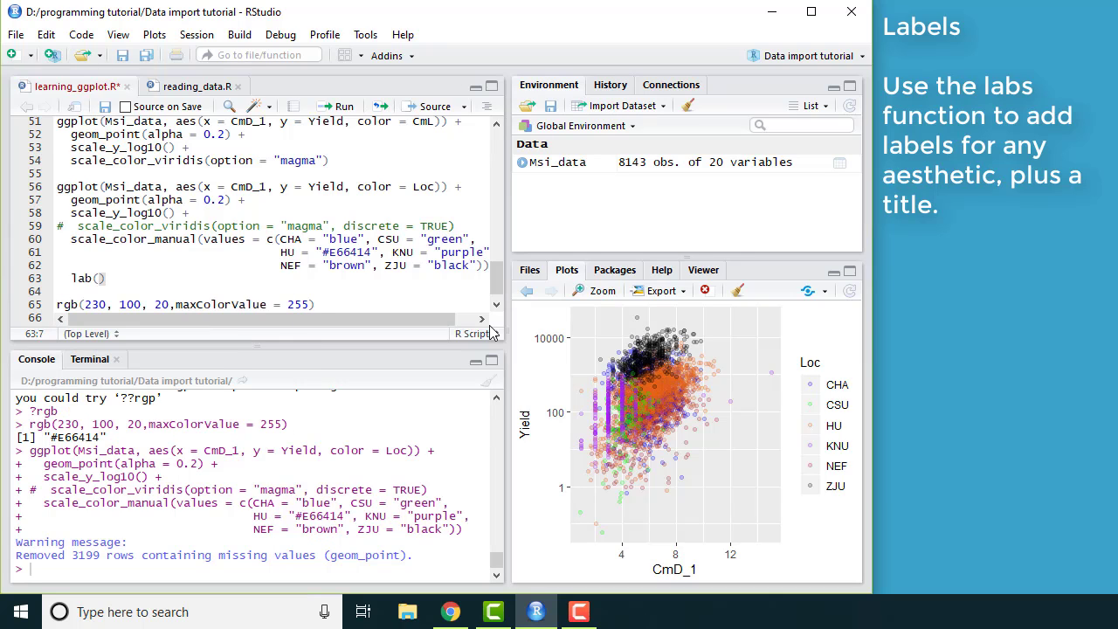
type("s")
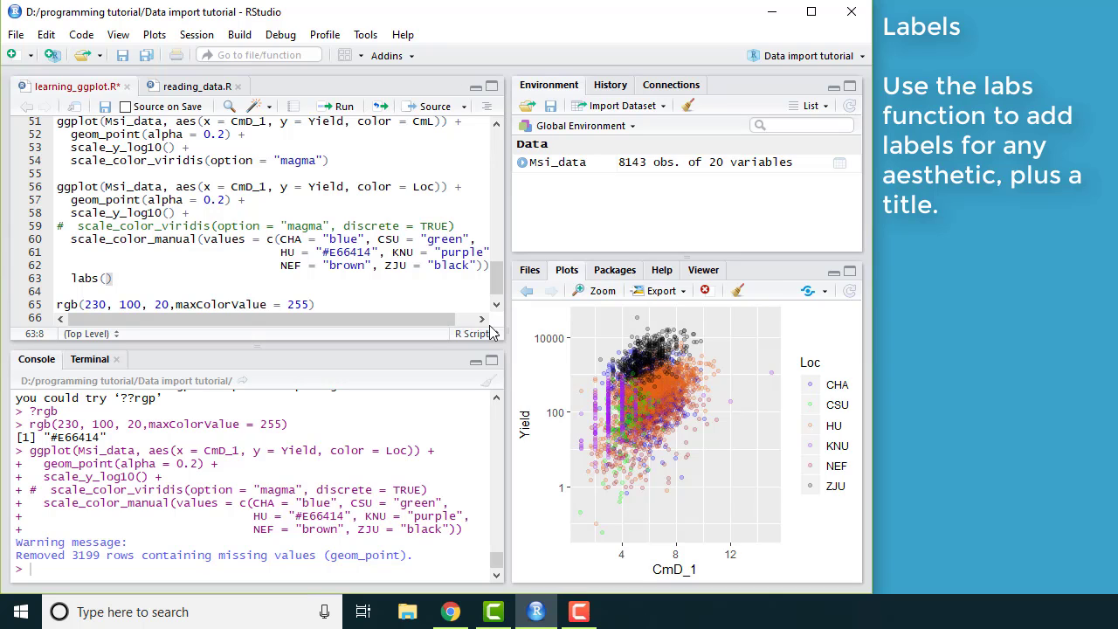
Fill labs() with x "Culm diameter", y "Biomass yield", color "Location", title "Miscanthus sinensis trials".
type("x = \"Culm diameter\", y")
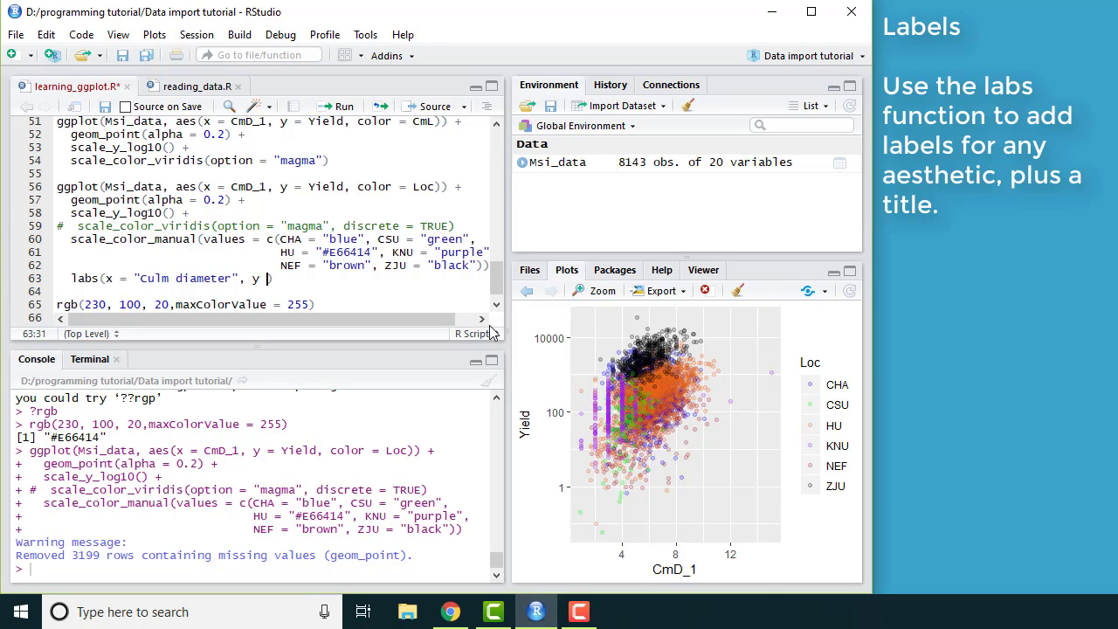
type("\"")
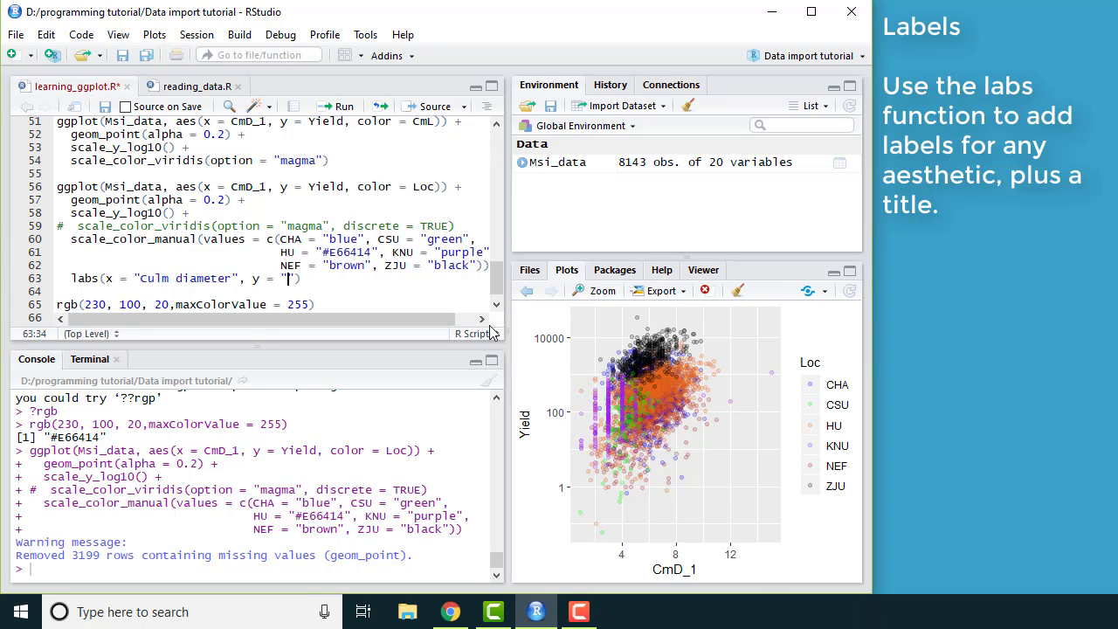
type("Biomass")
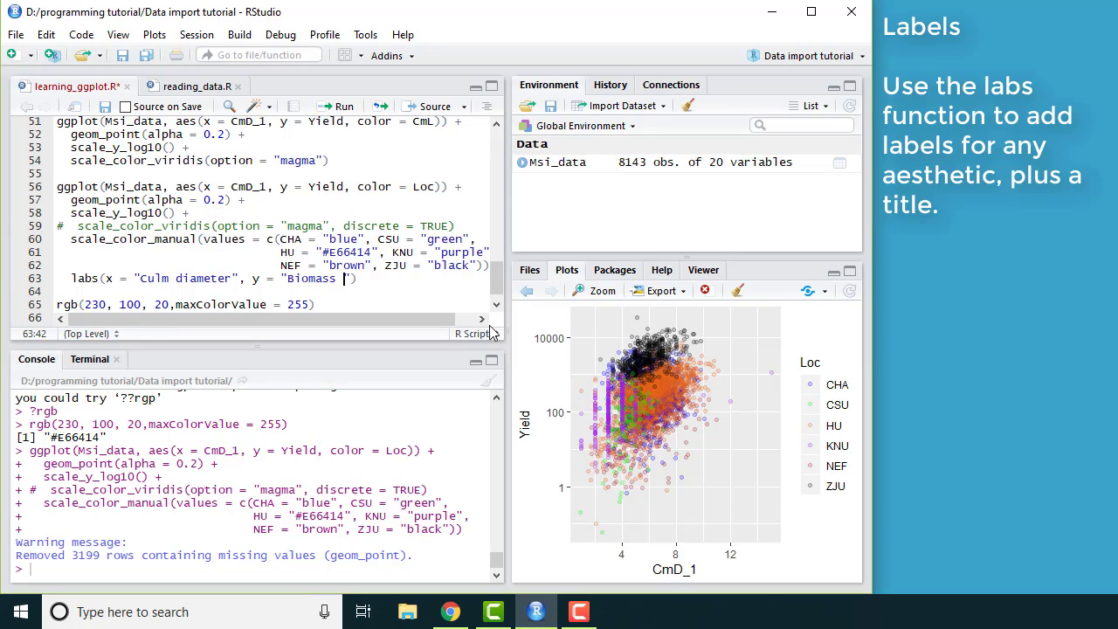
type("yield")
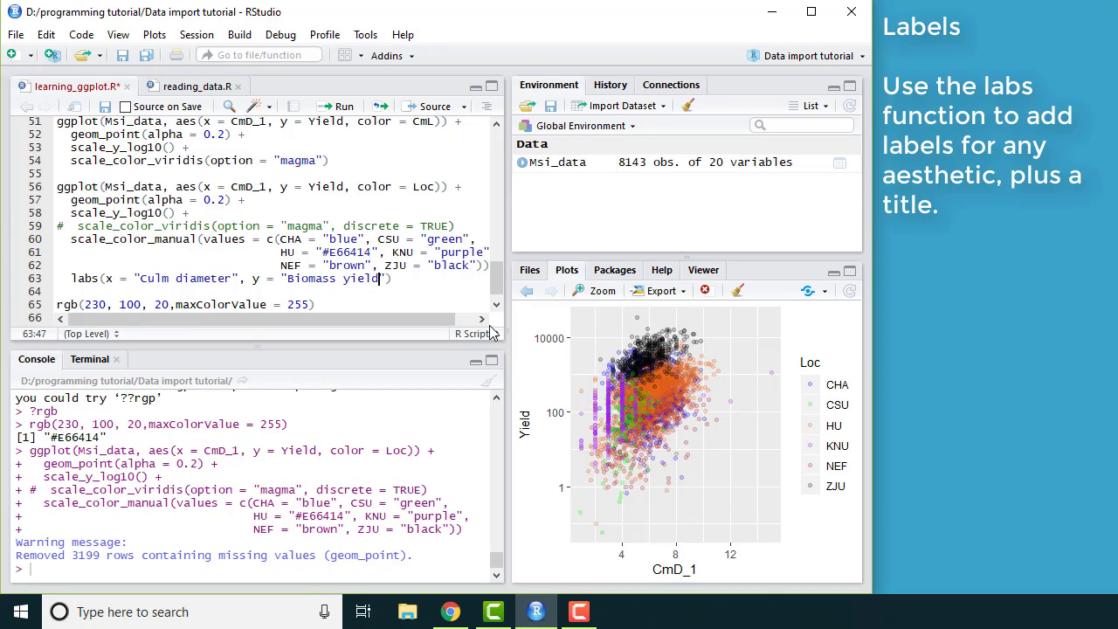
type(",")
type("color = \"Location\", )")
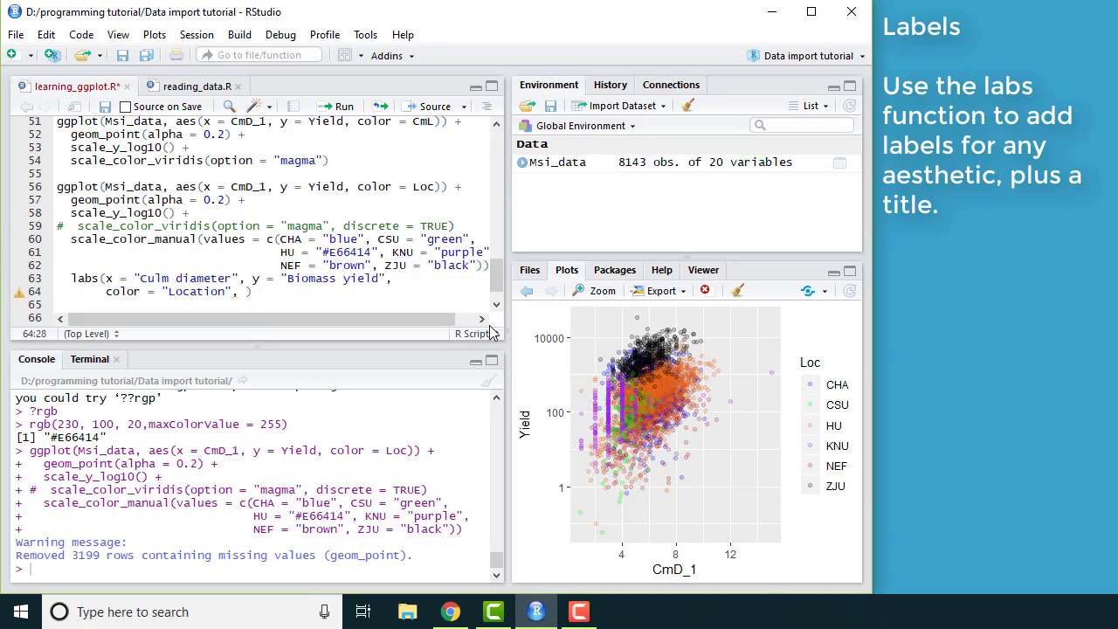
type(", title =")
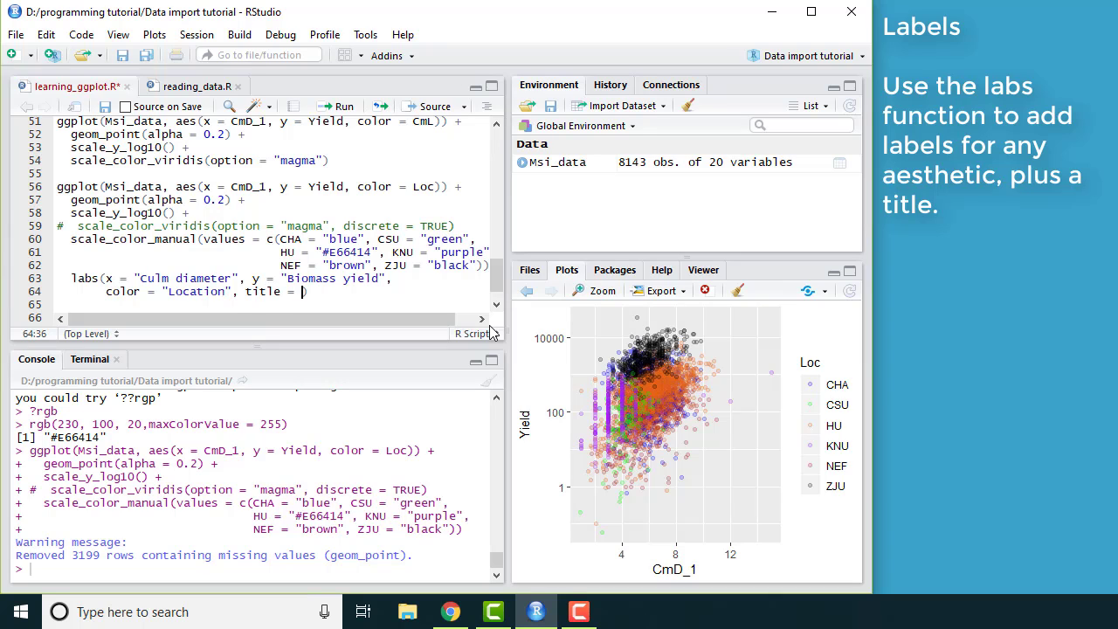
type("Miscanthus sinensis t")
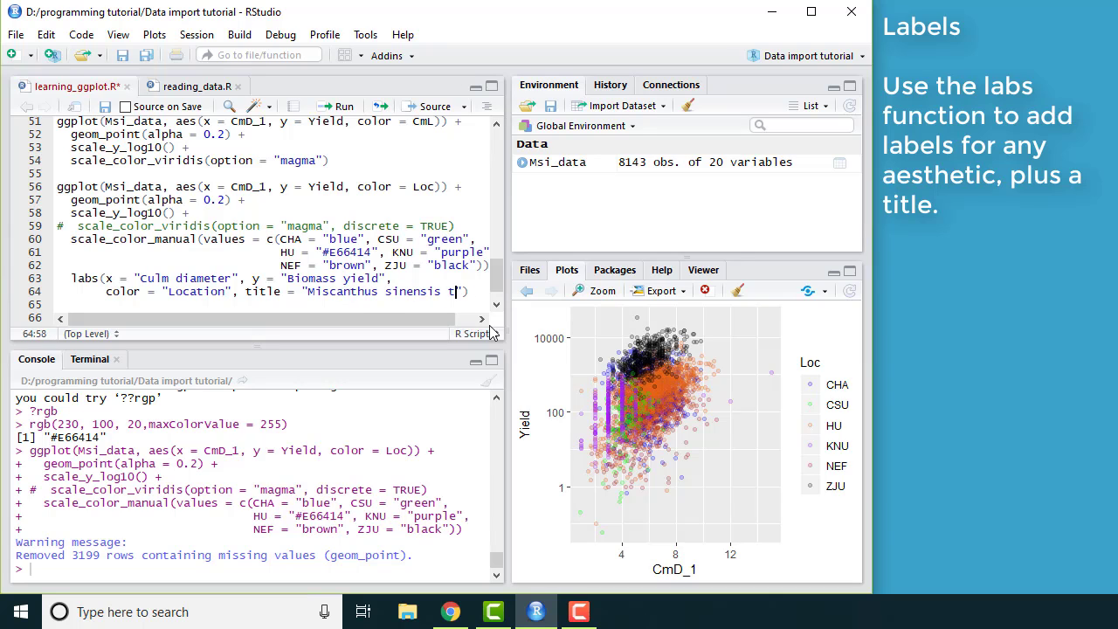
type("rials")
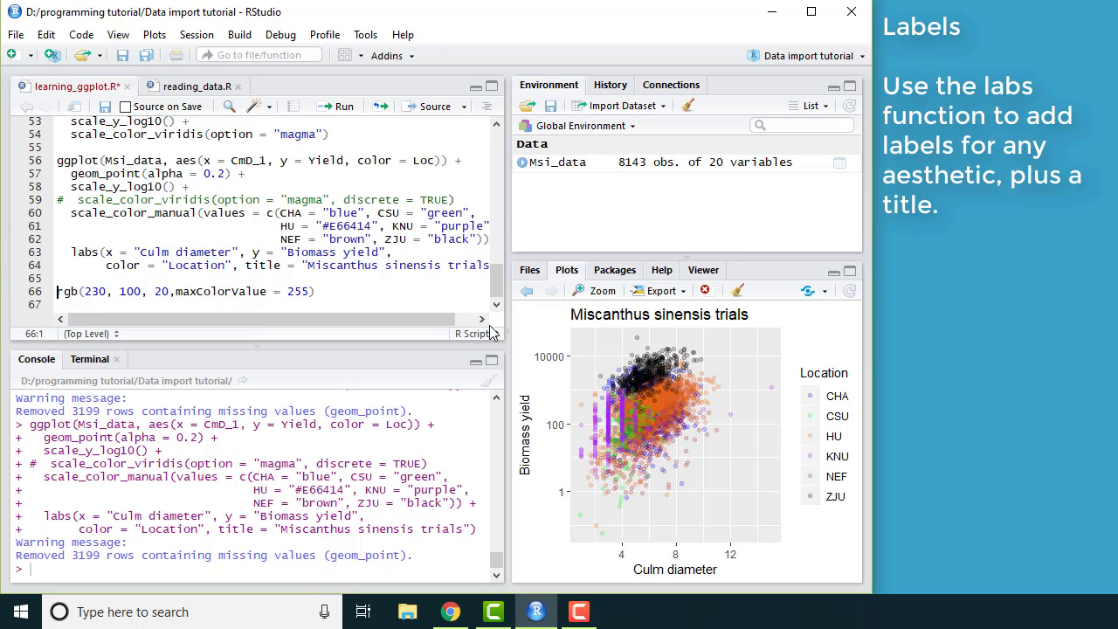
mouse_move(999, 55)
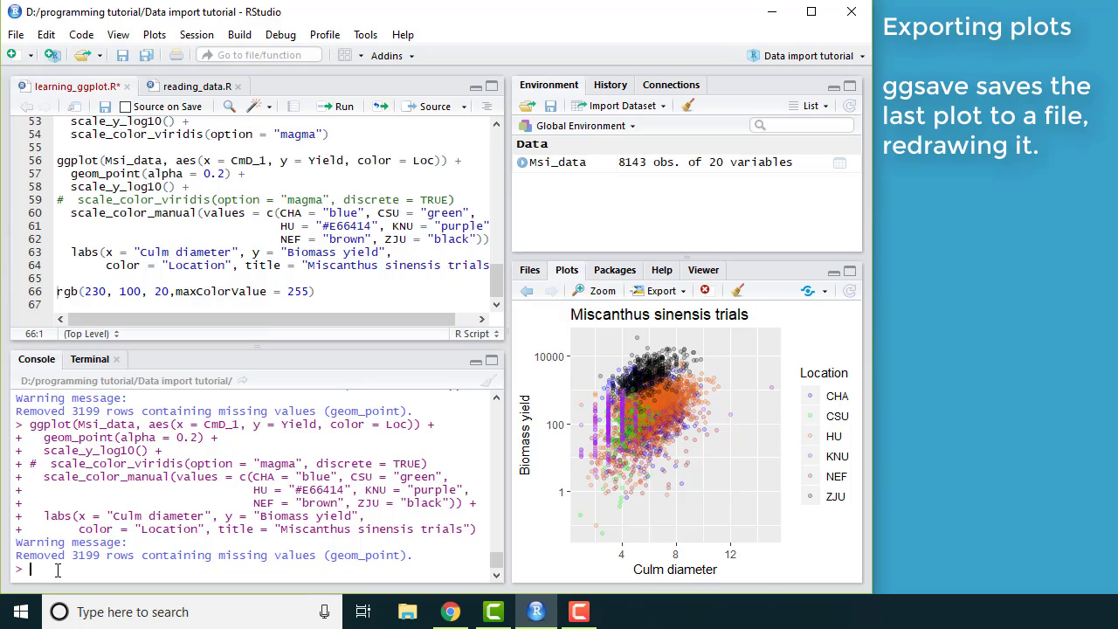
Open the ggsave help page and review its supported output file formats.
type("?ggsave")
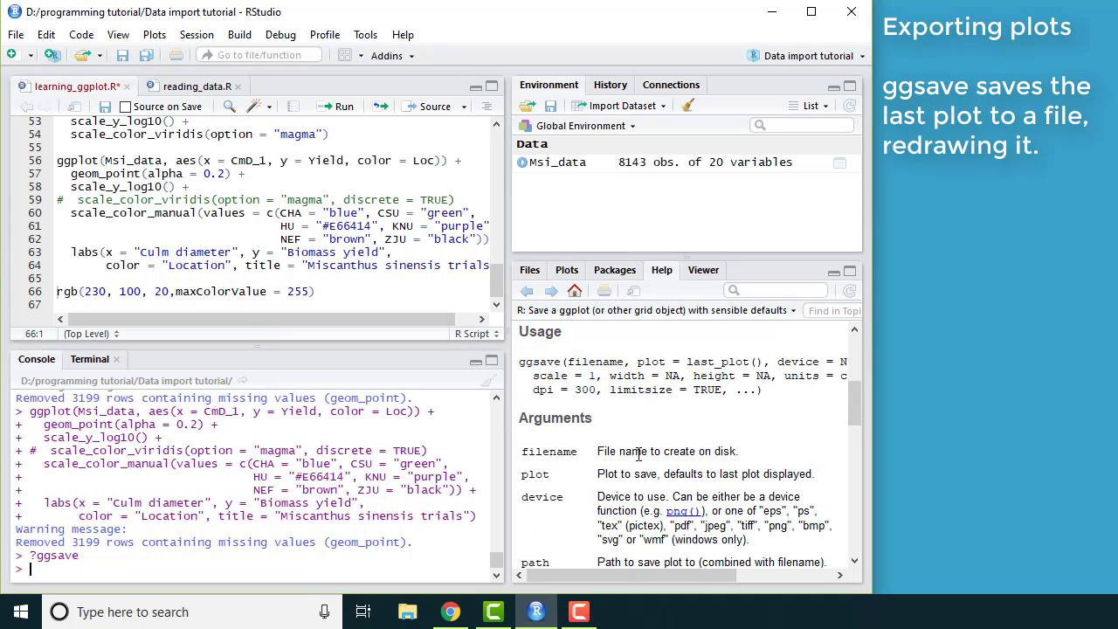
scroll("down", 3)
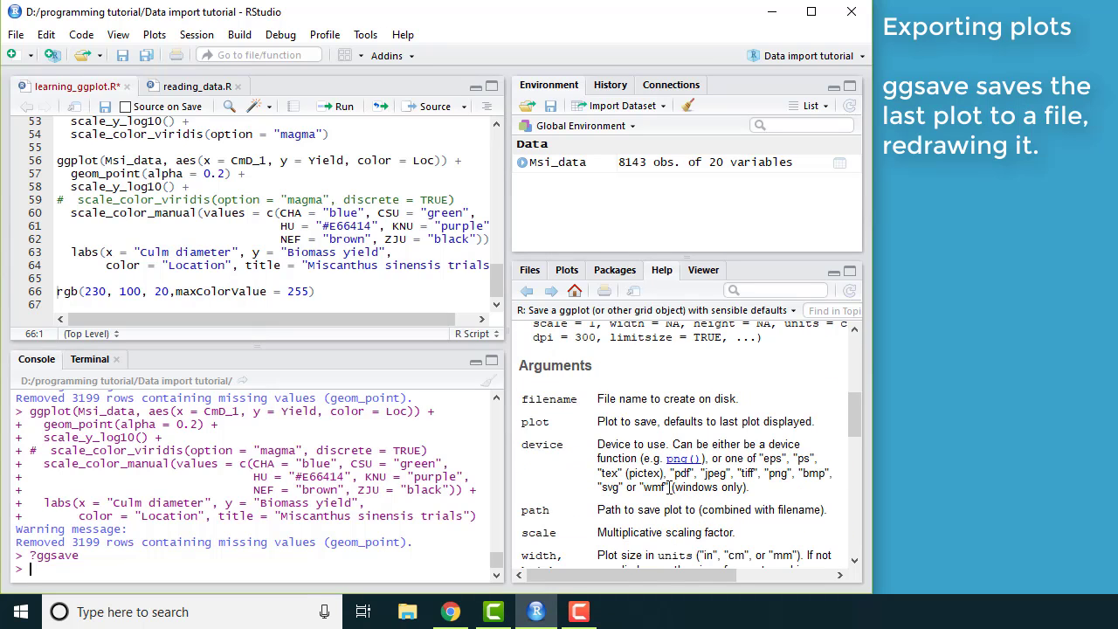
left_click_drag(758, 458, 664, 487)
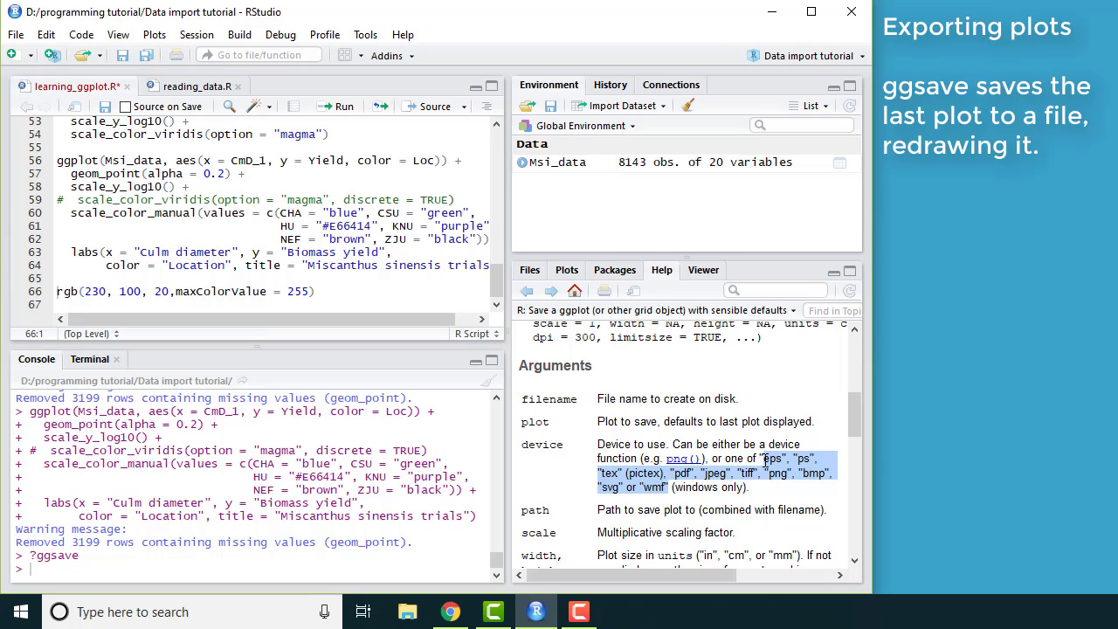
mouse_move(452, 372)
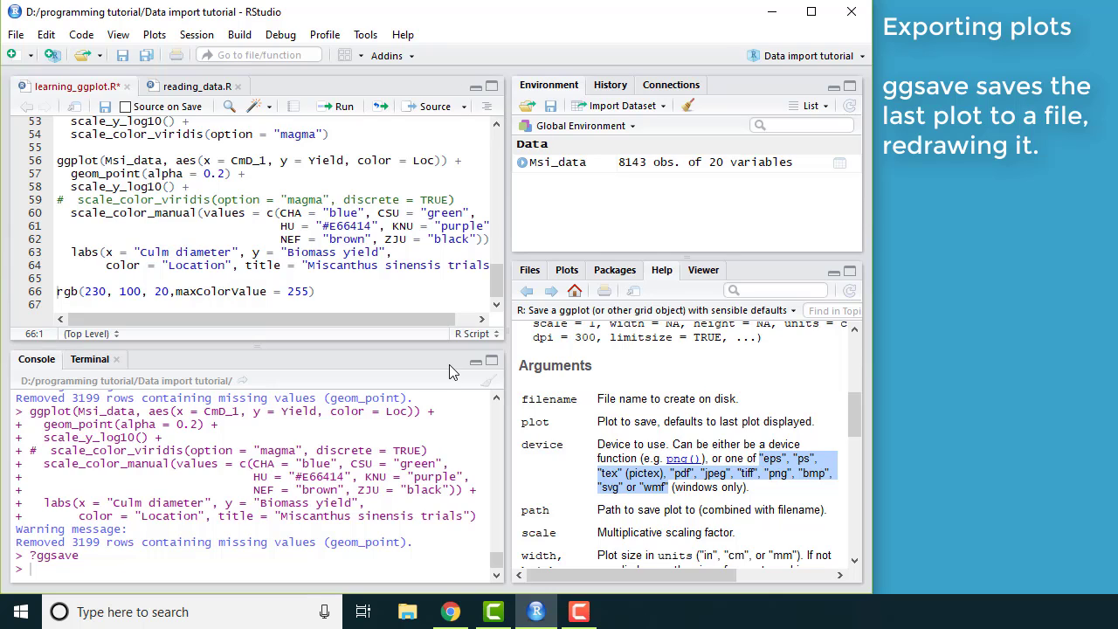
mouse_move(382, 319)
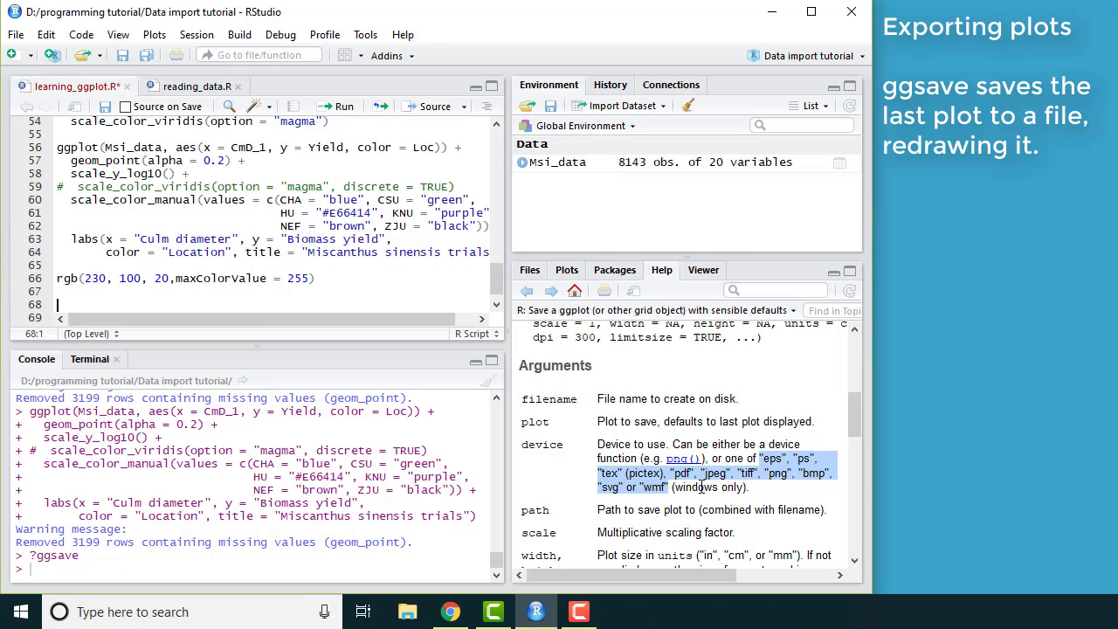
Write ggsave("CmD_by_yield.pdf", device = "pdf") in the script.
type("ggsave")
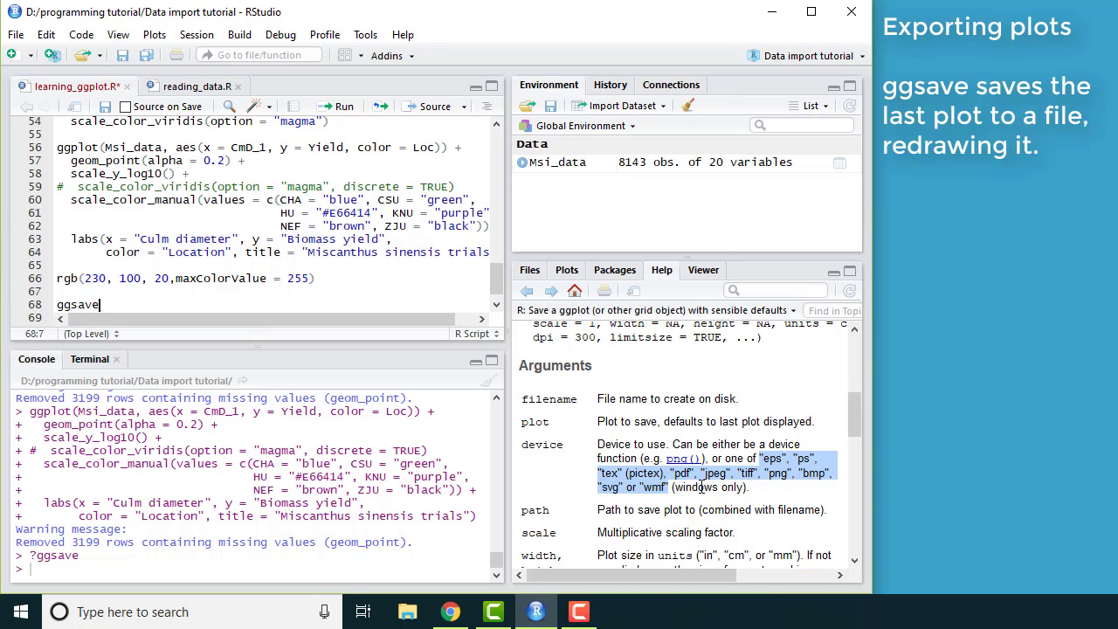
type("()")
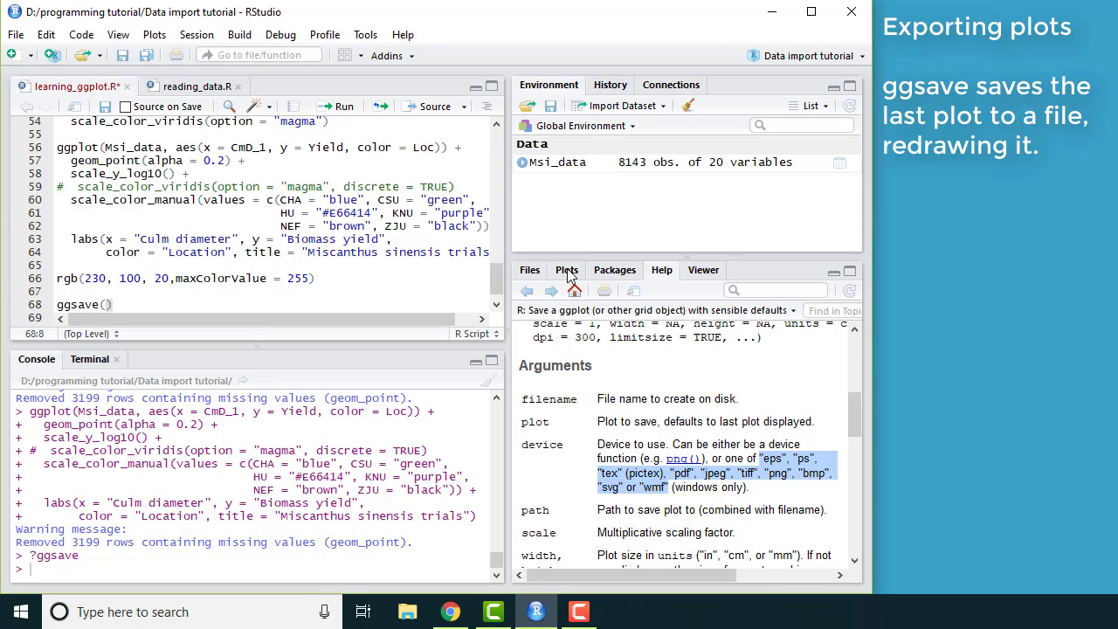
left_click(566, 269)
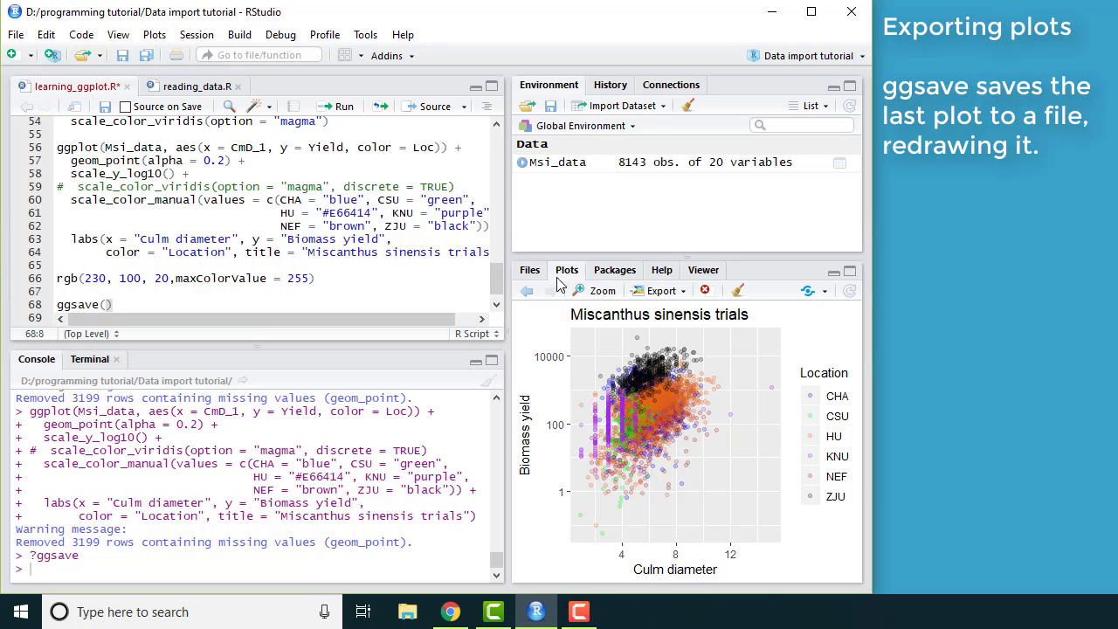
left_click(529, 269)
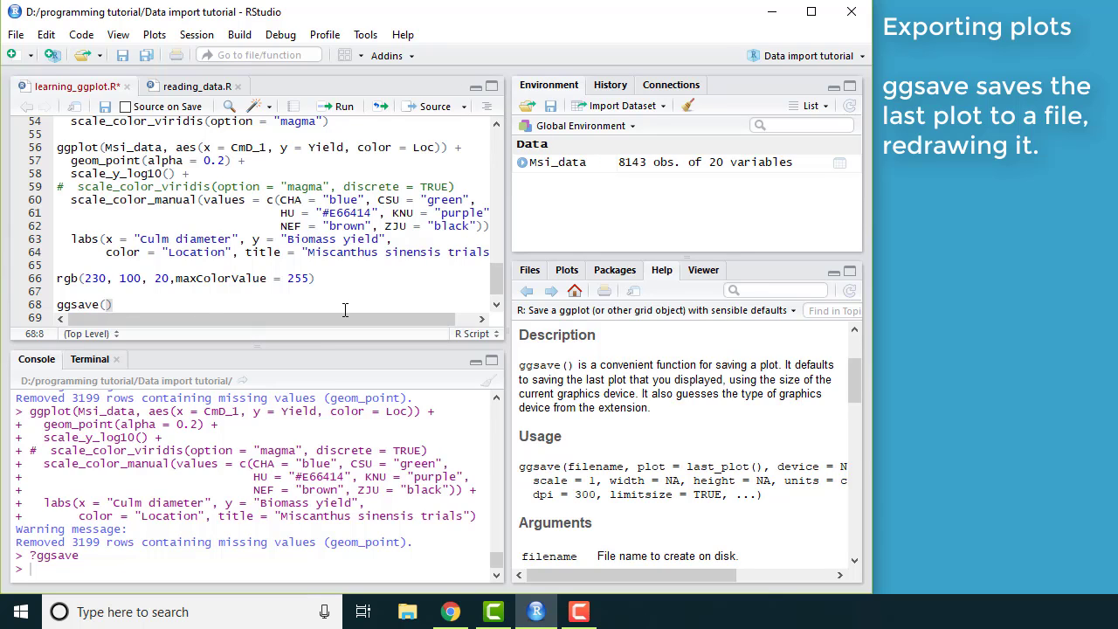
type("\"\"")
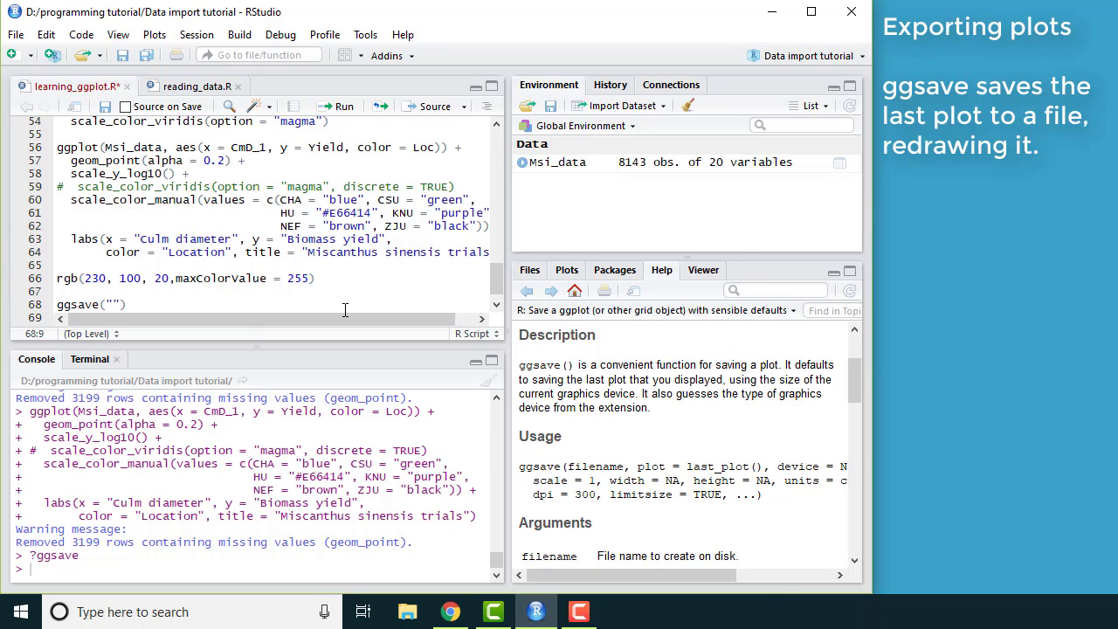
type("c")
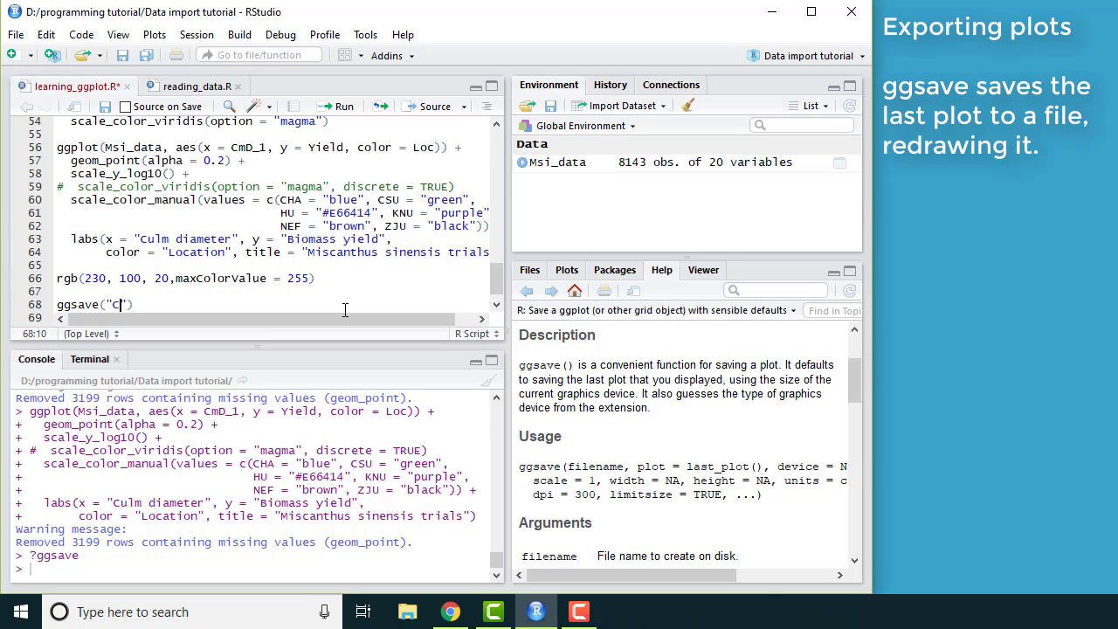
type("mD")
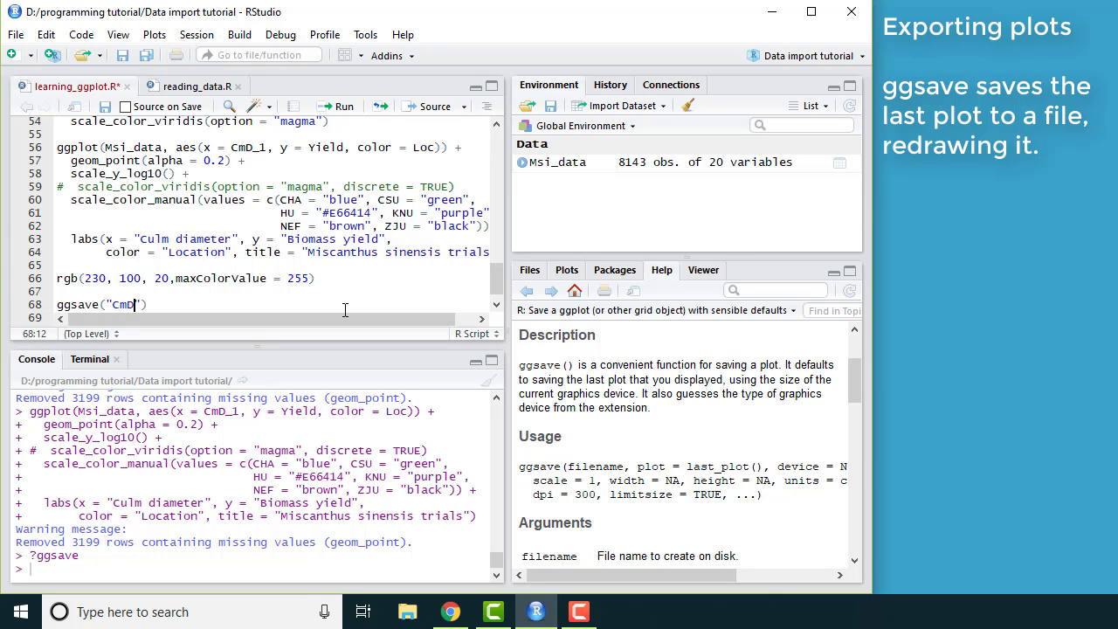
type("_by_")
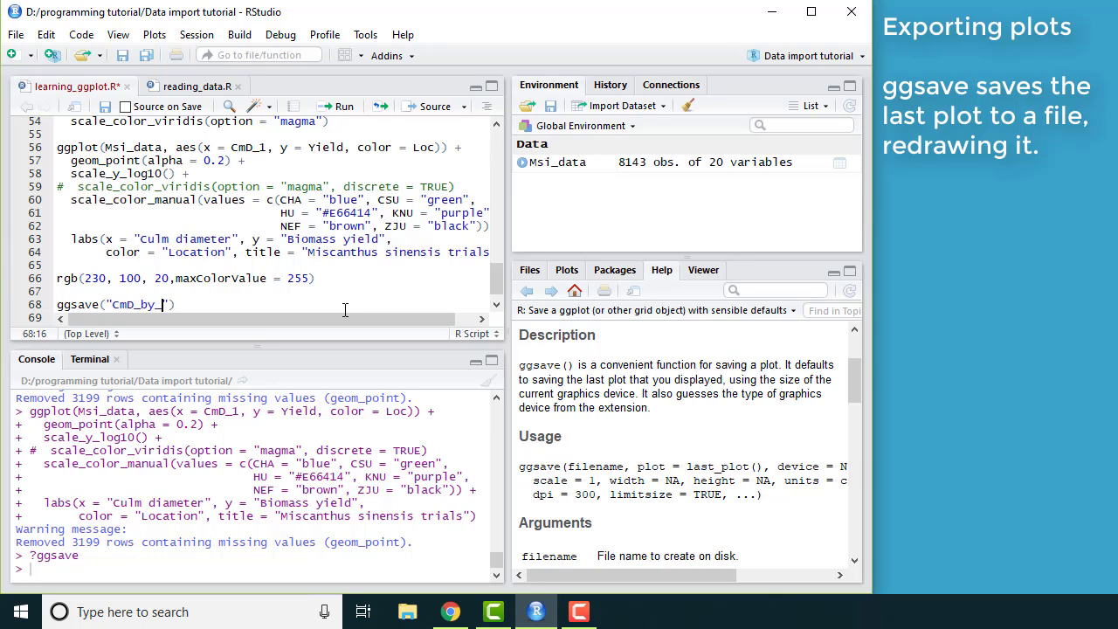
type("yield.pdf")
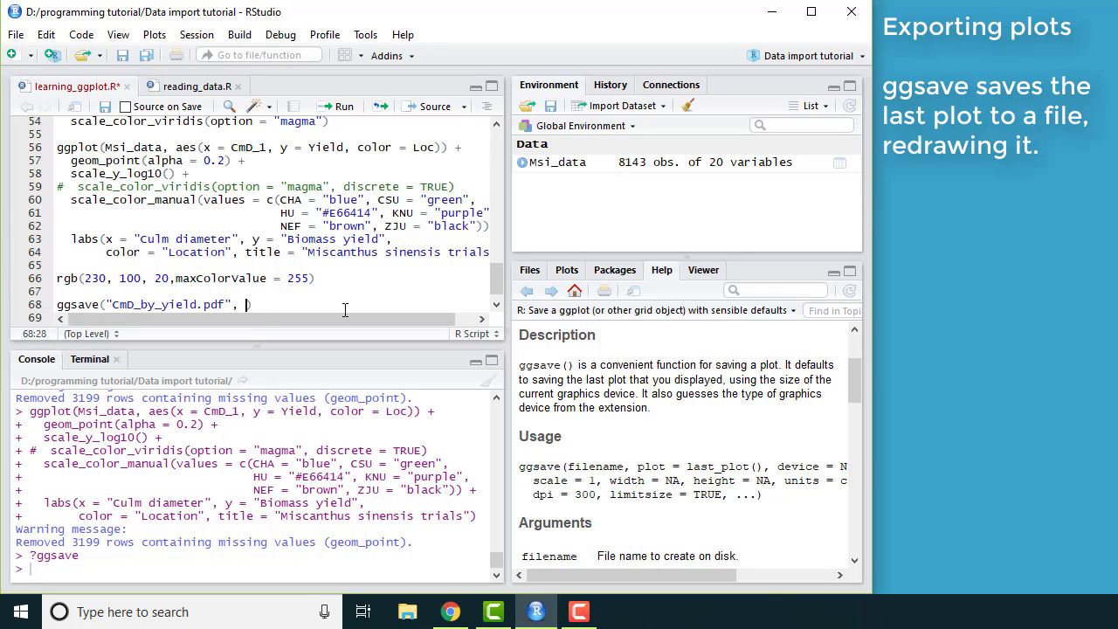
type("device")
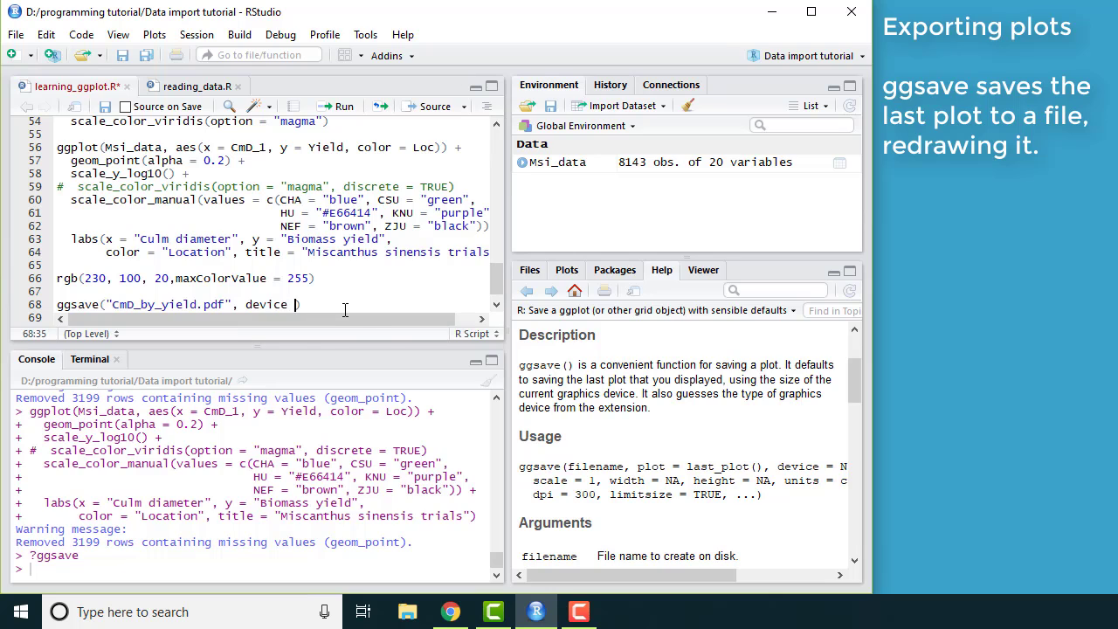
type("\"pdf\"")
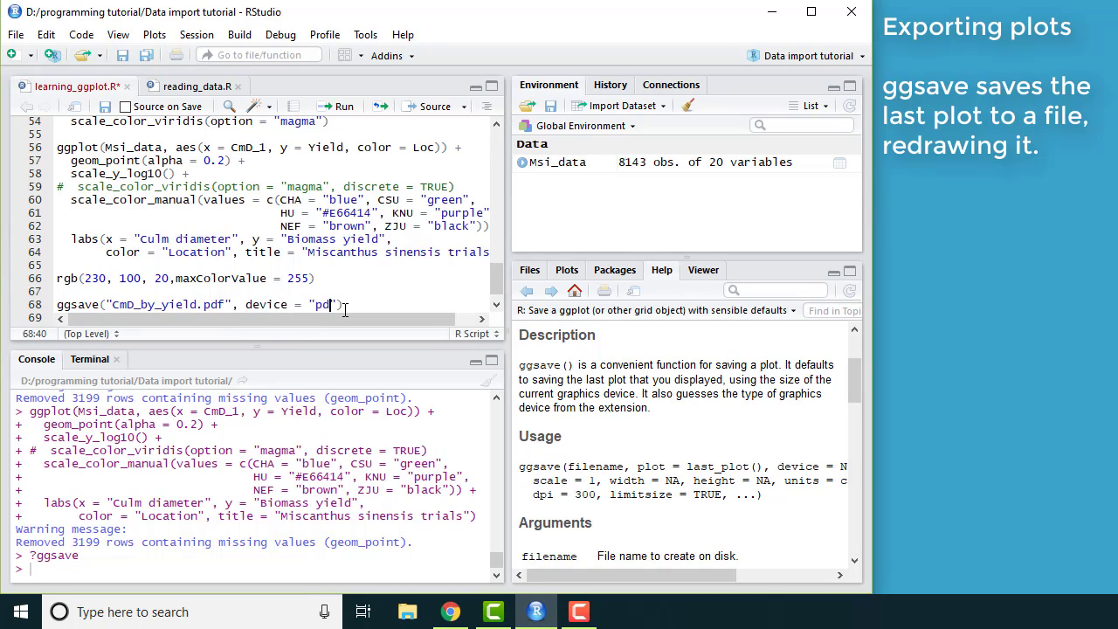
type("f")
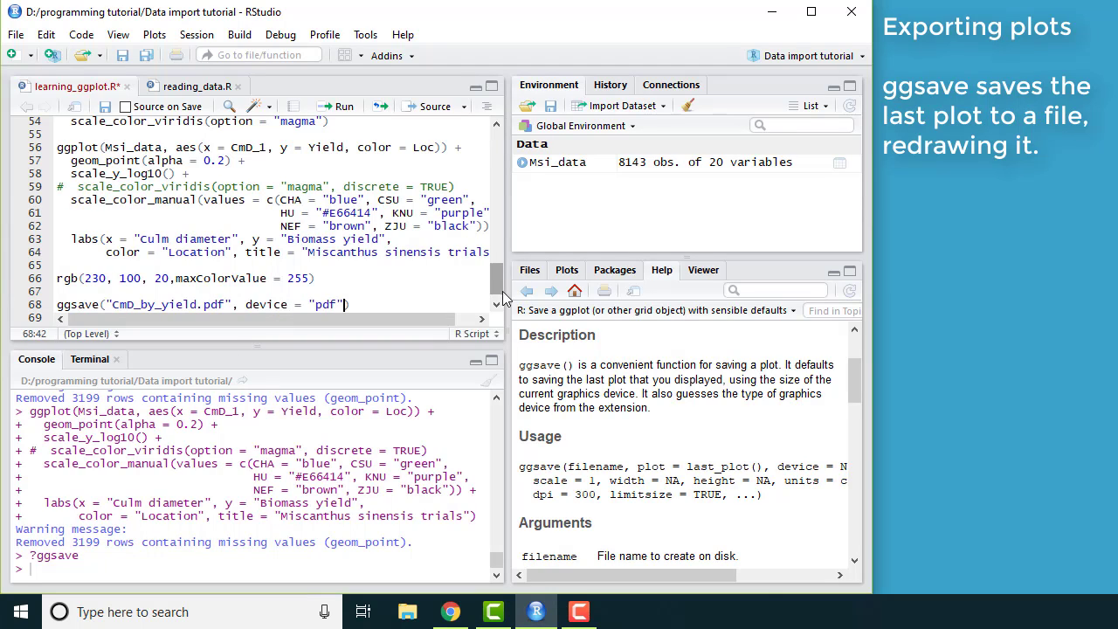
Add width = 7, height = 7, units = "in" to the ggsave call and run it.
left_click(566, 269)
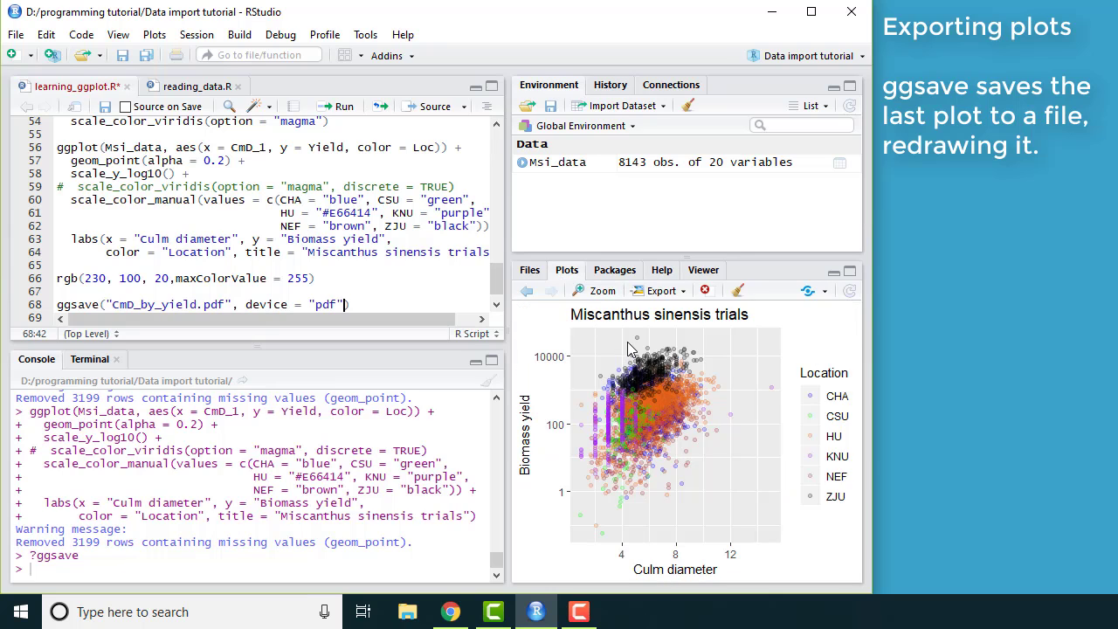
mouse_move(547, 290)
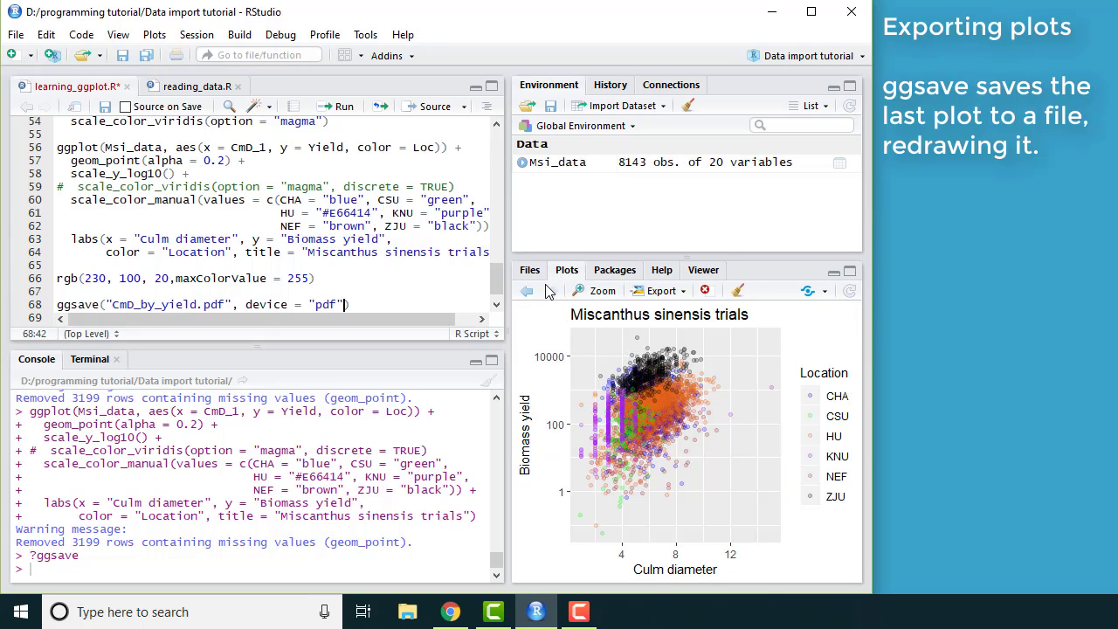
left_click(529, 269)
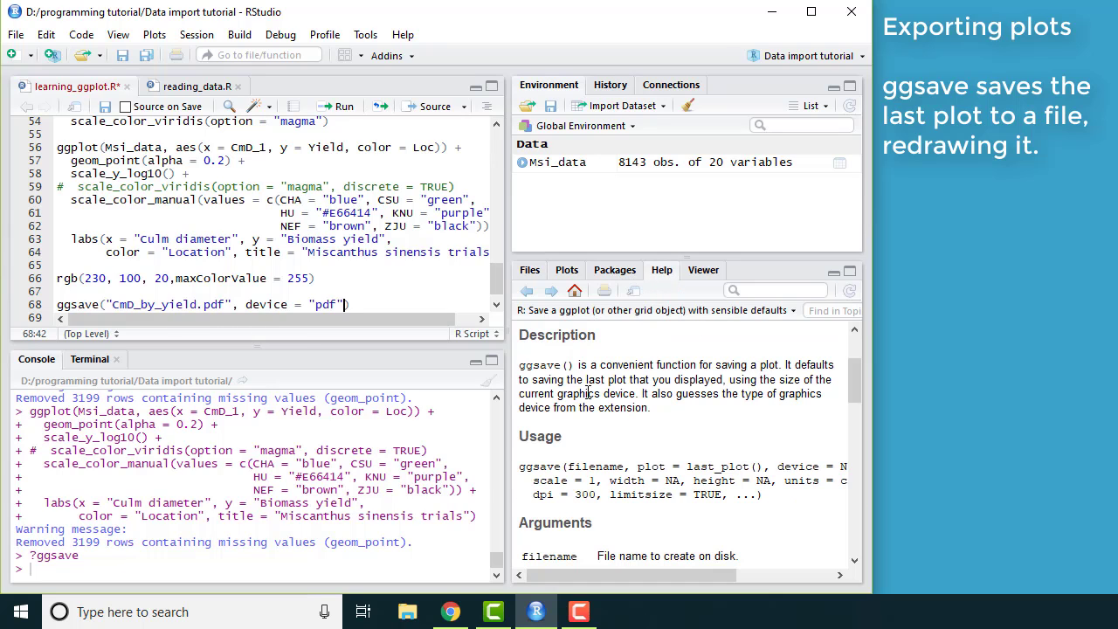
type(",")
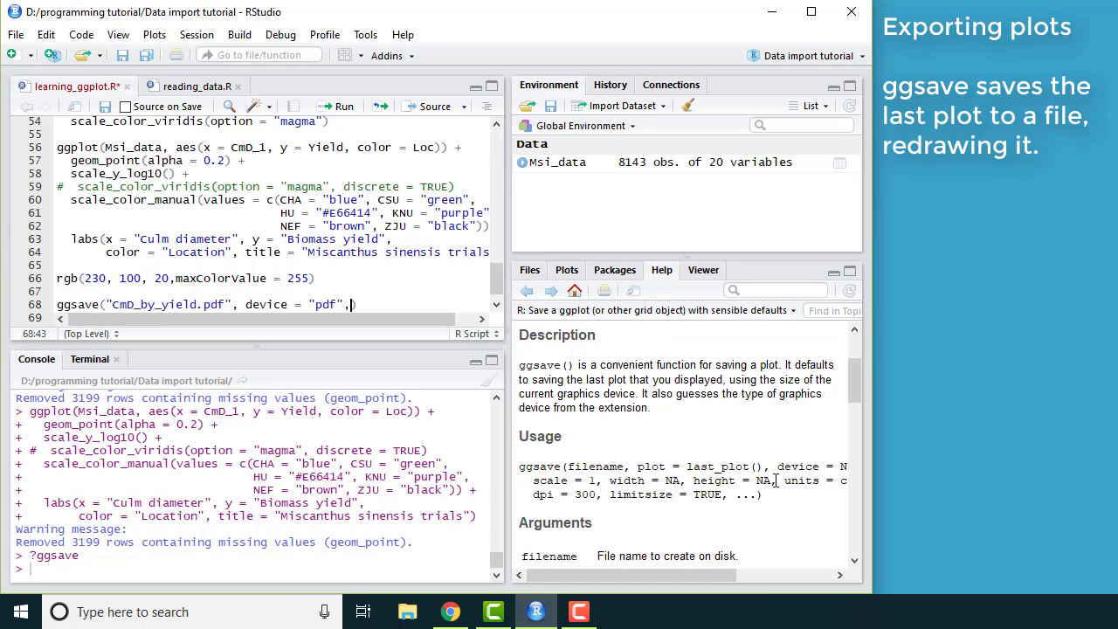
type("width = 7, )")
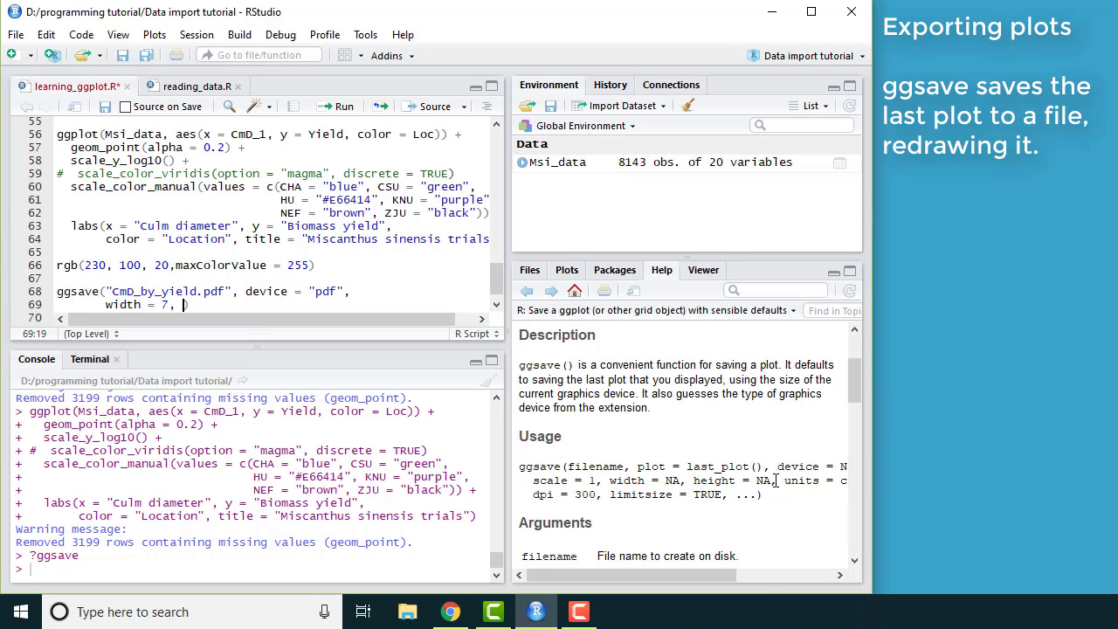
type("height = 7, units = \"in")
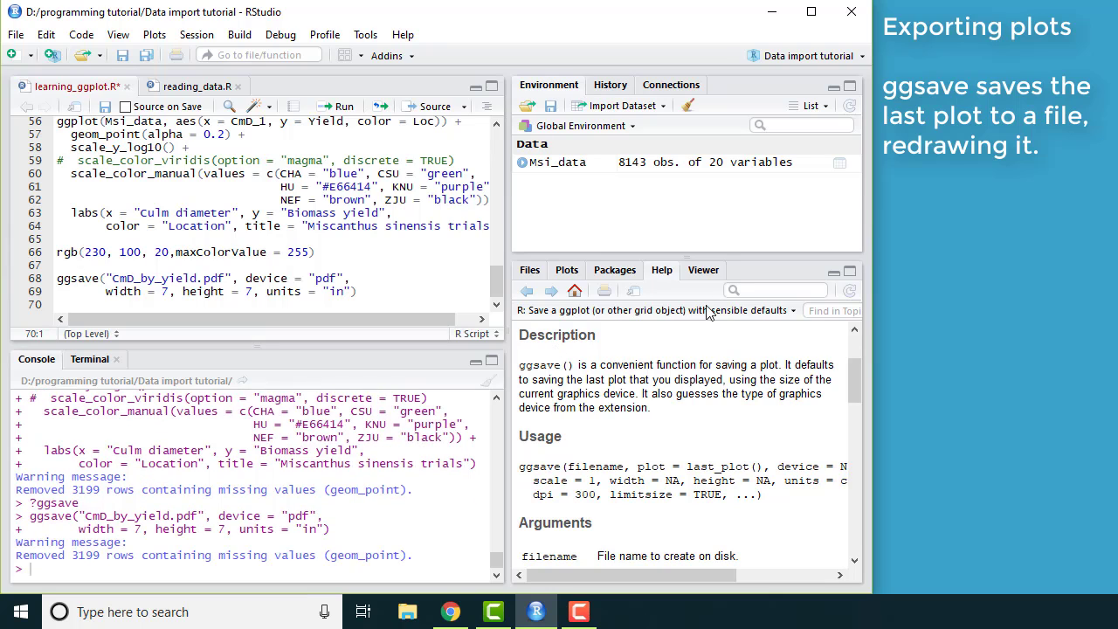
Open CmD_by_yield.pdf from the project's Files pane.
left_click(529, 269)
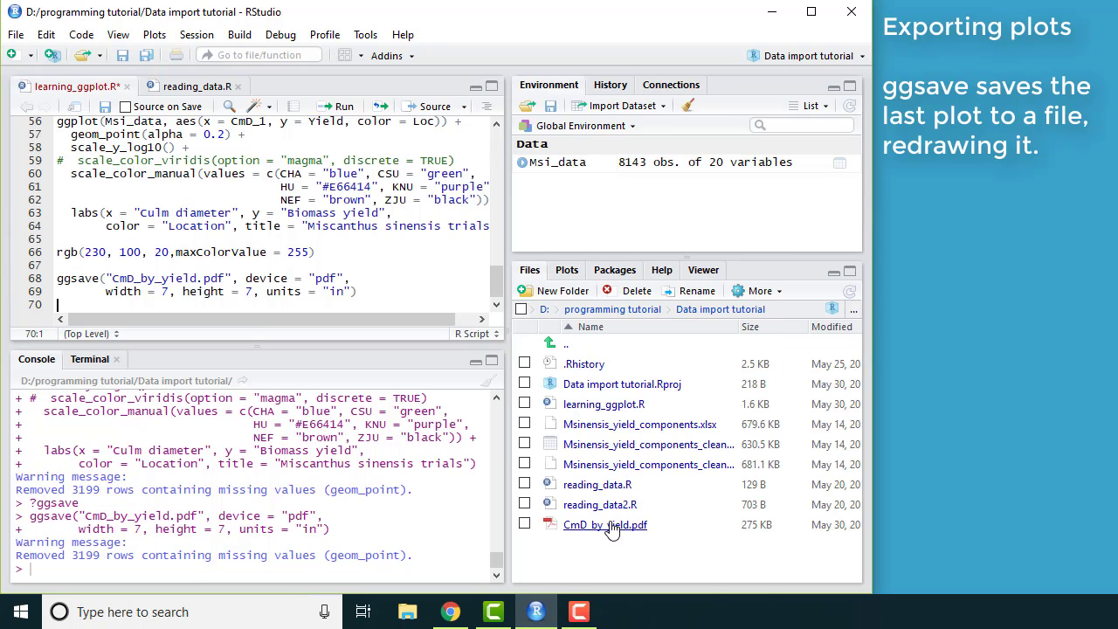
double_click(605, 525)
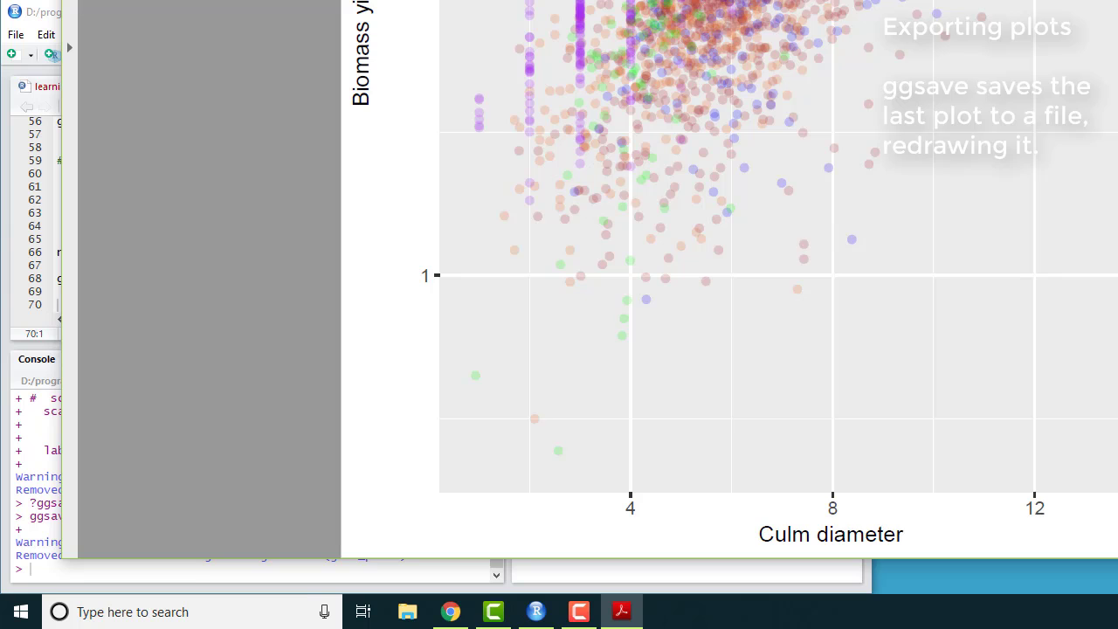
View the exported scatterplot in Acrobat Reader, then close the PDF.
left_click(622, 611)
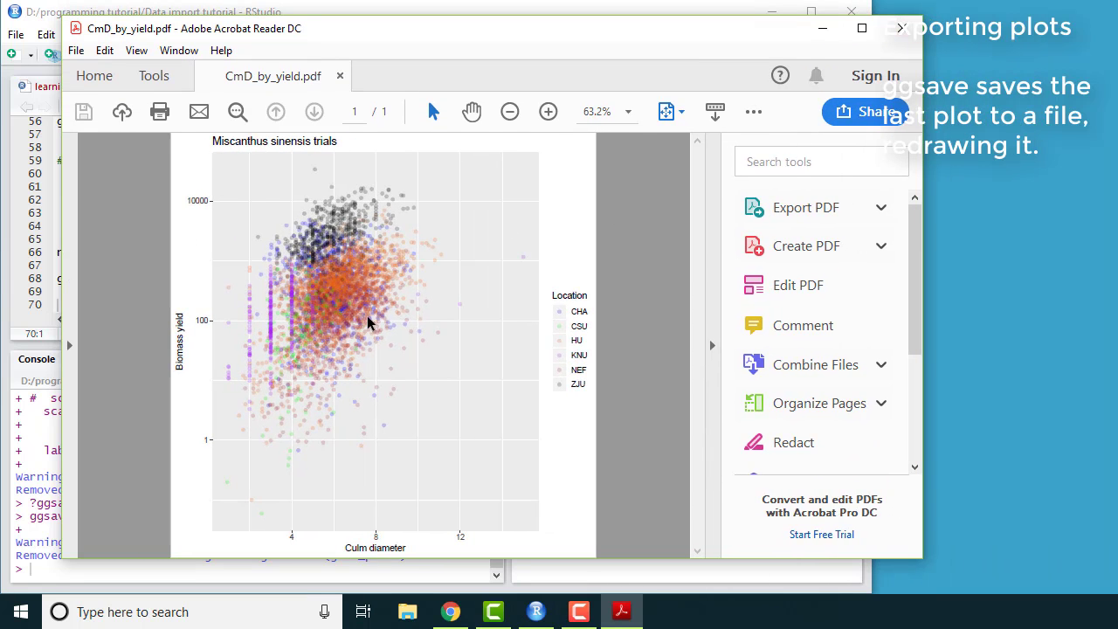
mouse_move(542, 454)
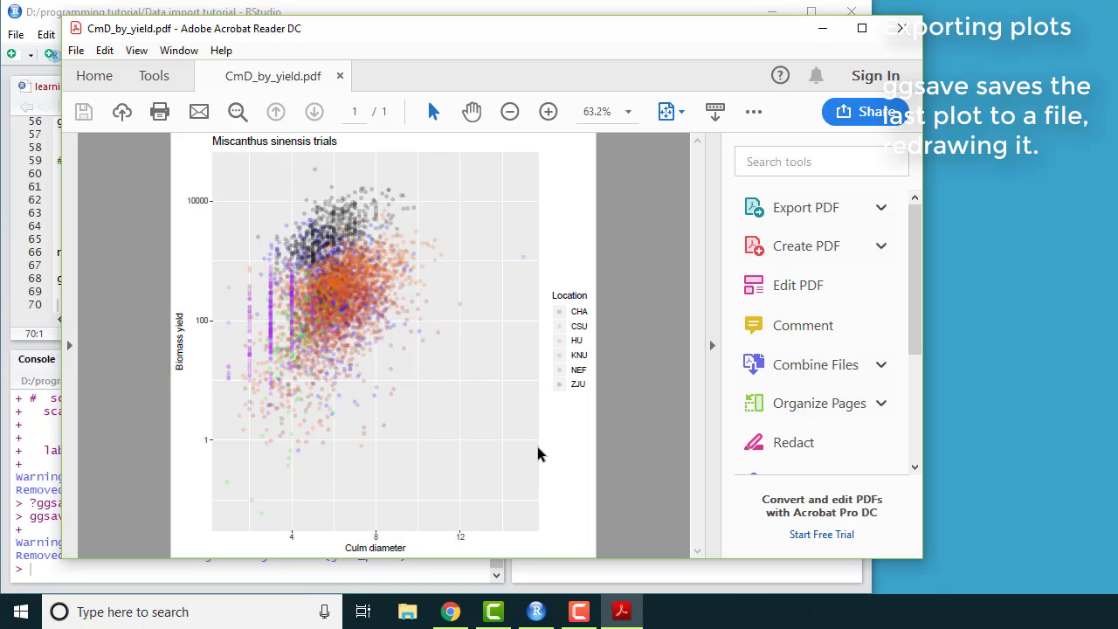
mouse_move(392, 228)
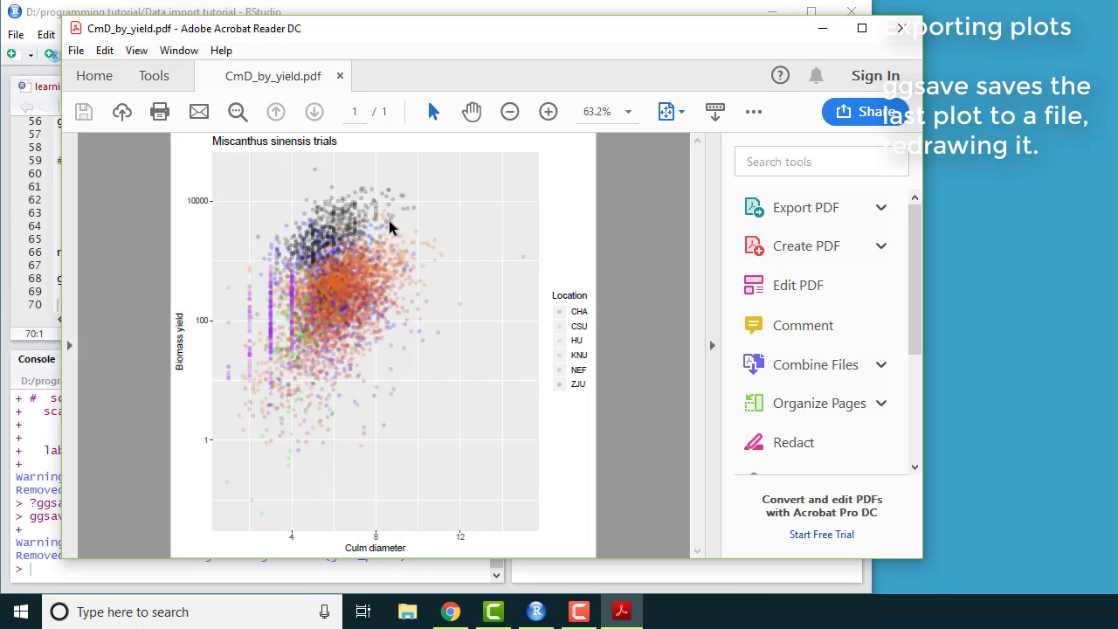
mouse_move(353, 358)
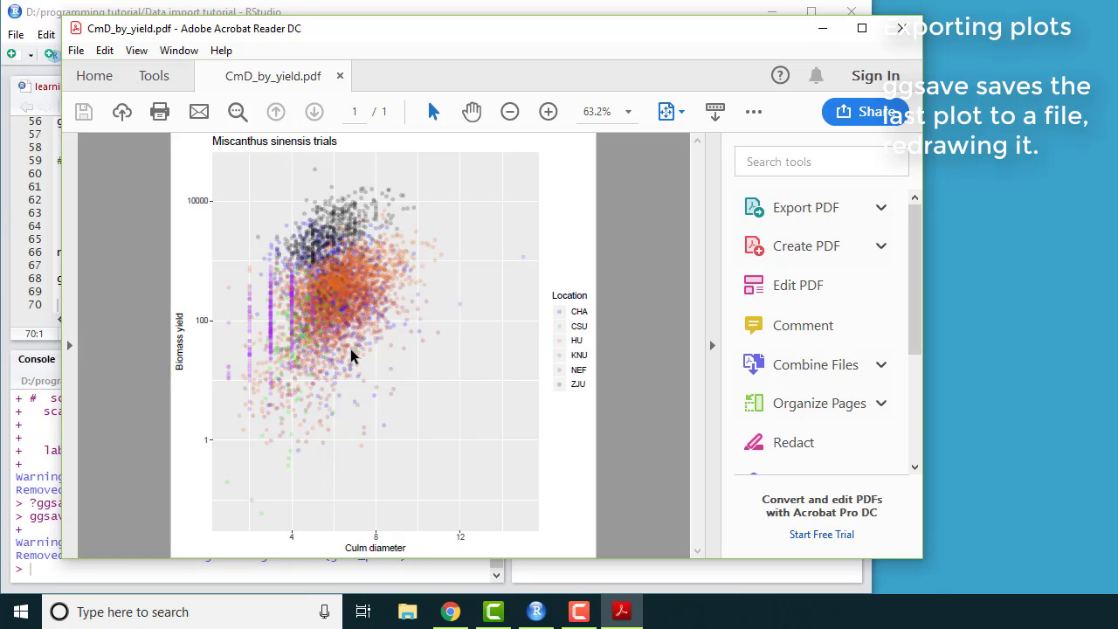
mouse_move(428, 518)
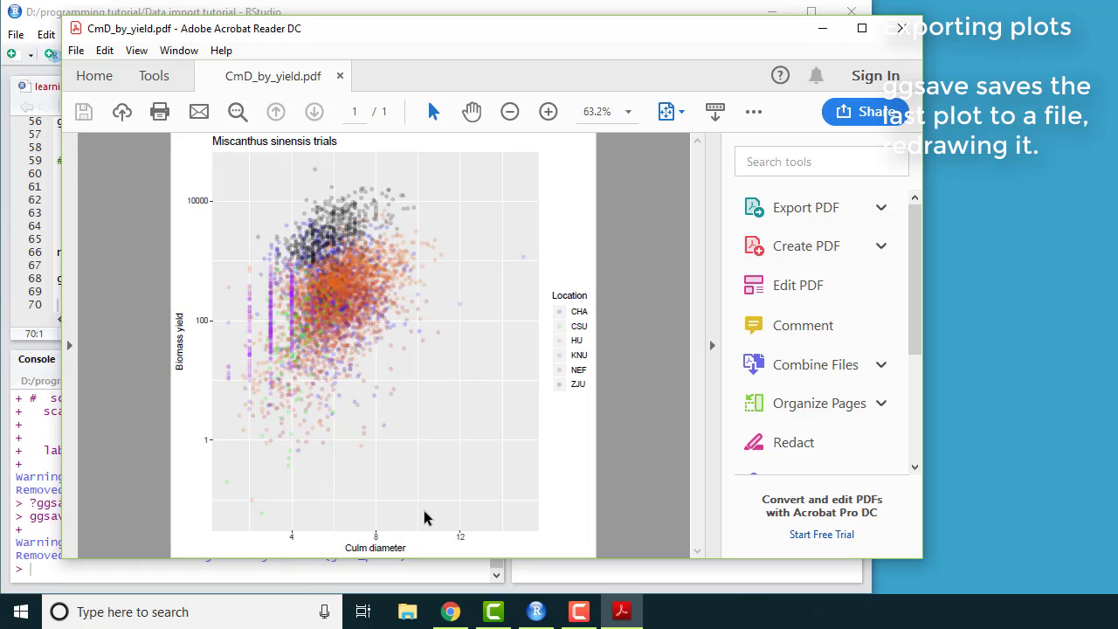
mouse_move(169, 364)
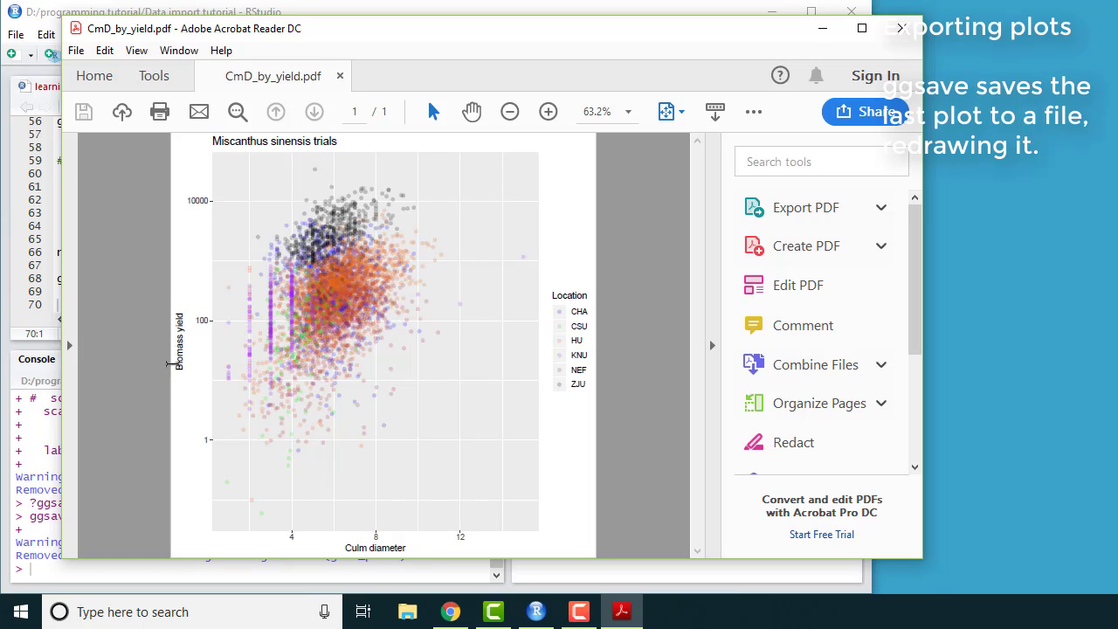
mouse_move(652, 285)
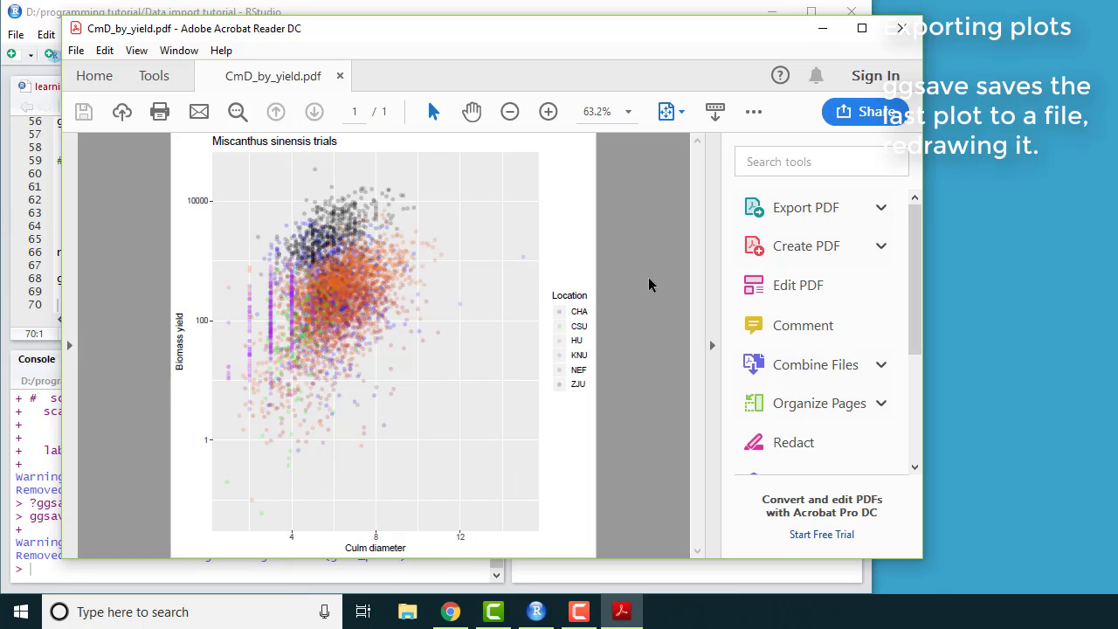
left_click(578, 610)
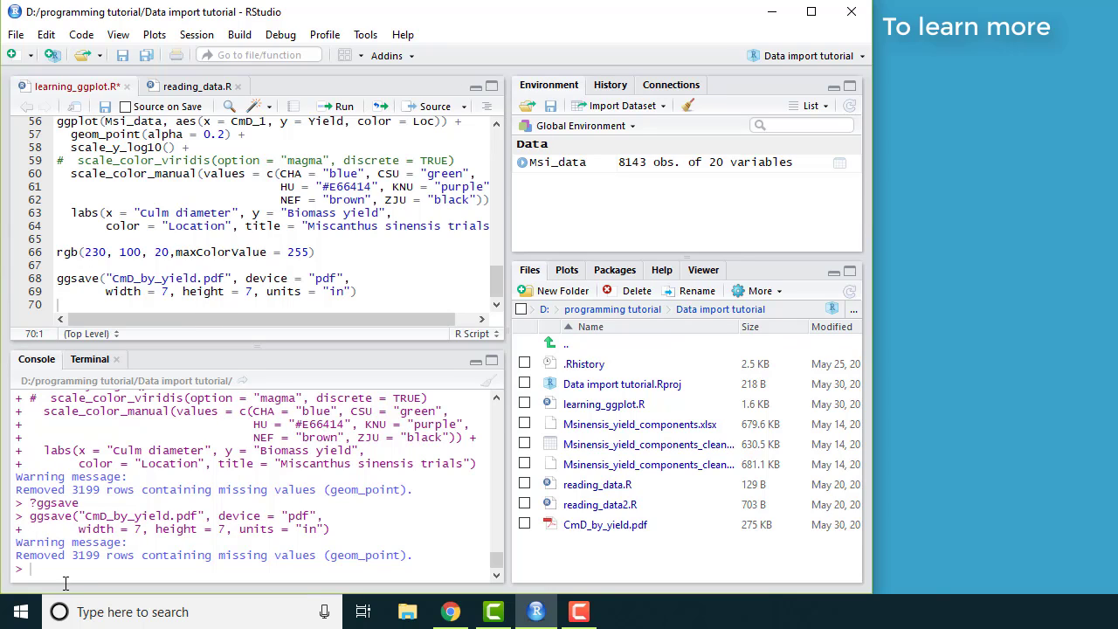
Run ?geom_point and scroll its help page to the Aesthetics list.
type("?")
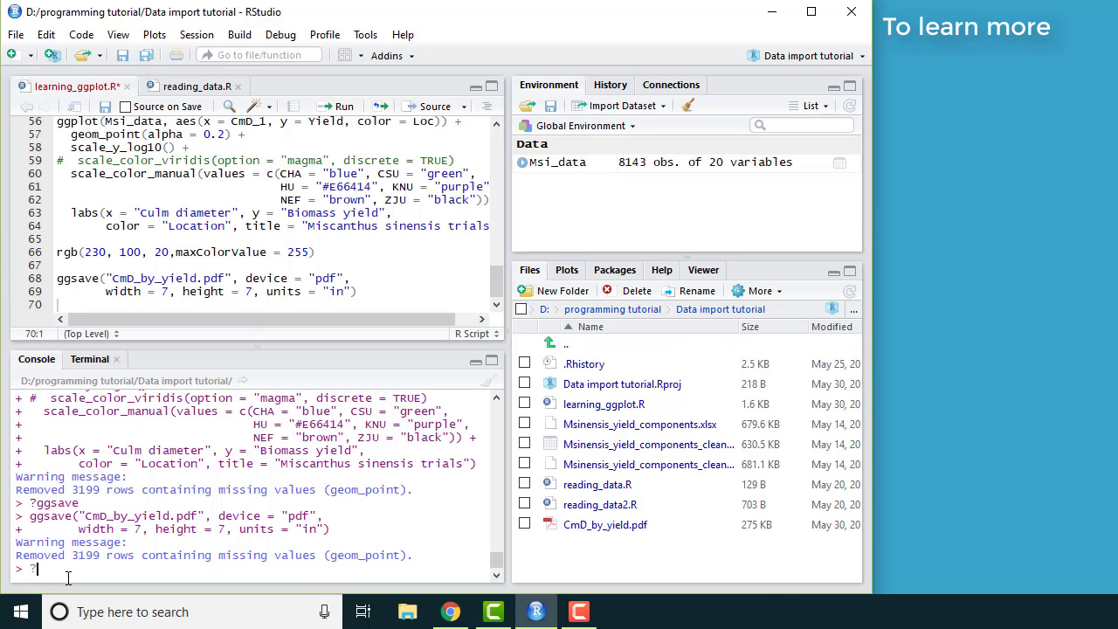
type("geom_point")
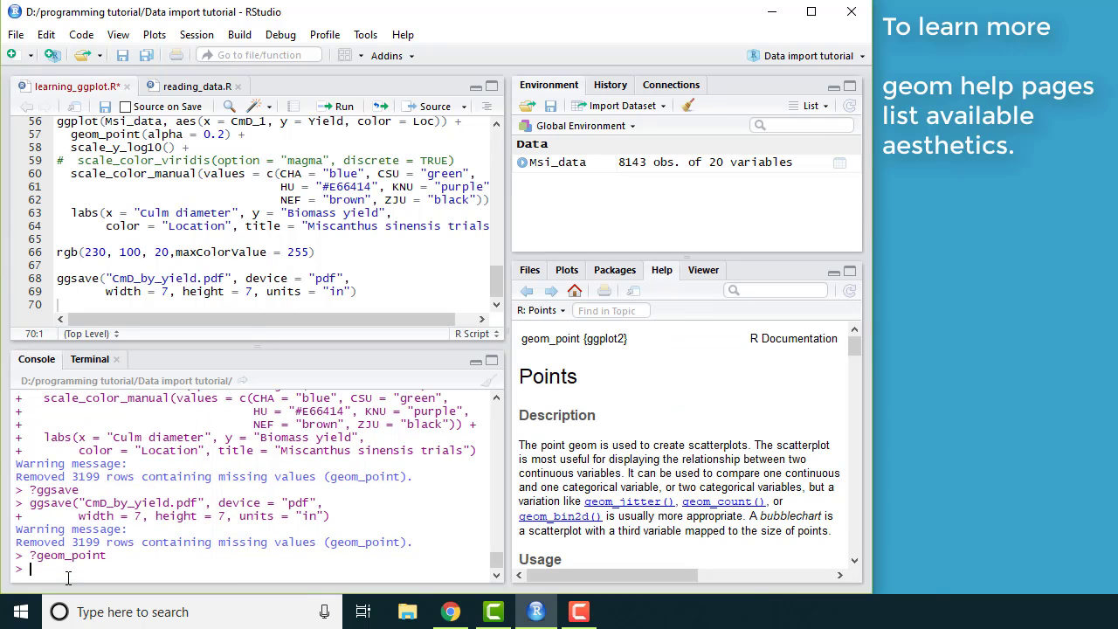
scroll("down", 3)
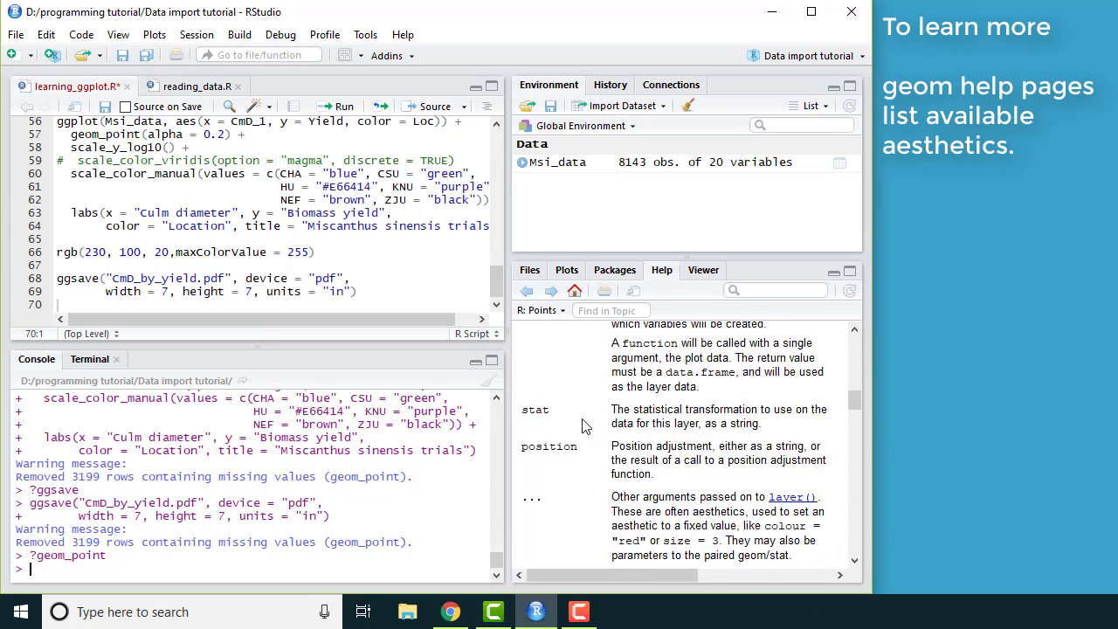
scroll("down", 3)
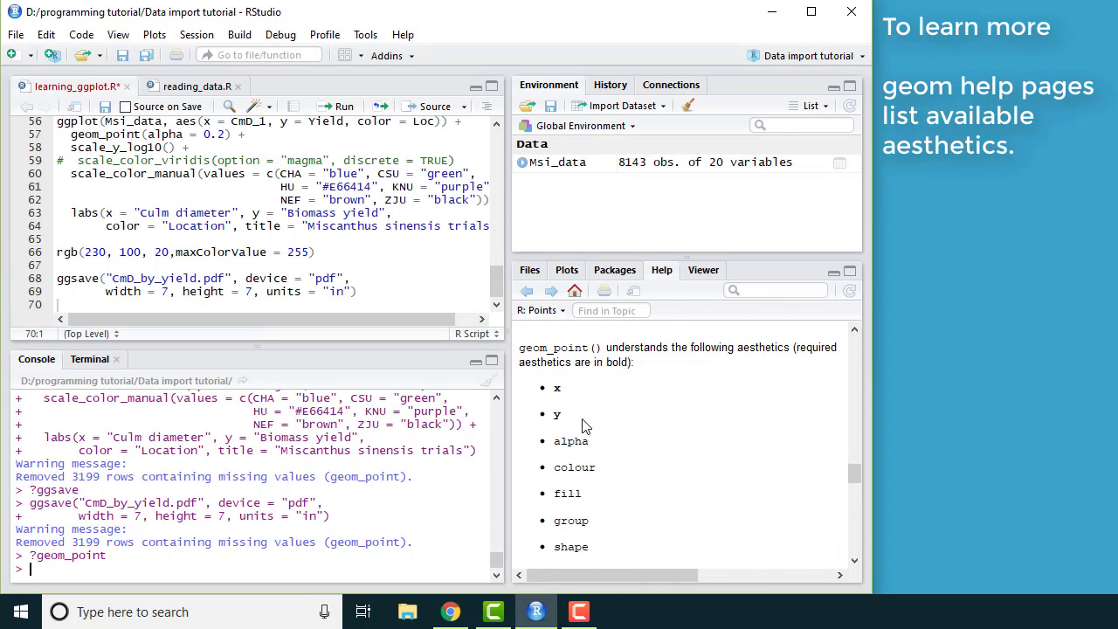
scroll("down", 3)
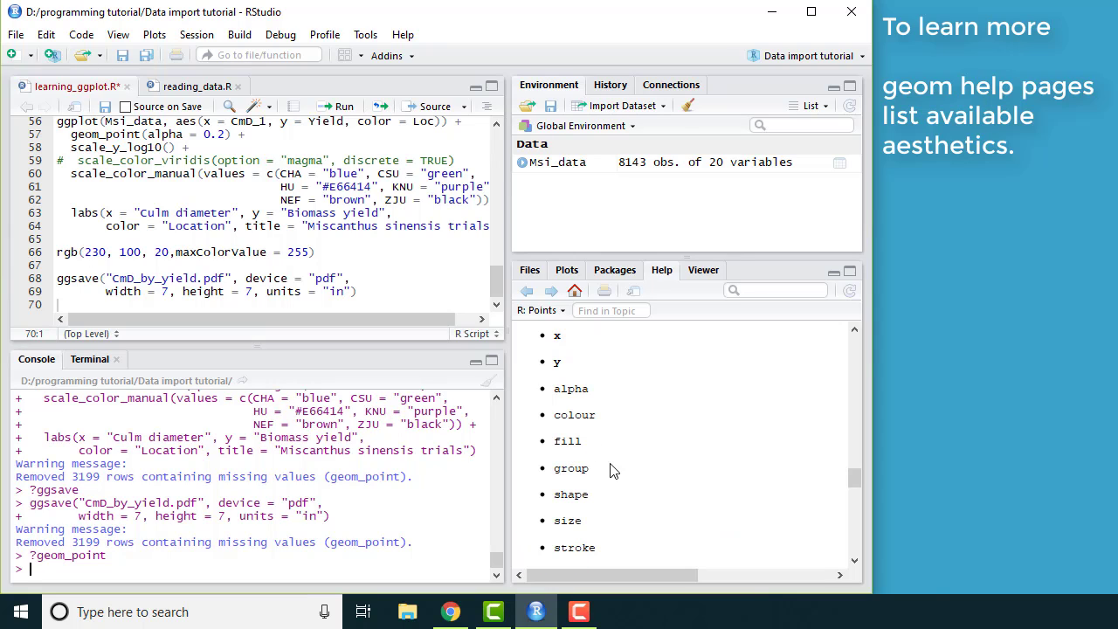
scroll("down", 3)
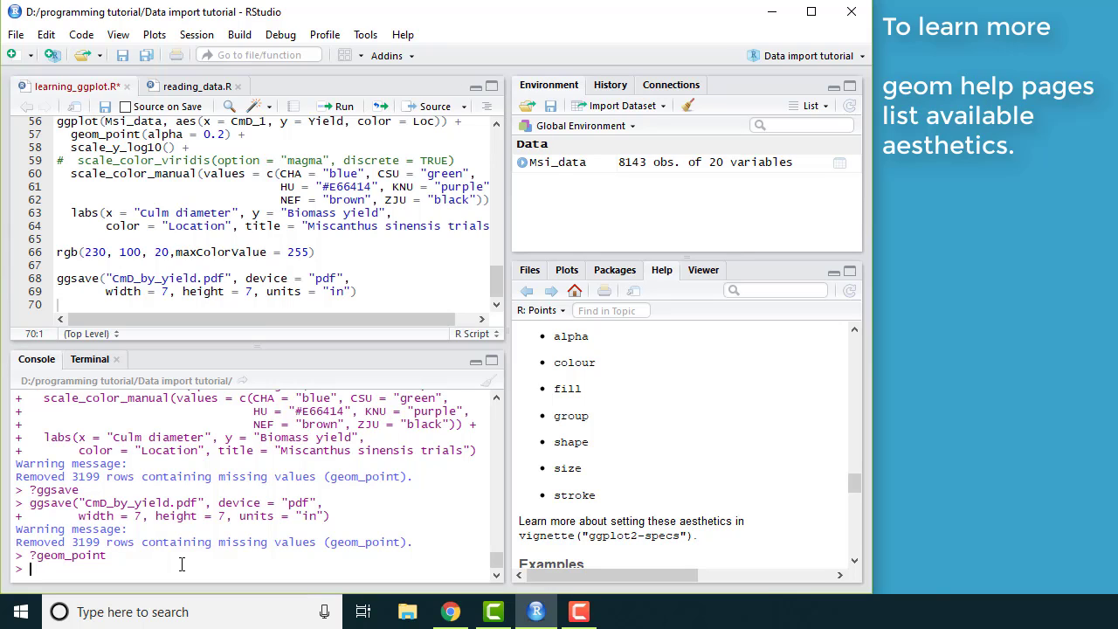
Browse ?scale and ?coord autocomplete lists in the console, then type ?geom to list geom functions.
type("?scale_shape")
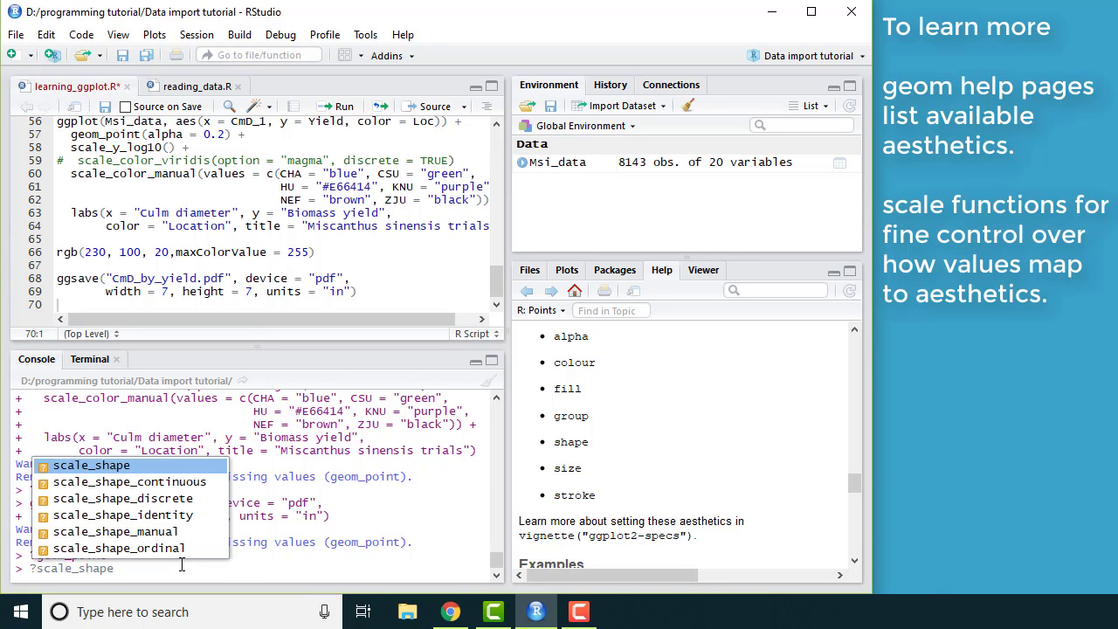
mouse_move(108, 530)
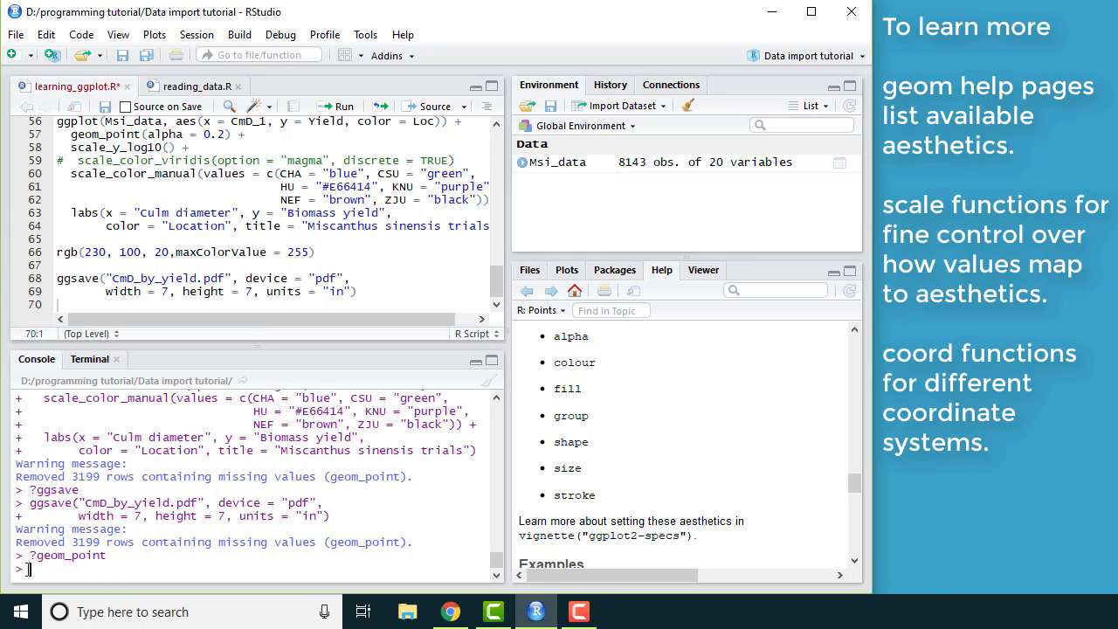
type("?coord")
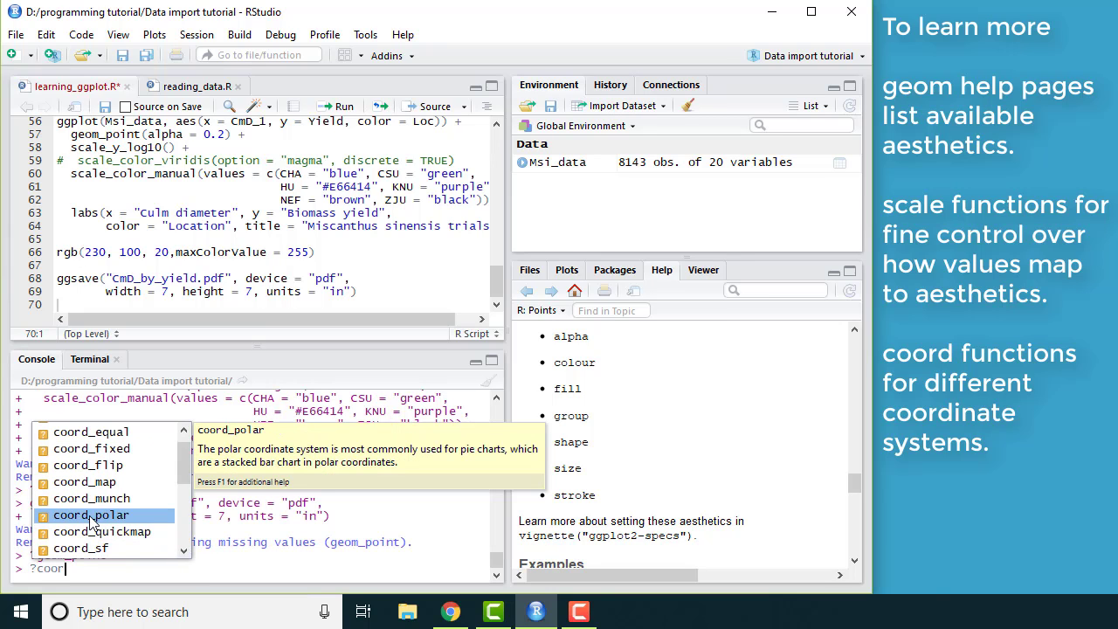
left_click(89, 549)
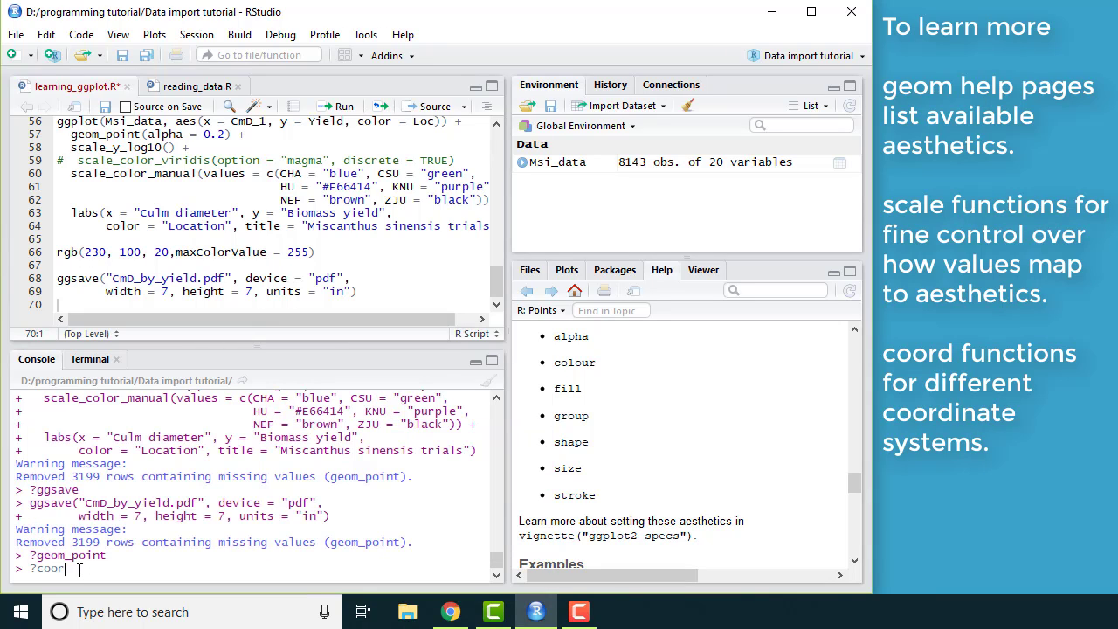
key("BackSpace")
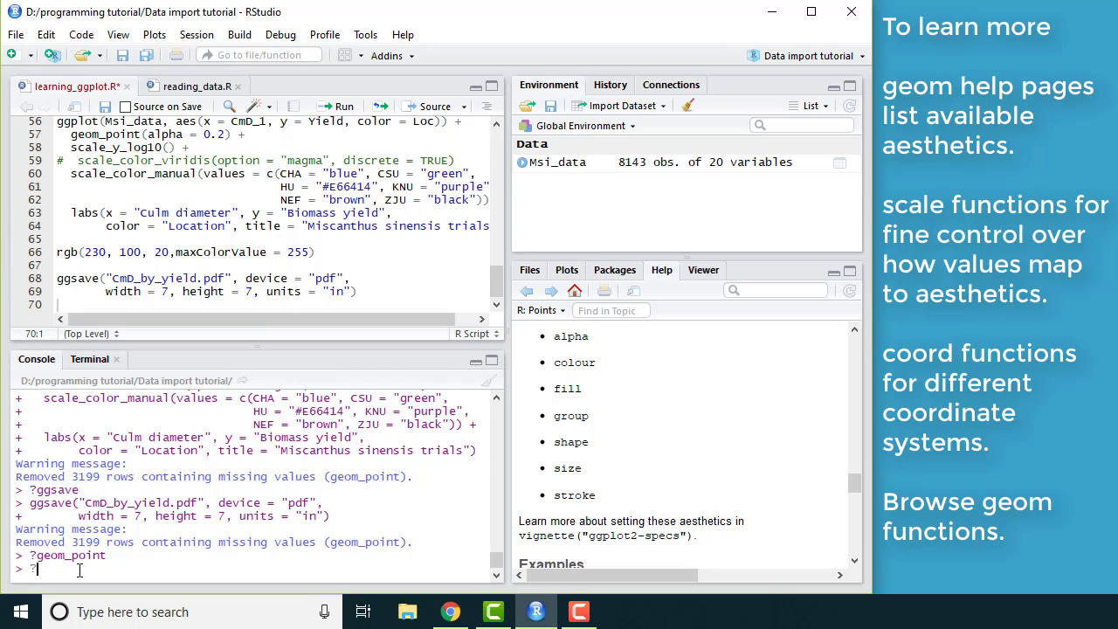
type("geom_")
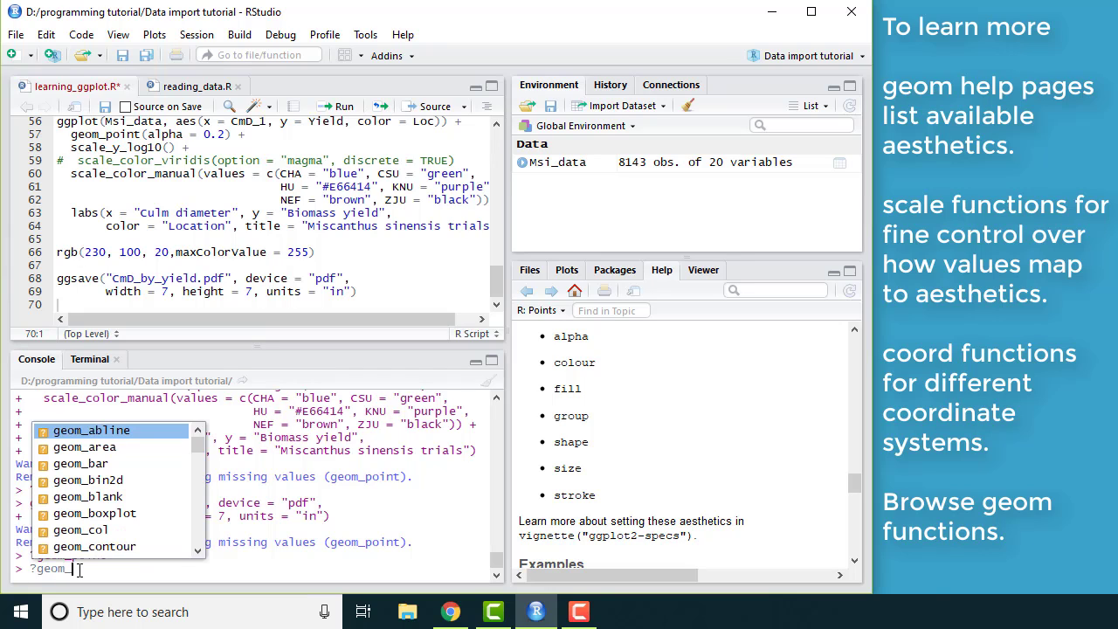